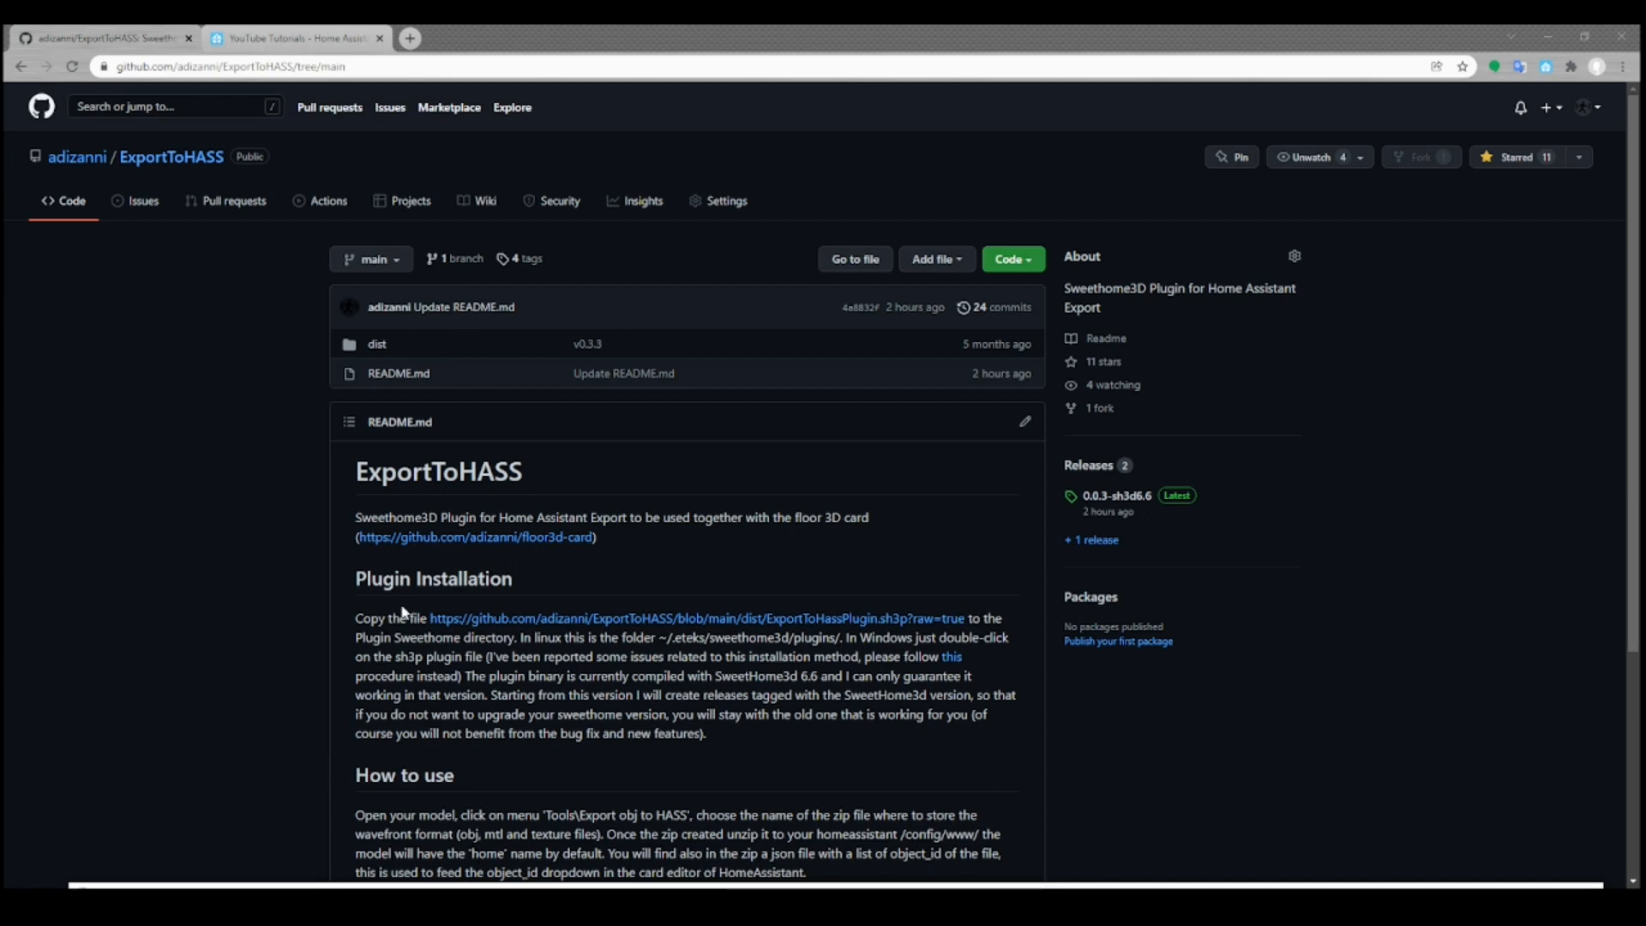
pyautogui.moveTo(203, 243)
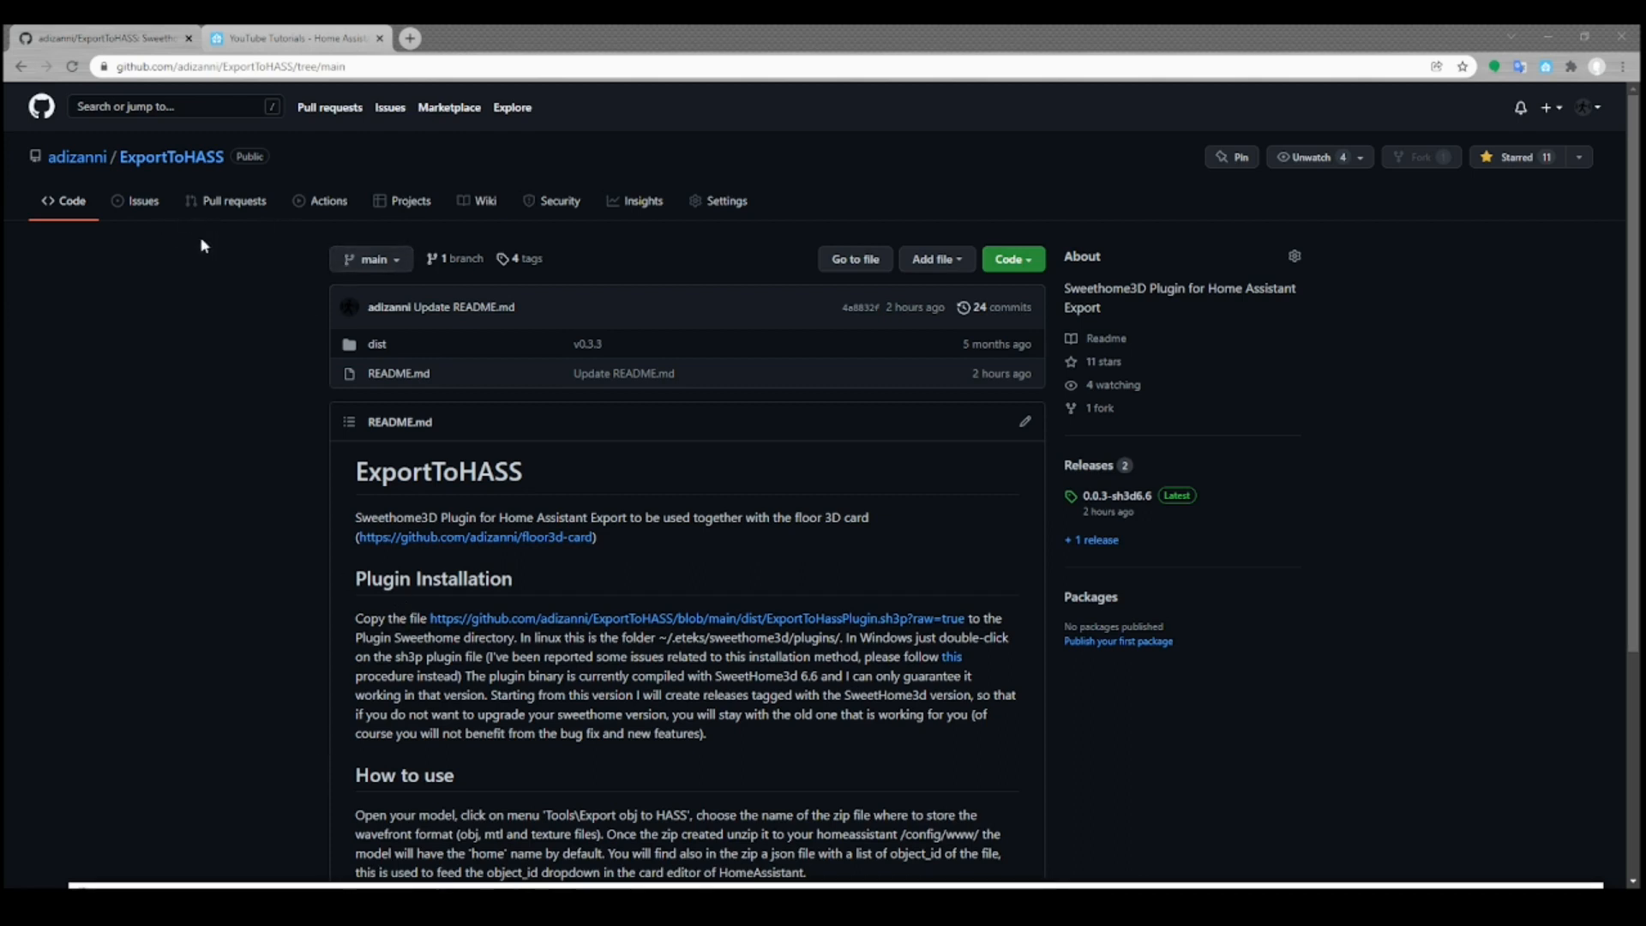
pyautogui.moveTo(193, 239)
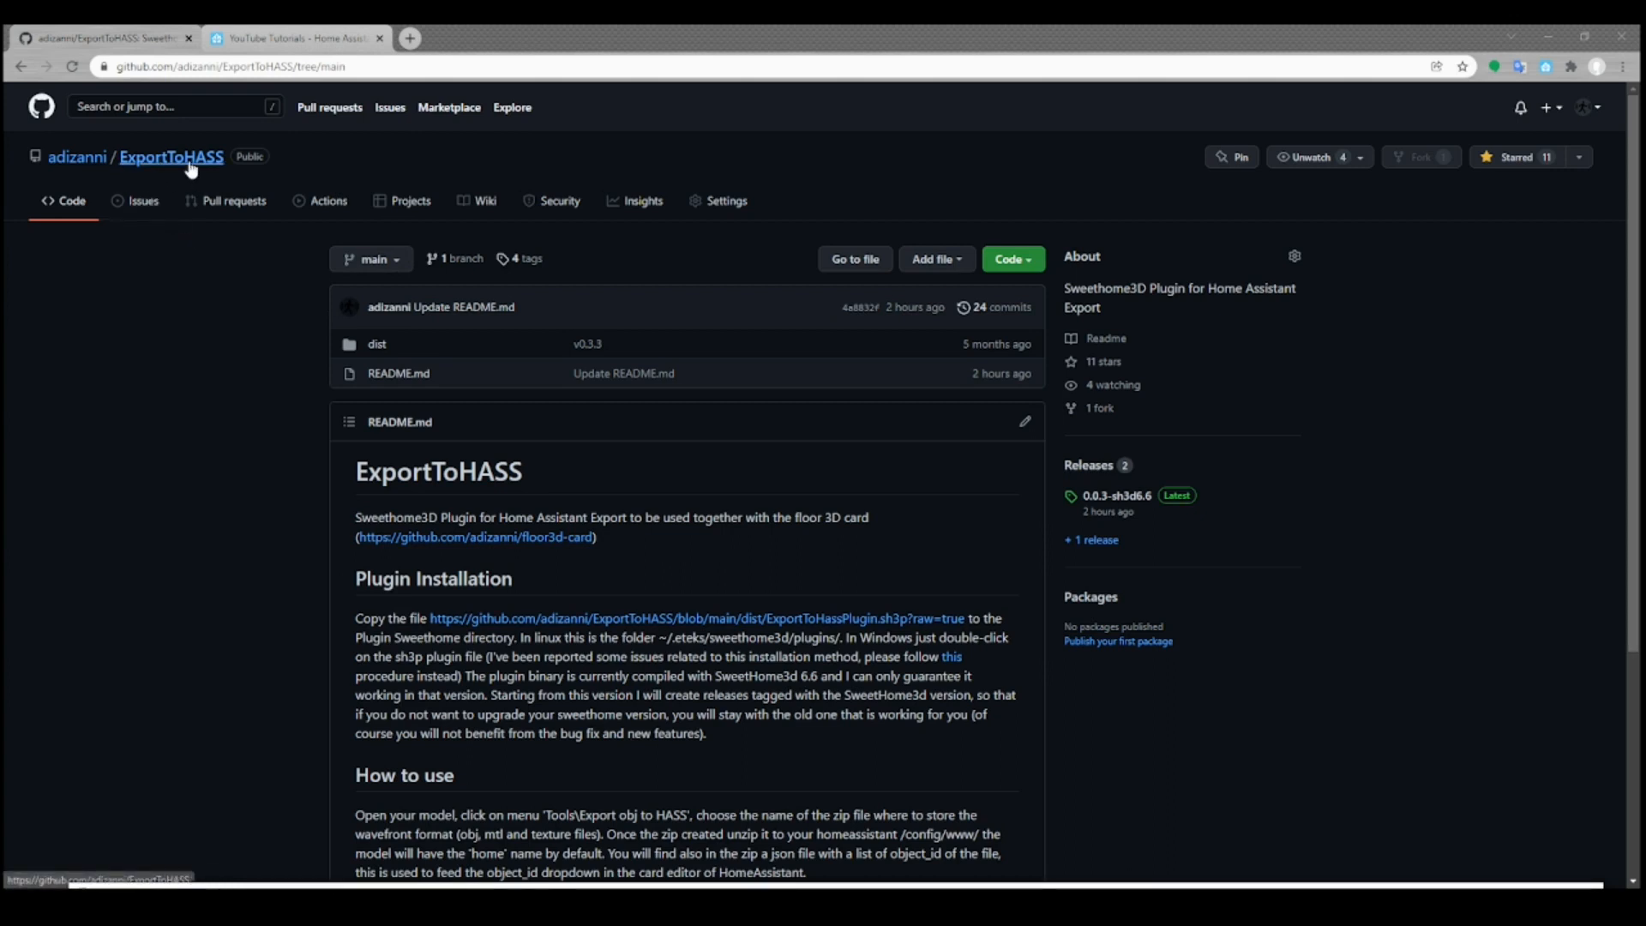
pyautogui.moveTo(185, 173)
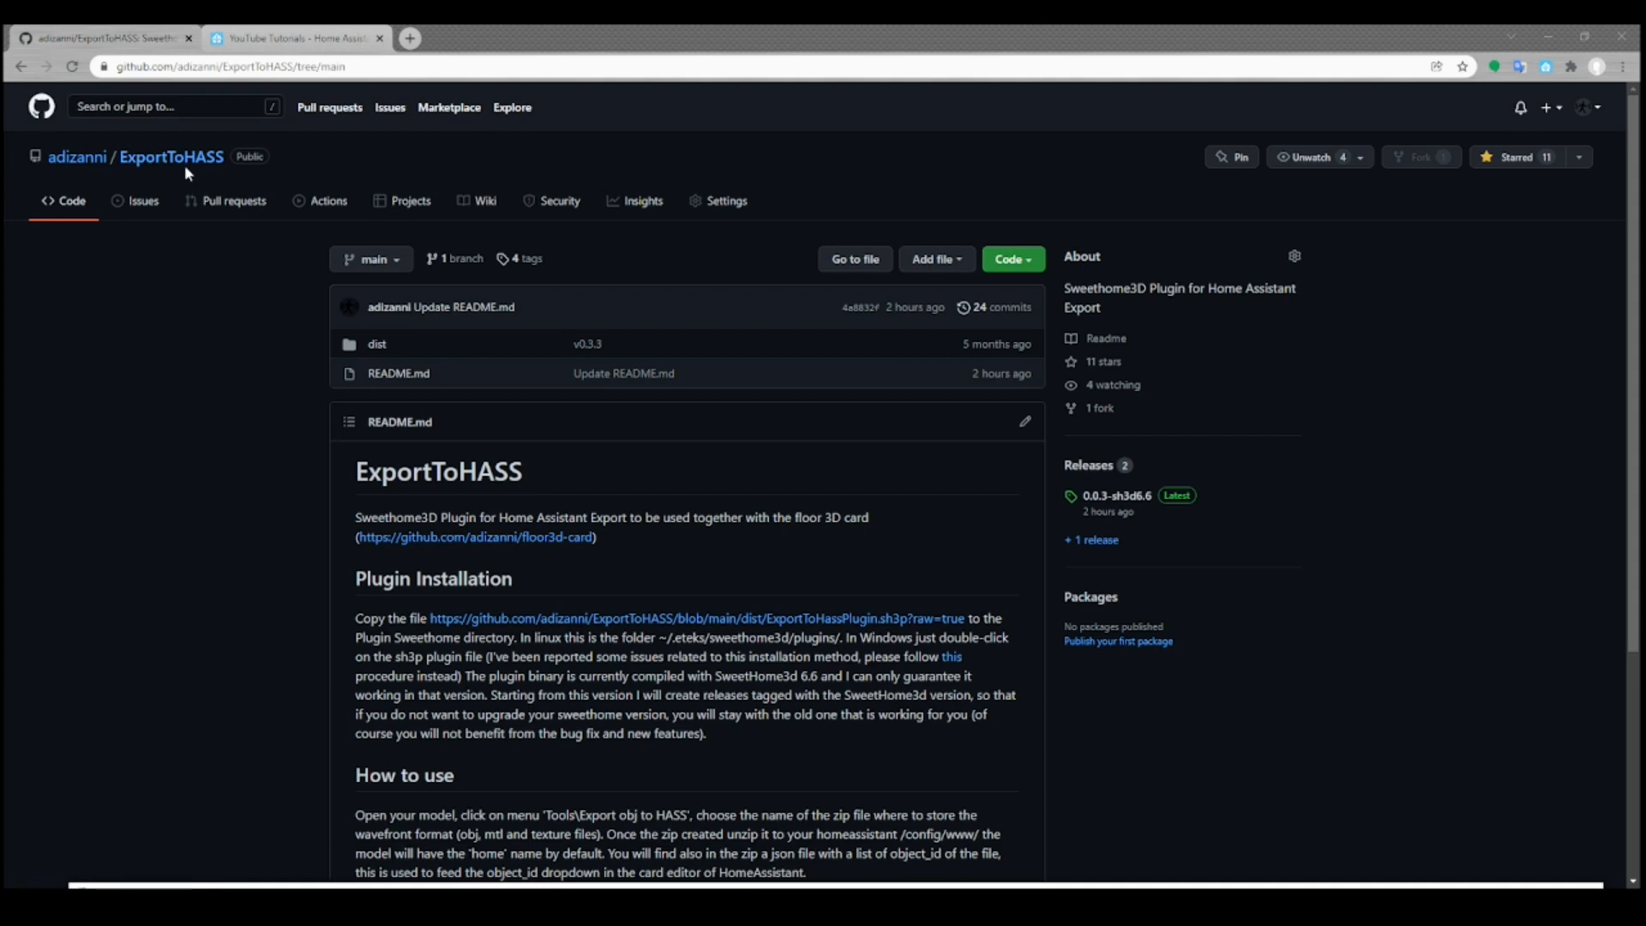
pyautogui.moveTo(170, 156)
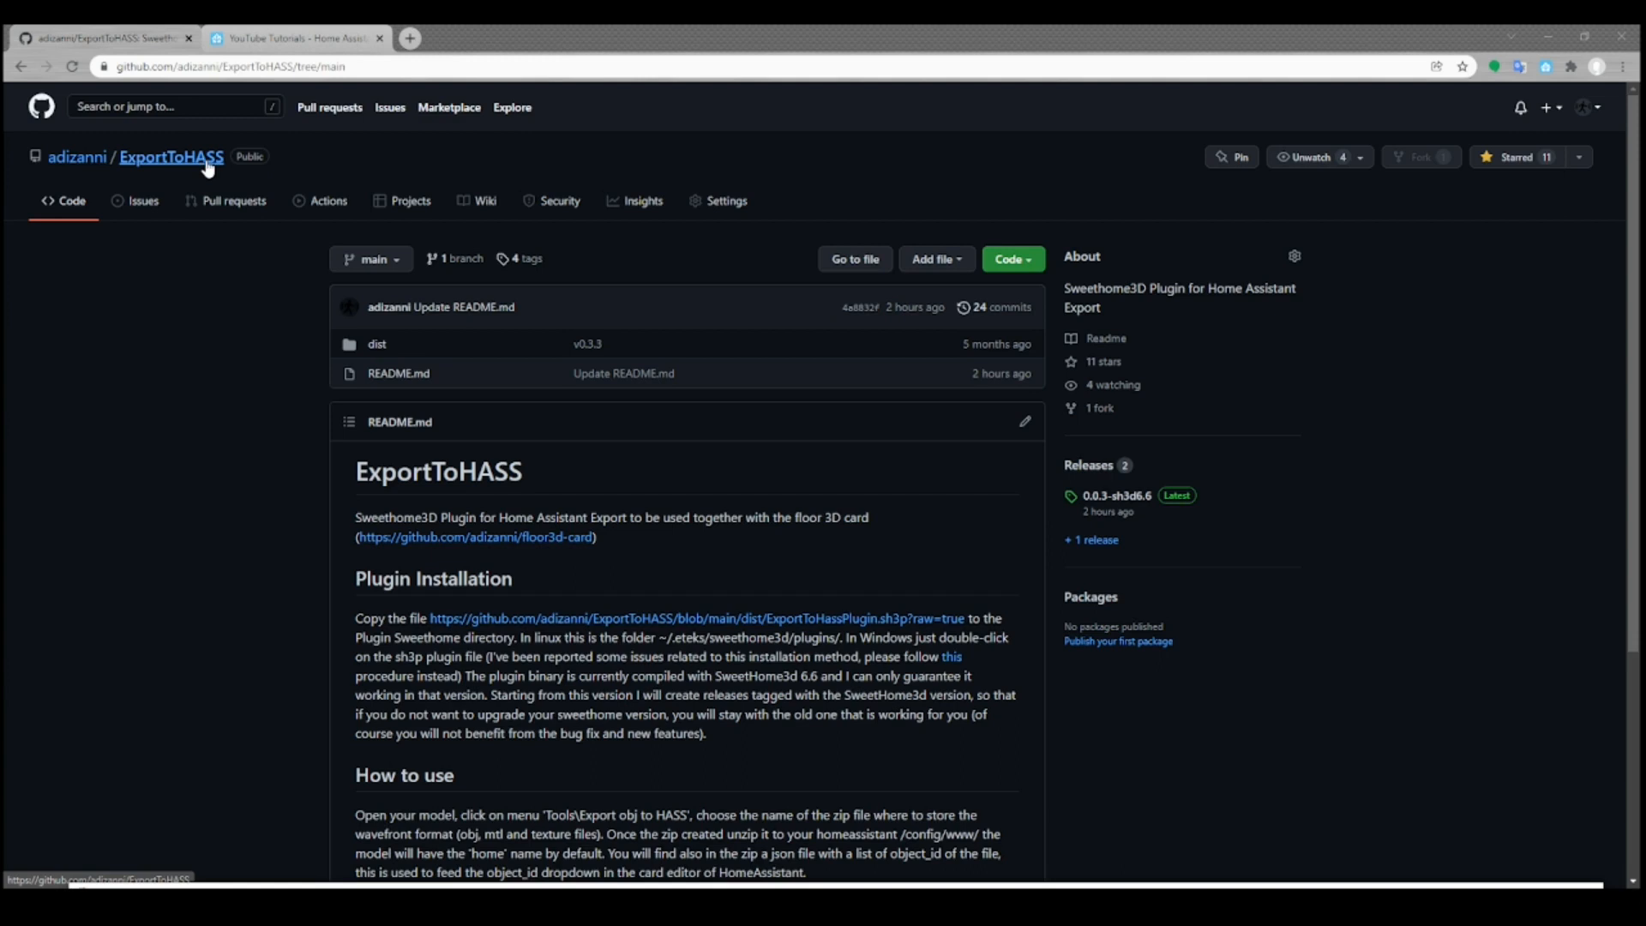
pyautogui.moveTo(195, 175)
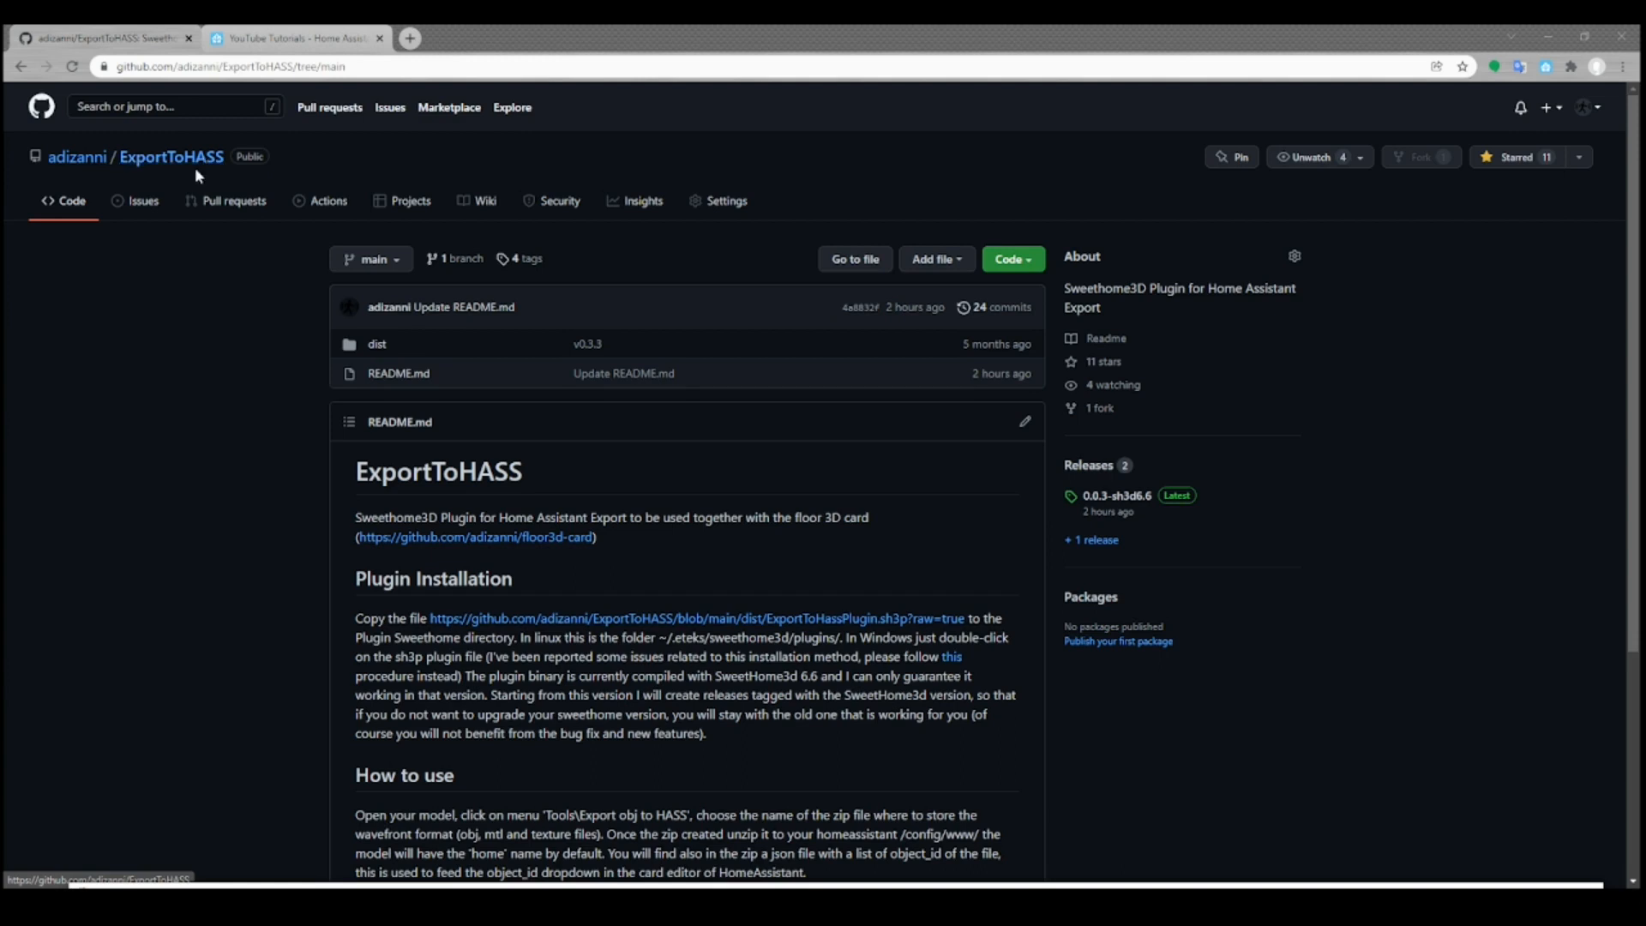
pyautogui.moveTo(175, 189)
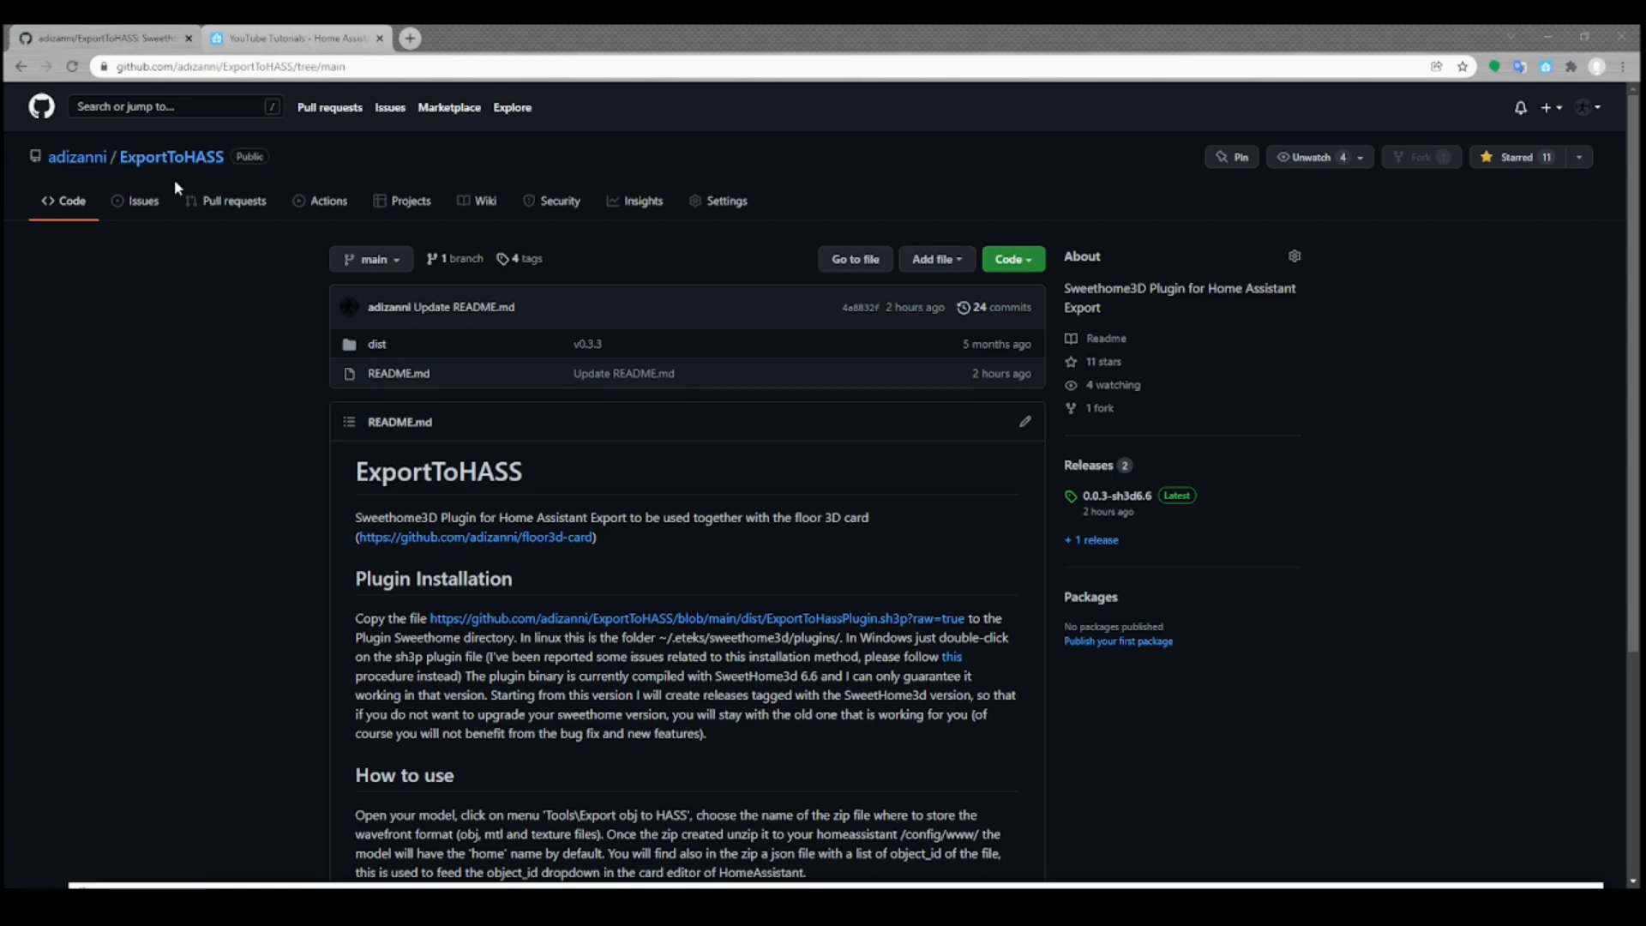
pyautogui.moveTo(179, 187)
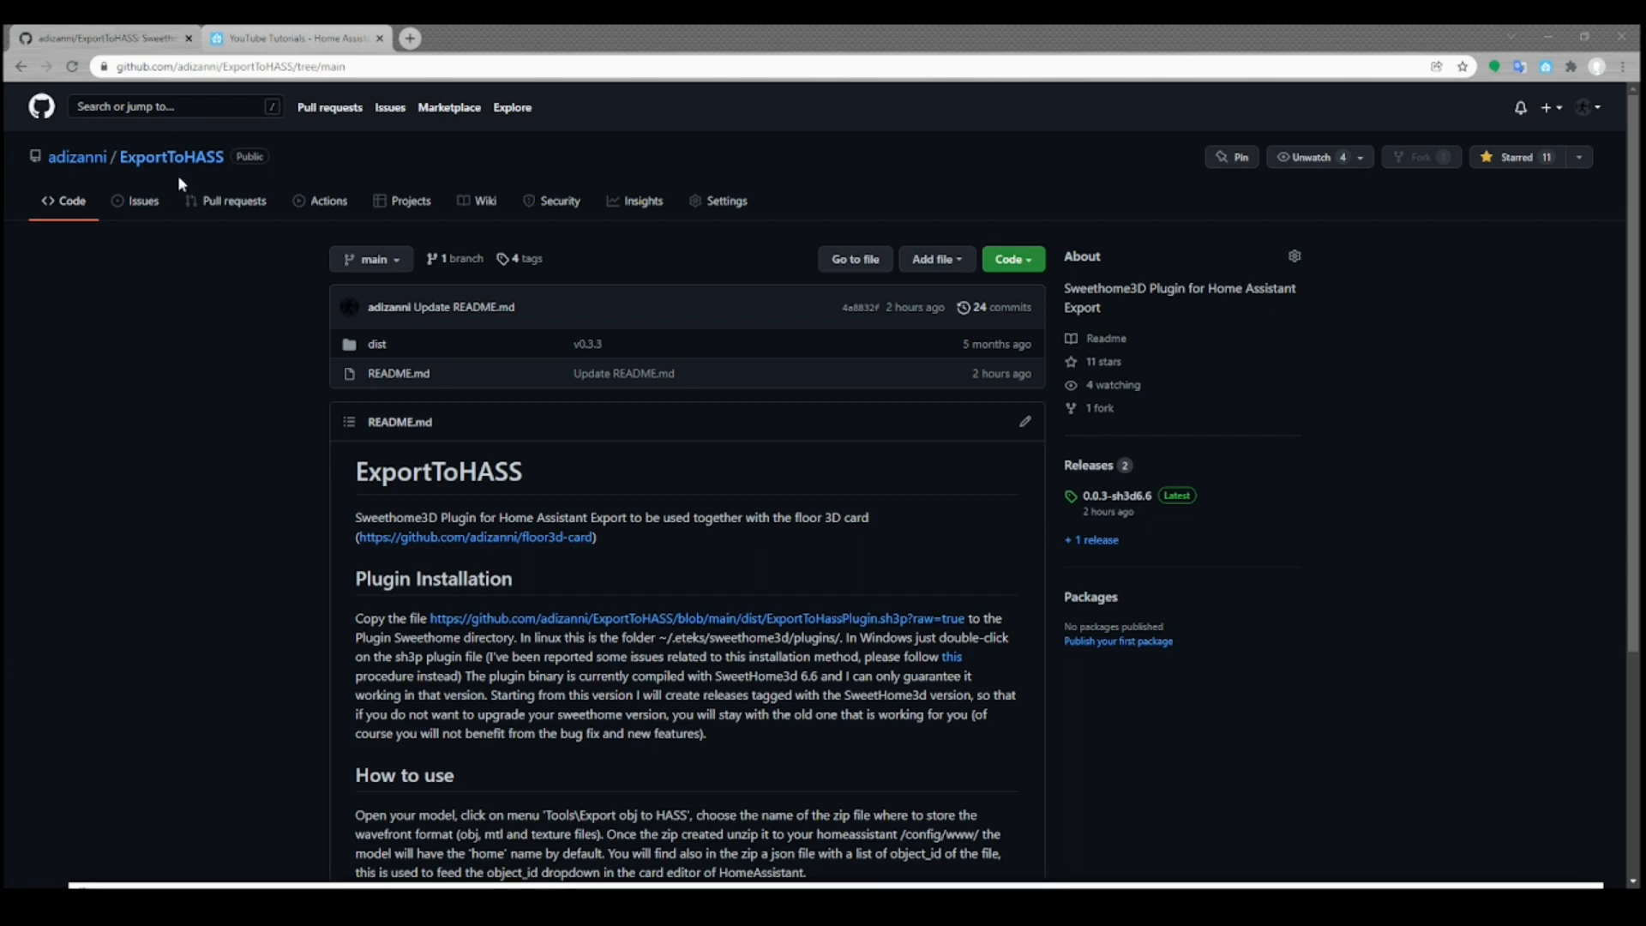
pyautogui.moveTo(150, 417)
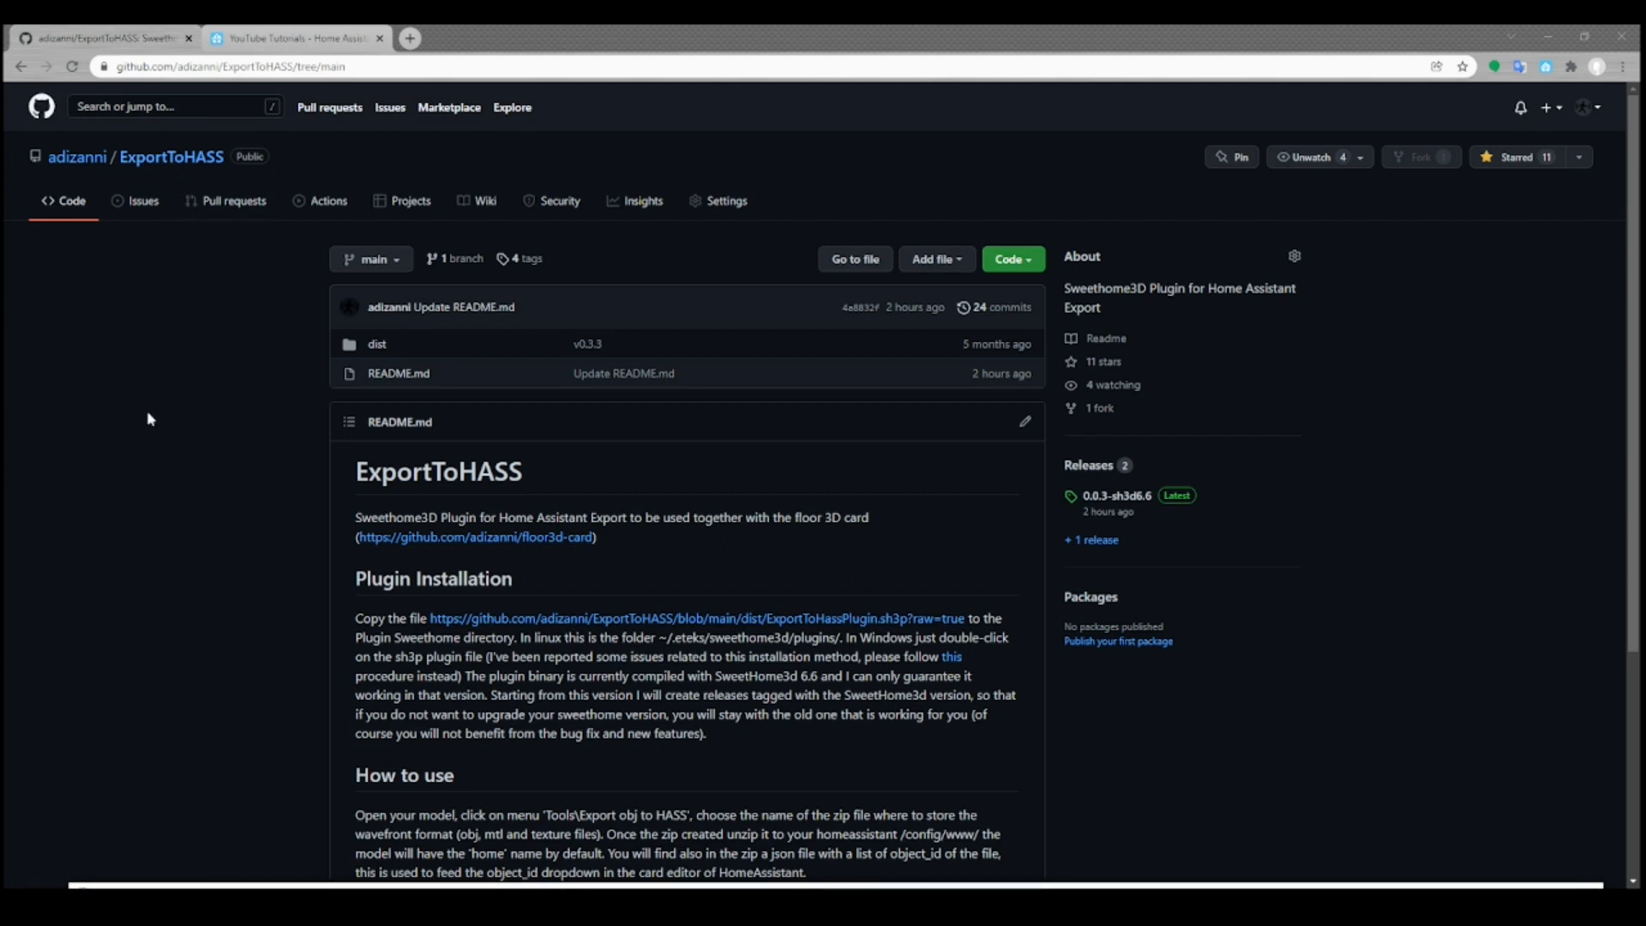
pyautogui.moveTo(440, 490)
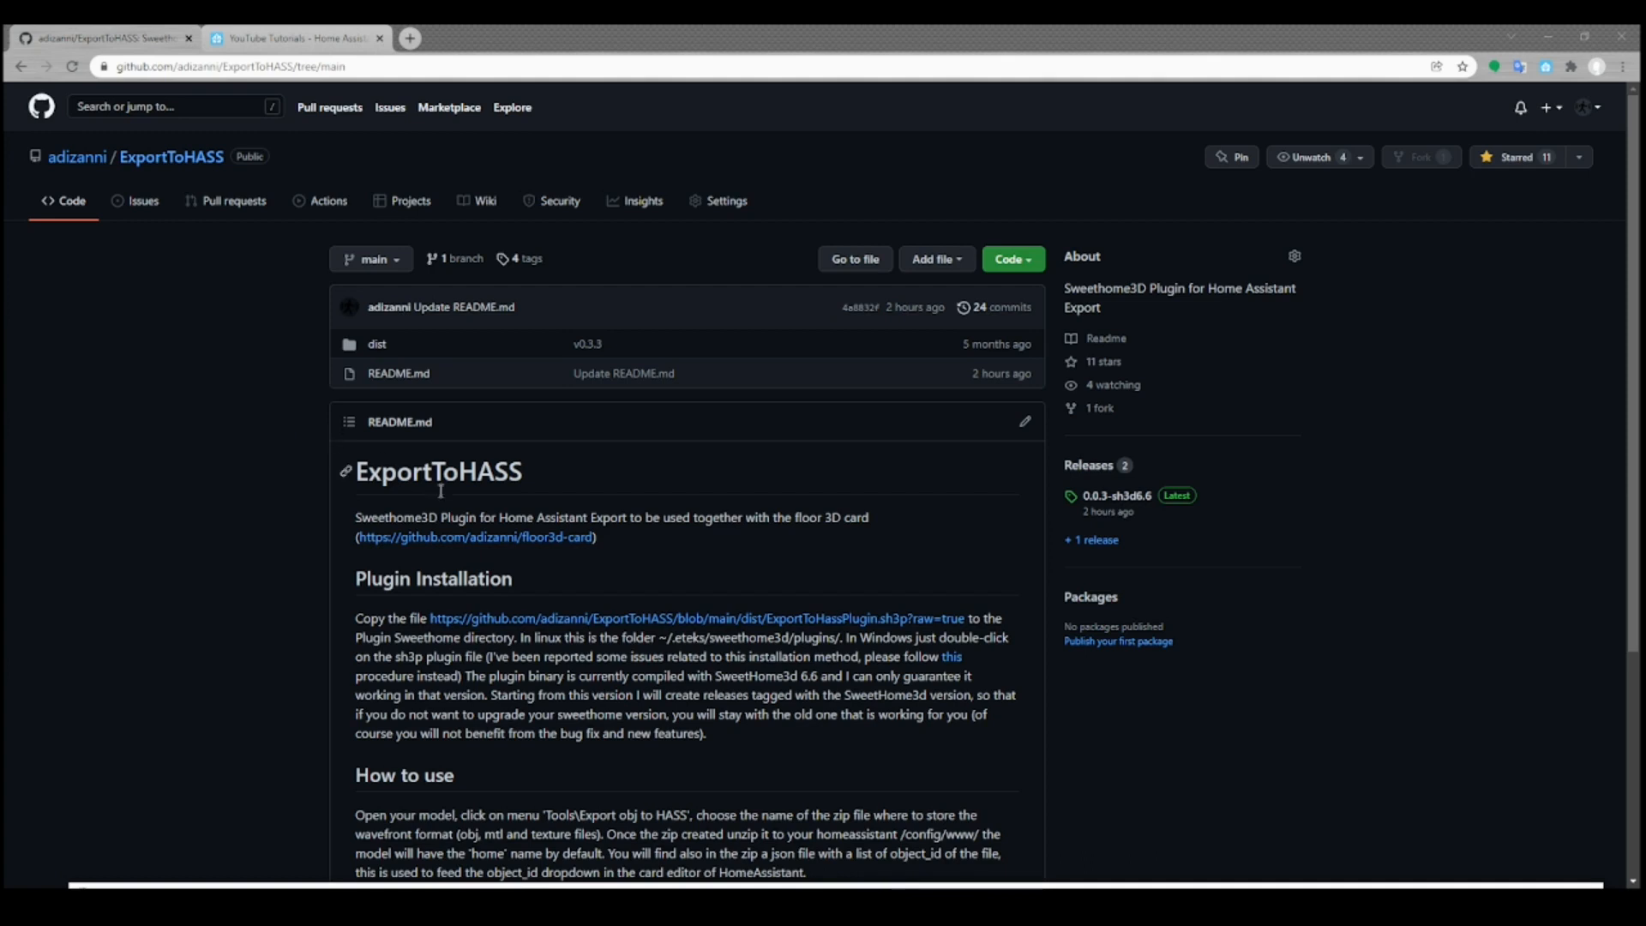
pyautogui.moveTo(179, 246)
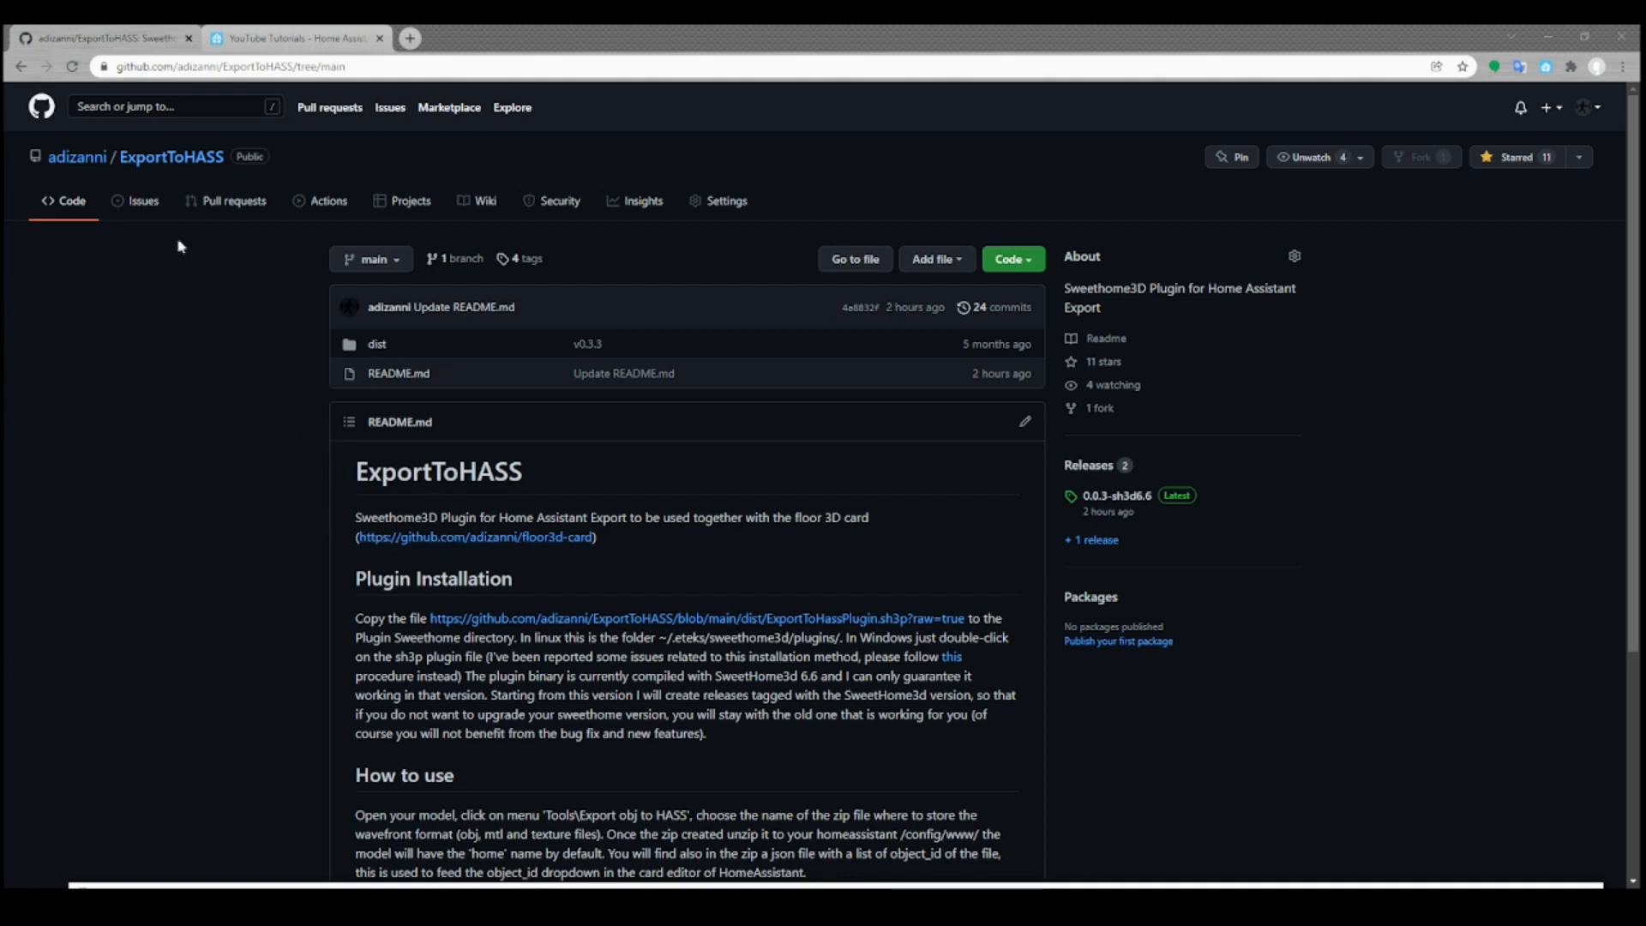
pyautogui.moveTo(185, 270)
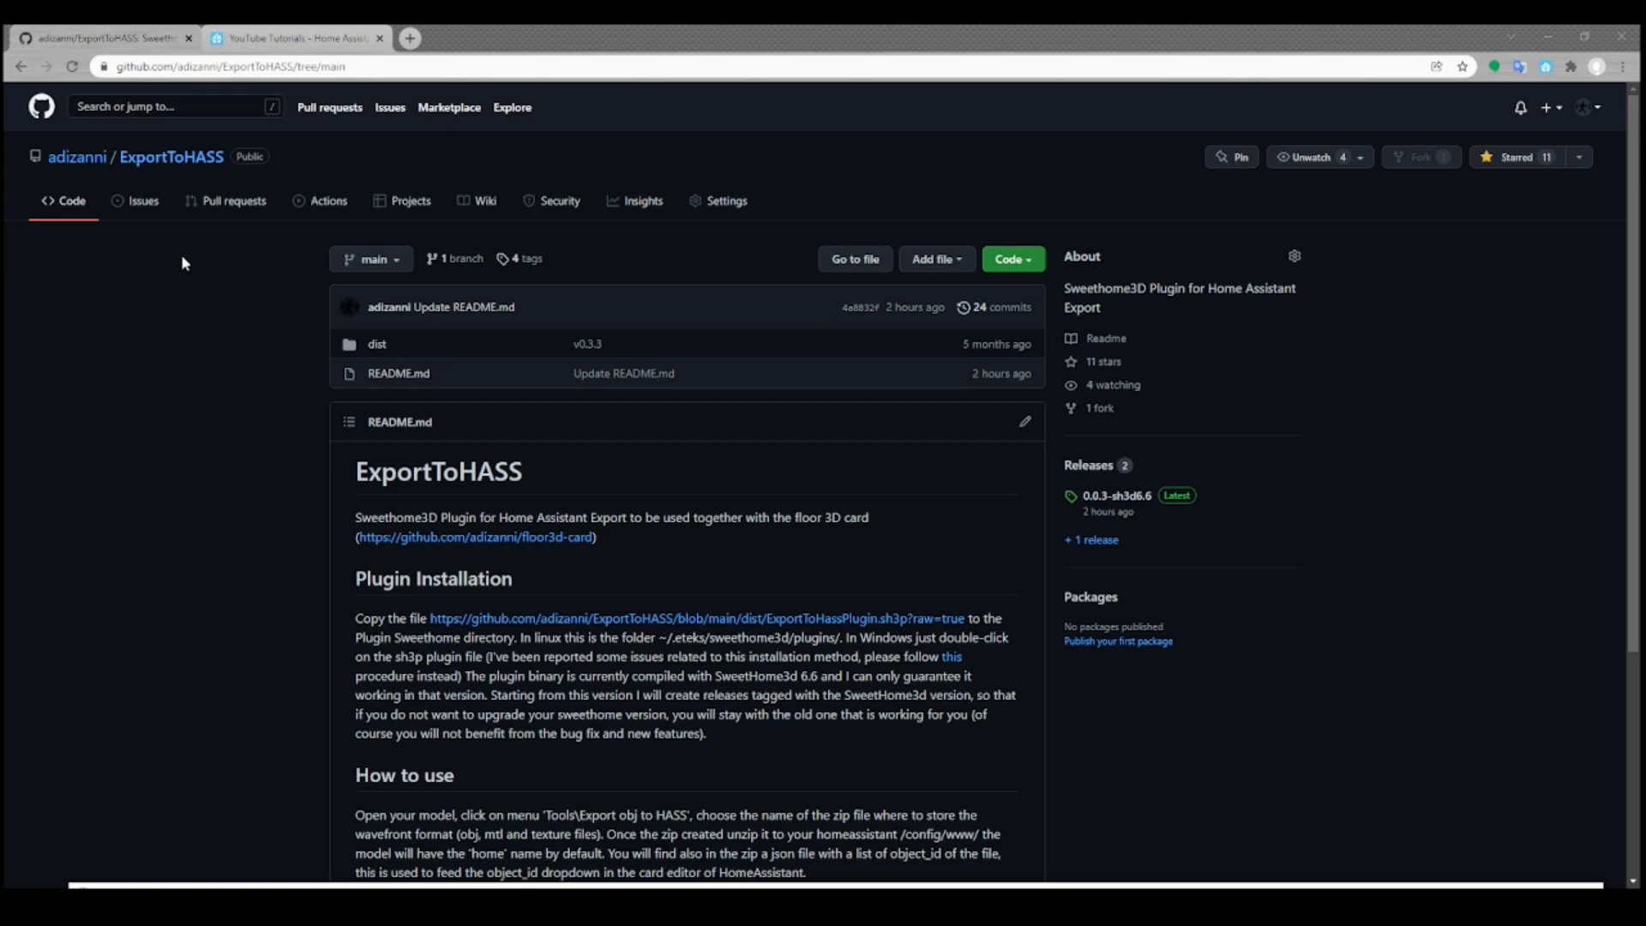
pyautogui.moveTo(221, 244)
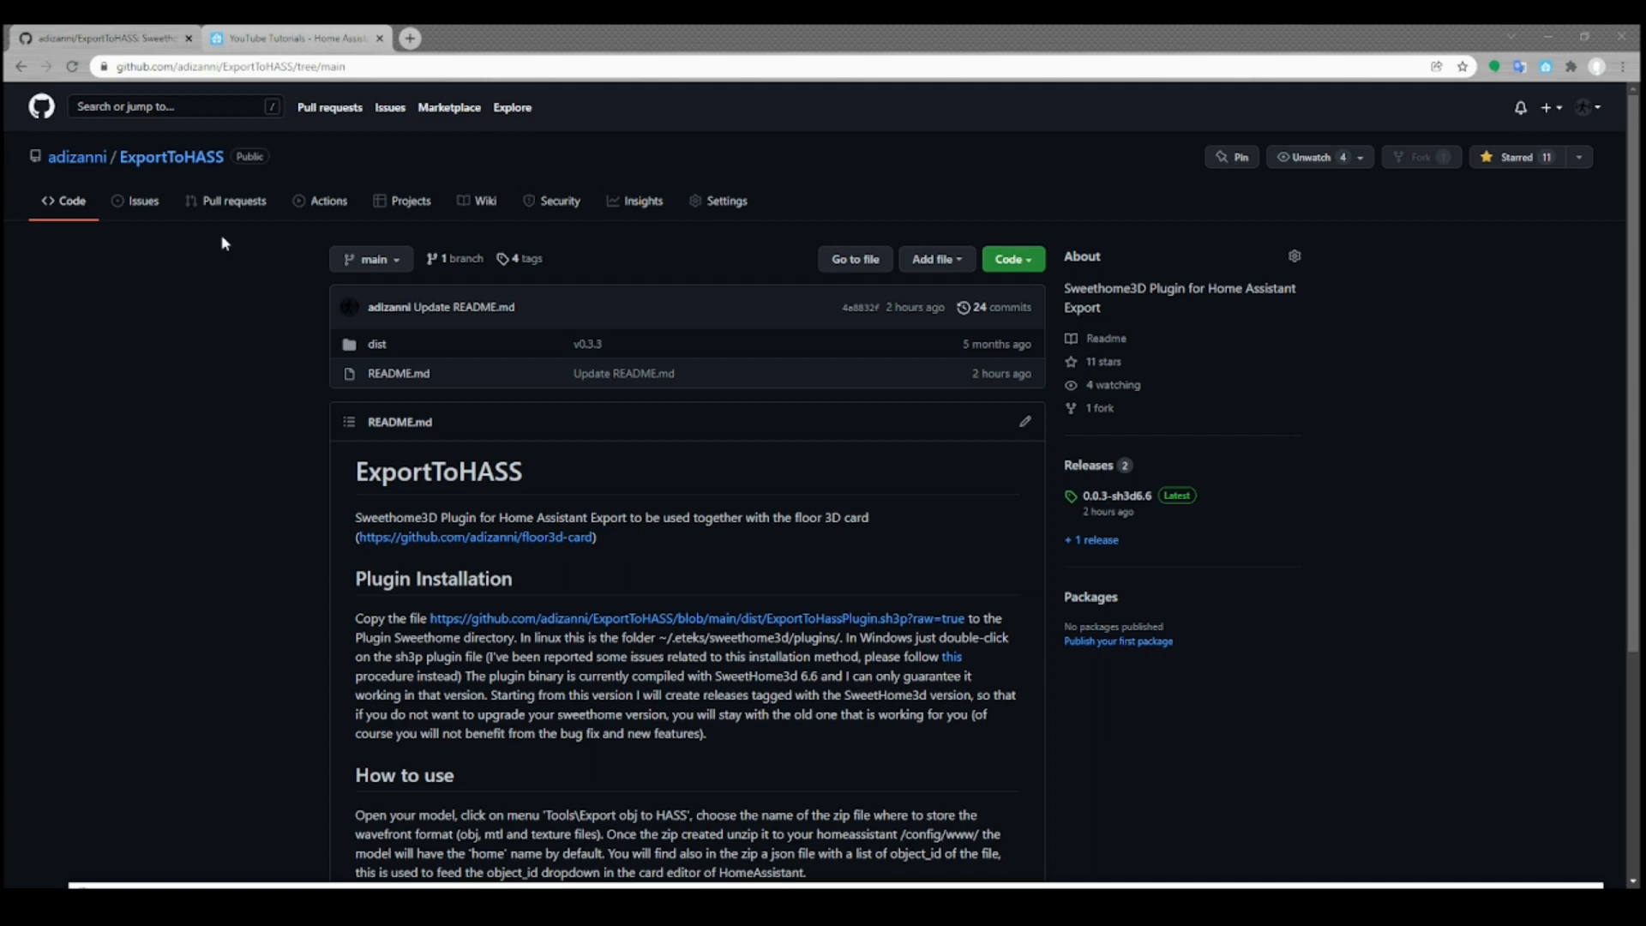
pyautogui.moveTo(670, 637)
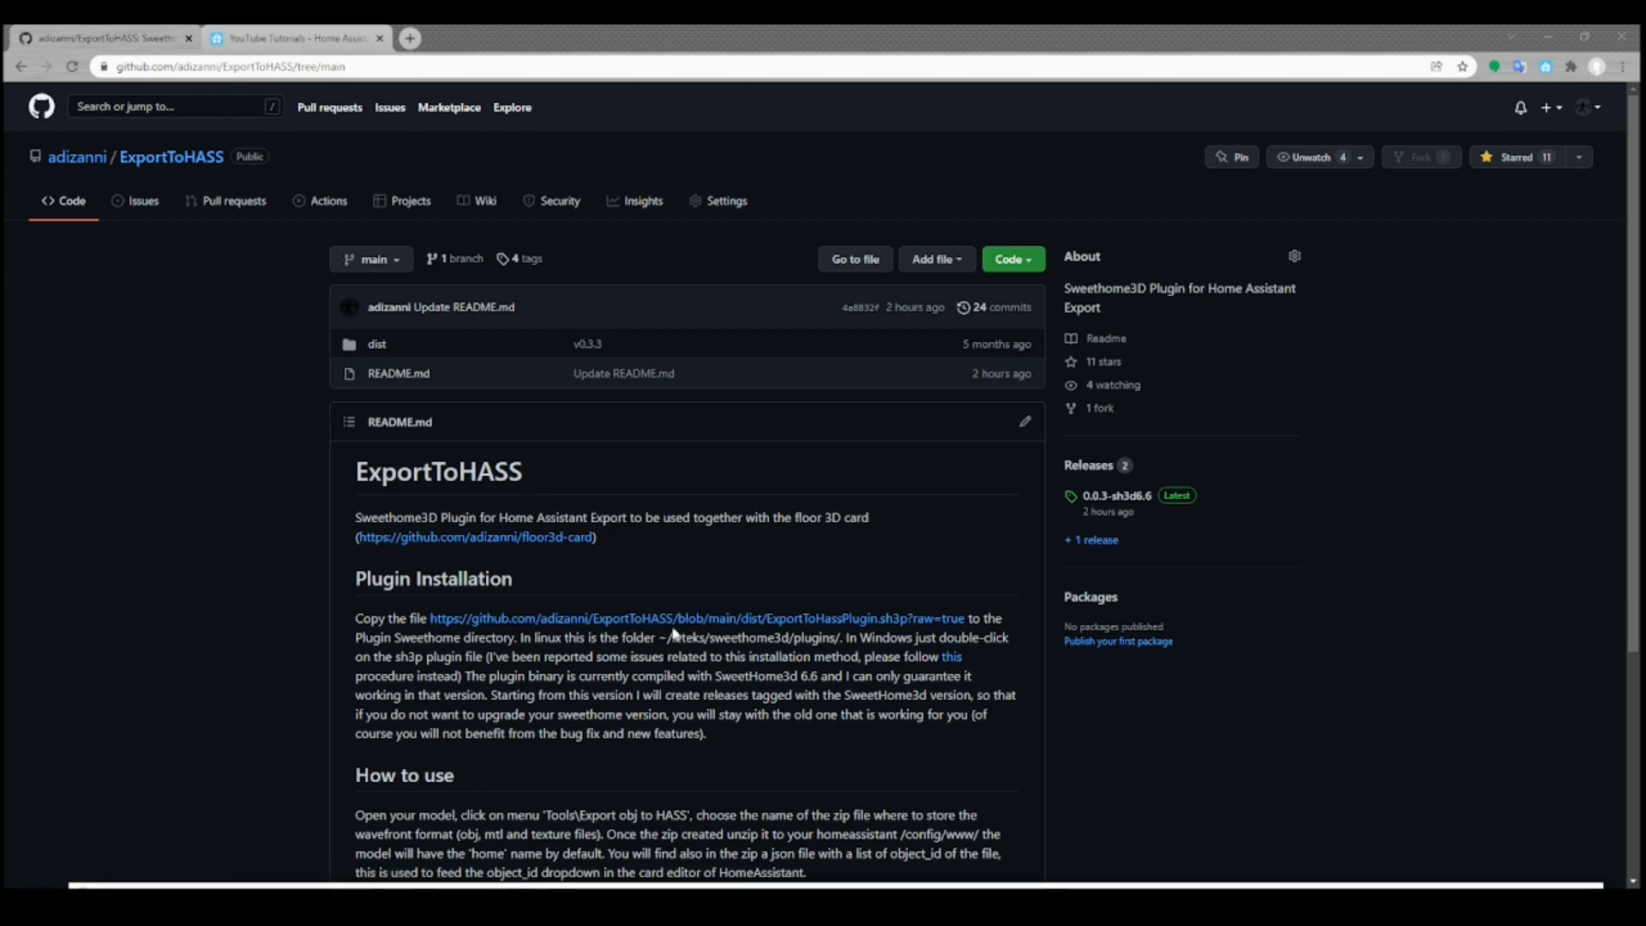
pyautogui.moveTo(666, 631)
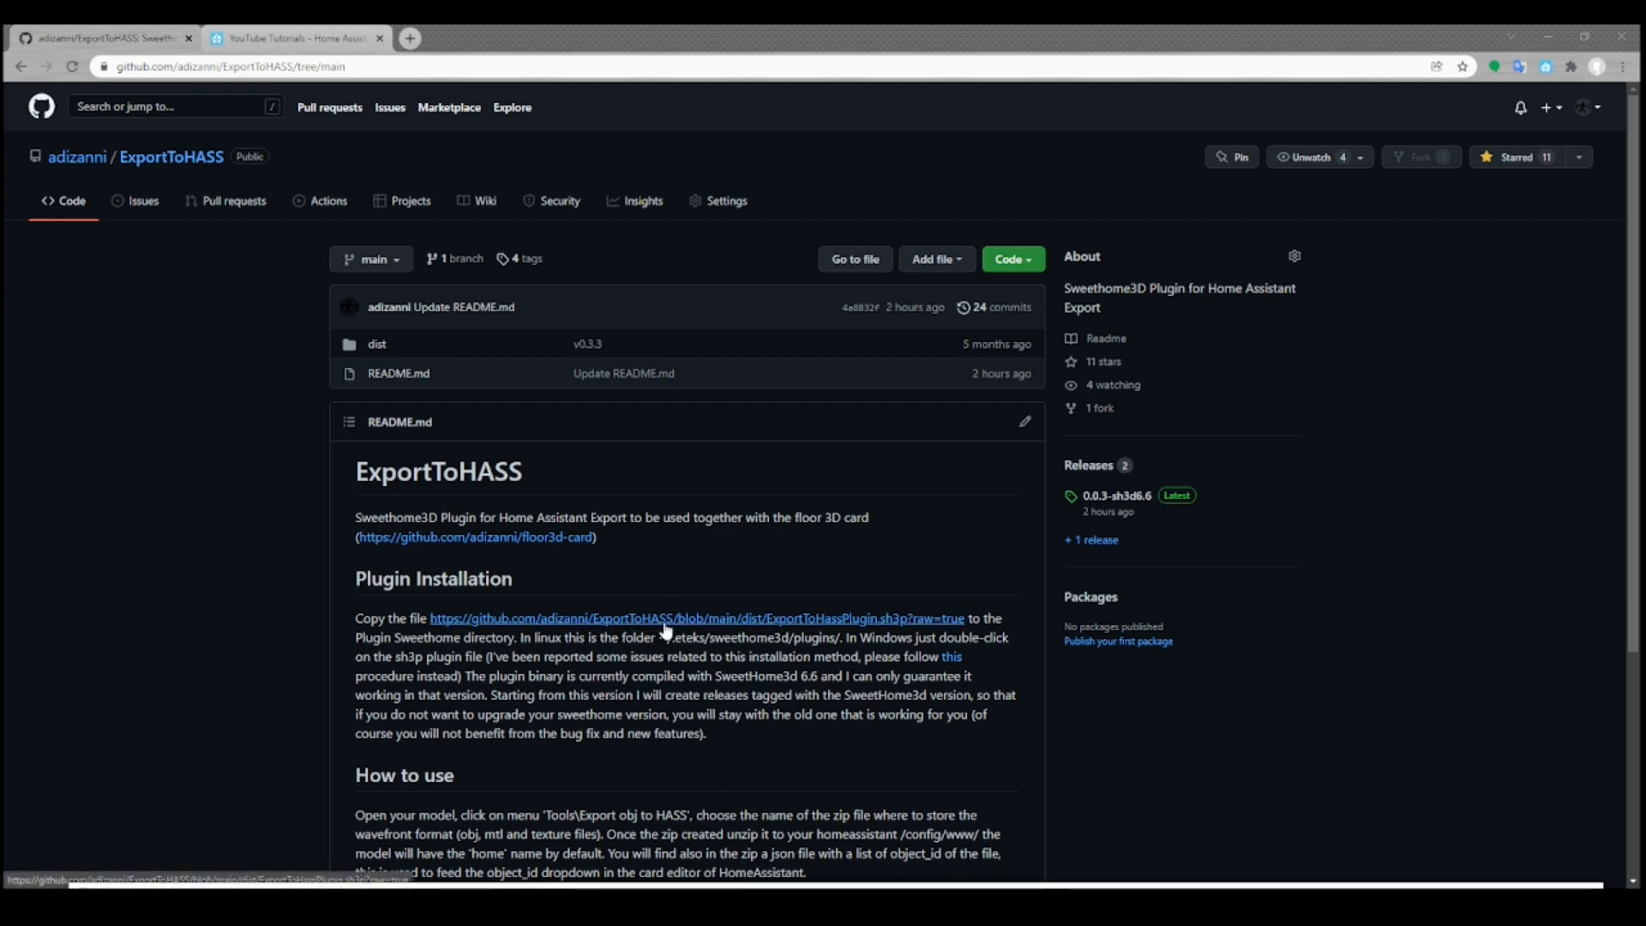
# Download ExportToHassPlugin.sh3p from the ExportToHASS repository's Plugin Installation section
pyautogui.click(695, 618)
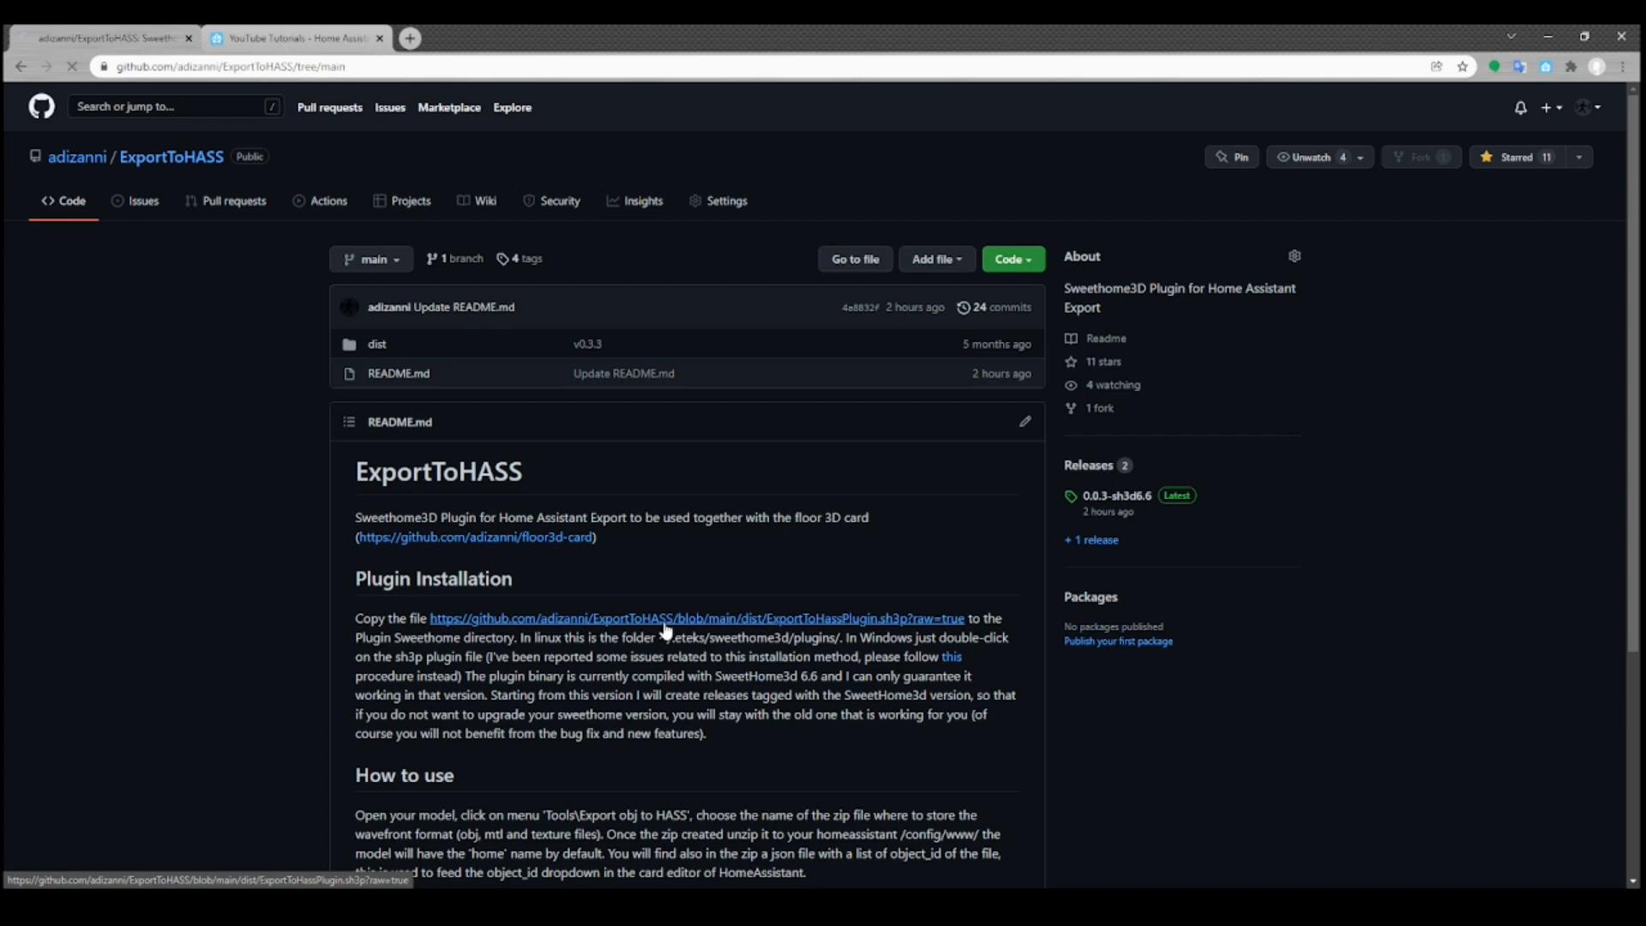
pyautogui.click(696, 617)
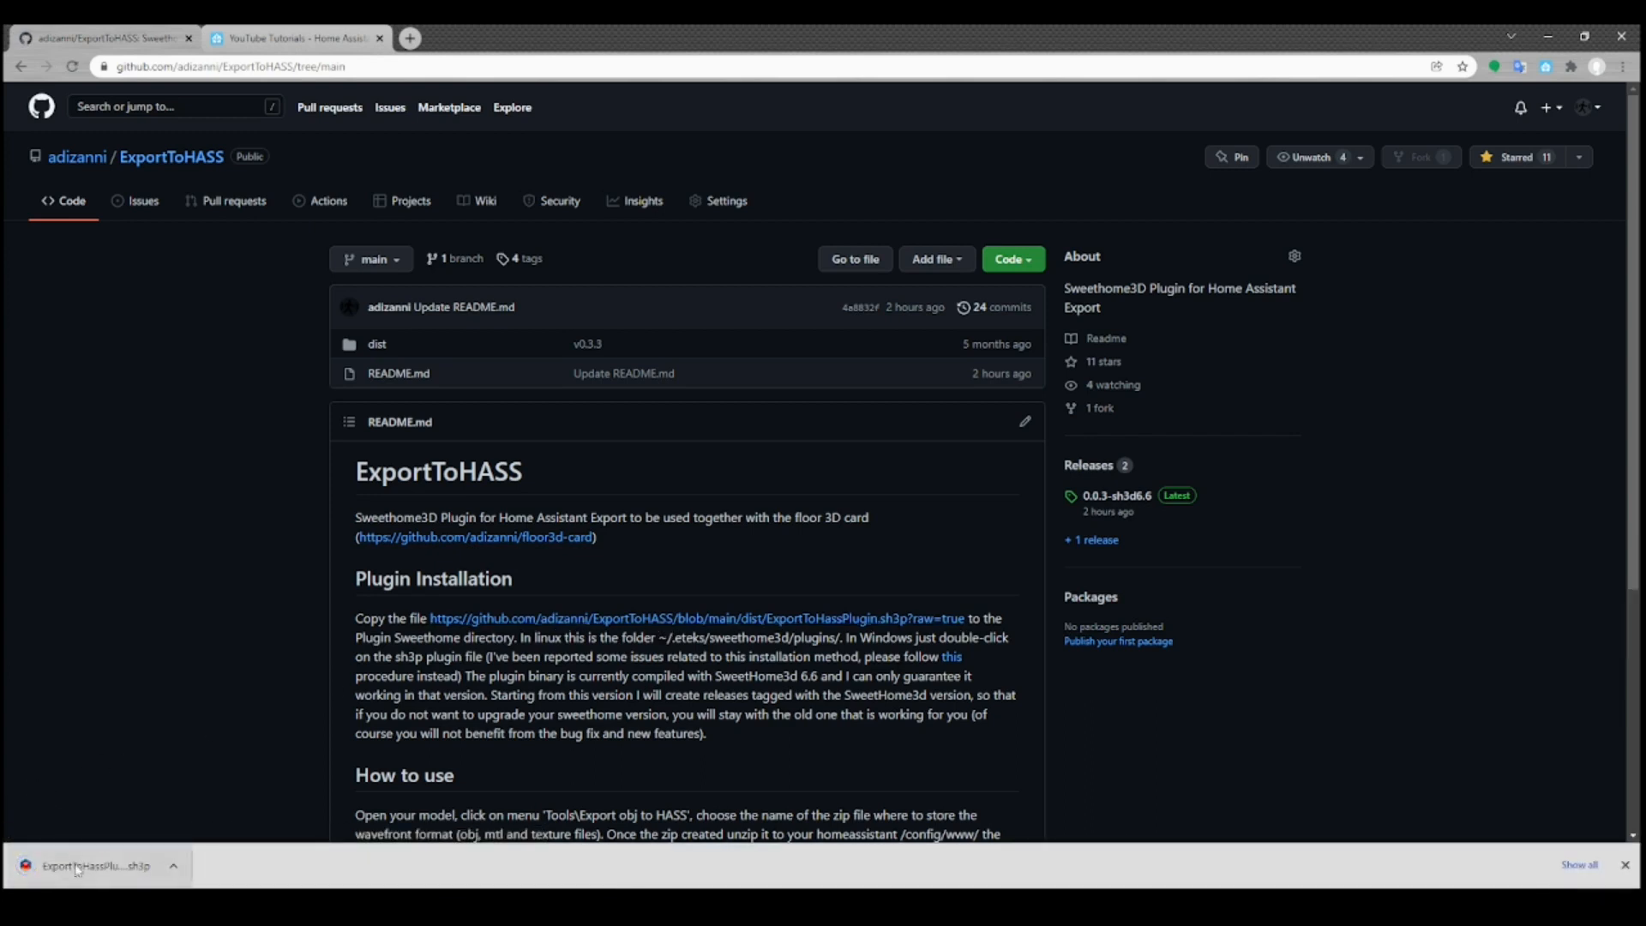
pyautogui.moveTo(100, 865)
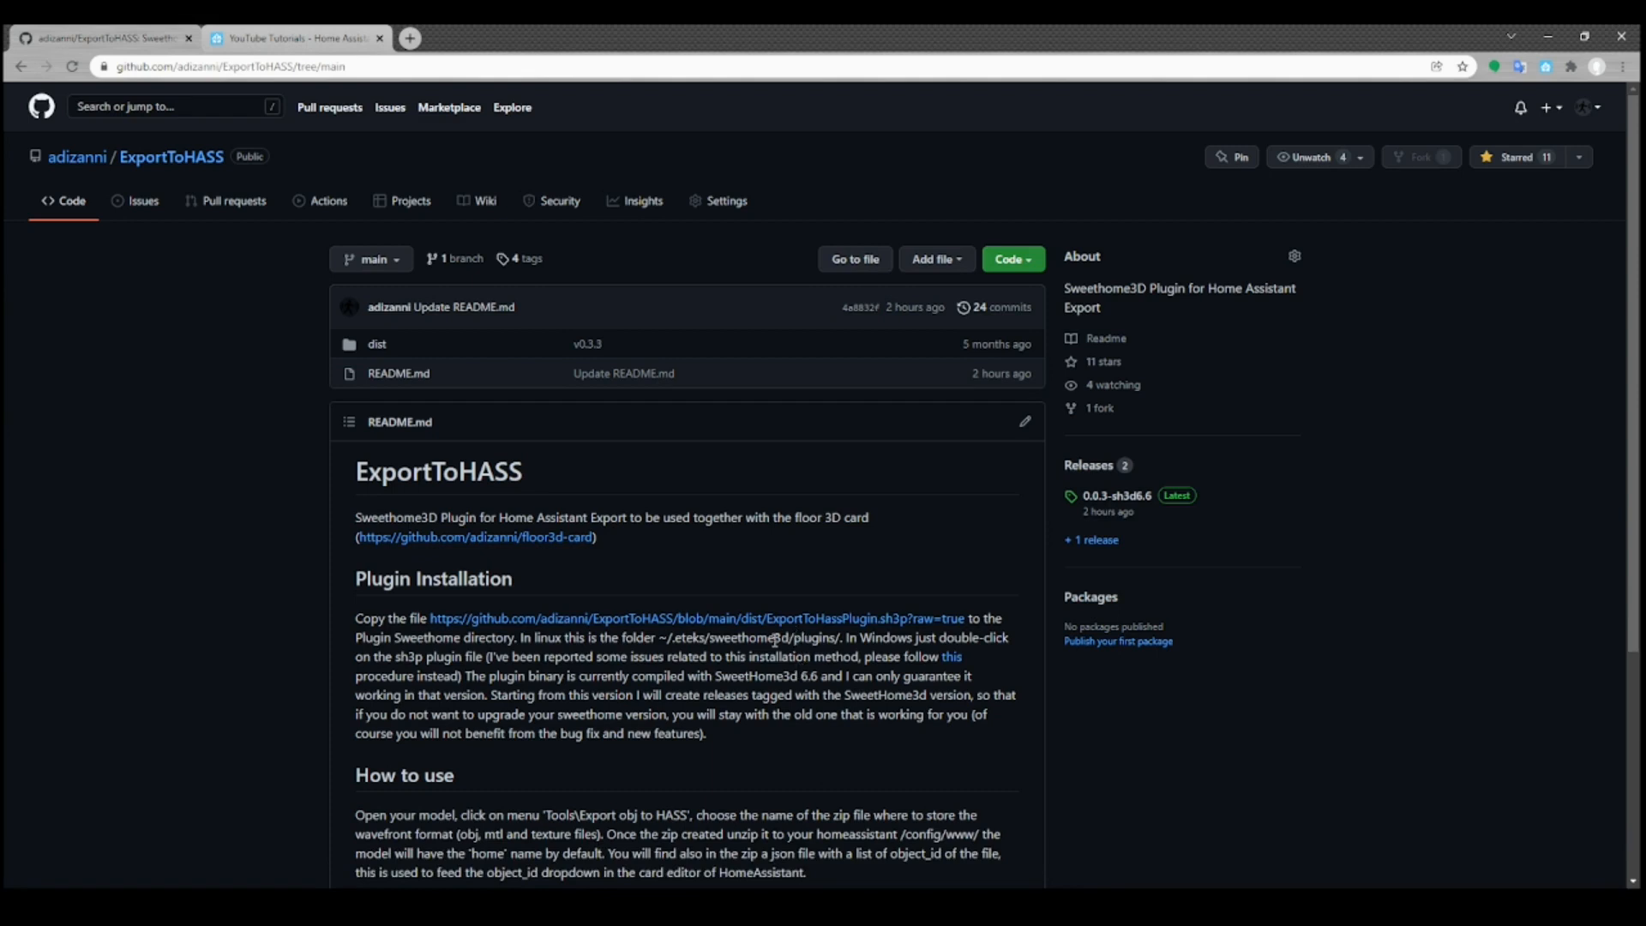
pyautogui.moveTo(763, 602)
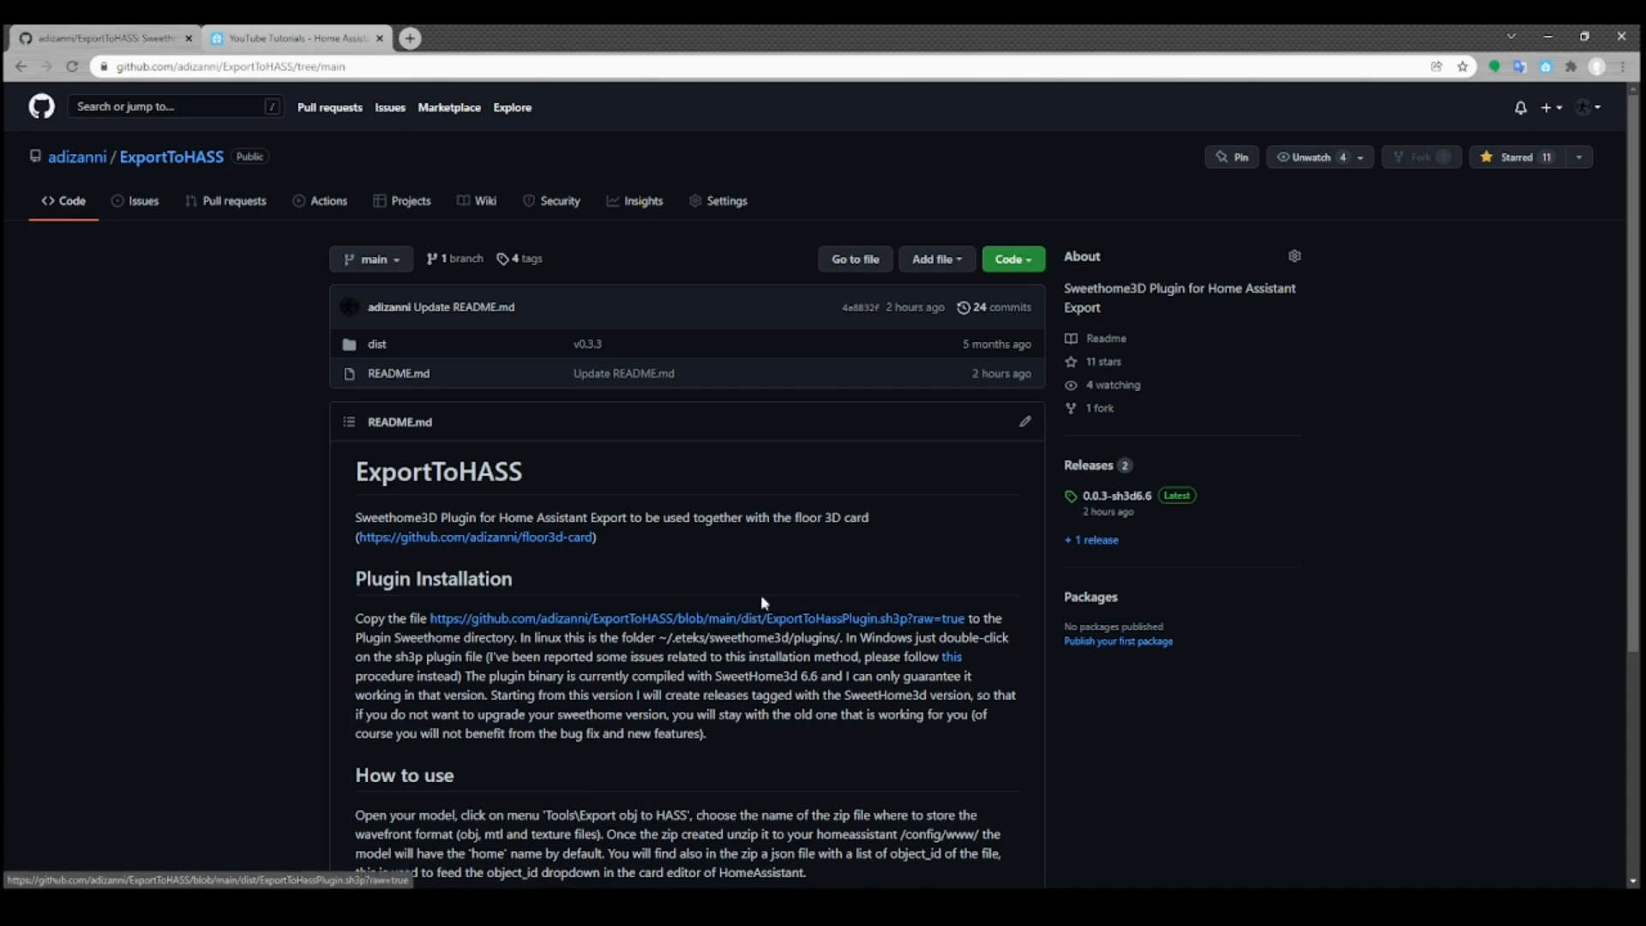
pyautogui.moveTo(772, 600)
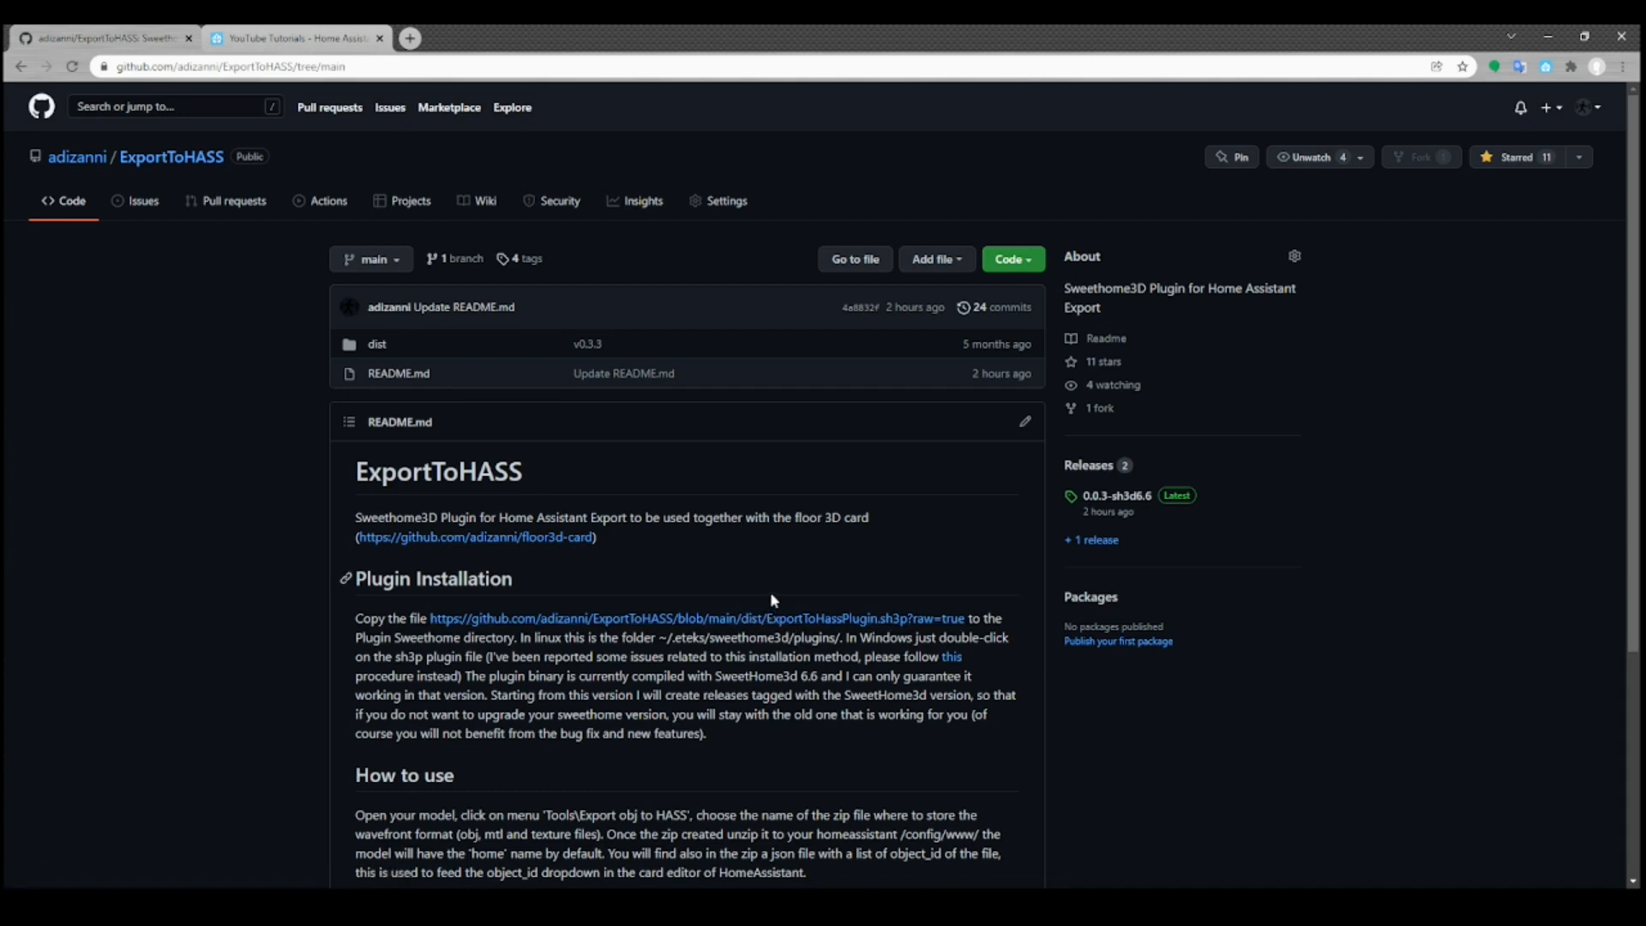
pyautogui.moveTo(763, 585)
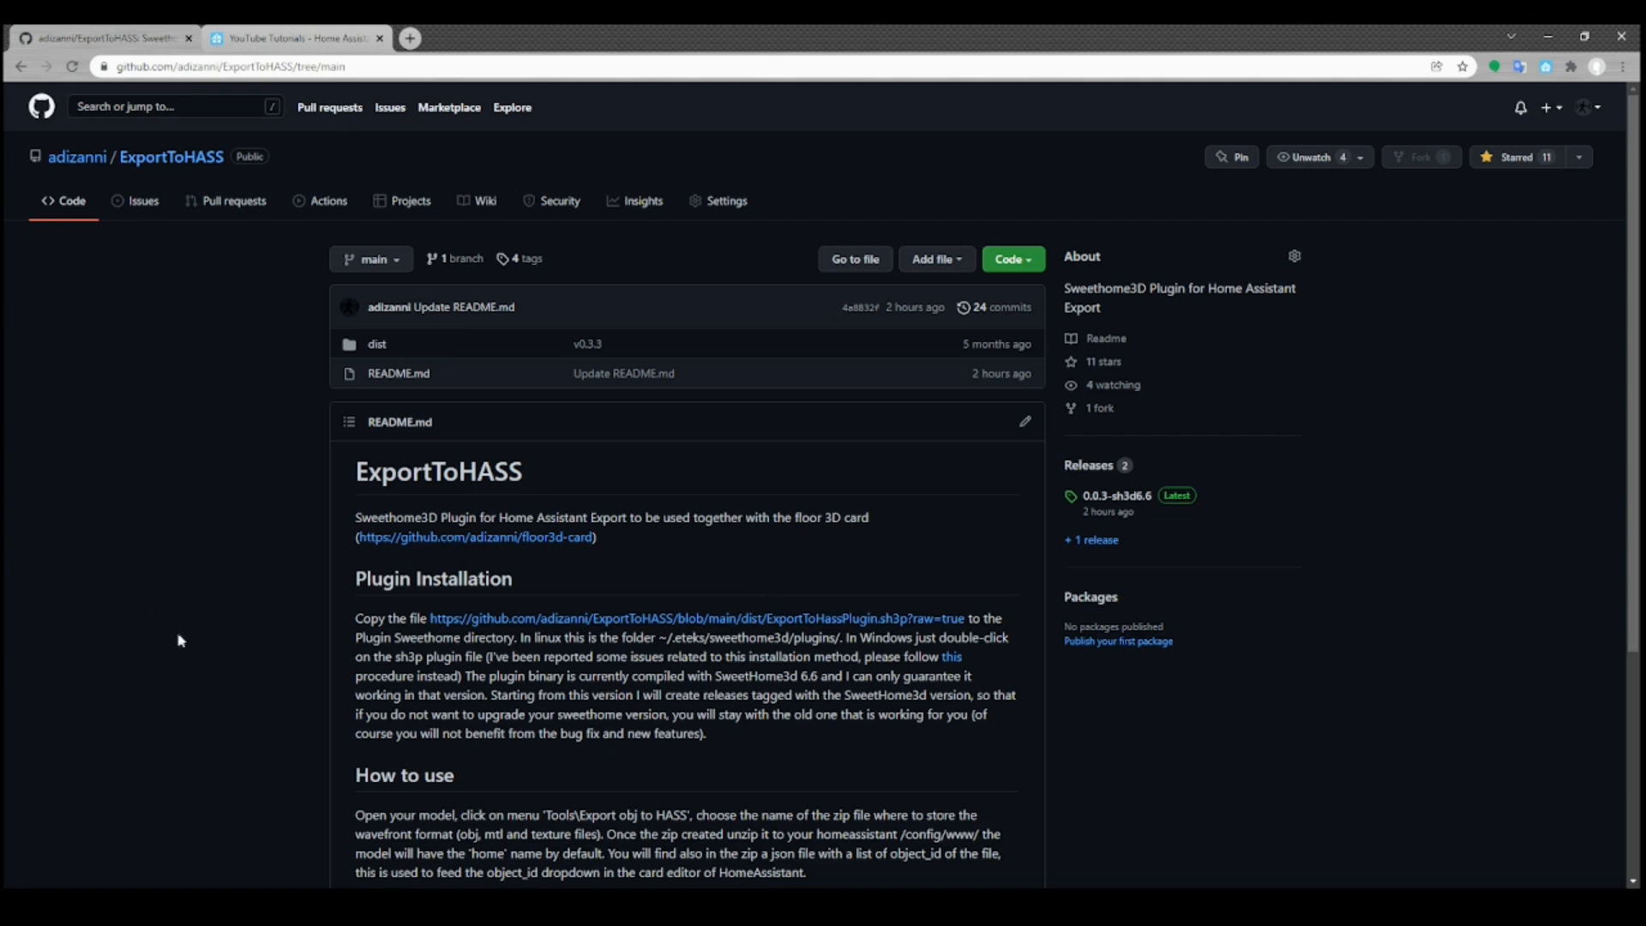
pyautogui.moveTo(323, 590)
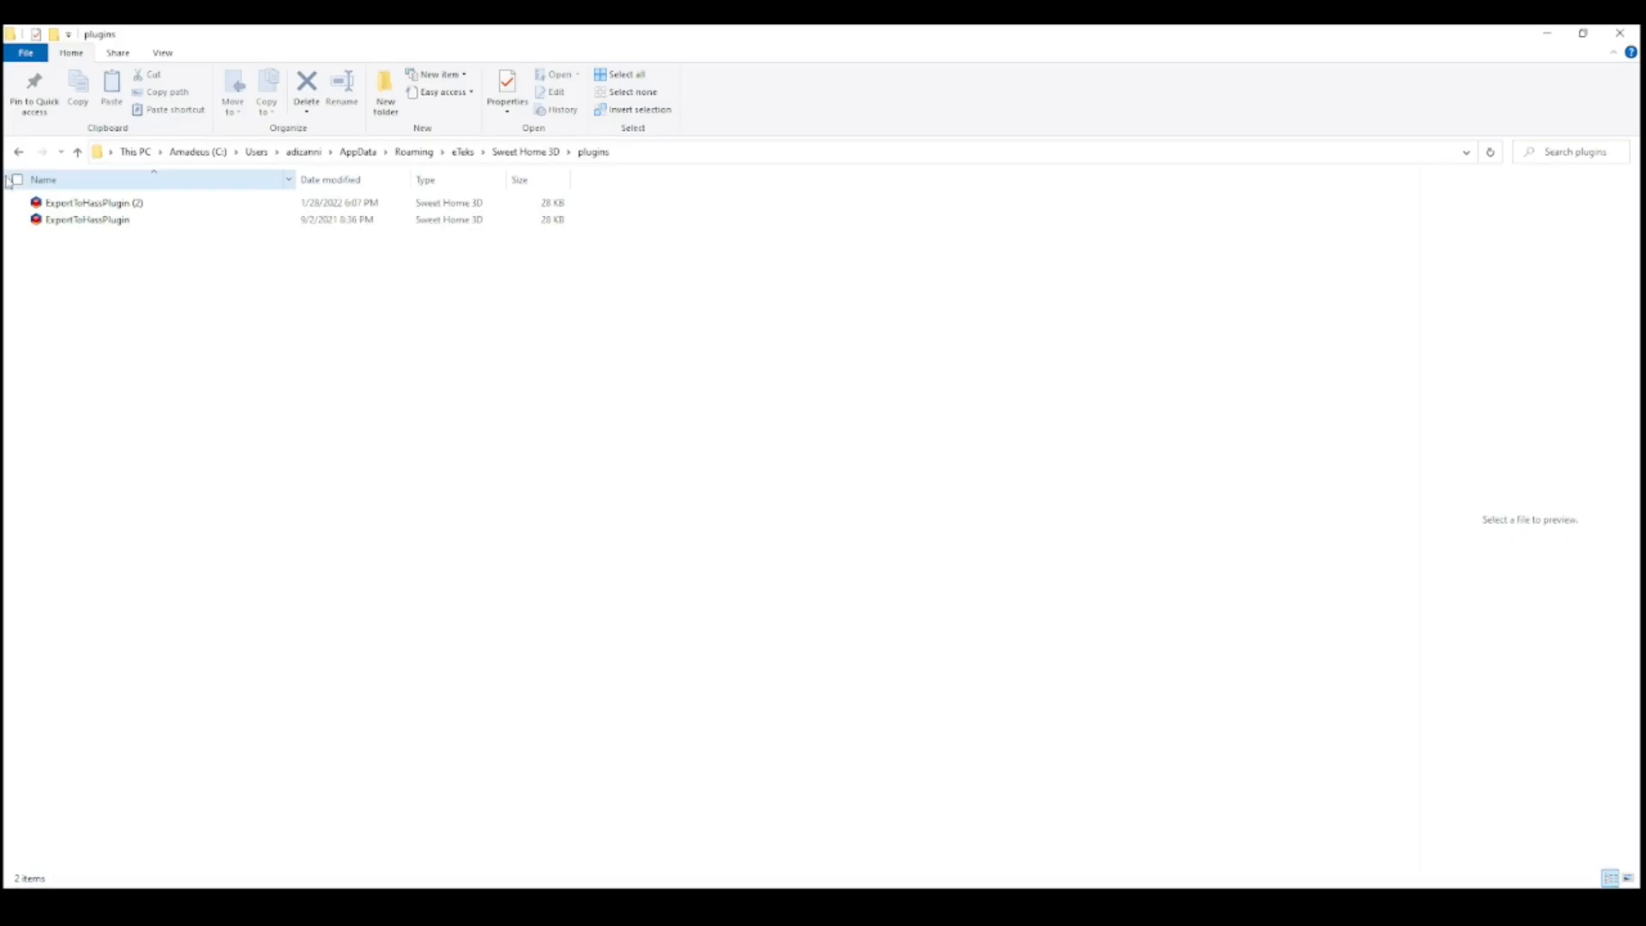
# Delete the duplicate 'ExportToHassPlugin (2)' file from the Sweet Home 3D plugins folder
pyautogui.click(89, 202)
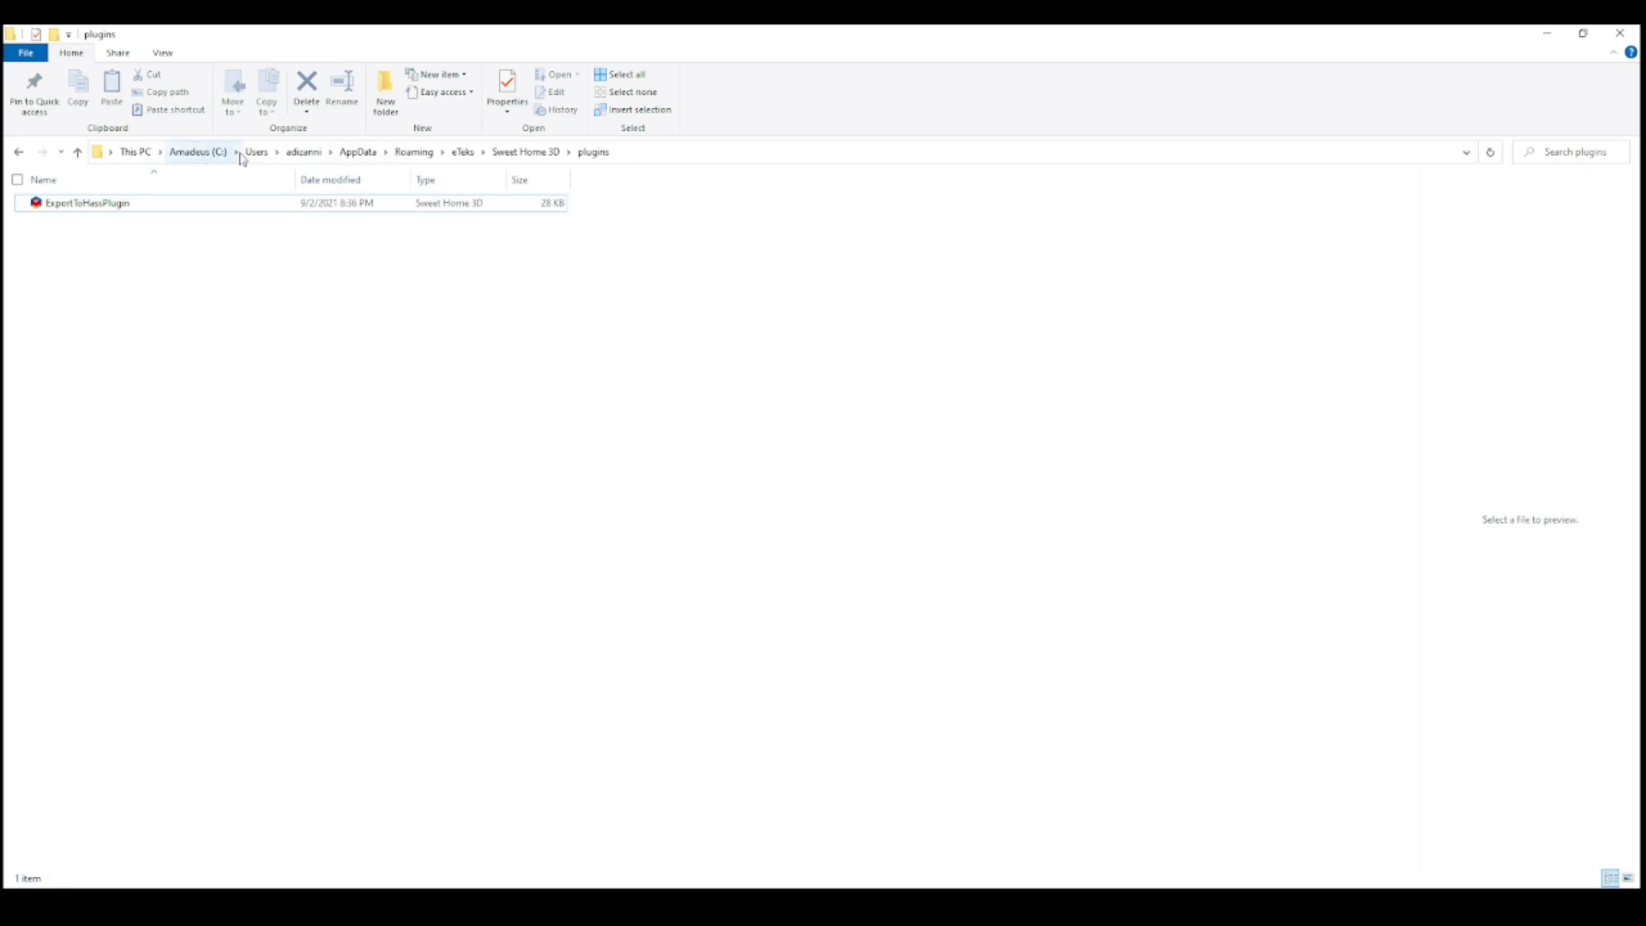
pyautogui.moveTo(546, 168)
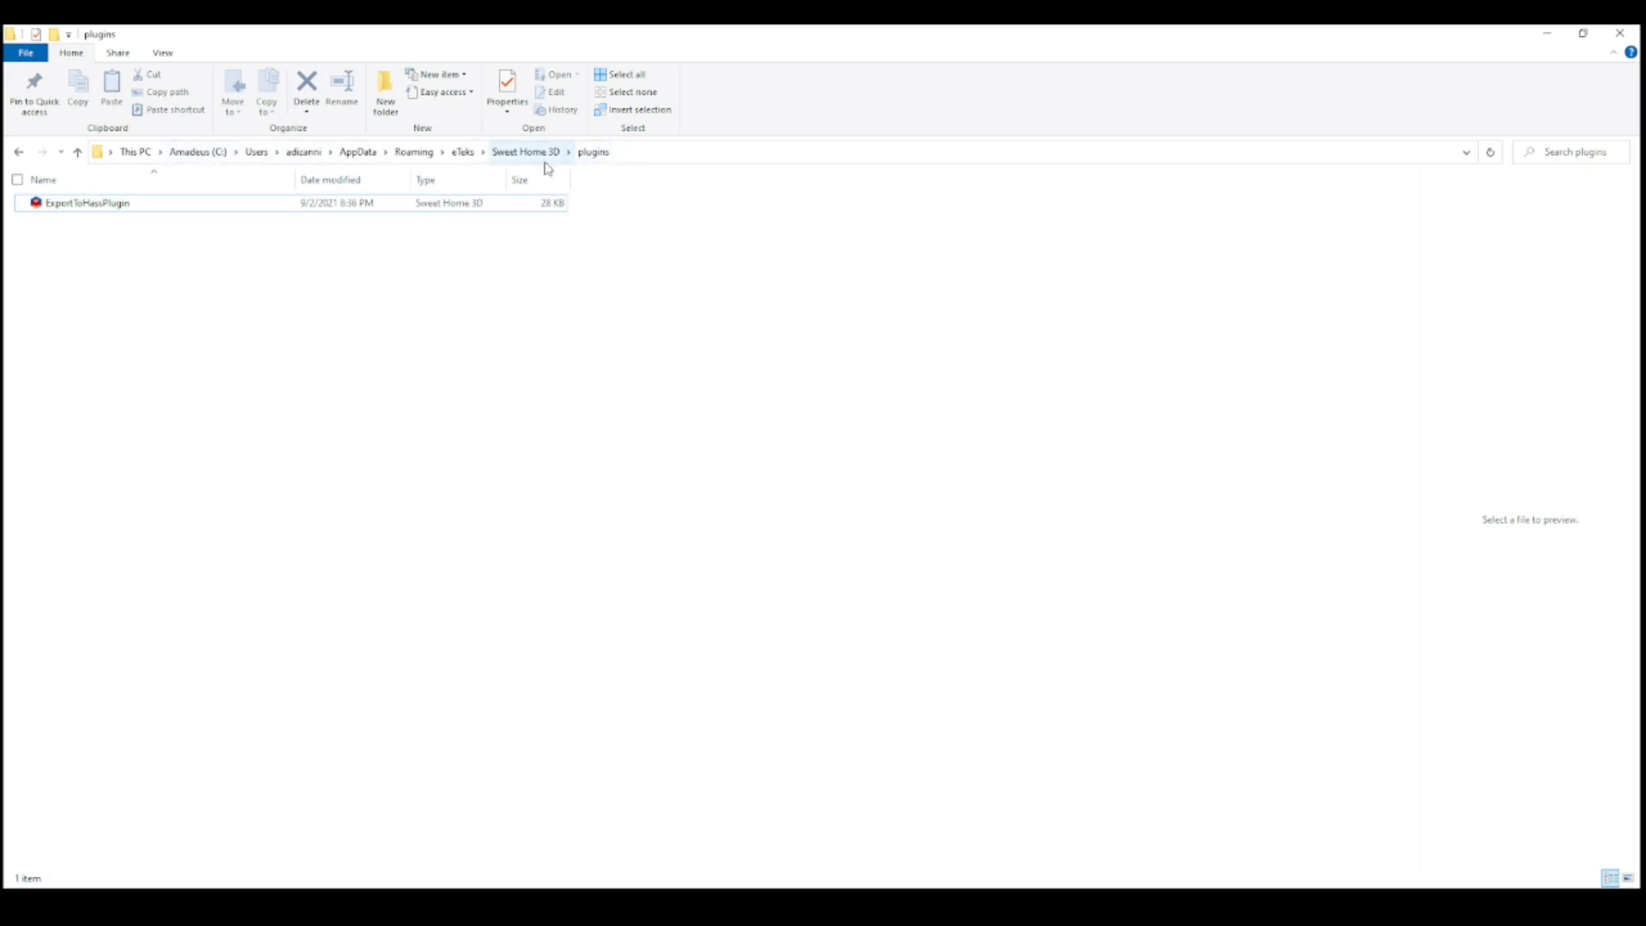
pyautogui.click(85, 202)
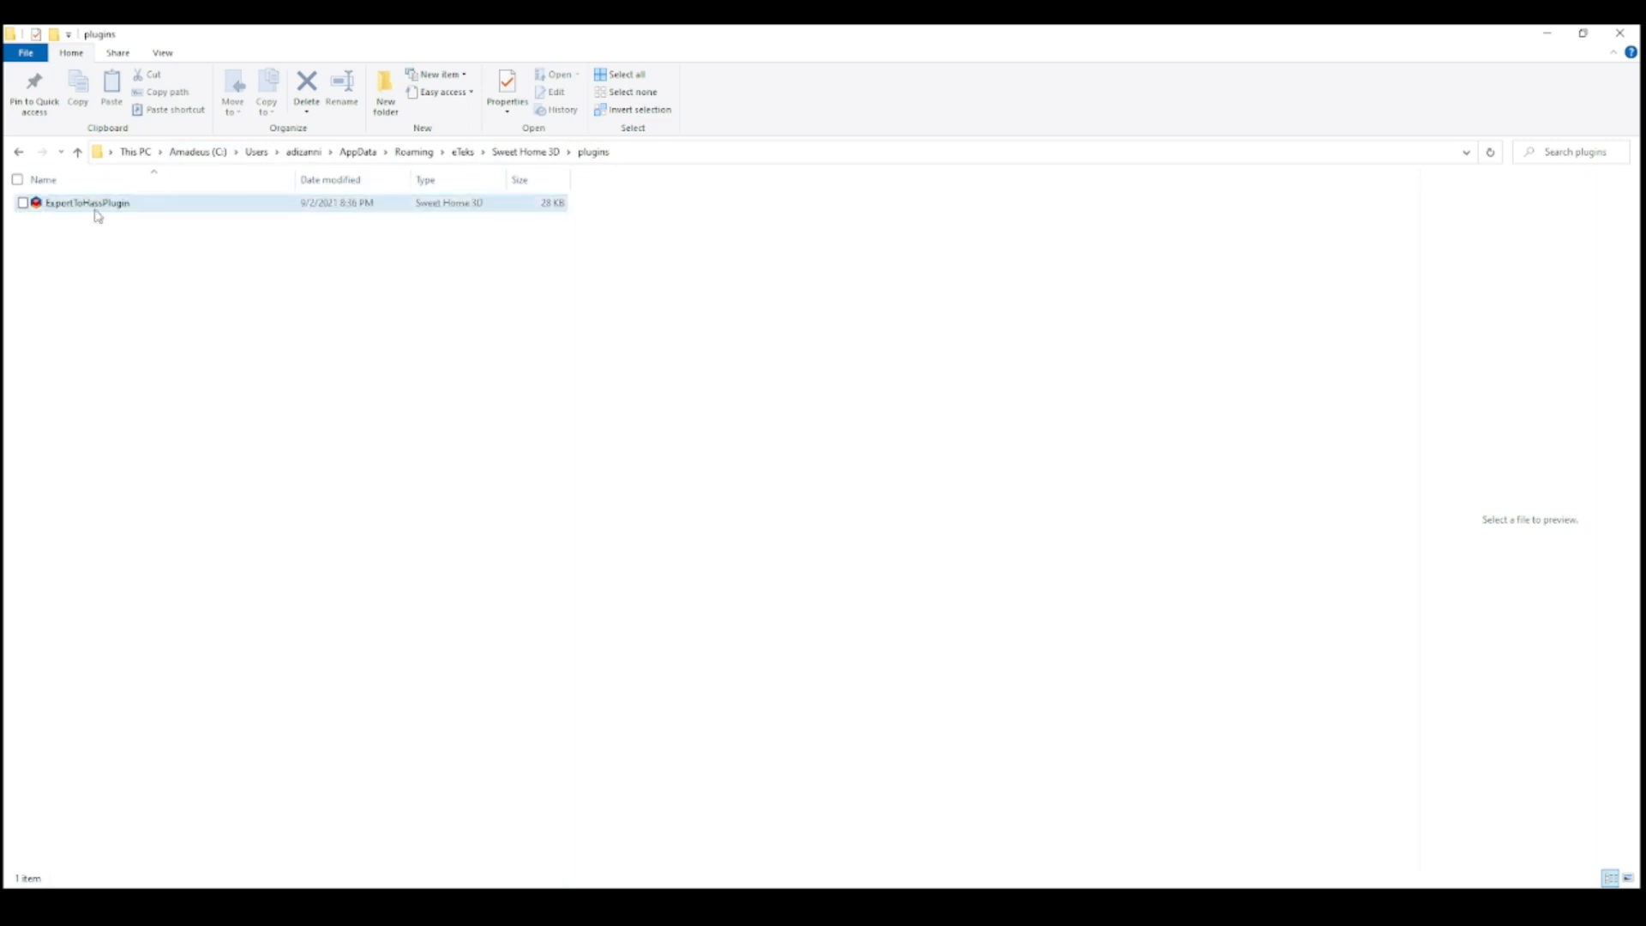
pyautogui.moveTo(89, 202)
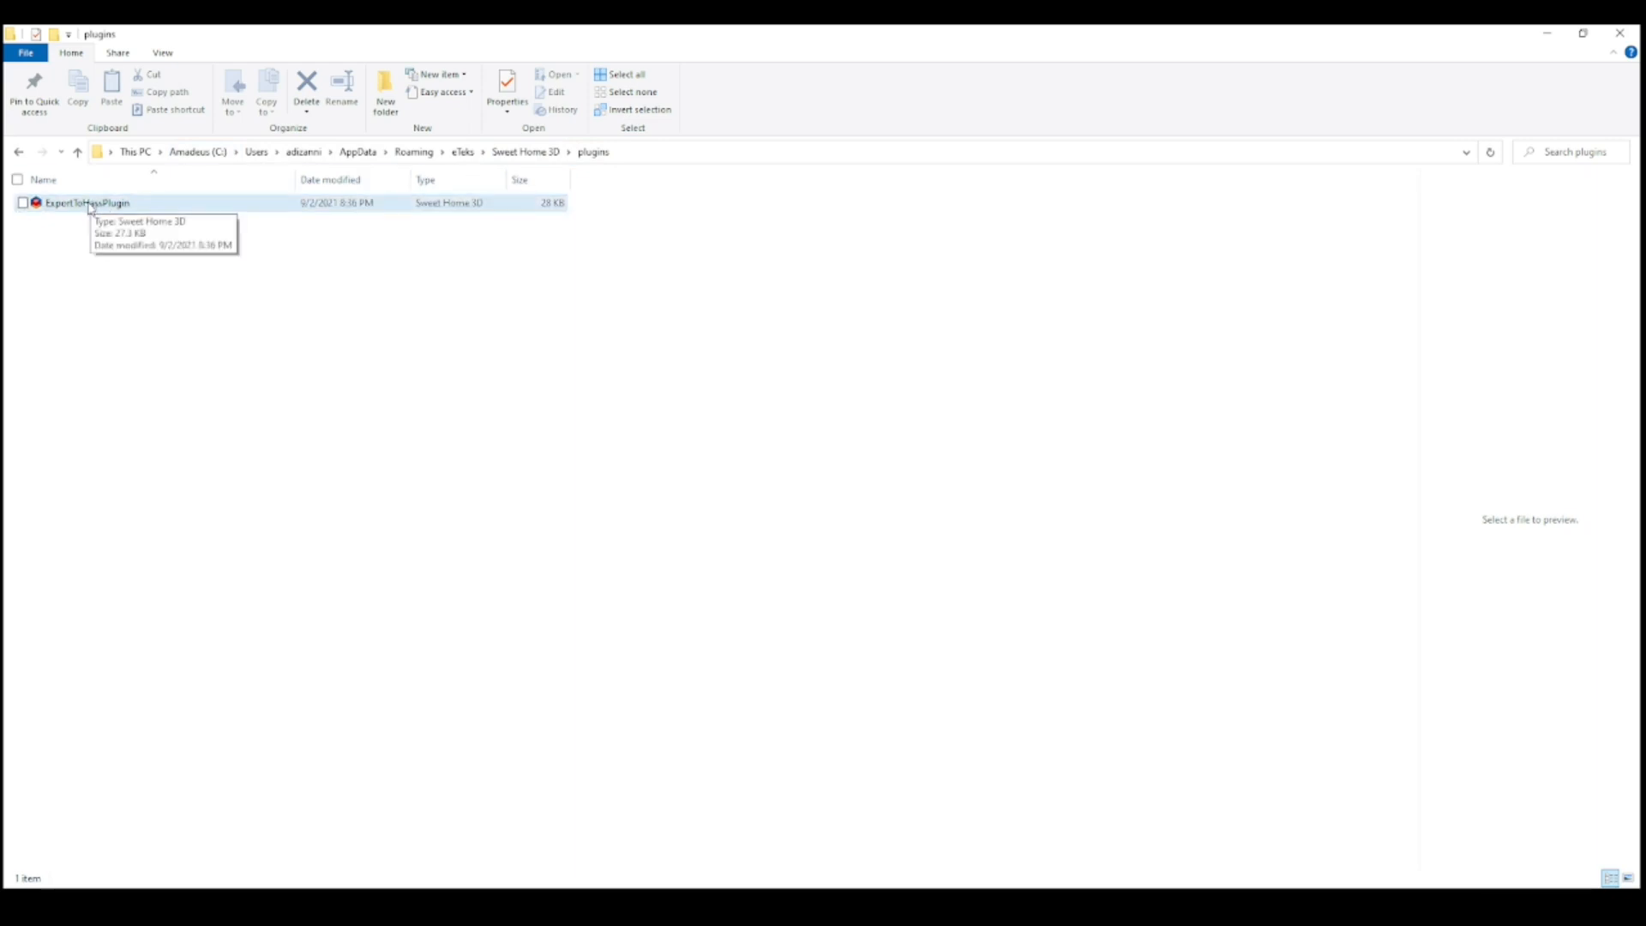
pyautogui.moveTo(74, 206)
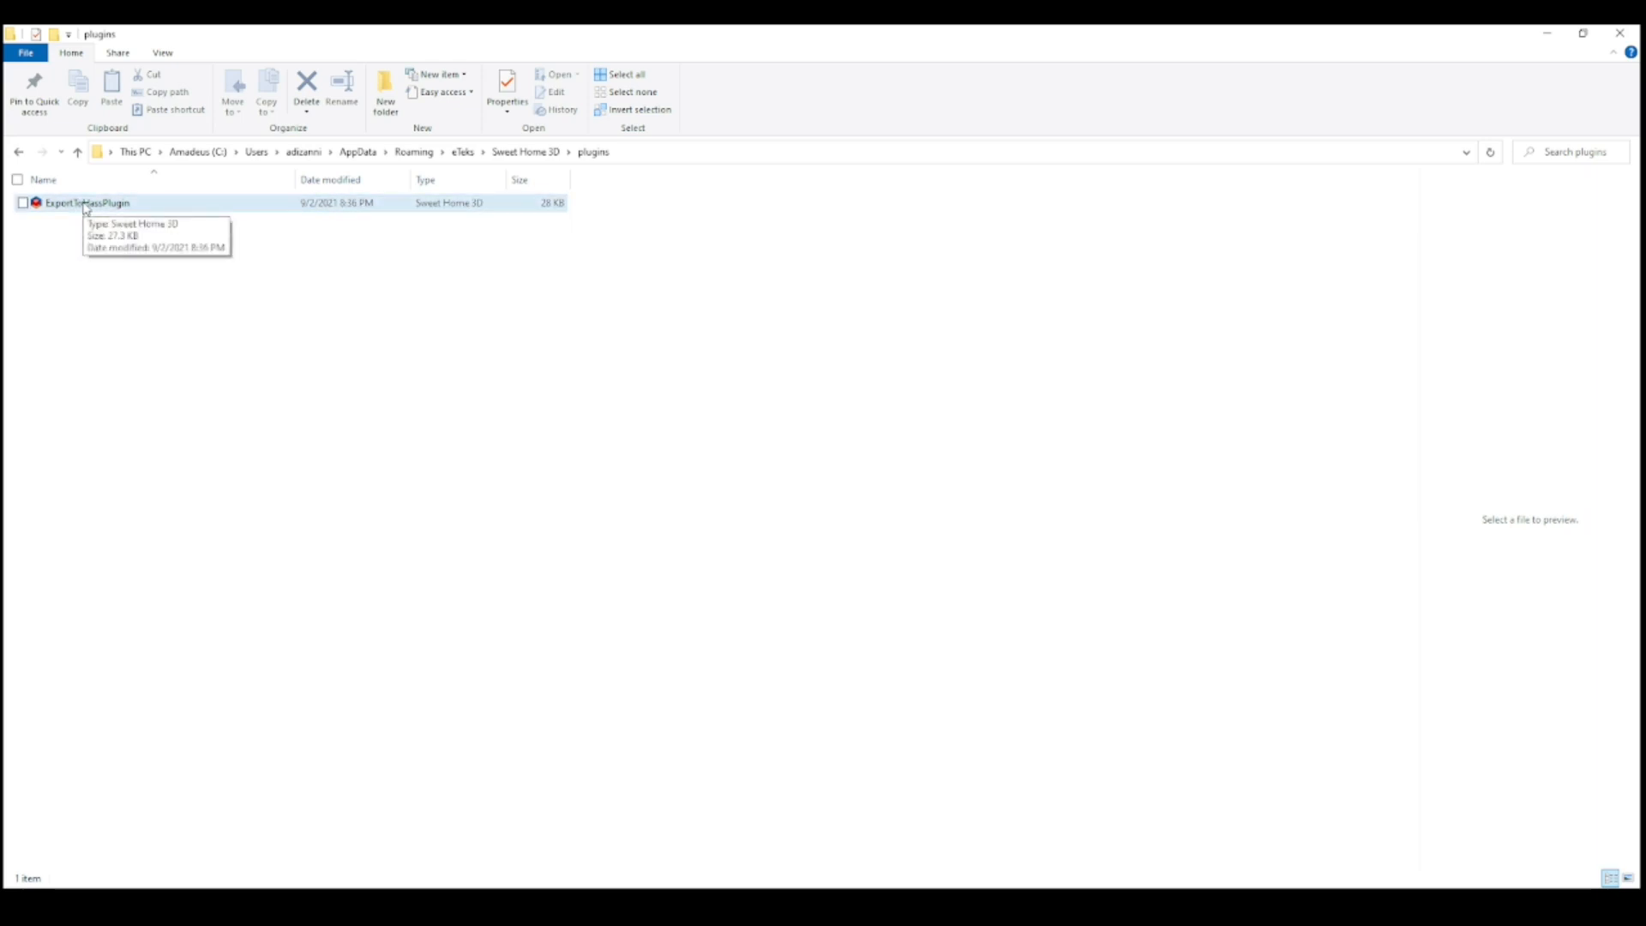
pyautogui.moveTo(473, 473)
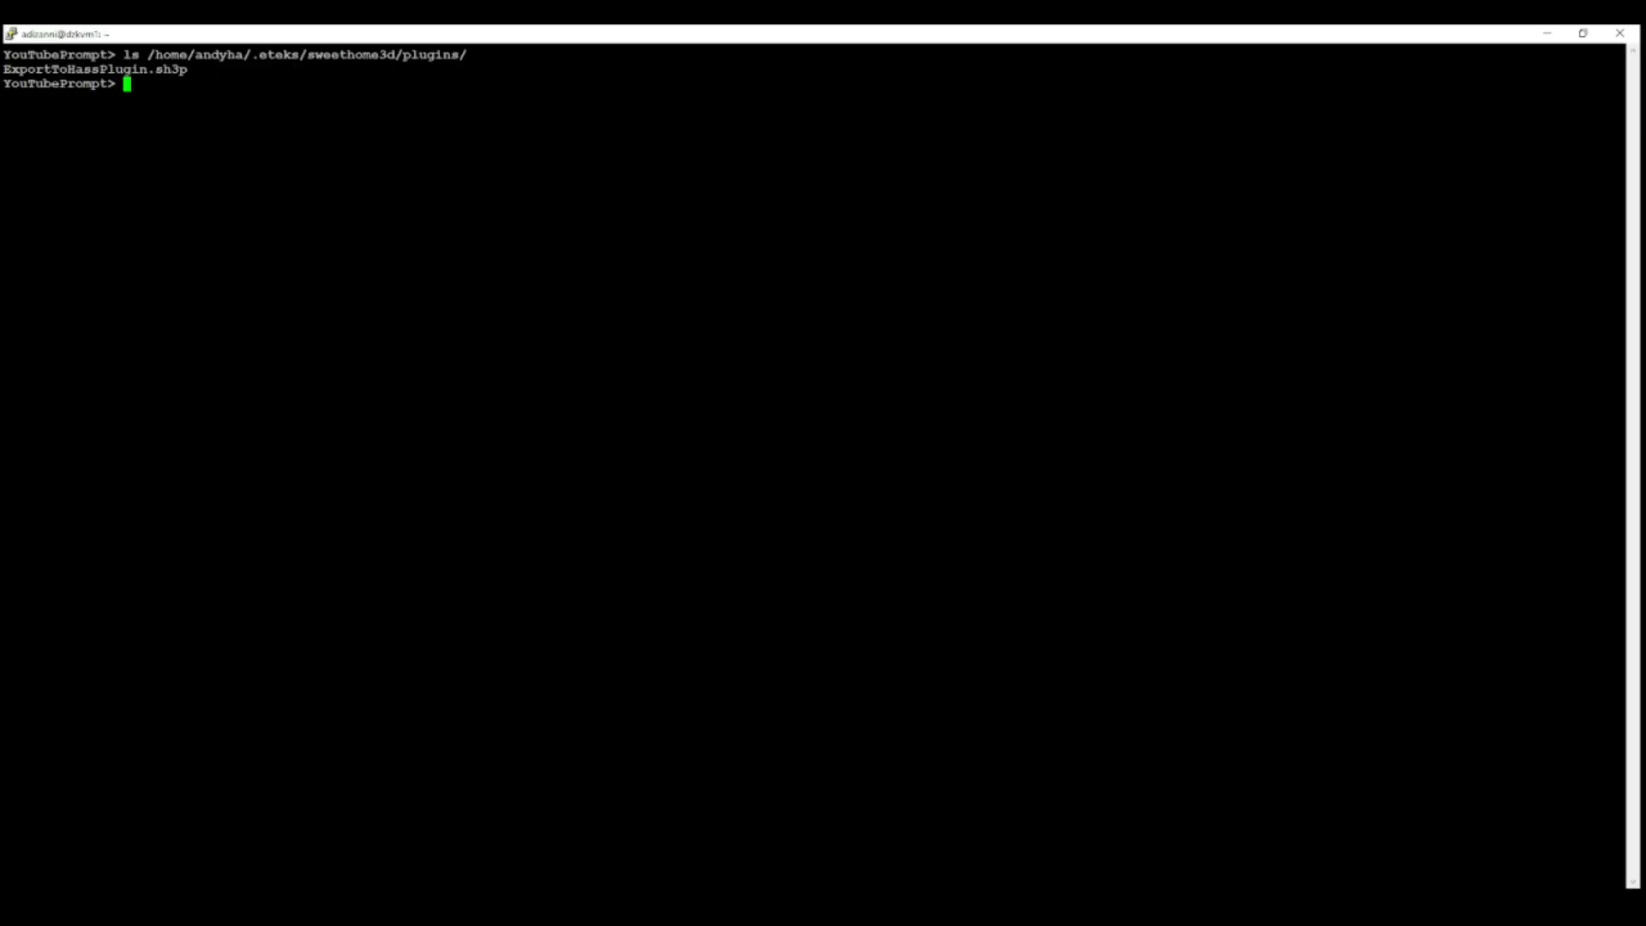
pyautogui.moveTo(188, 95)
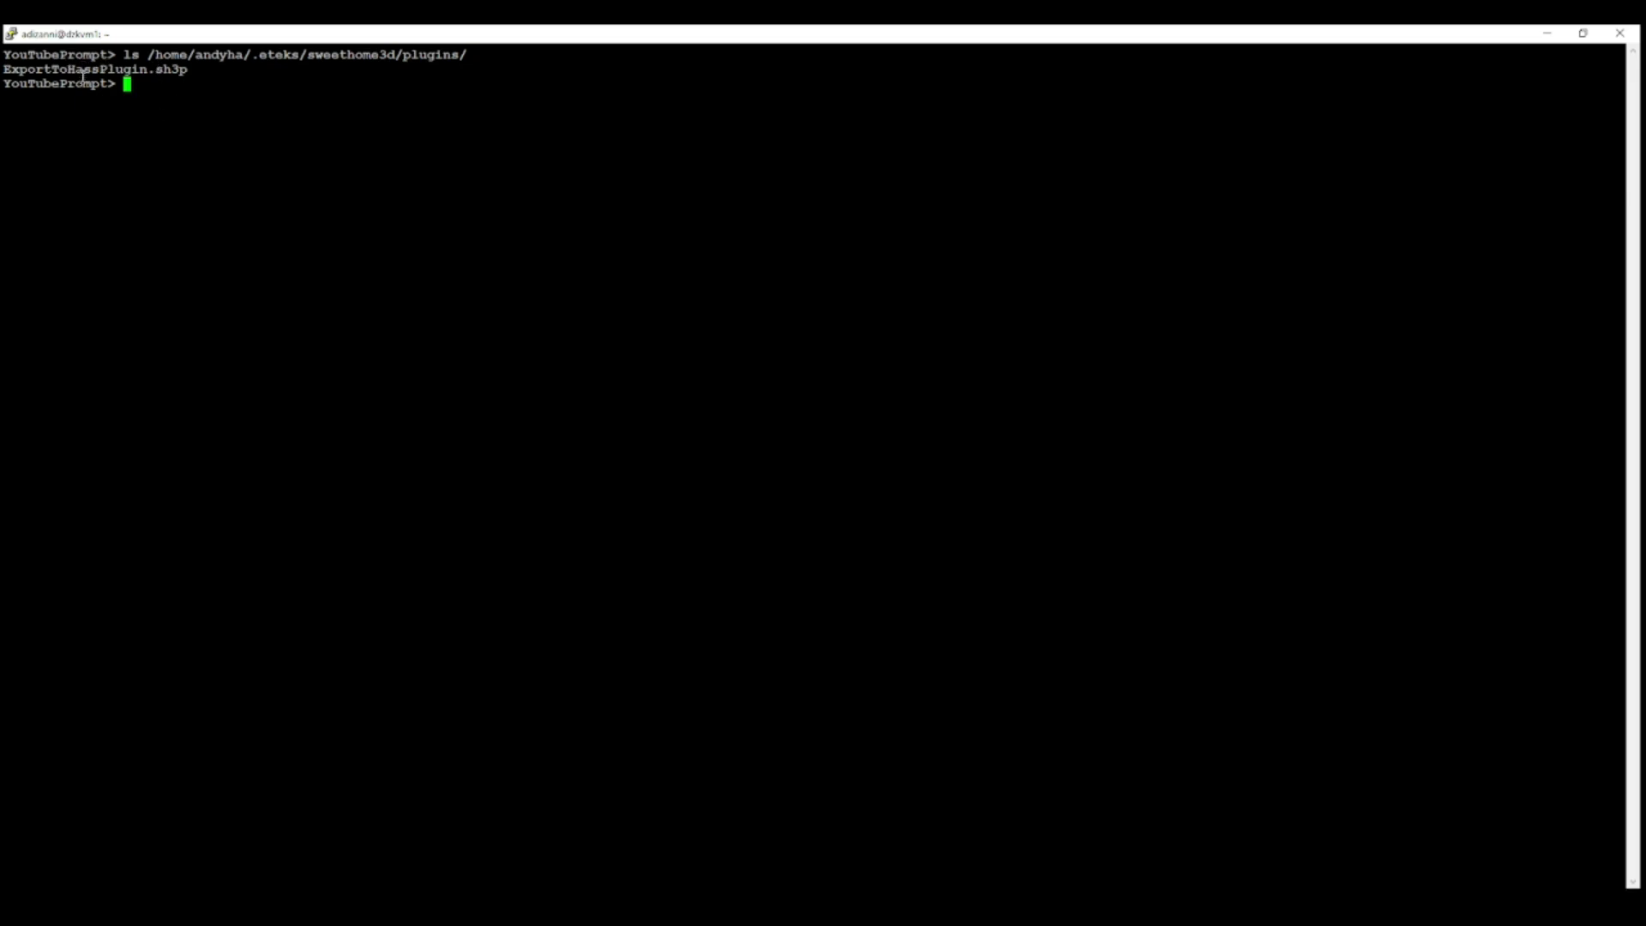
pyautogui.moveTo(200, 60)
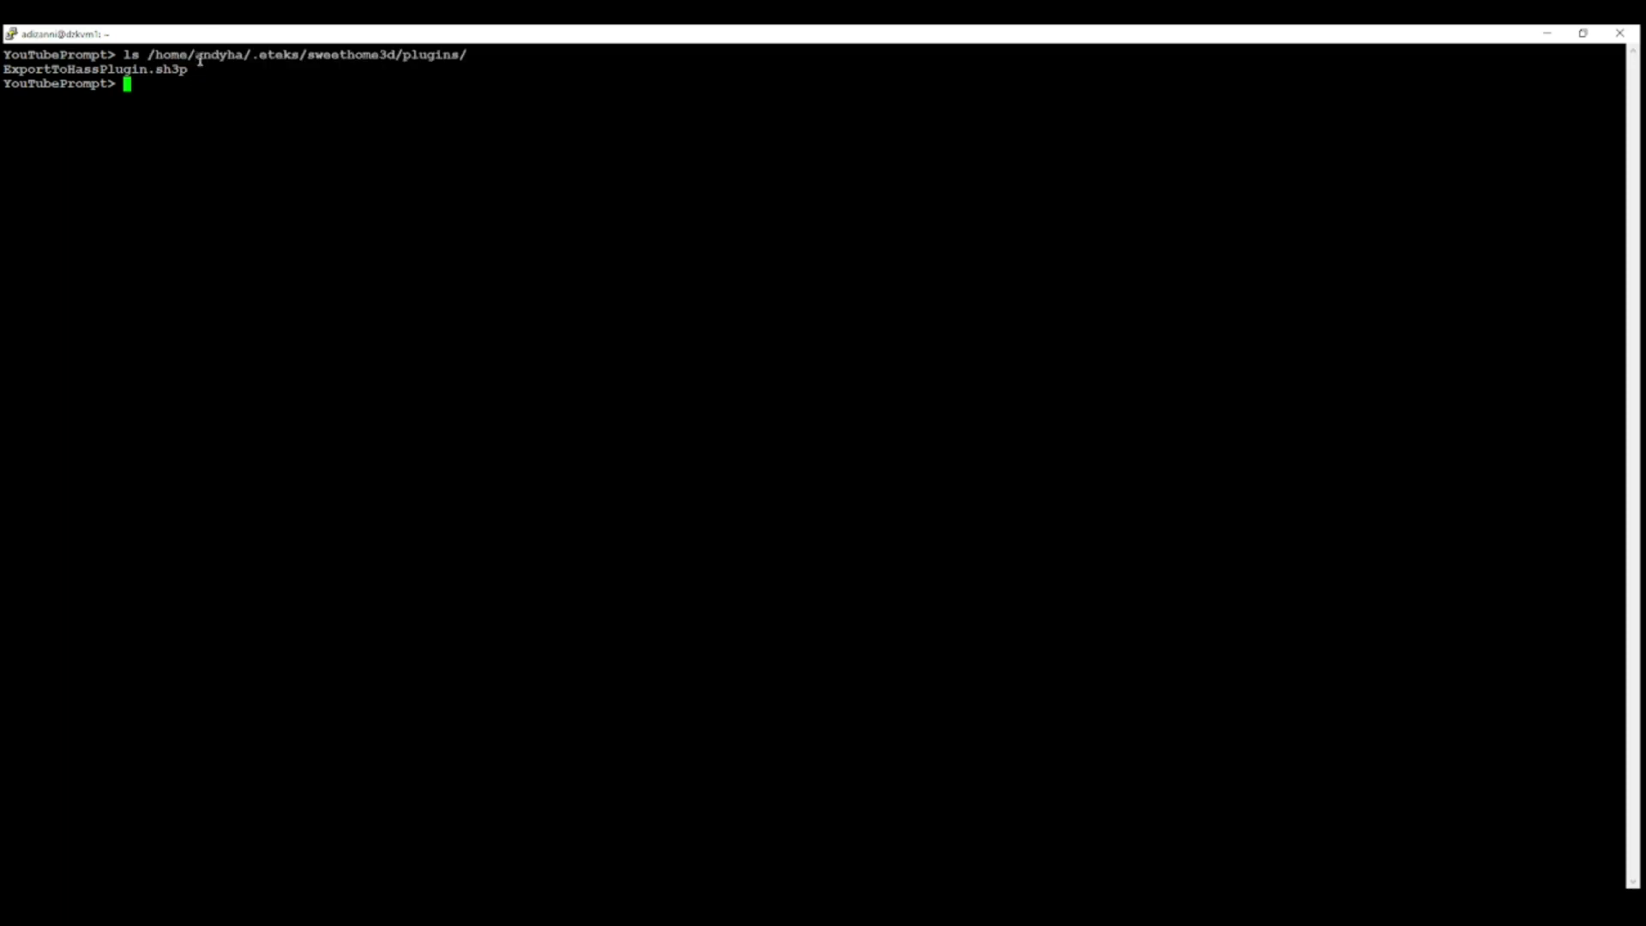
# Select the user folder name in the ~/.eteks/sweethome3d/plugins/ path in PuTTY
pyautogui.doubleClick(218, 55)
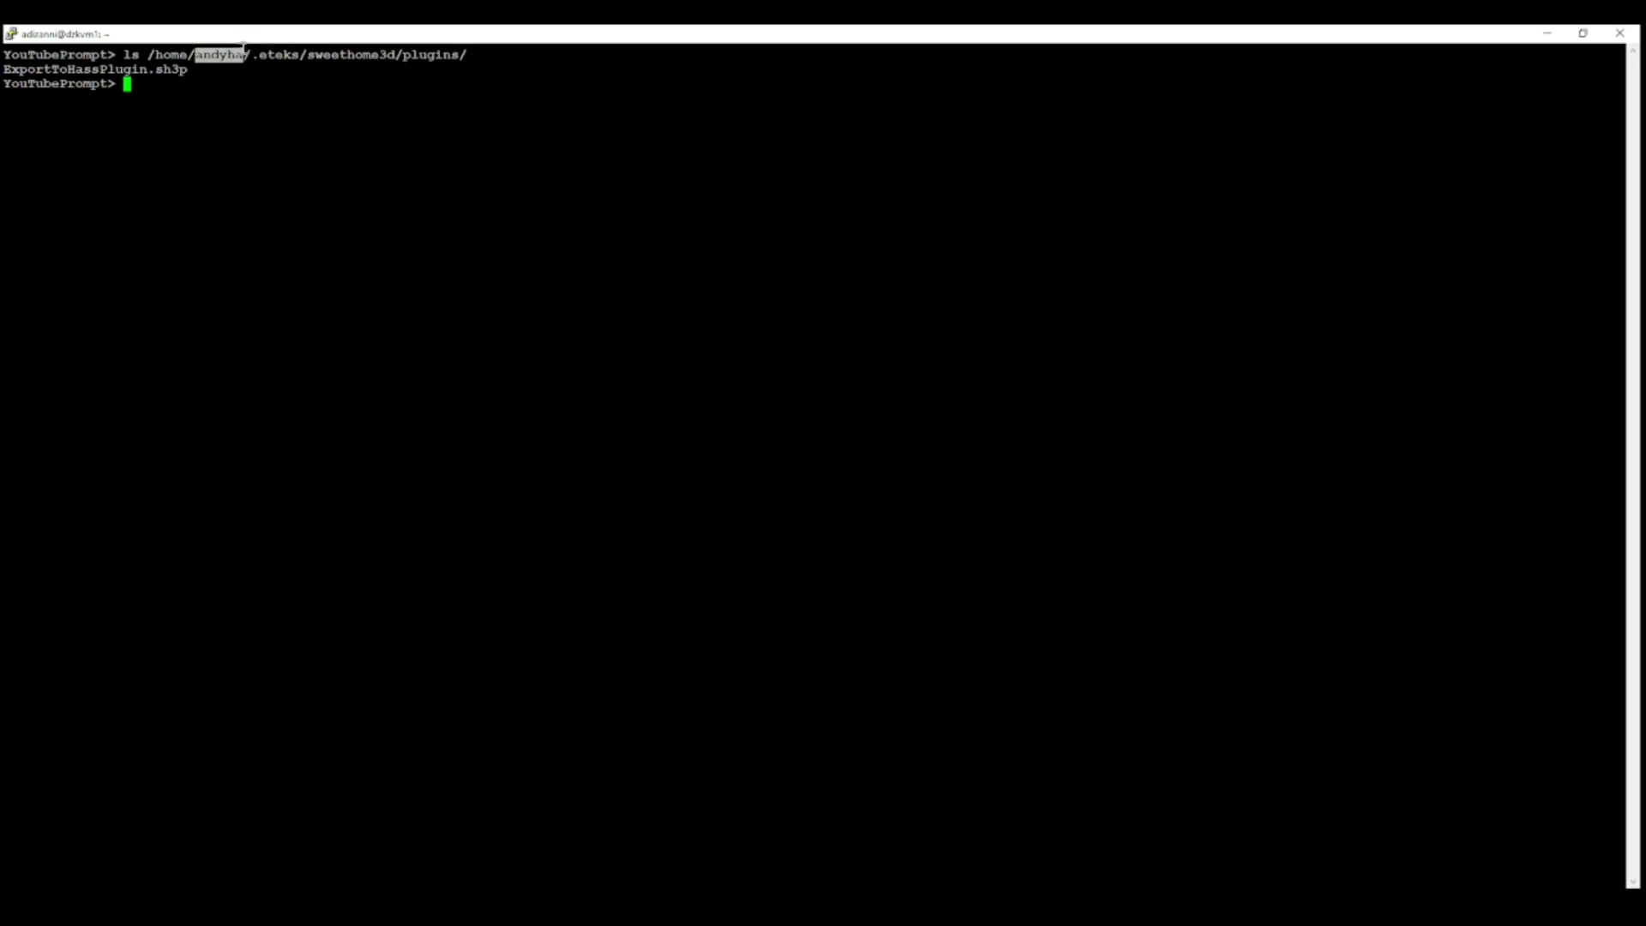
pyautogui.moveTo(198, 134)
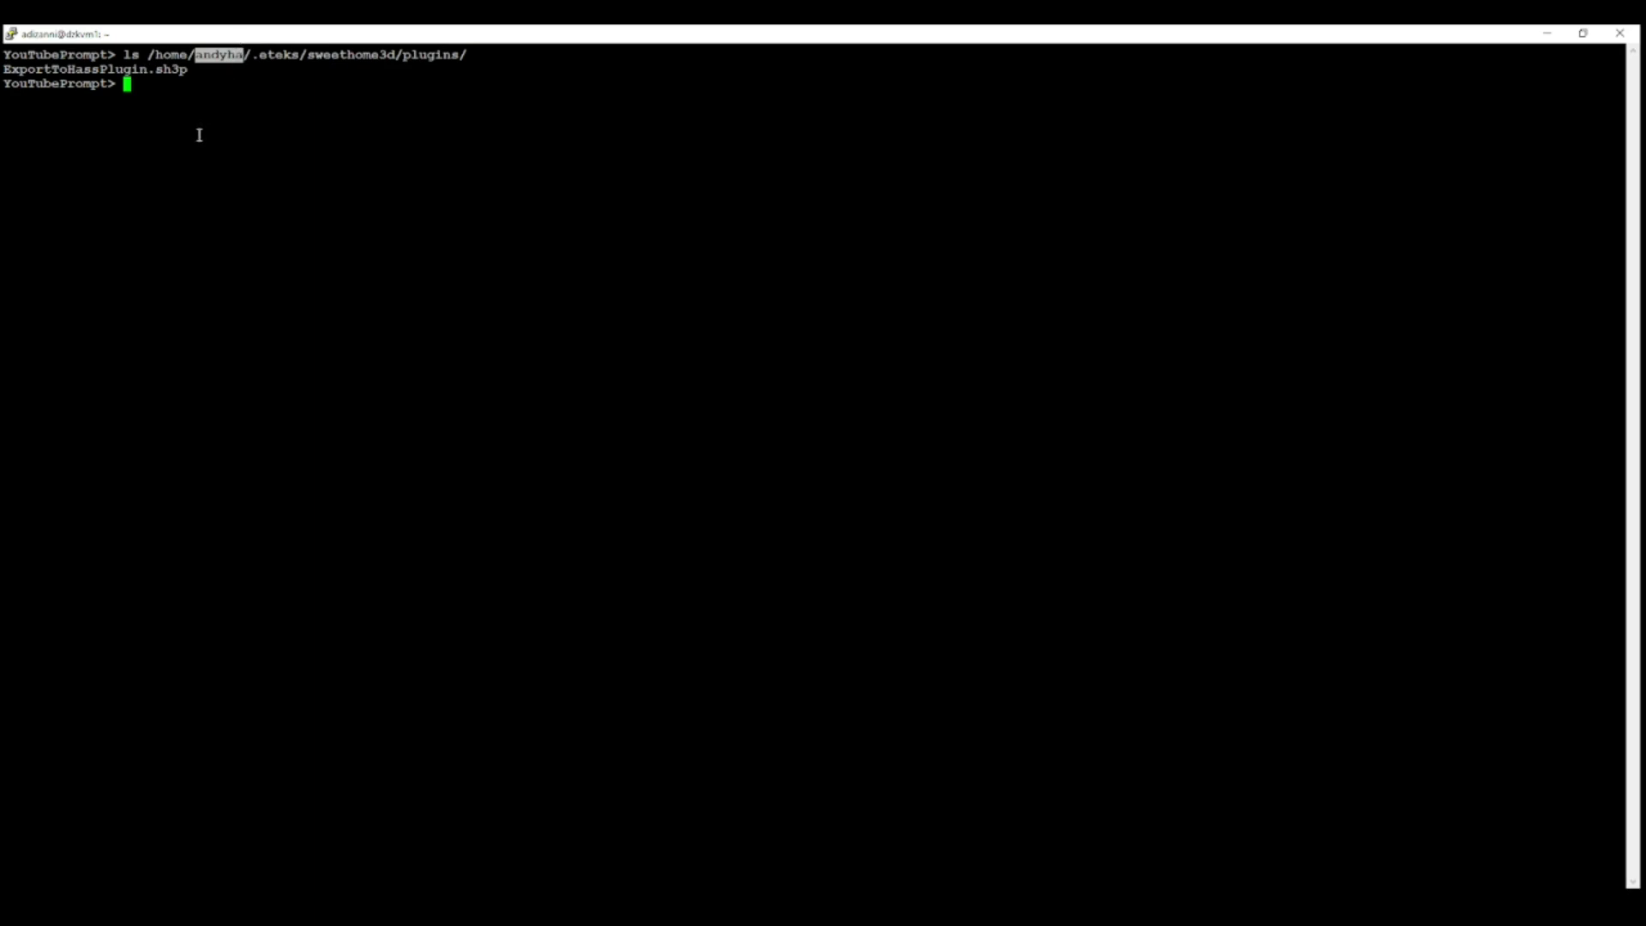
pyautogui.moveTo(191, 170)
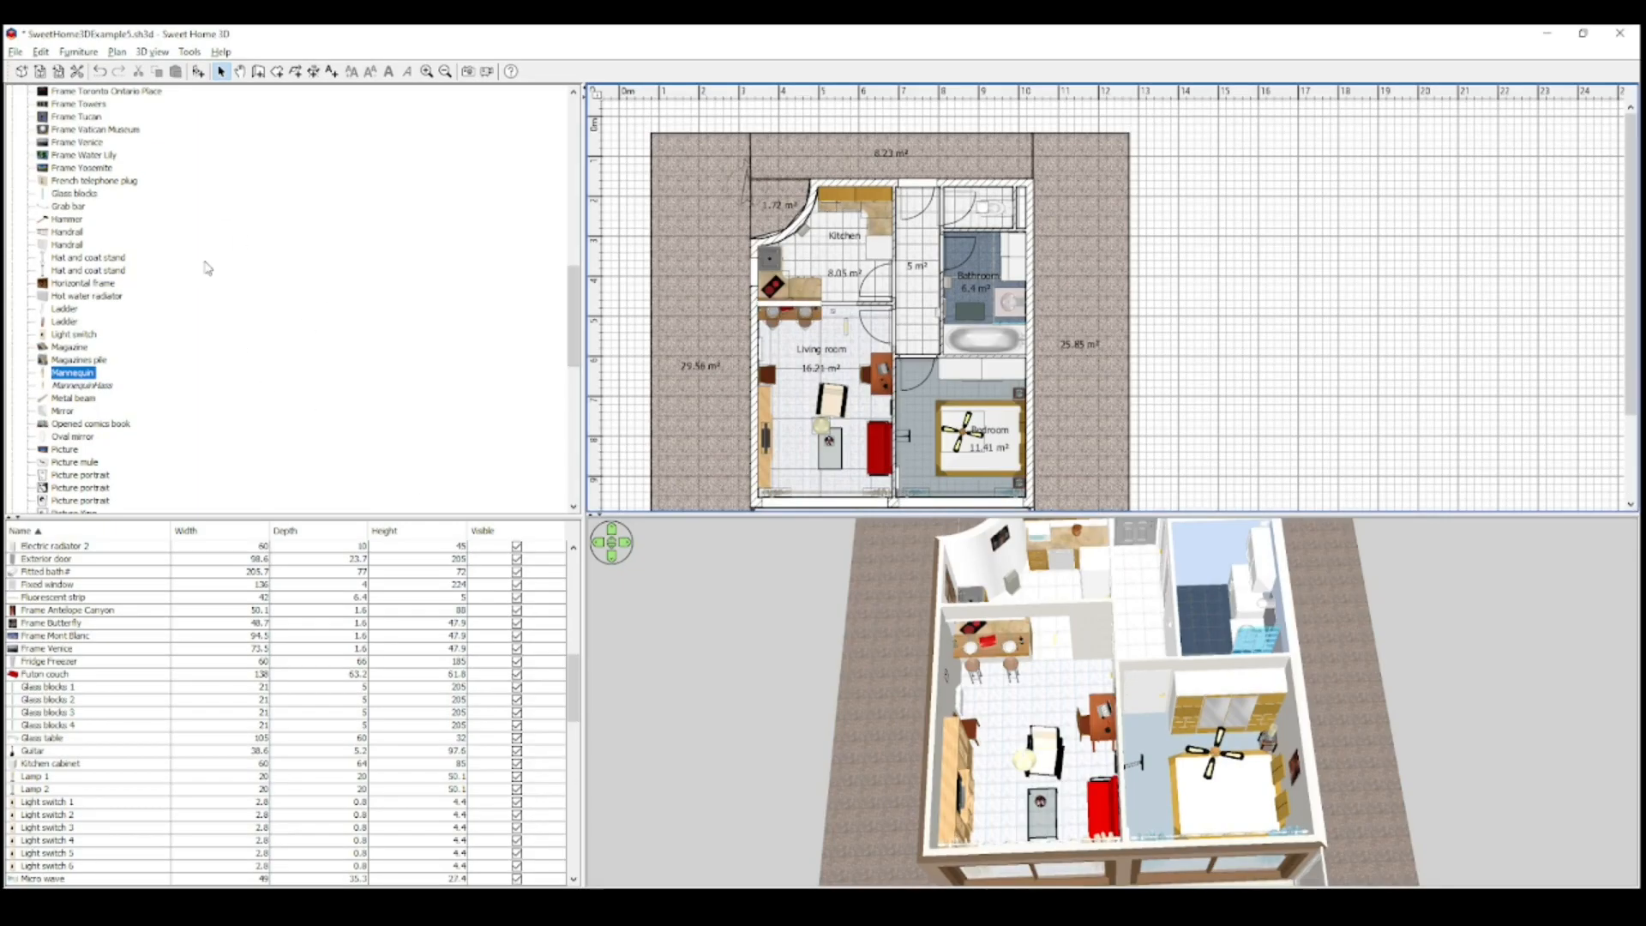
pyautogui.moveTo(194, 155)
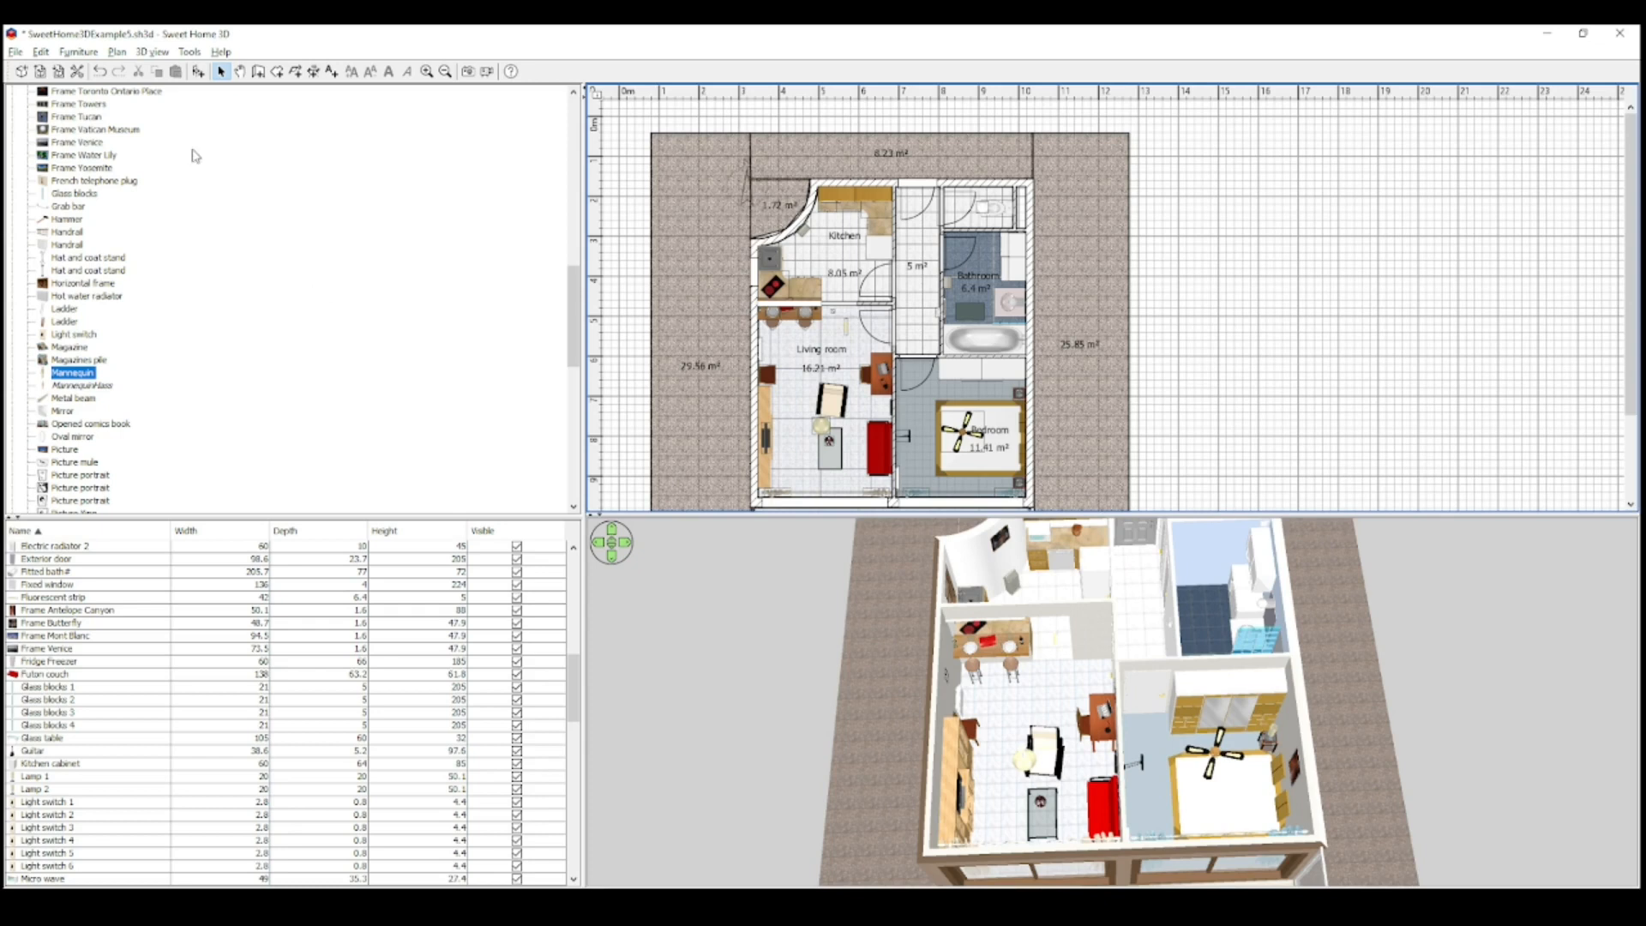
# Show the Tools menu containing the Export obj to HASS entry
pyautogui.click(188, 51)
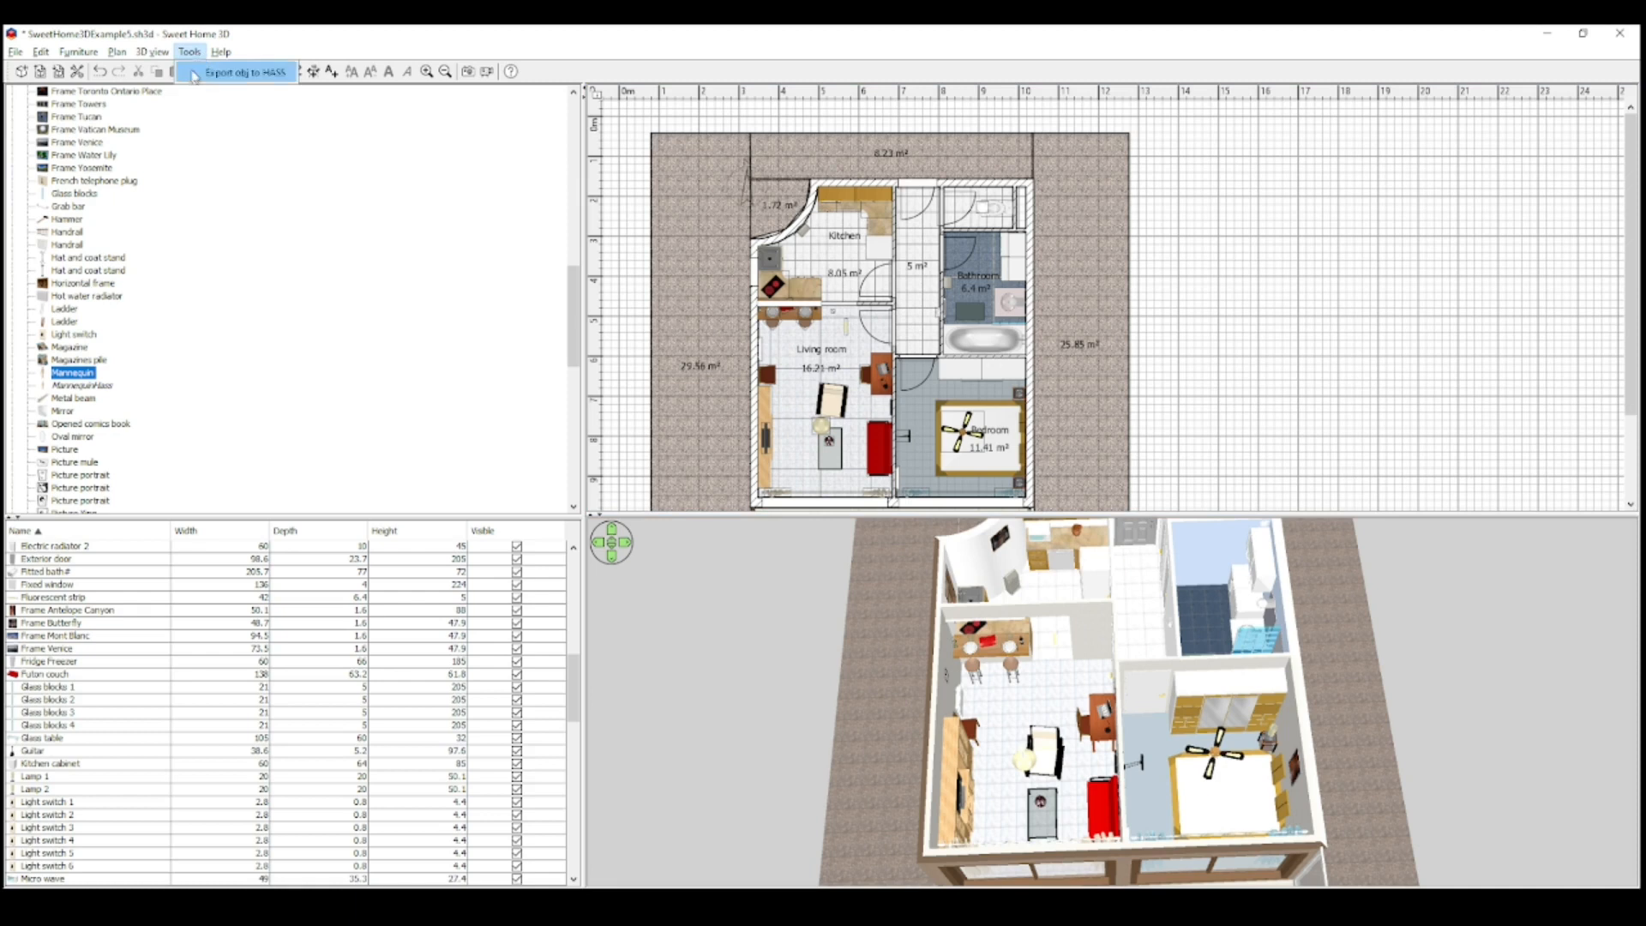
pyautogui.moveTo(189, 52)
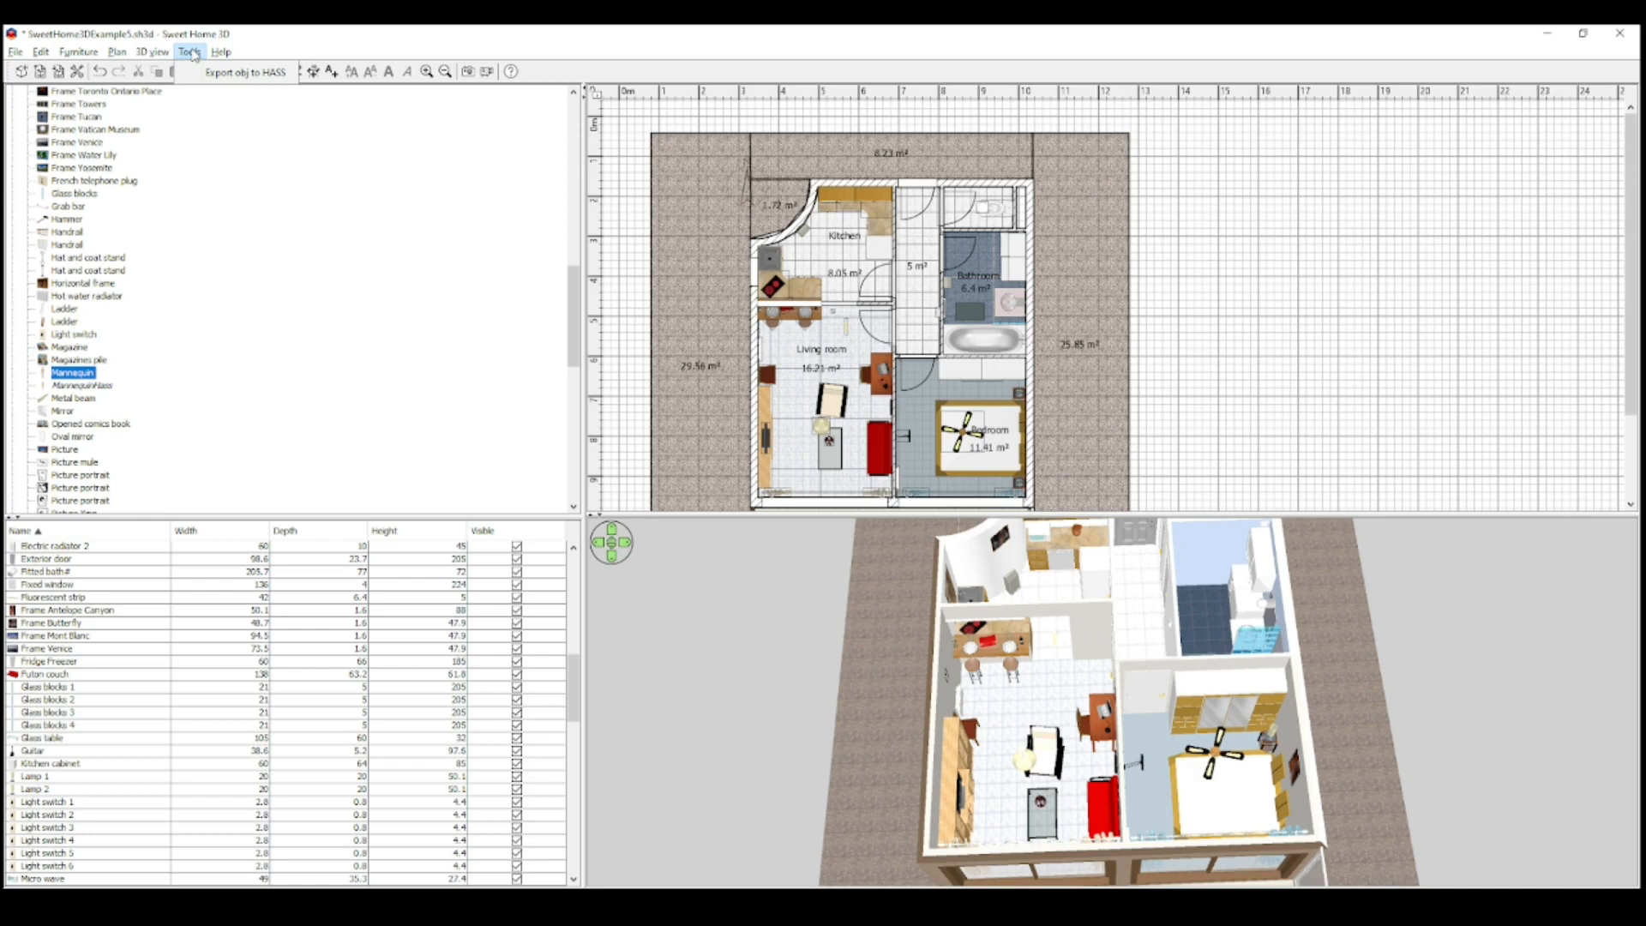
pyautogui.moveTo(459, 346)
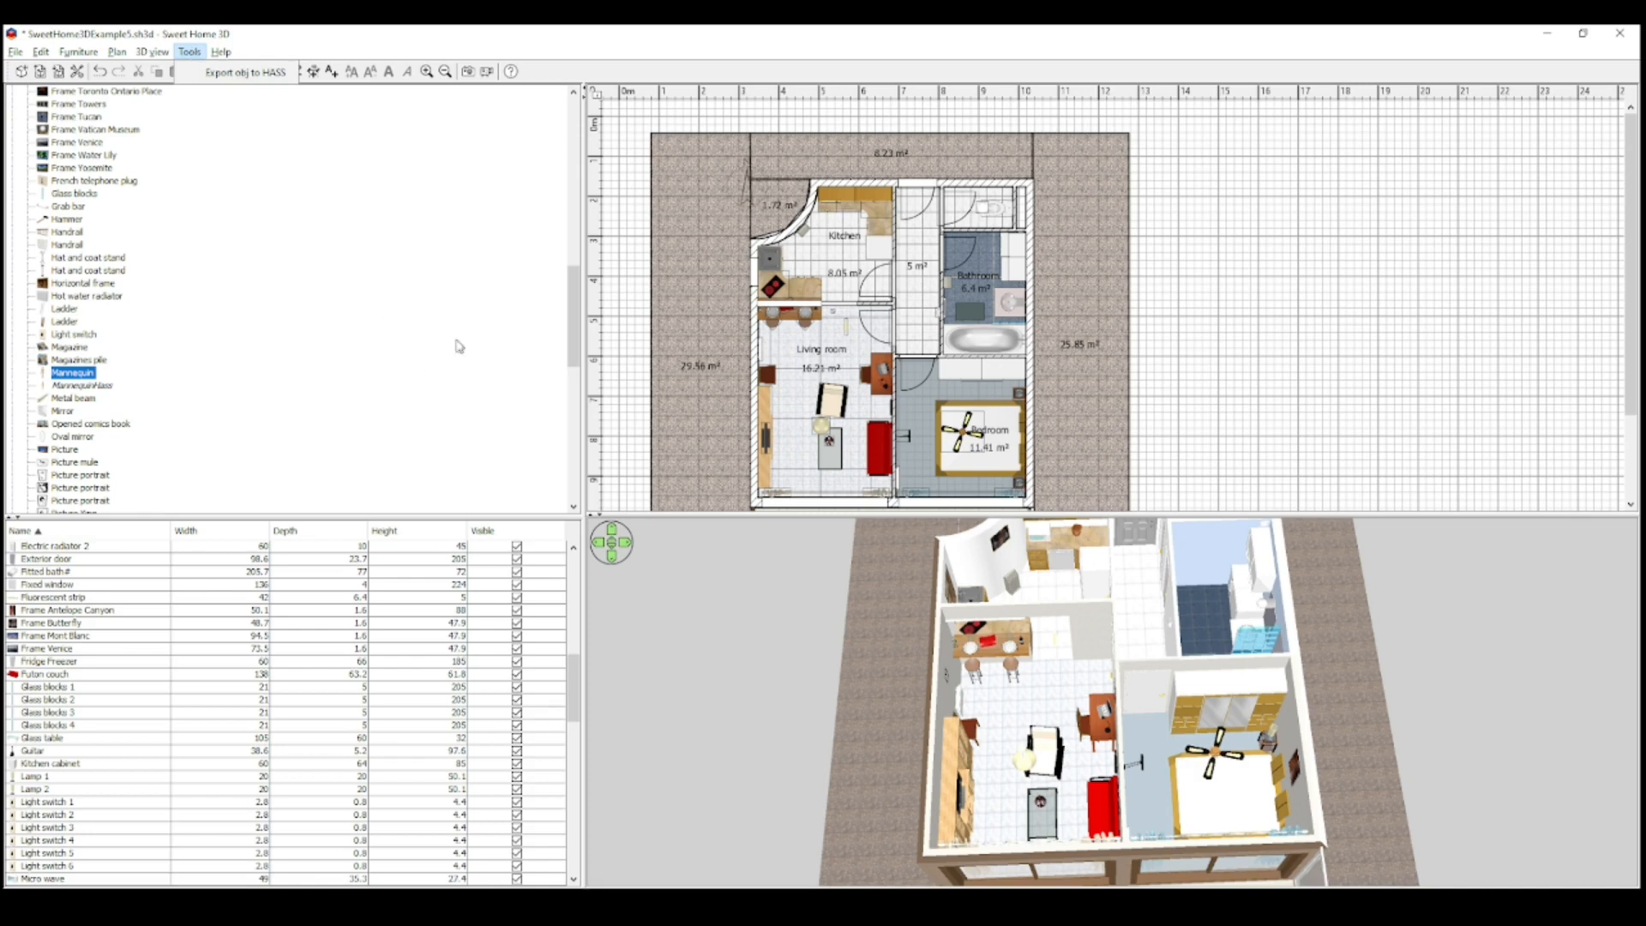
pyautogui.moveTo(729, 314)
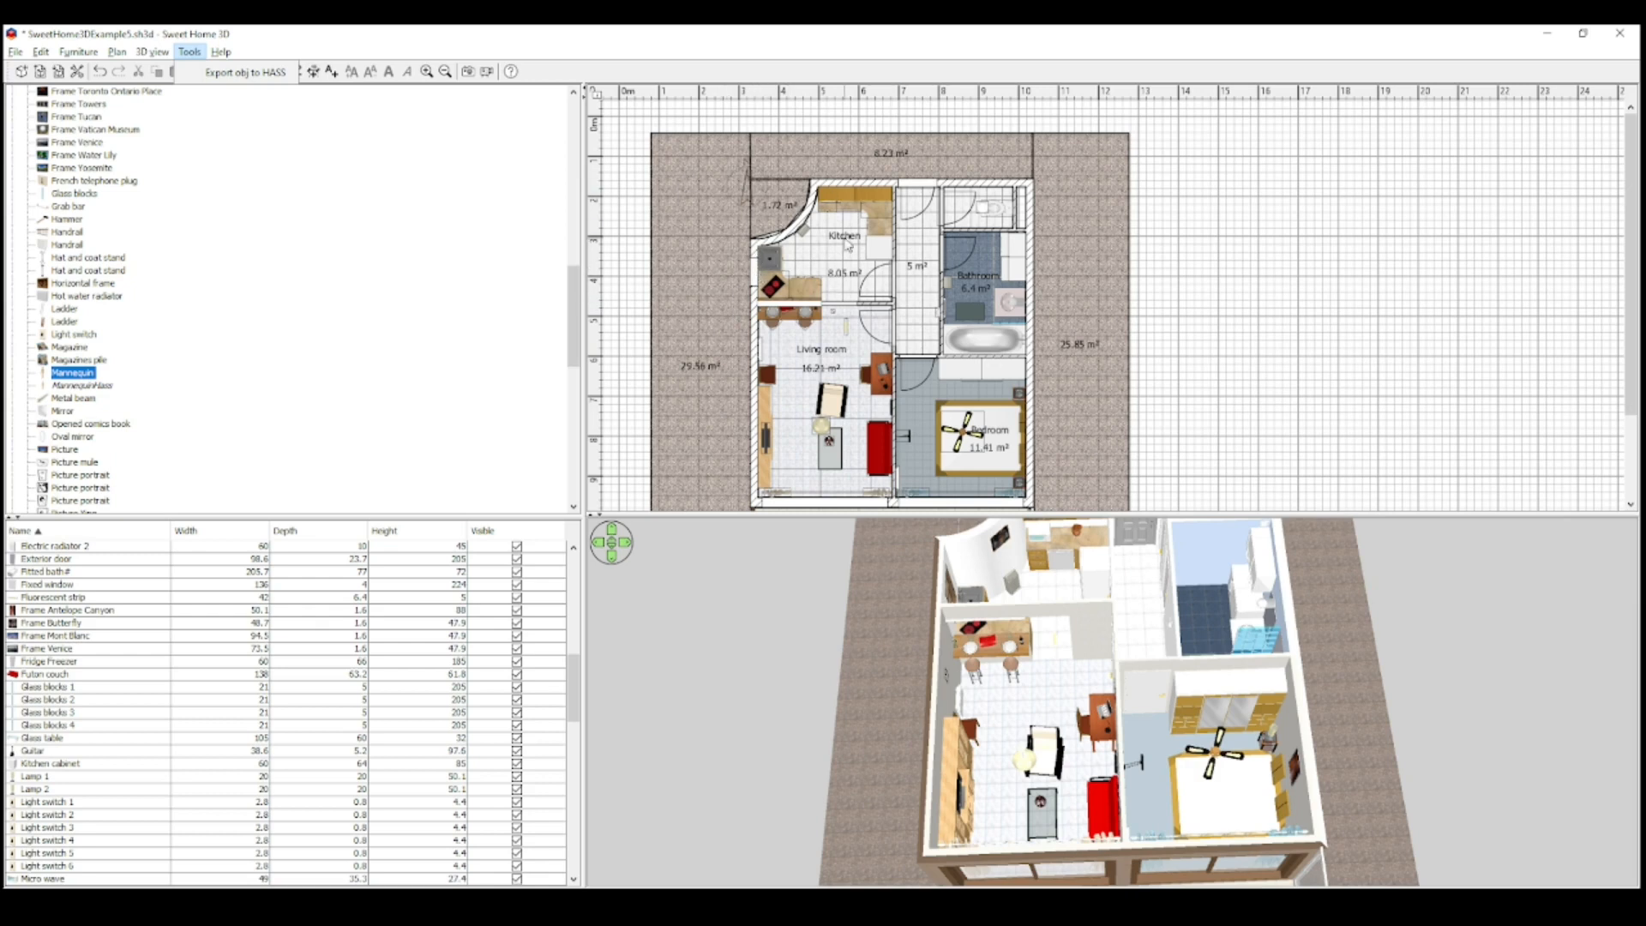
pyautogui.moveTo(913, 316)
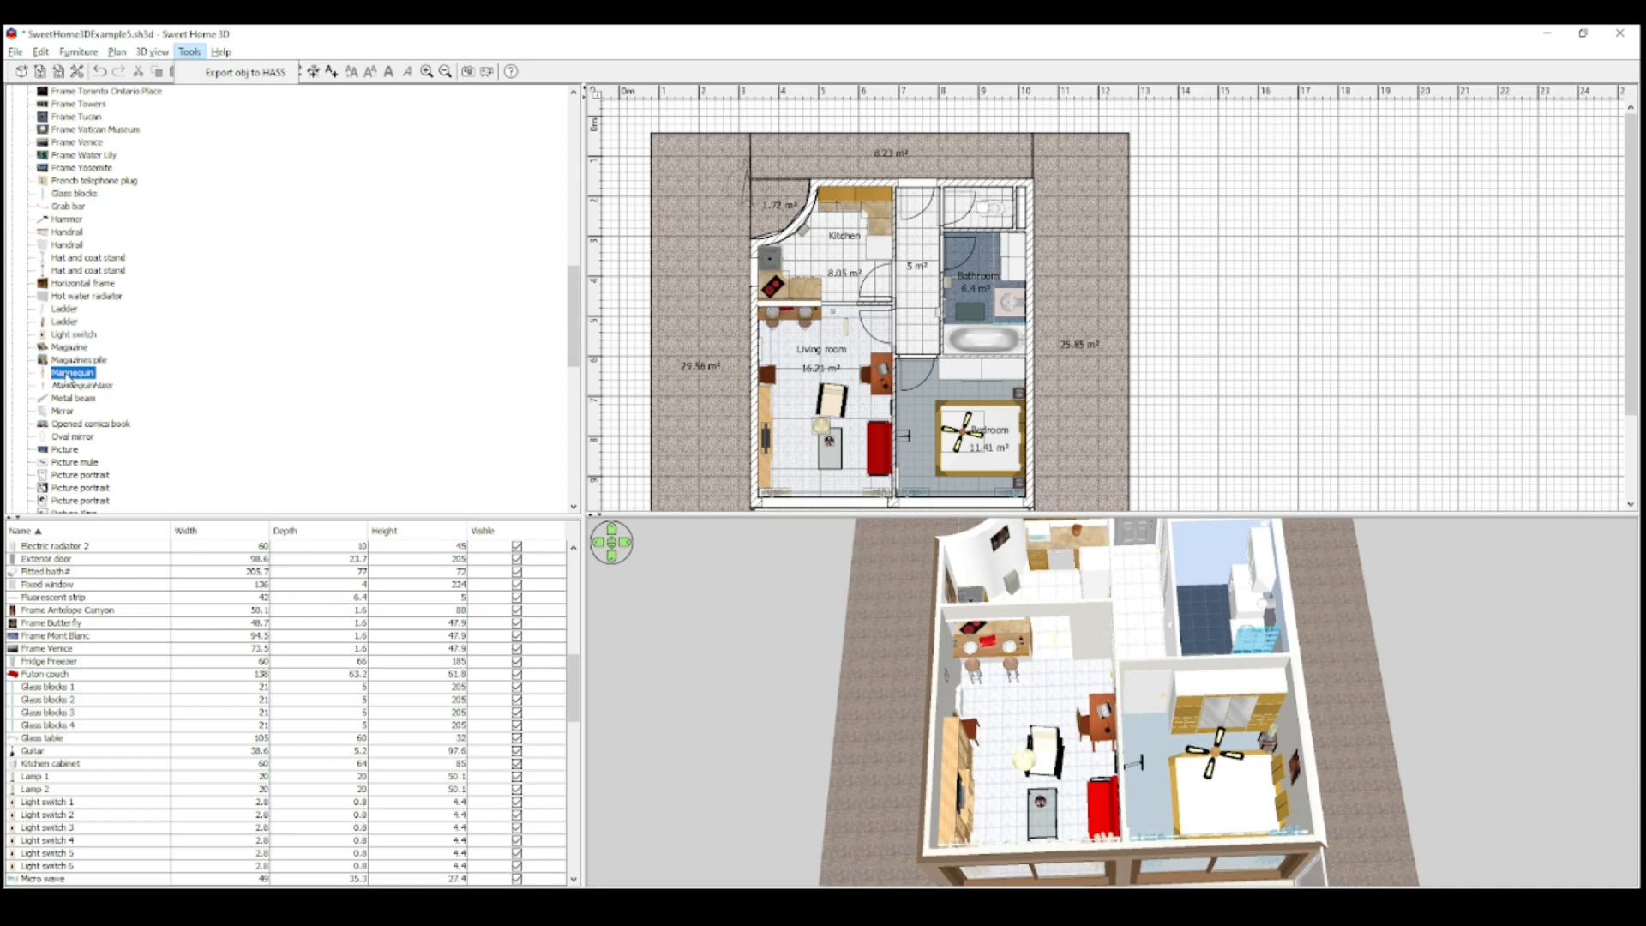
pyautogui.moveTo(73, 373)
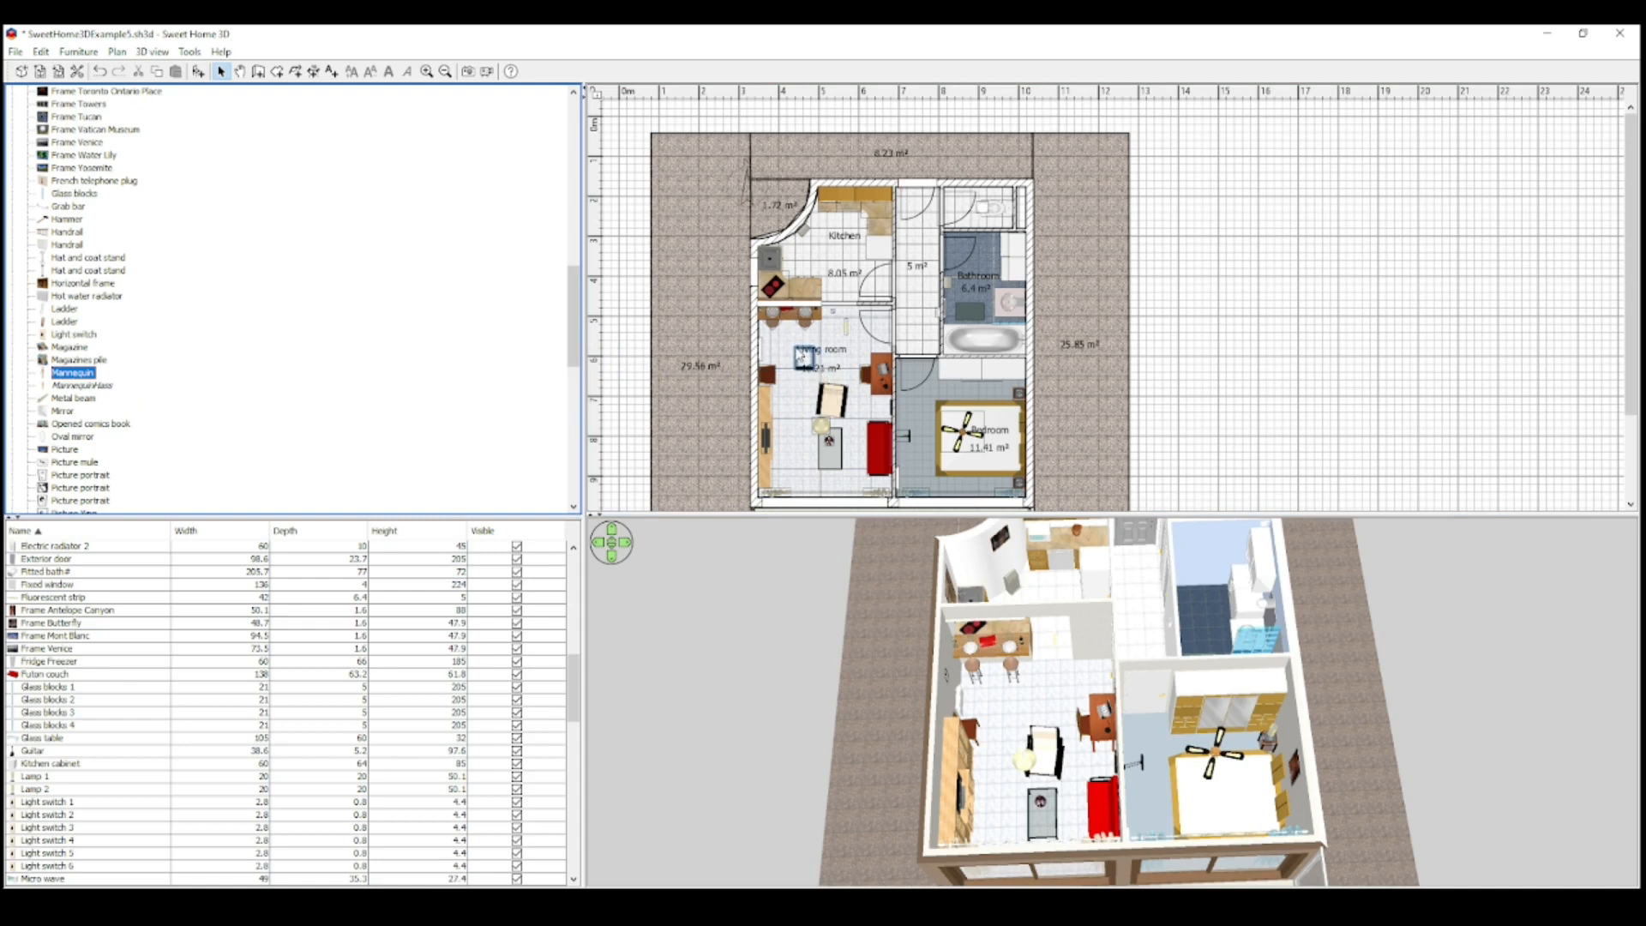
# Place the Mannequin in the living room and locate it in the furniture list
pyautogui.click(803, 356)
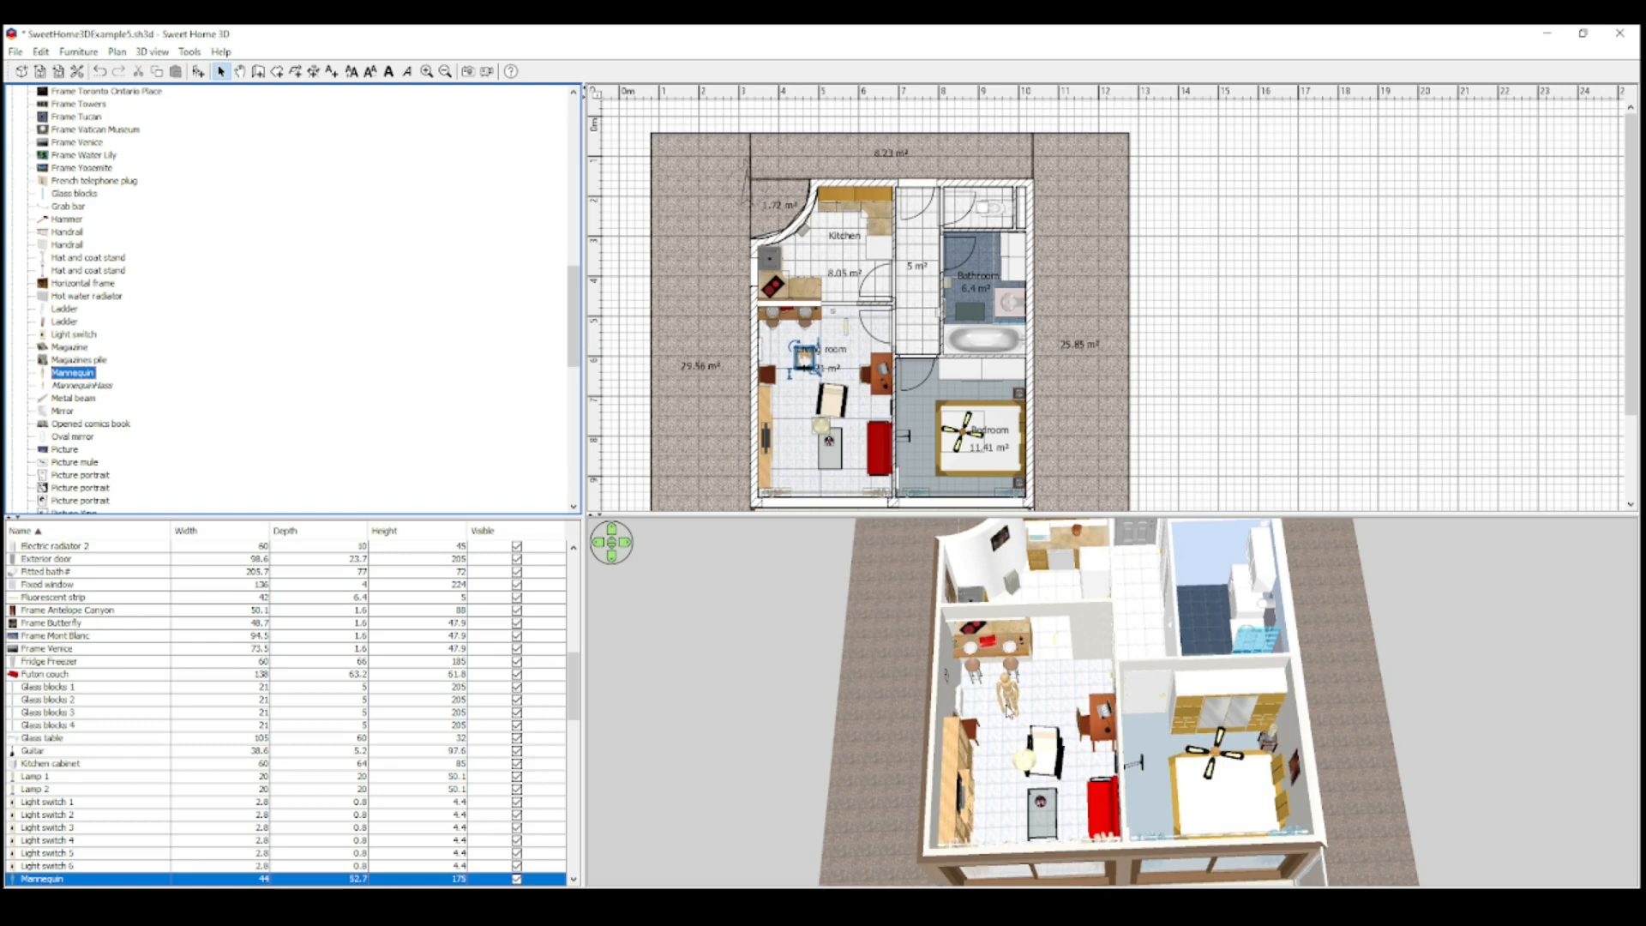
pyautogui.moveTo(1009, 711)
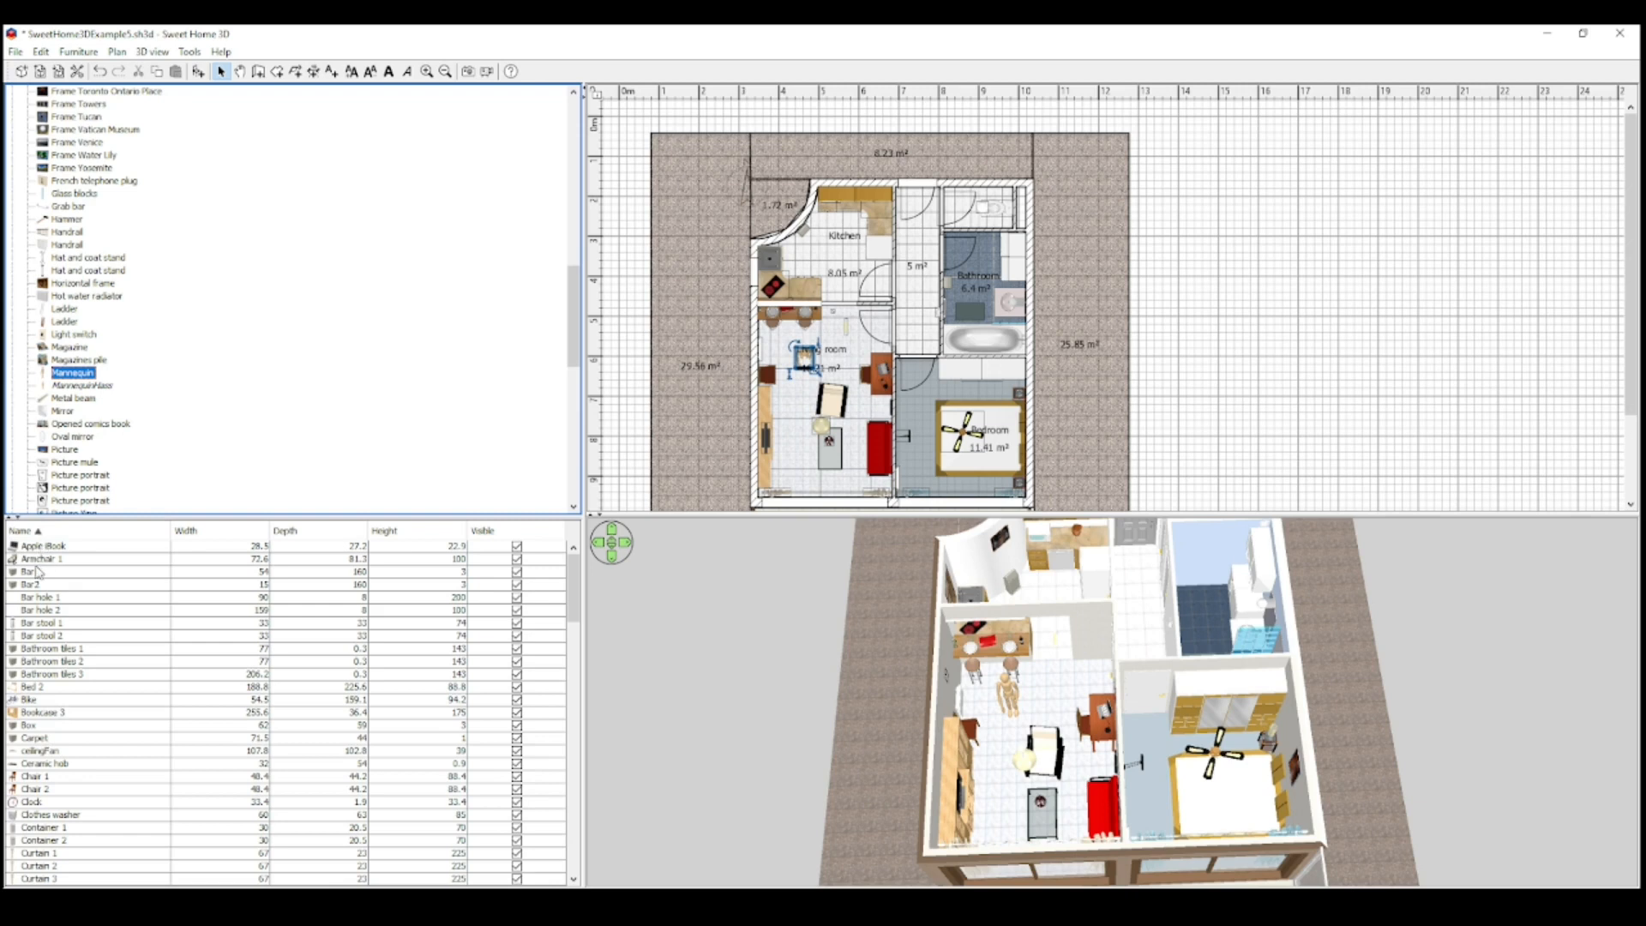
pyautogui.moveTo(31, 558)
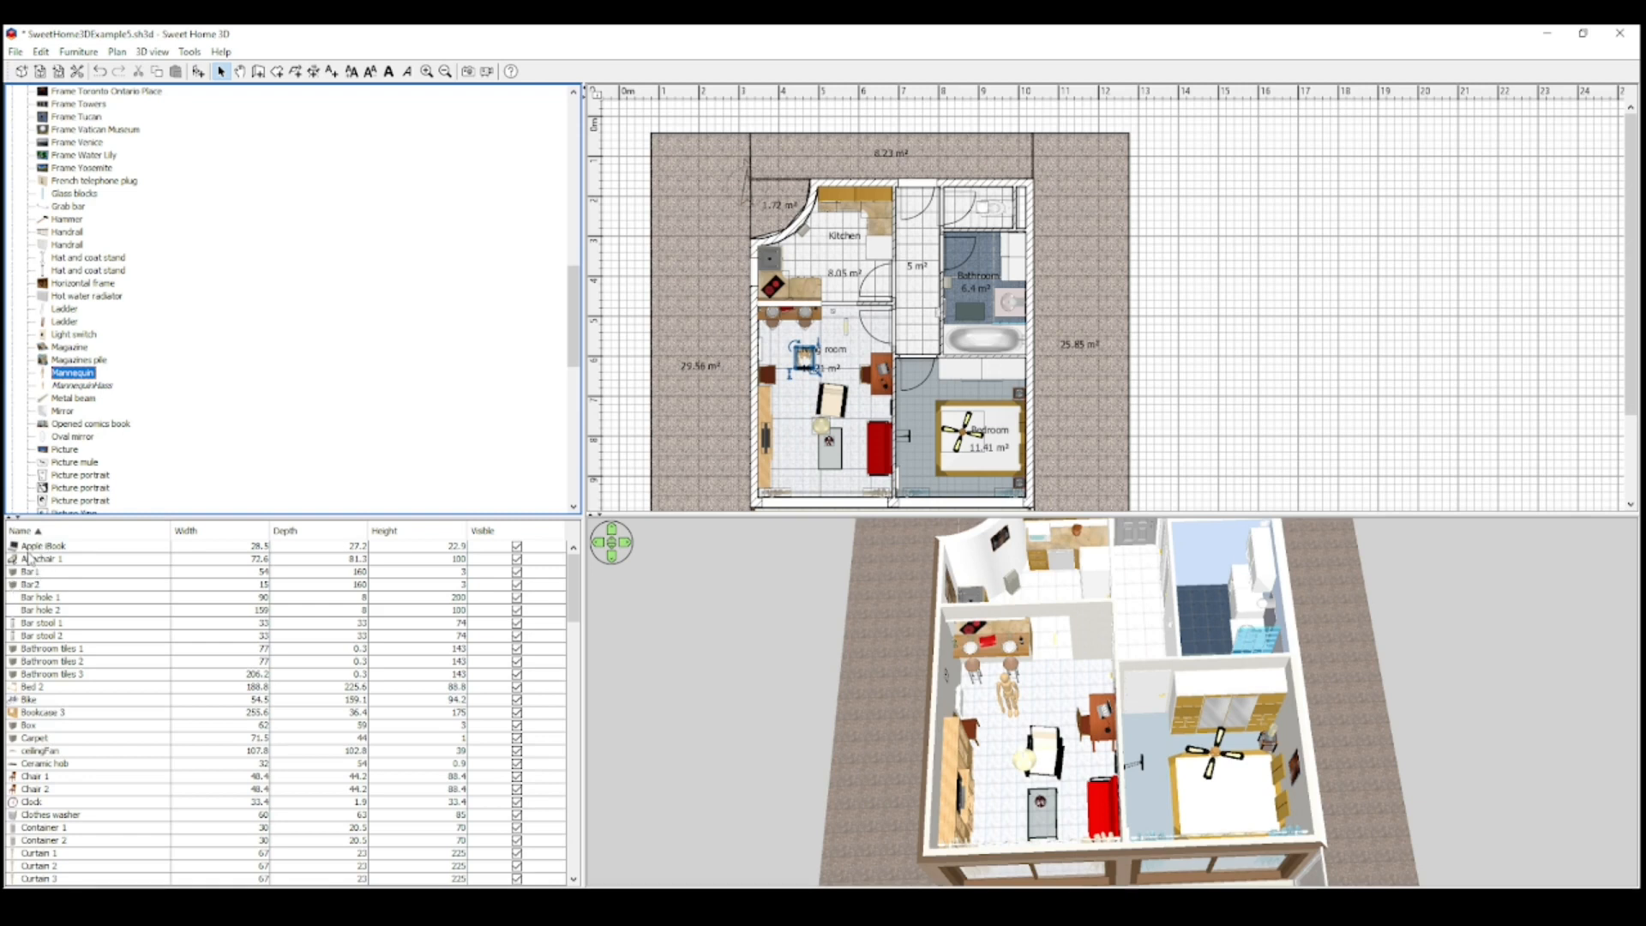
pyautogui.click(26, 532)
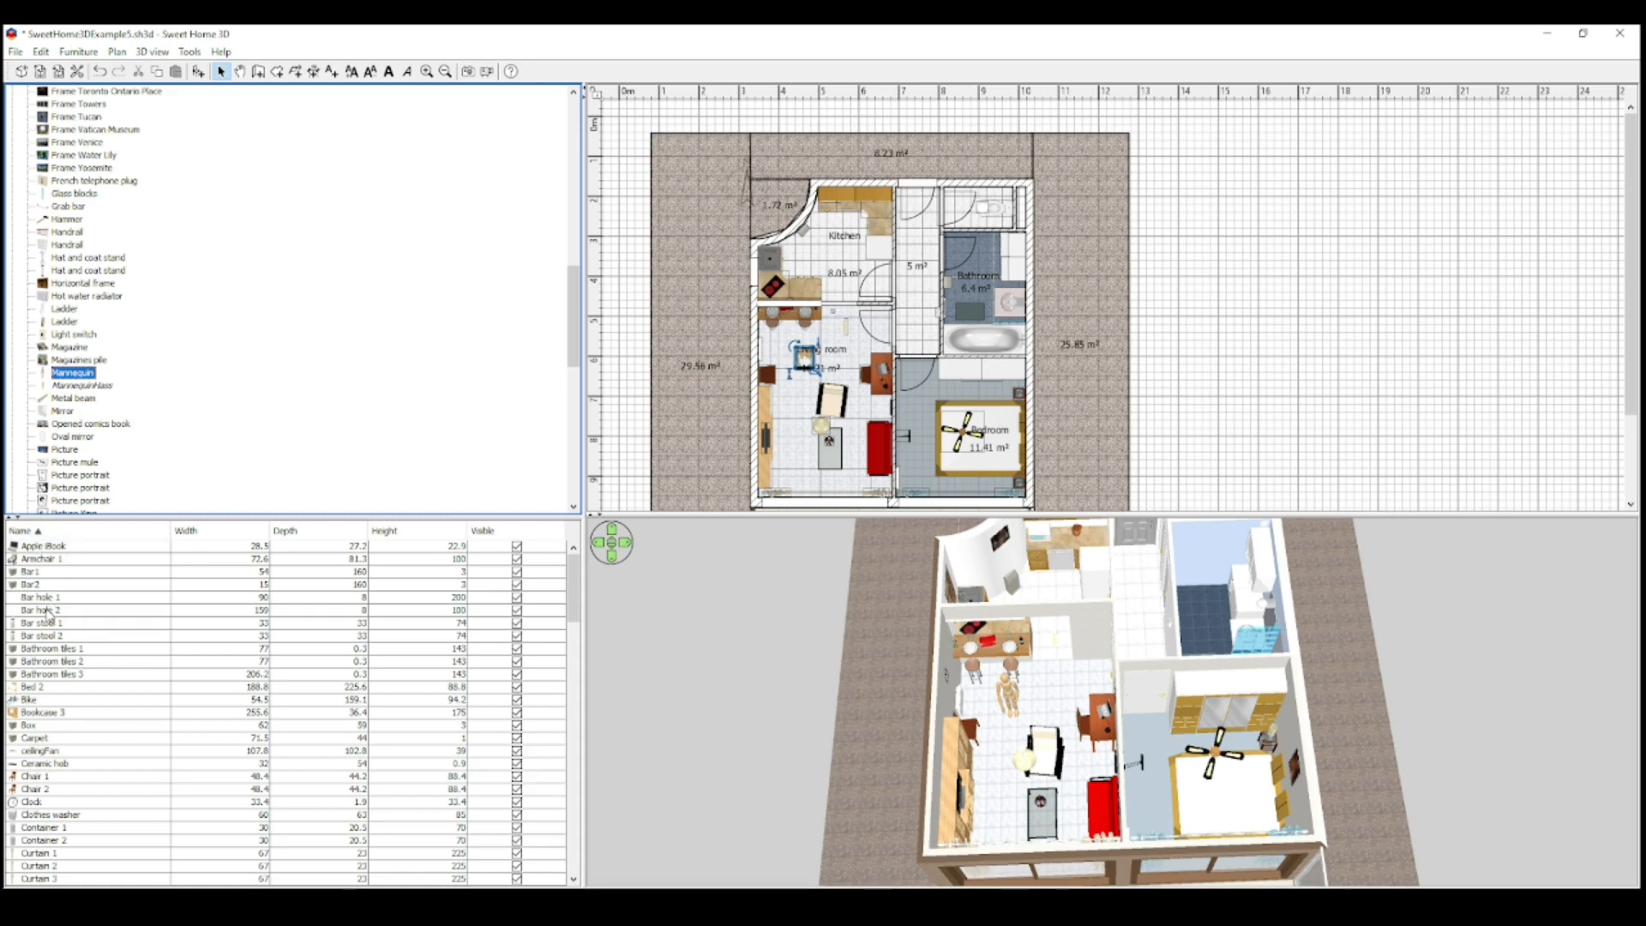
pyautogui.moveTo(54, 597)
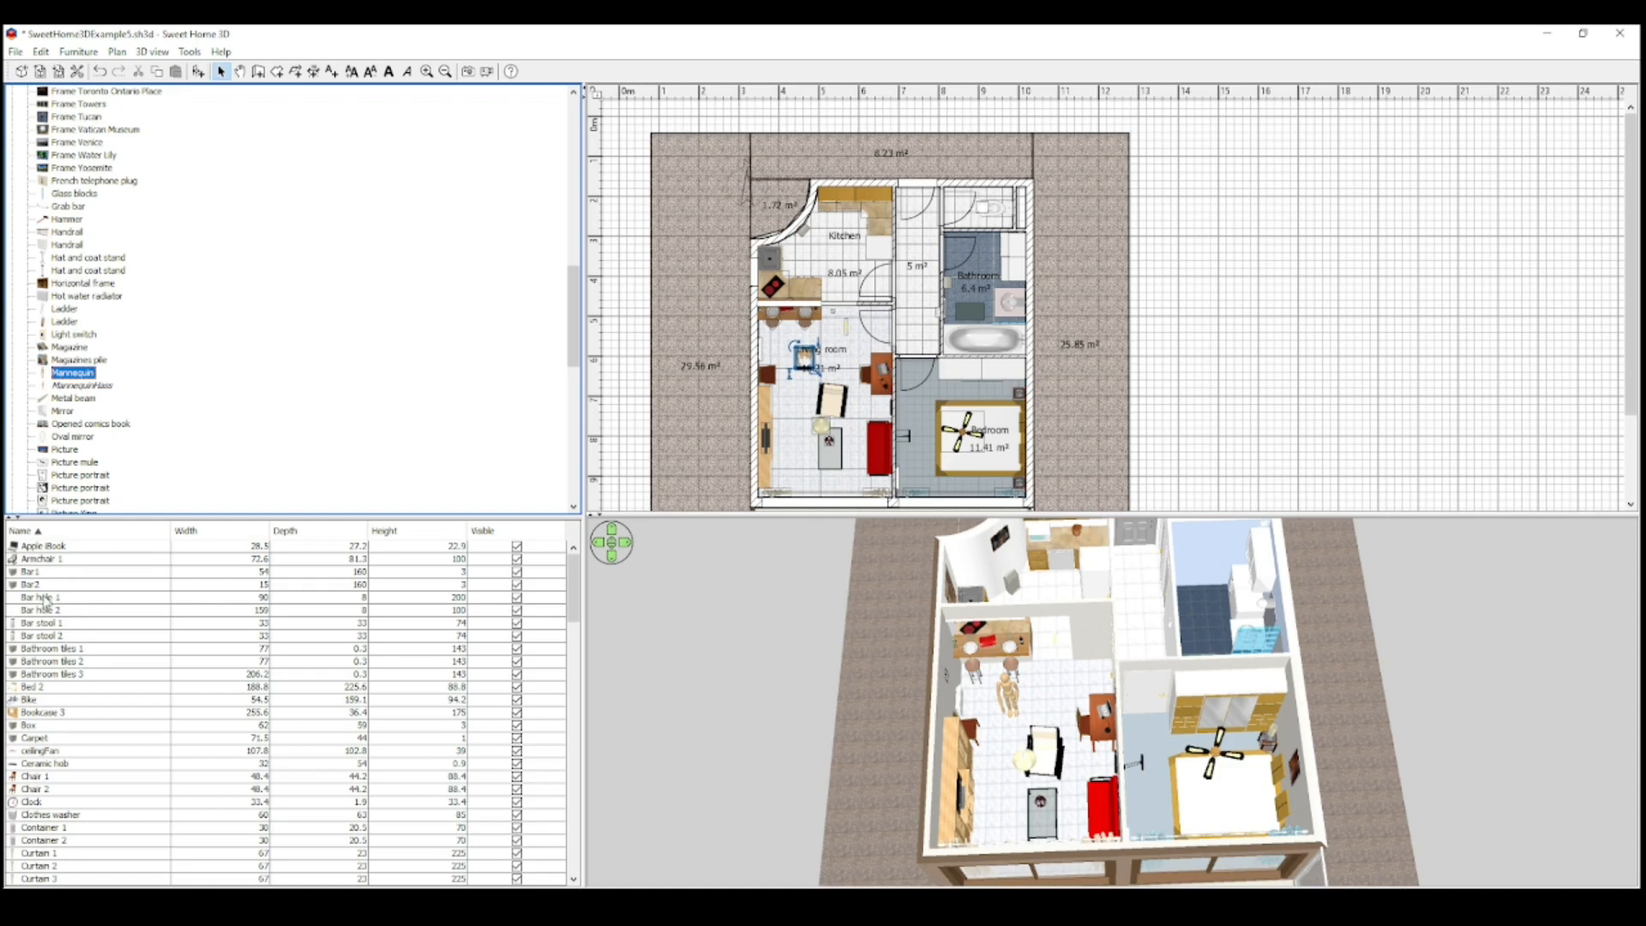
pyautogui.moveTo(37, 589)
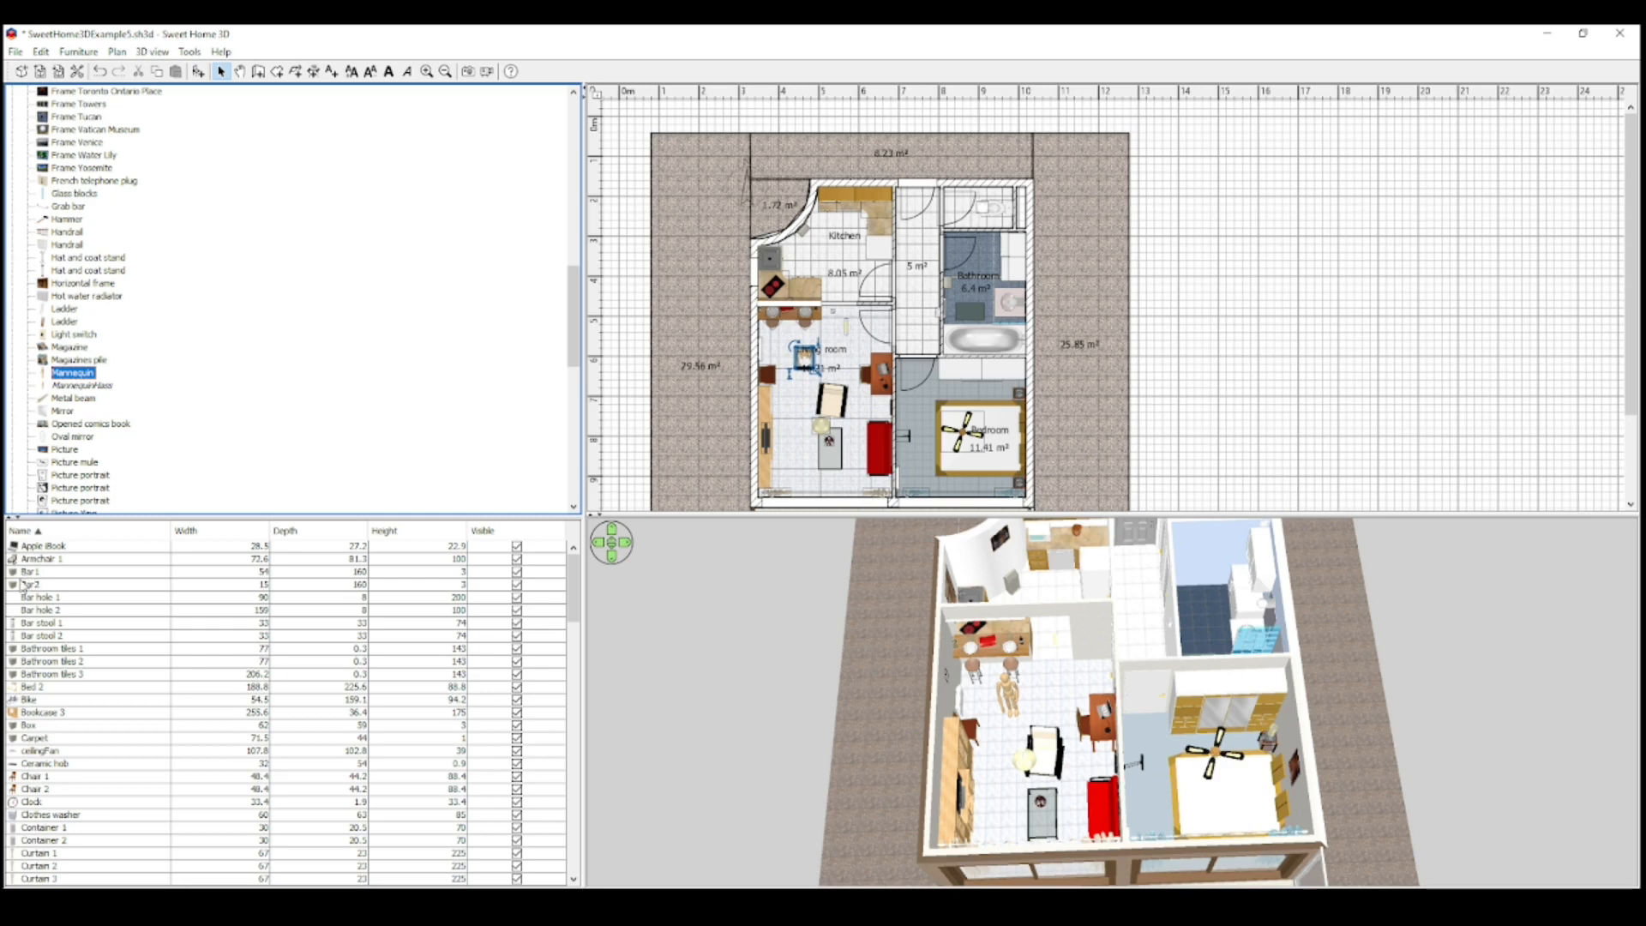
pyautogui.click(44, 546)
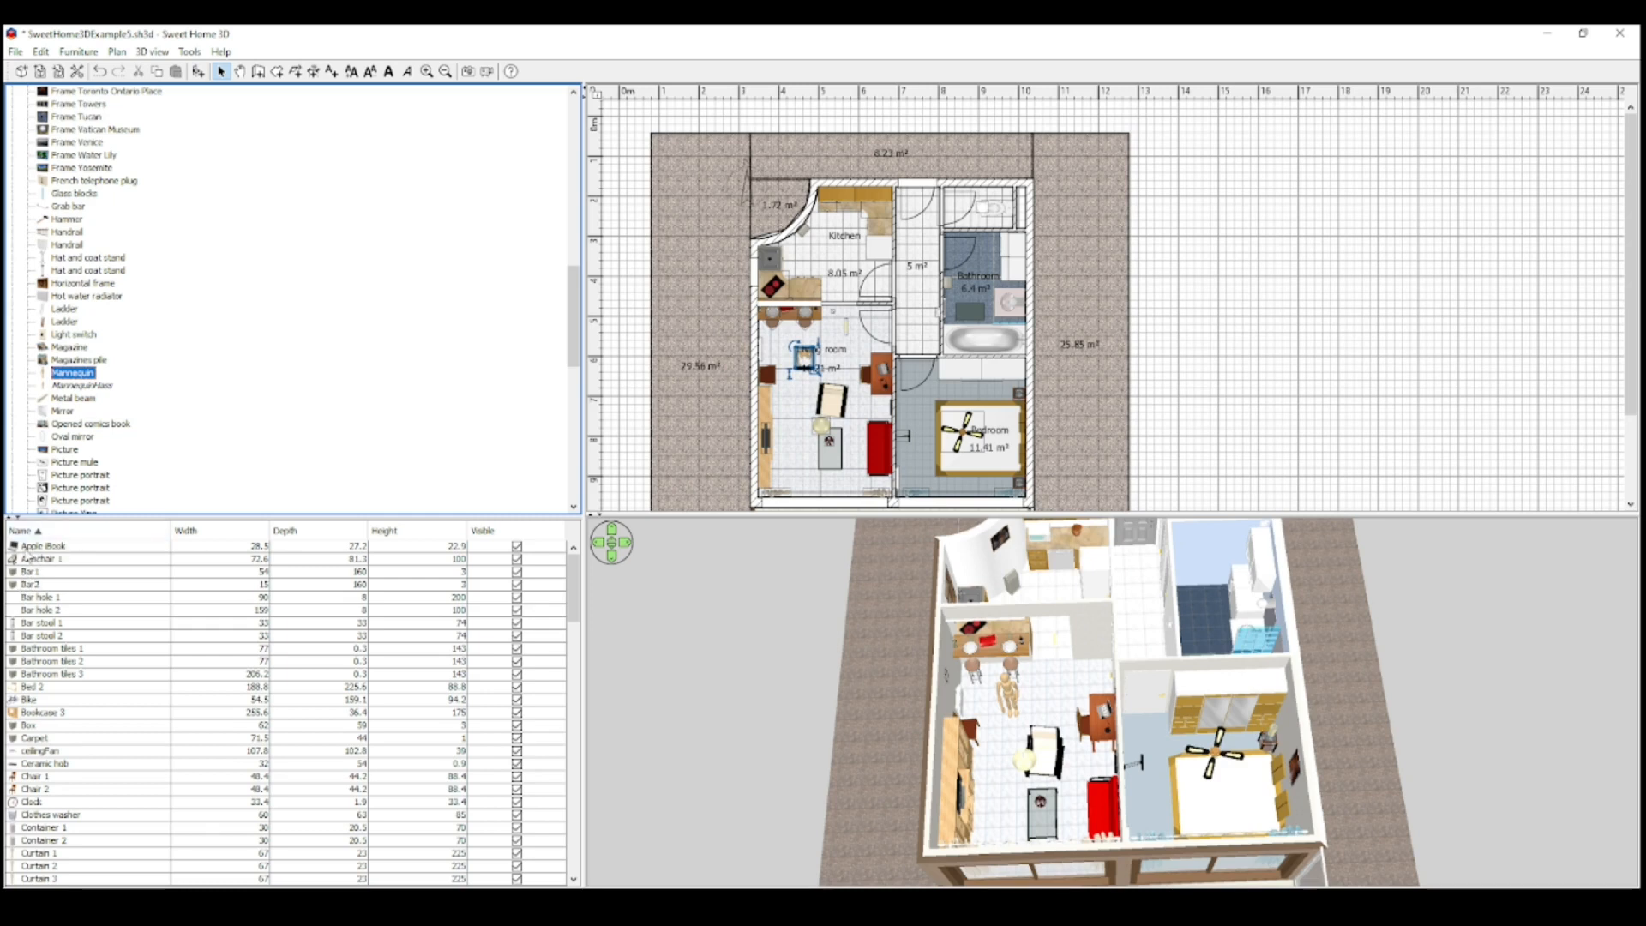
pyautogui.scroll(-3)
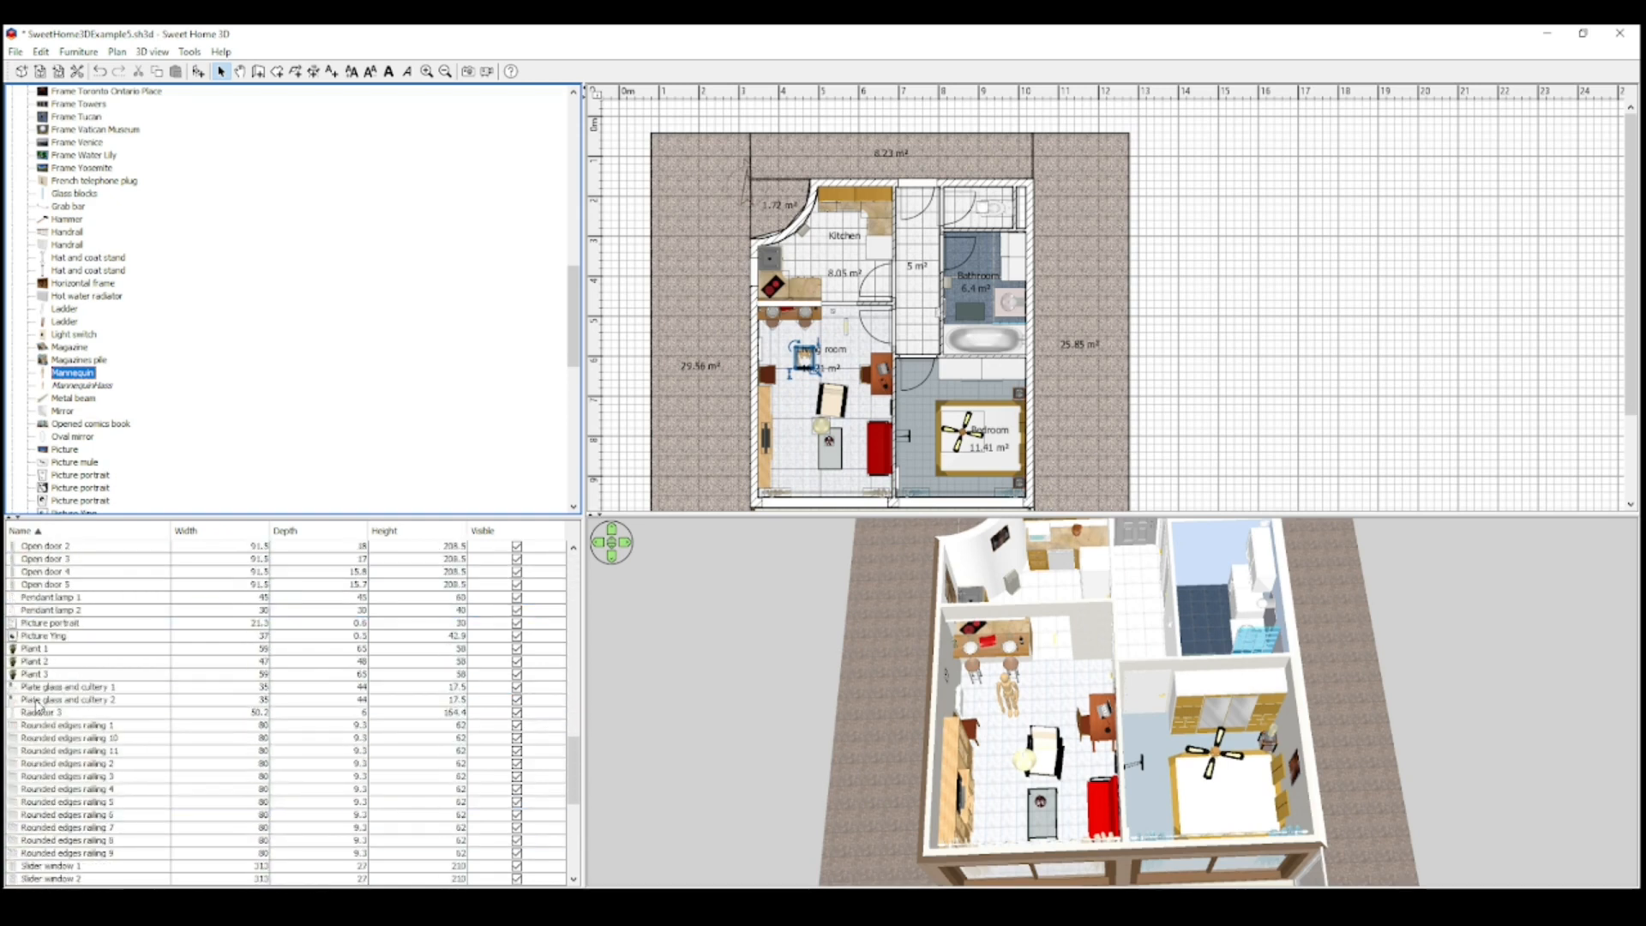
pyautogui.scroll(-3)
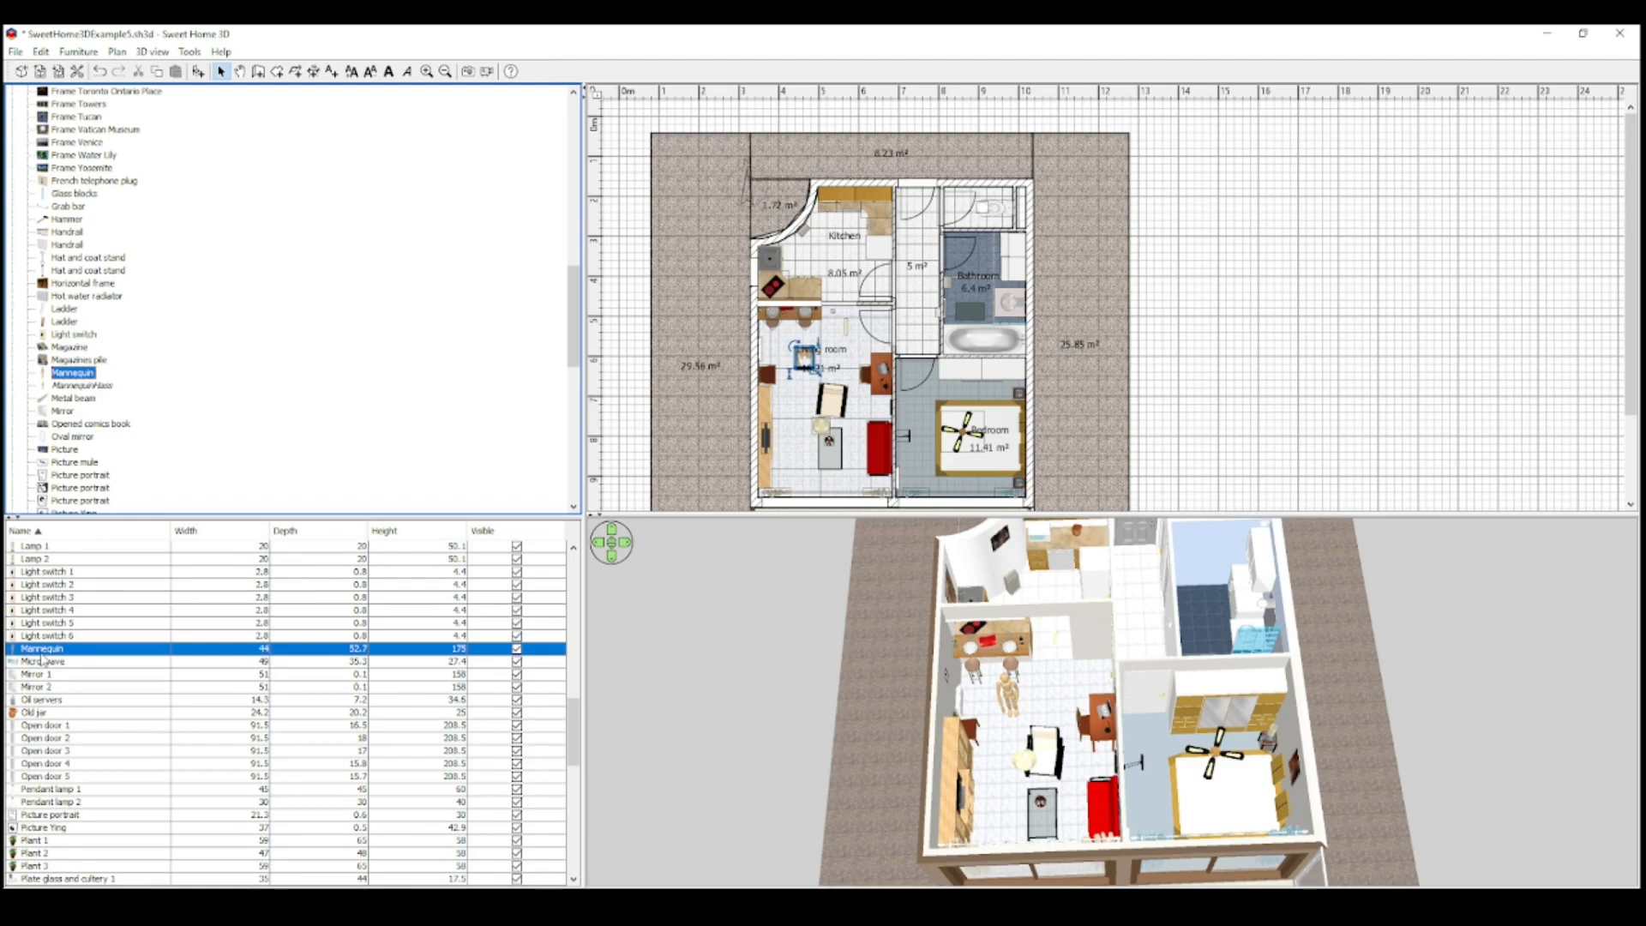
pyautogui.moveTo(44, 650)
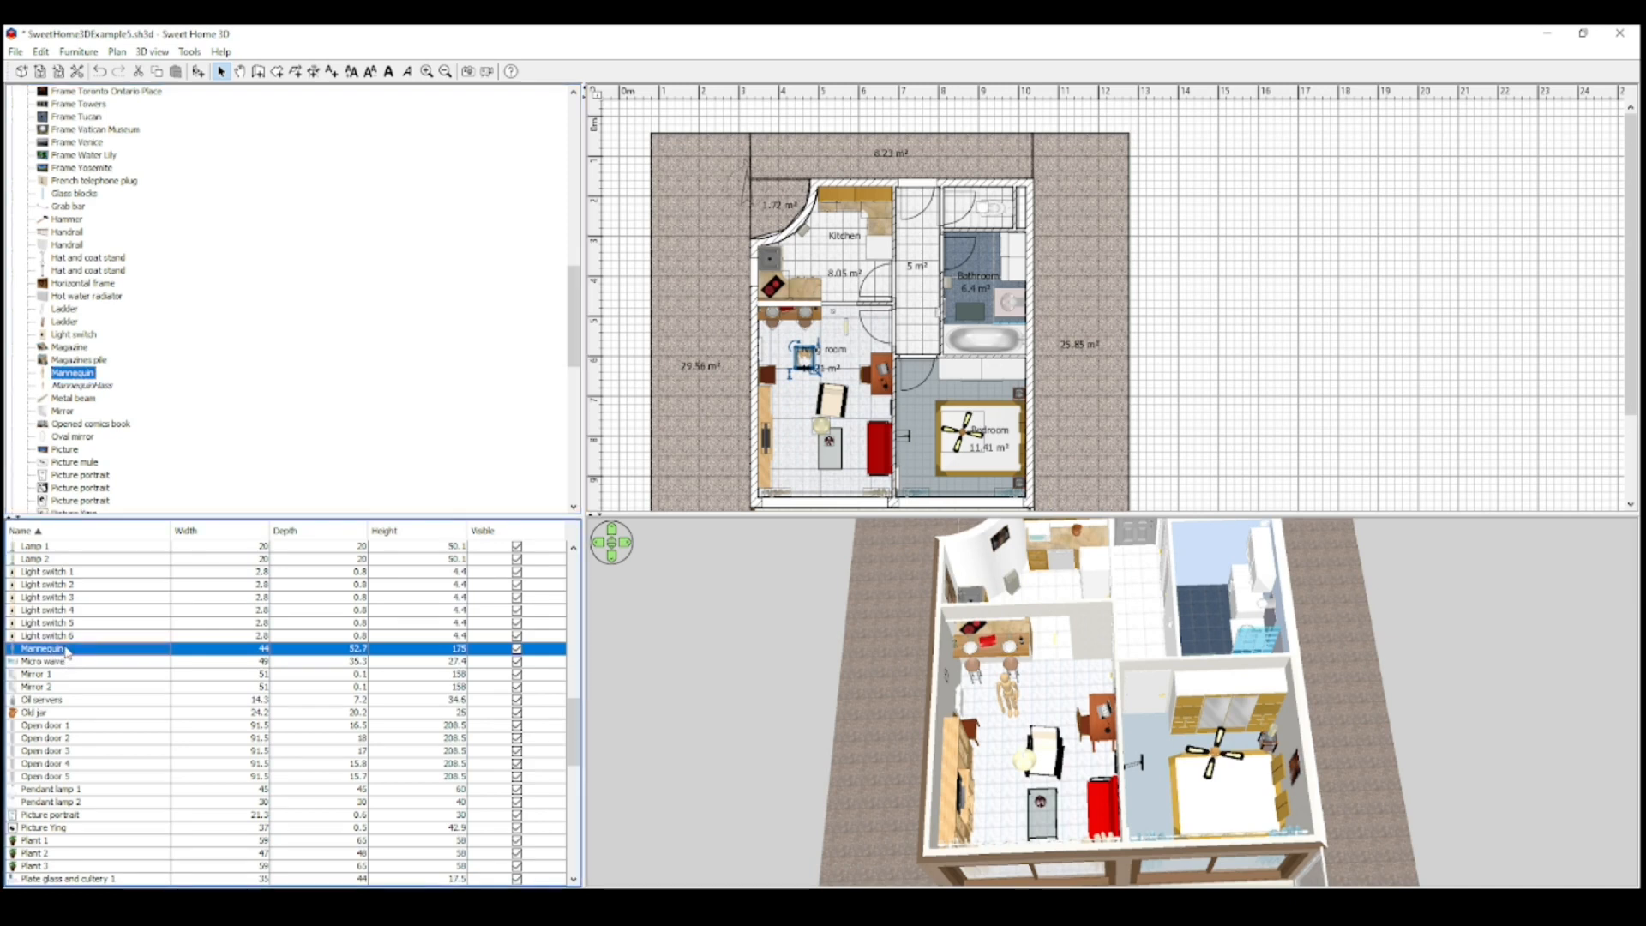
# Rename the Mannequin to 'Andy HA.F' in the Modify furniture dialog
pyautogui.doubleClick(69, 648)
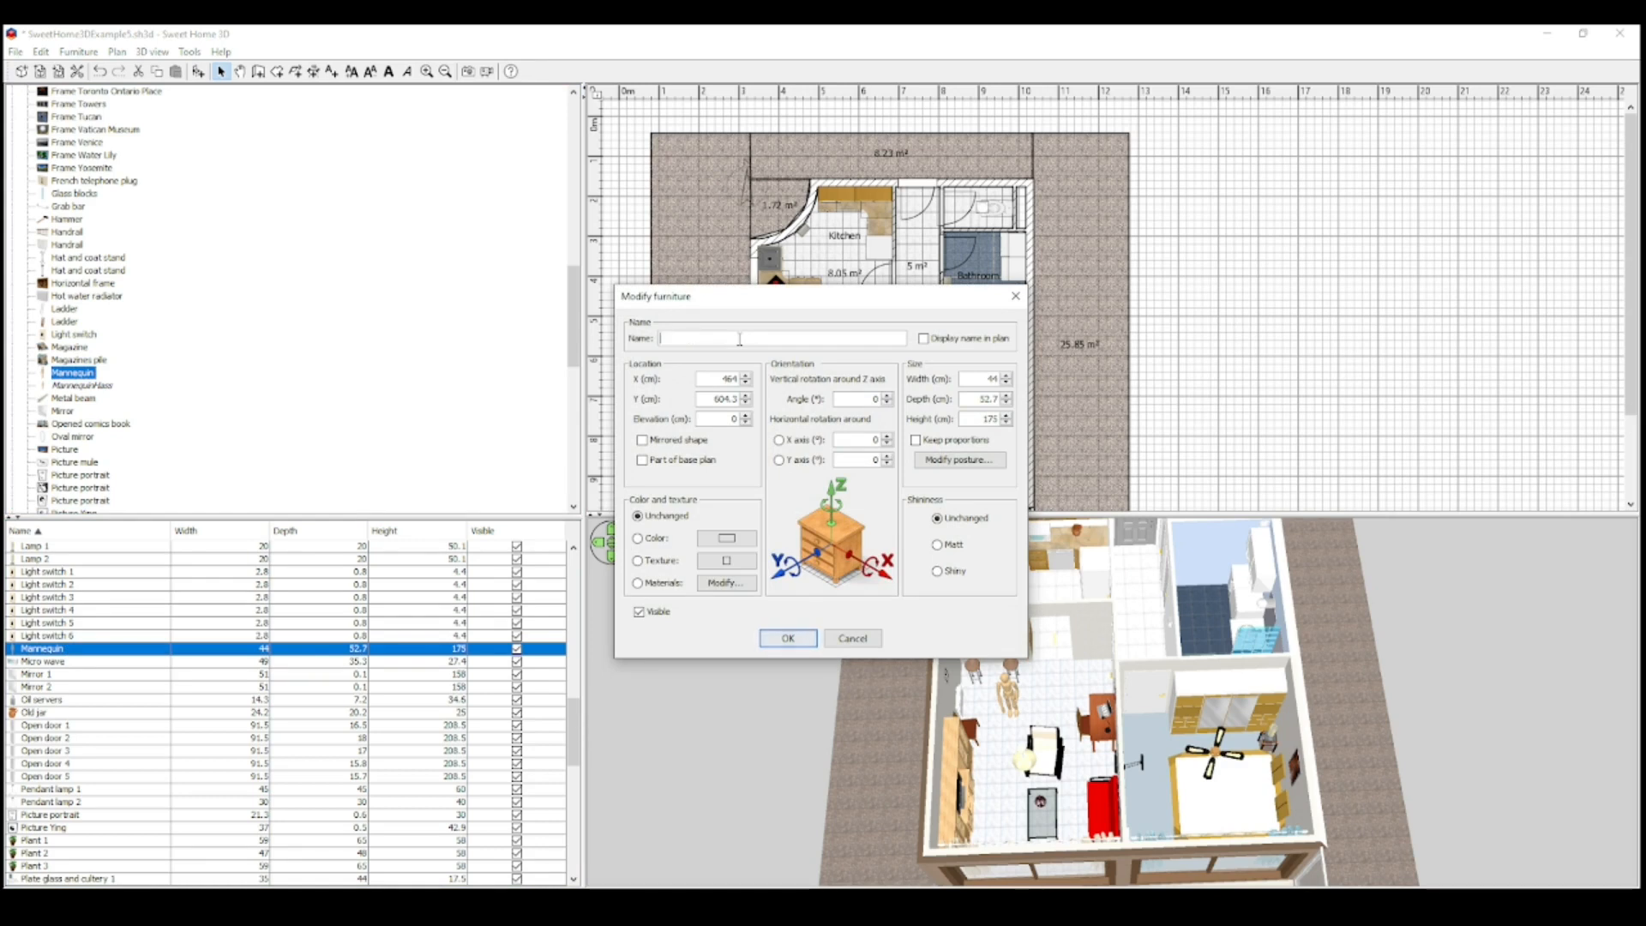
pyautogui.write('Antelope_Canyon_Frame')
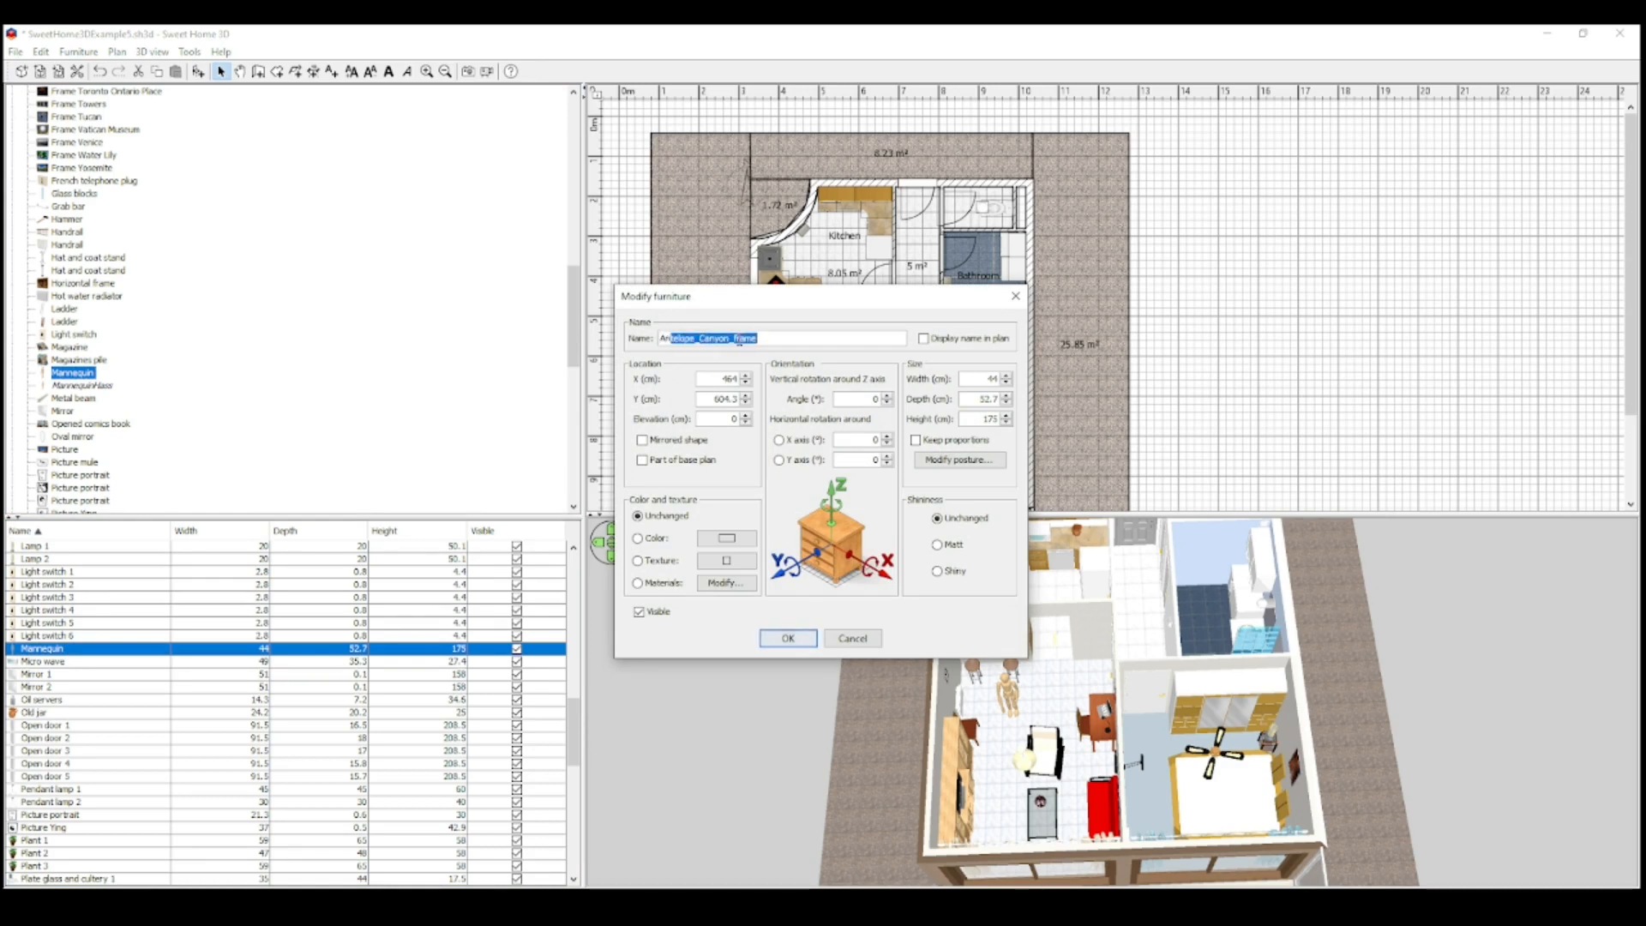
pyautogui.write('Andy HA')
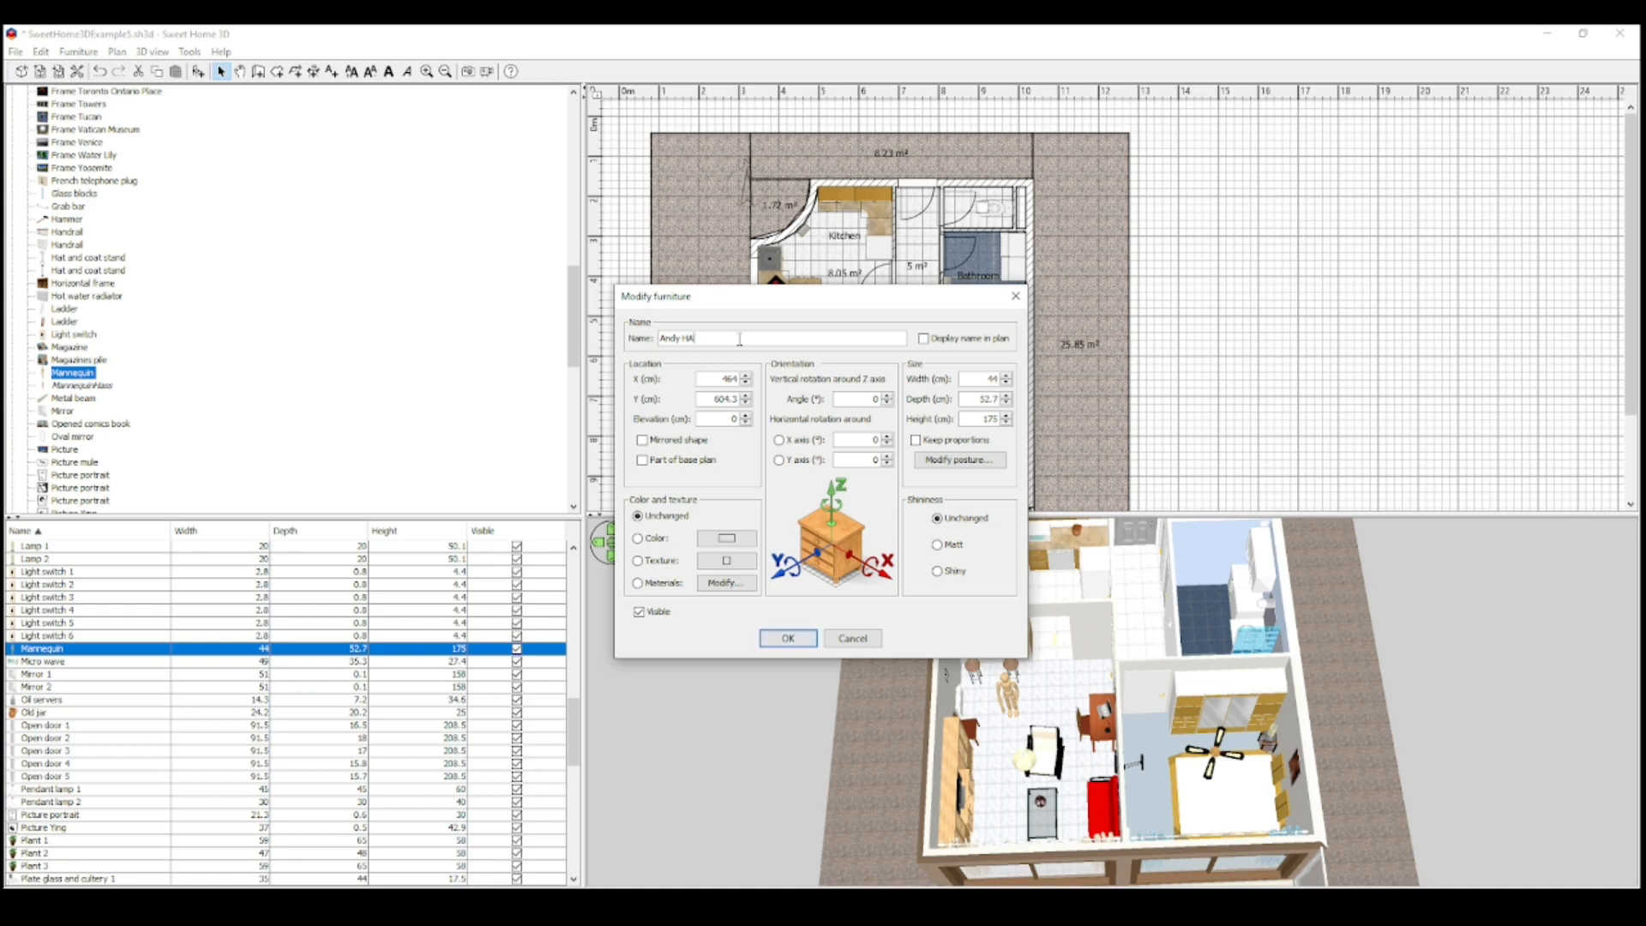
pyautogui.write('#')
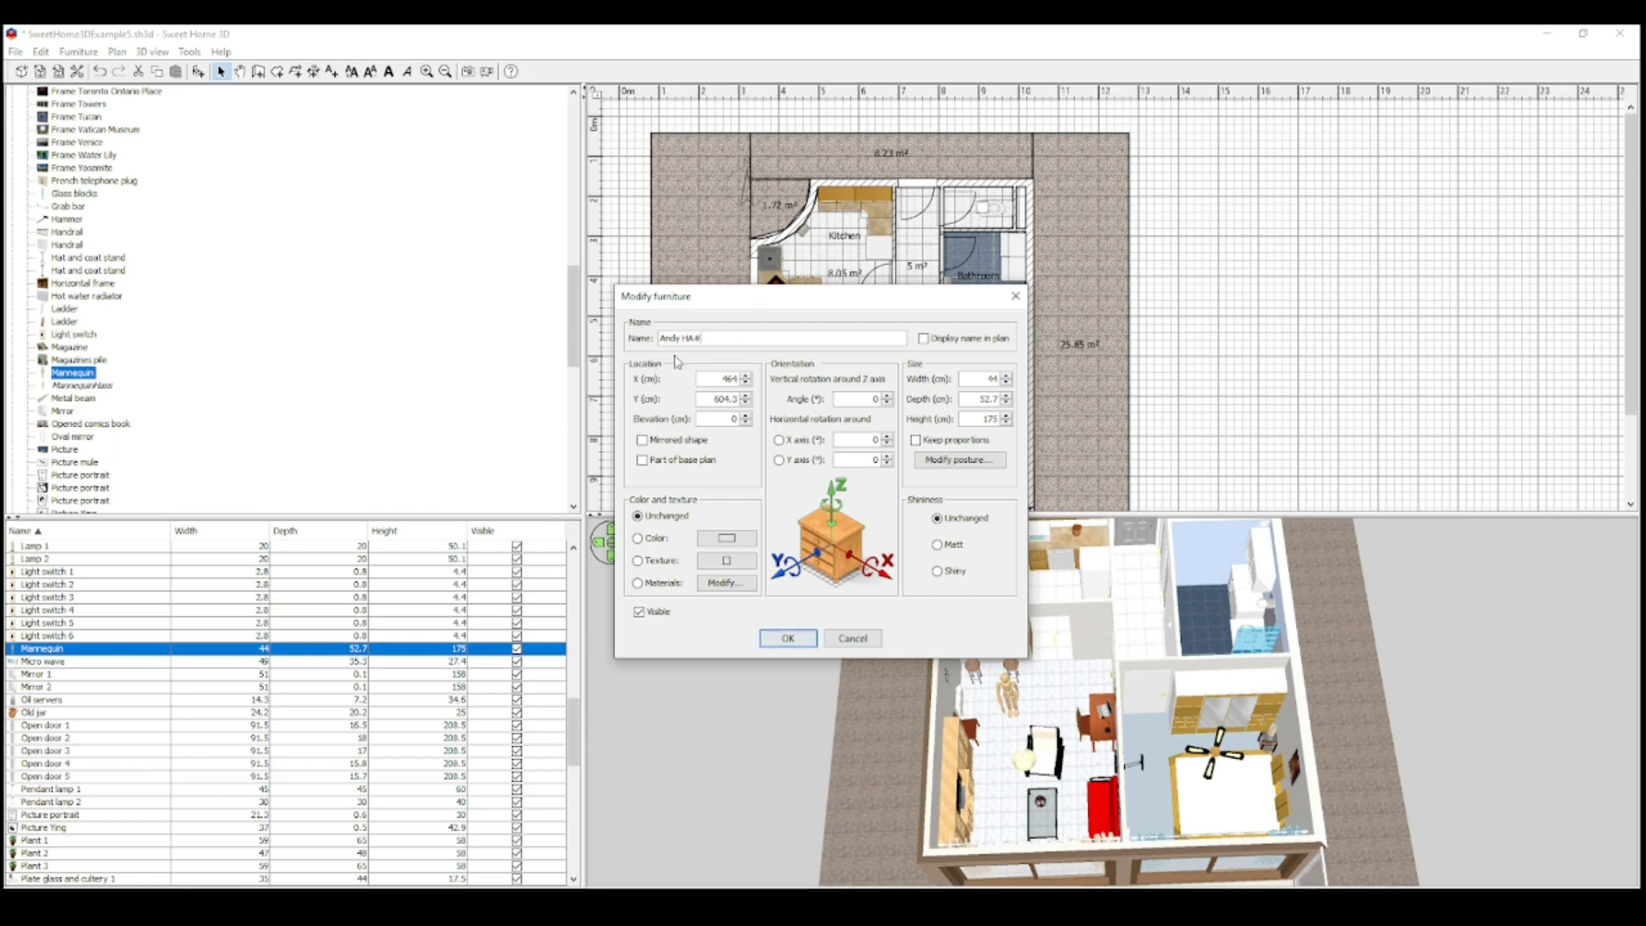
pyautogui.moveTo(171, 60)
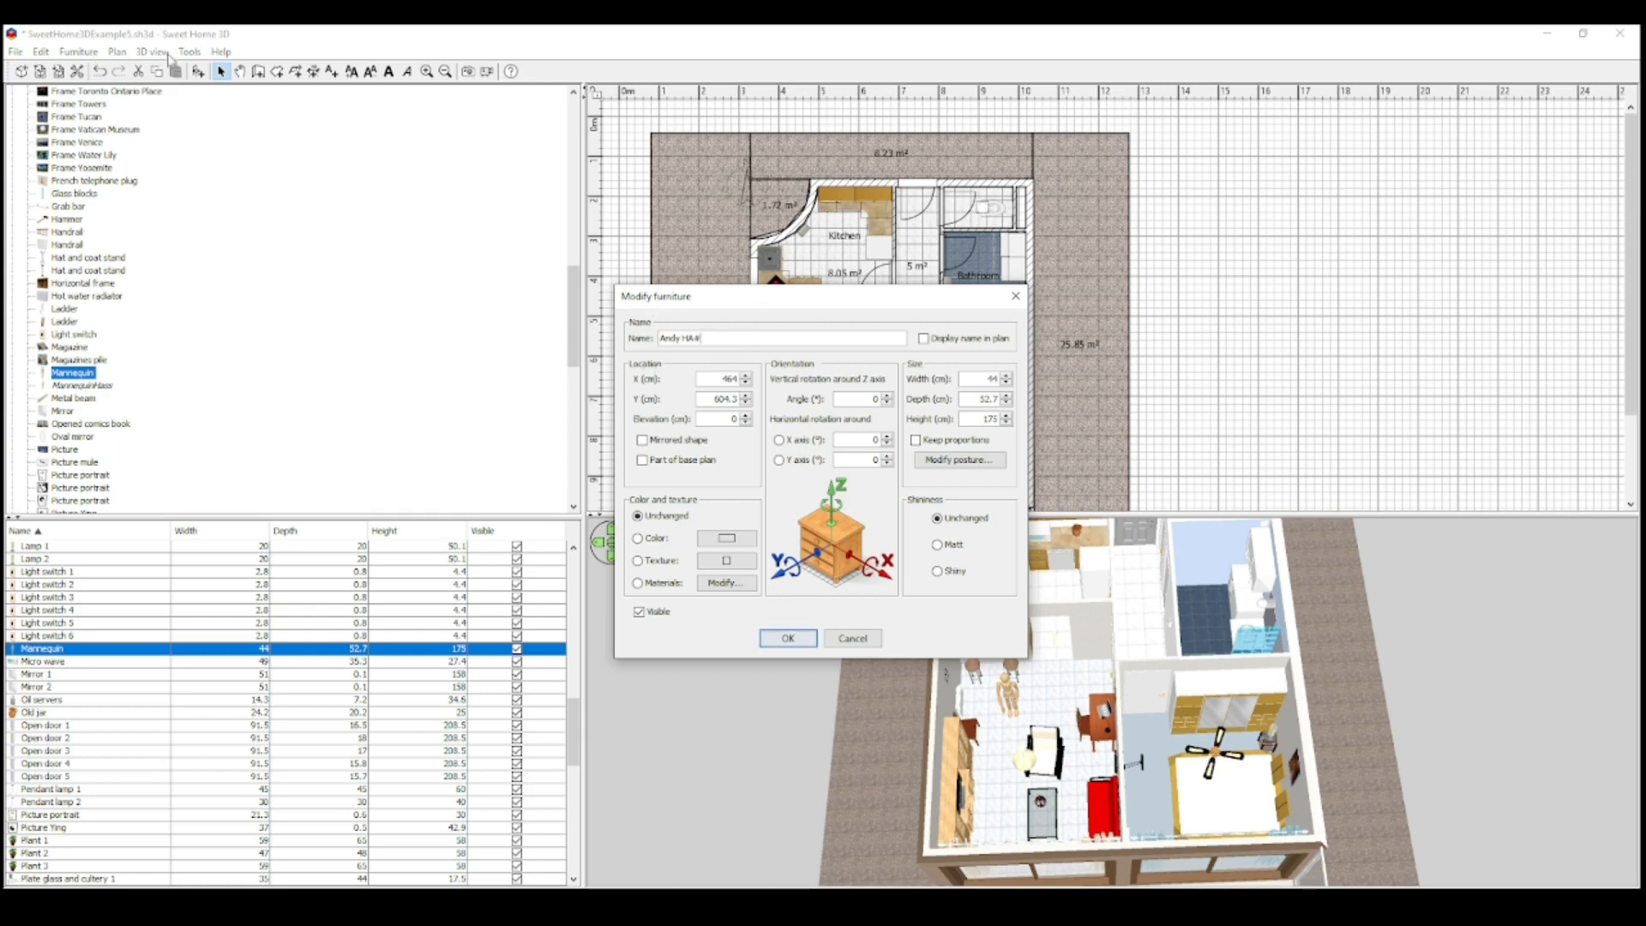
pyautogui.moveTo(209, 192)
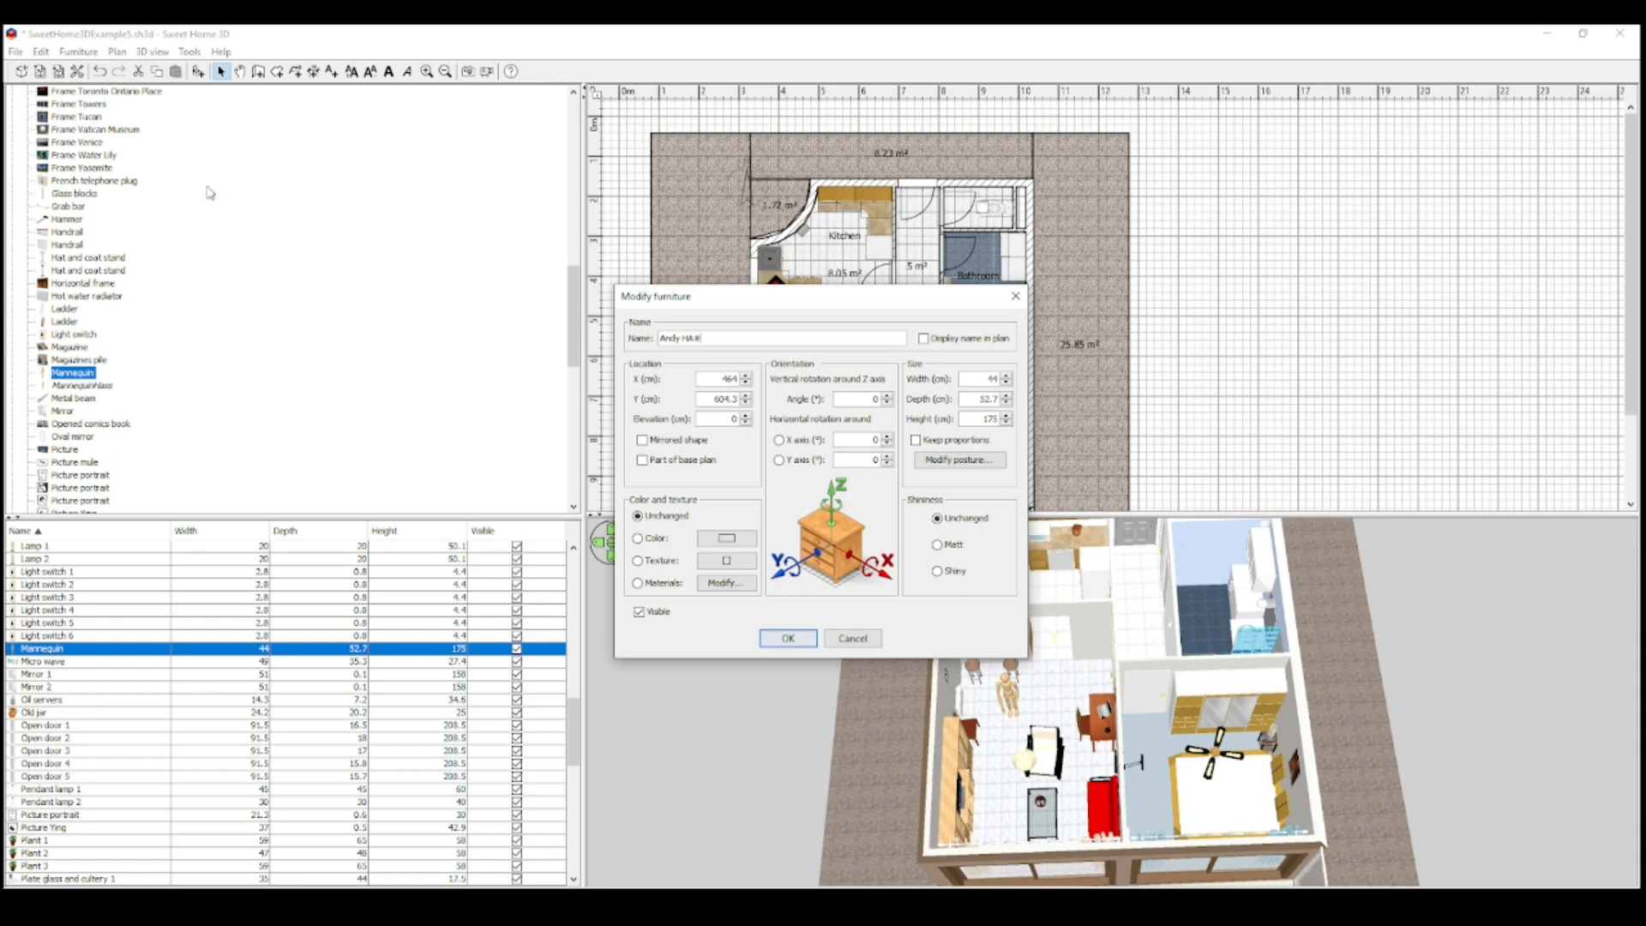
pyautogui.moveTo(60, 661)
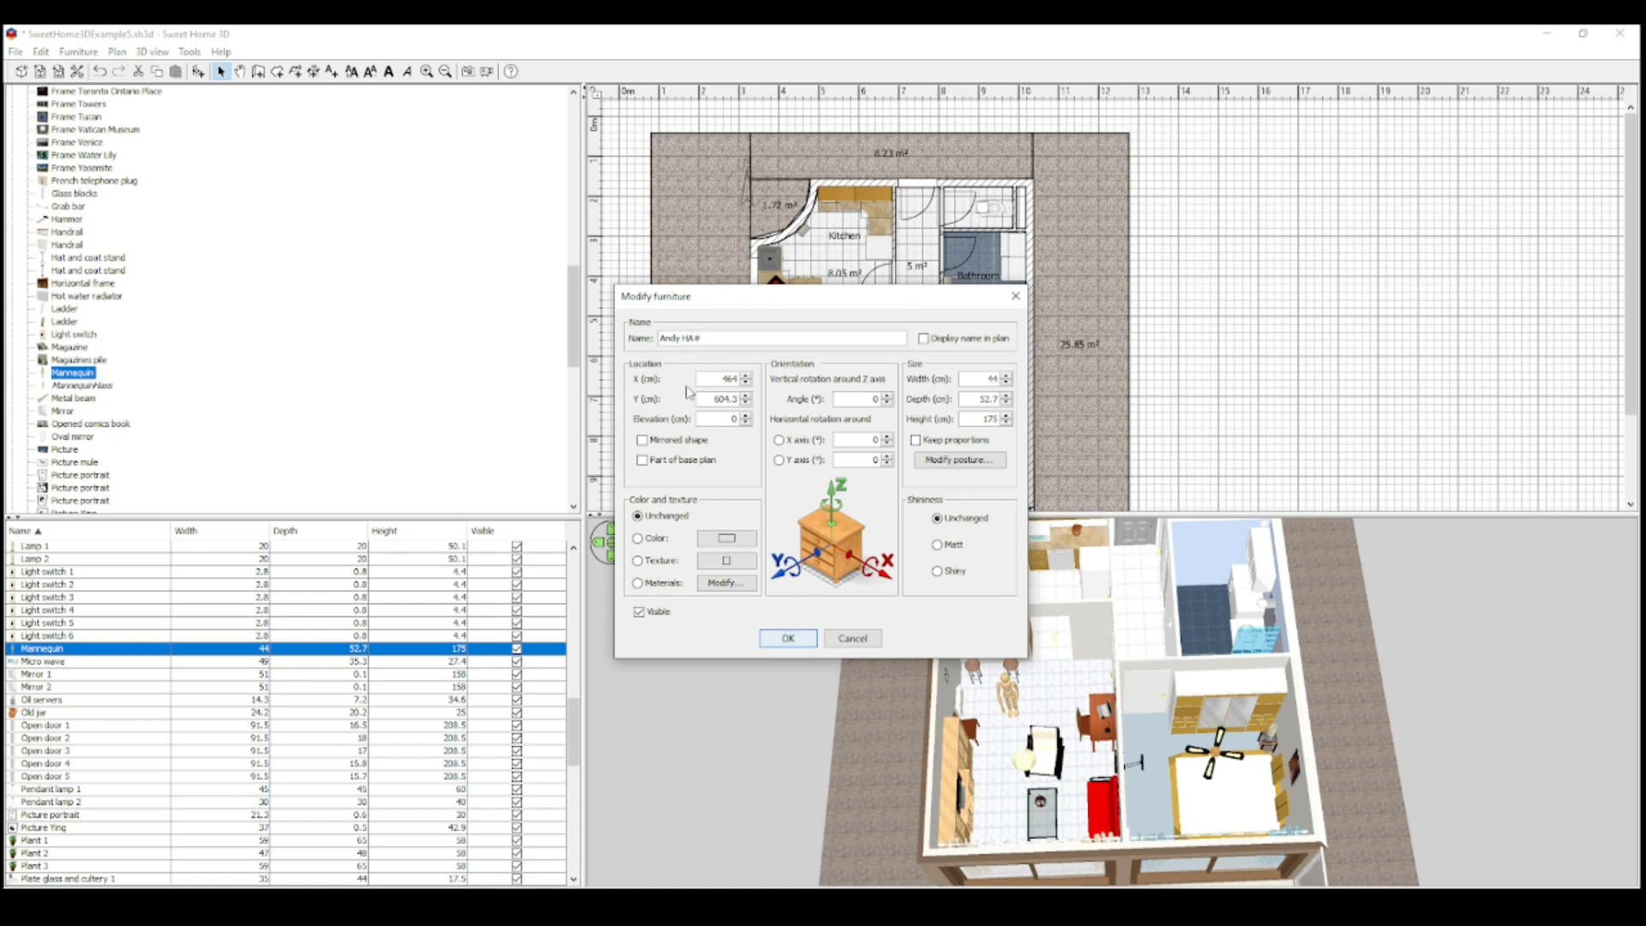
pyautogui.moveTo(682, 388)
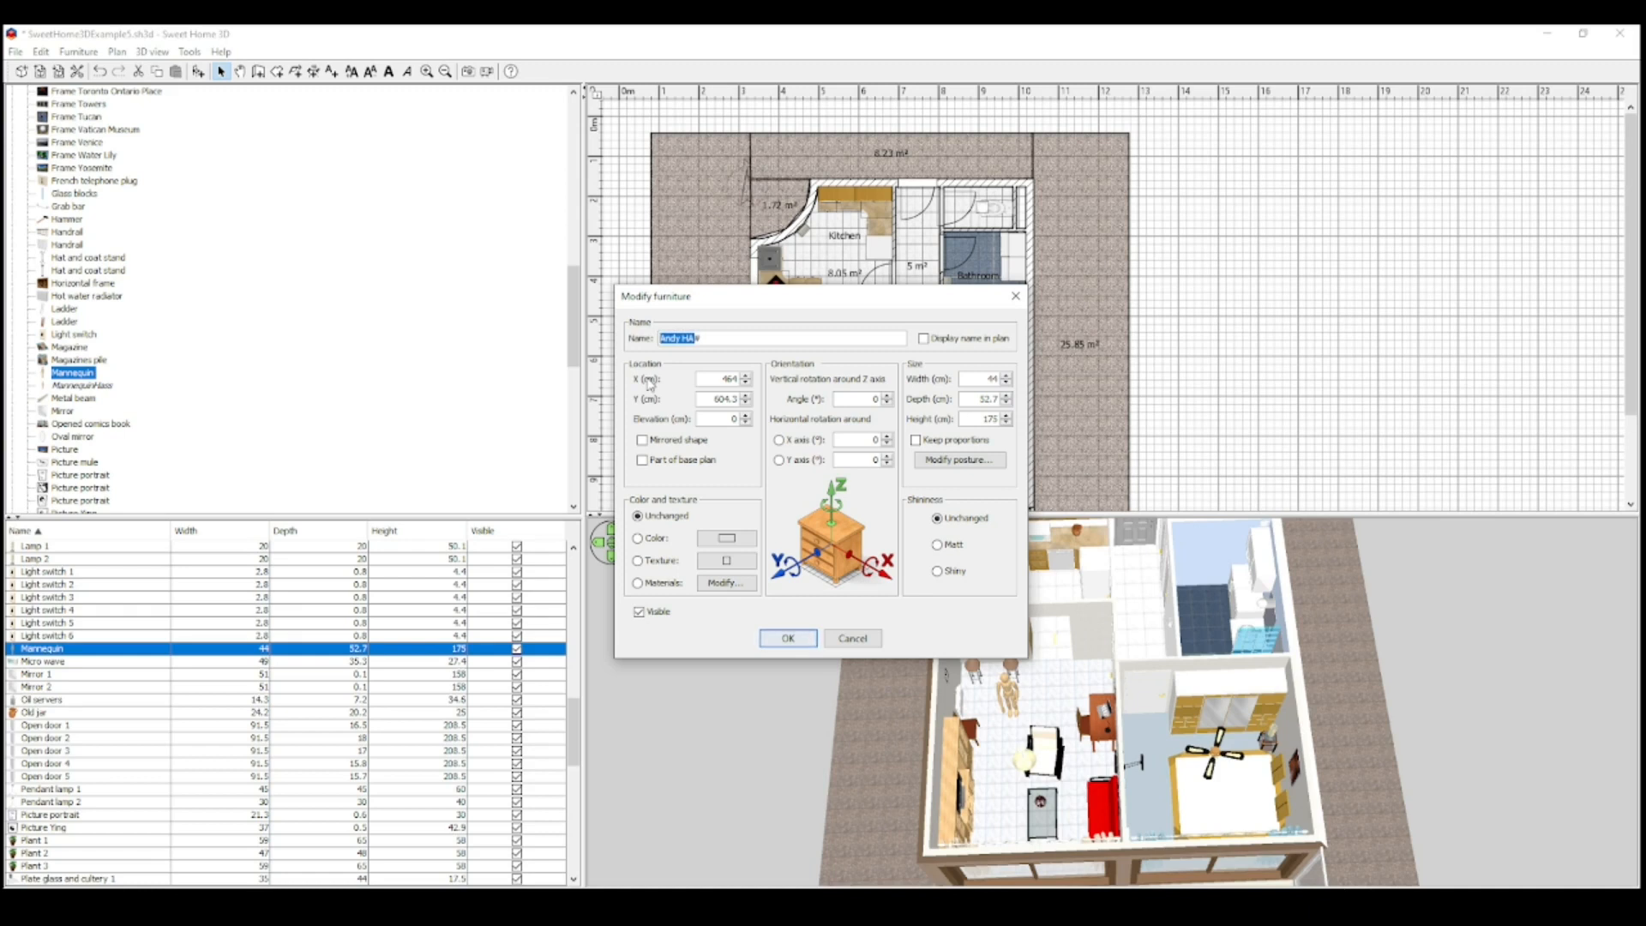
pyautogui.moveTo(696, 406)
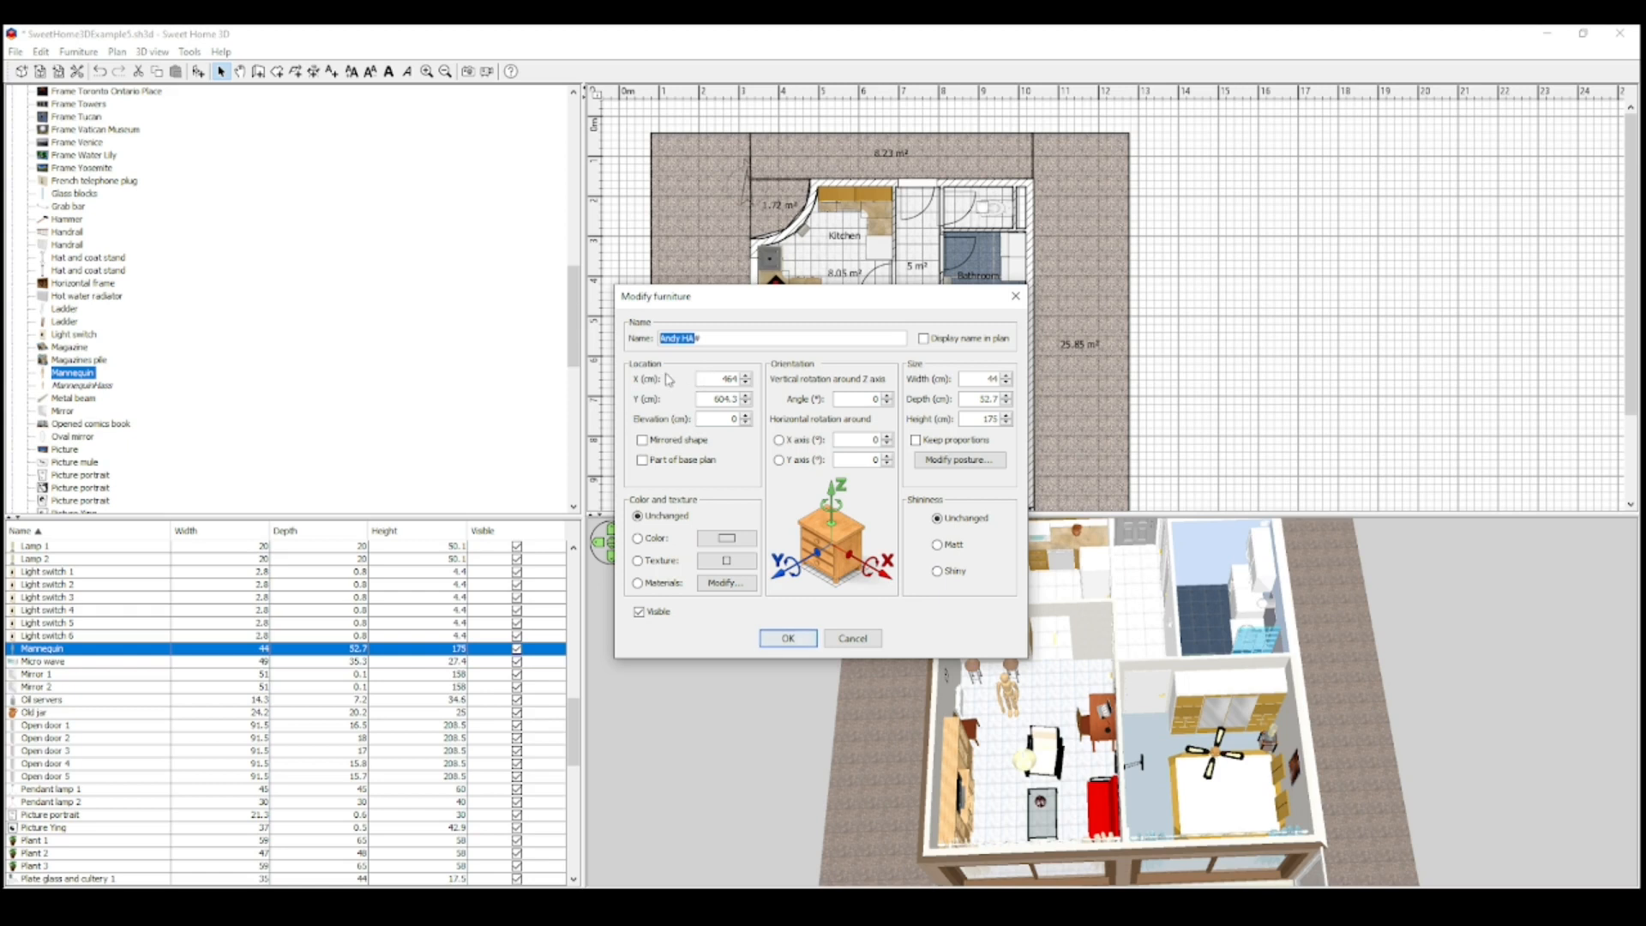
pyautogui.moveTo(695, 366)
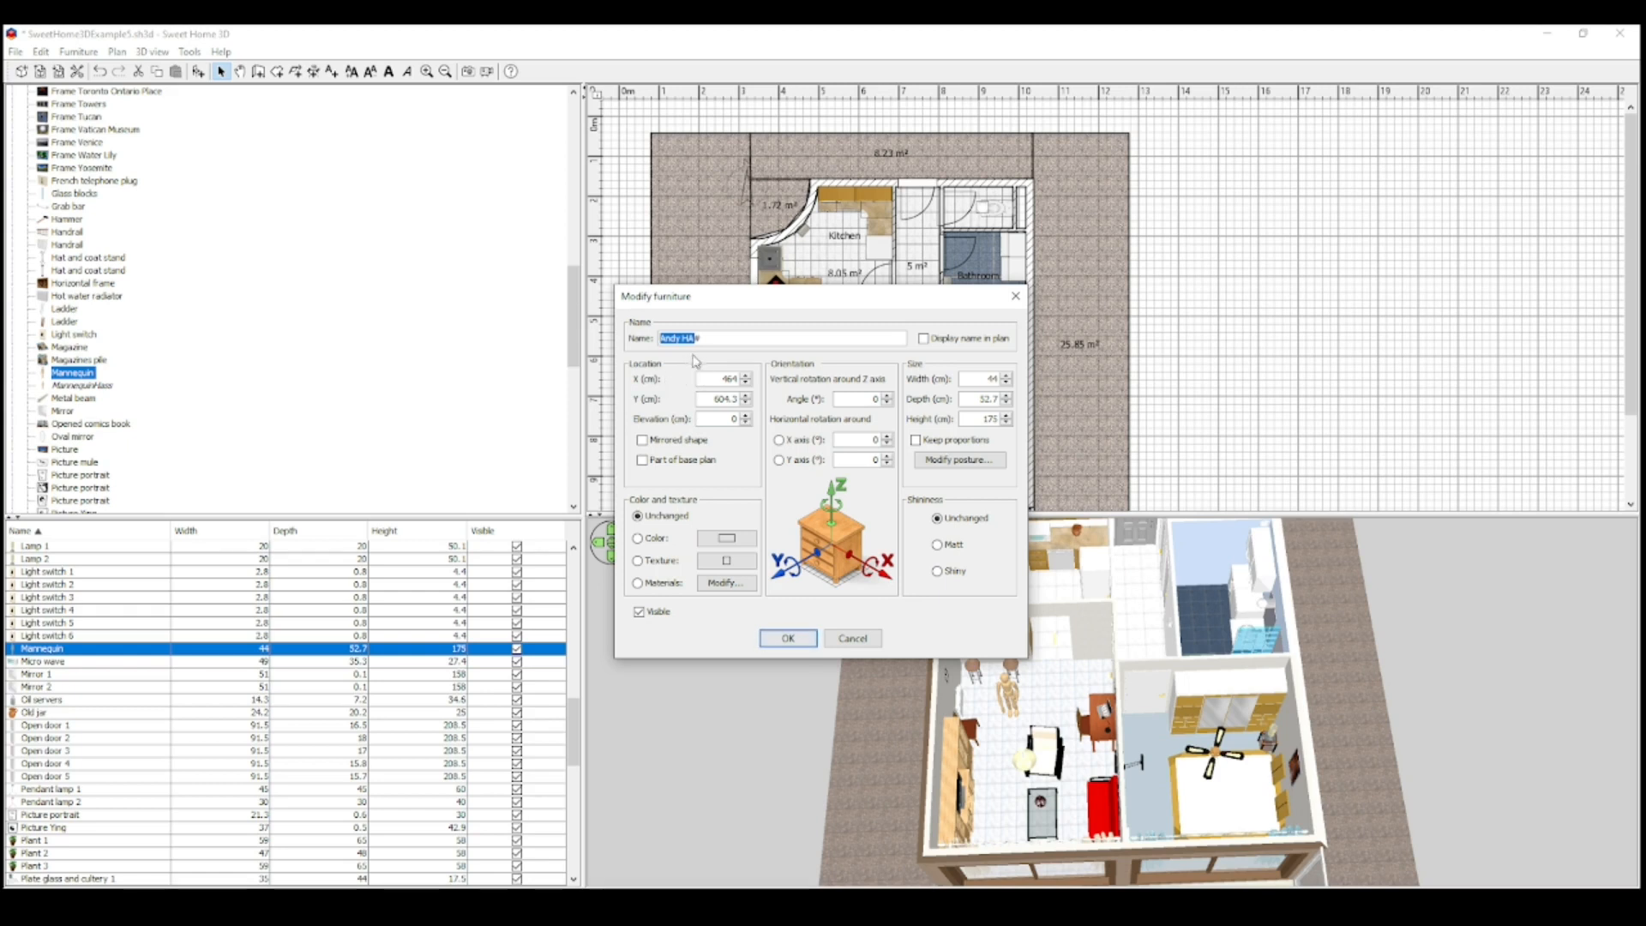
pyautogui.moveTo(700, 373)
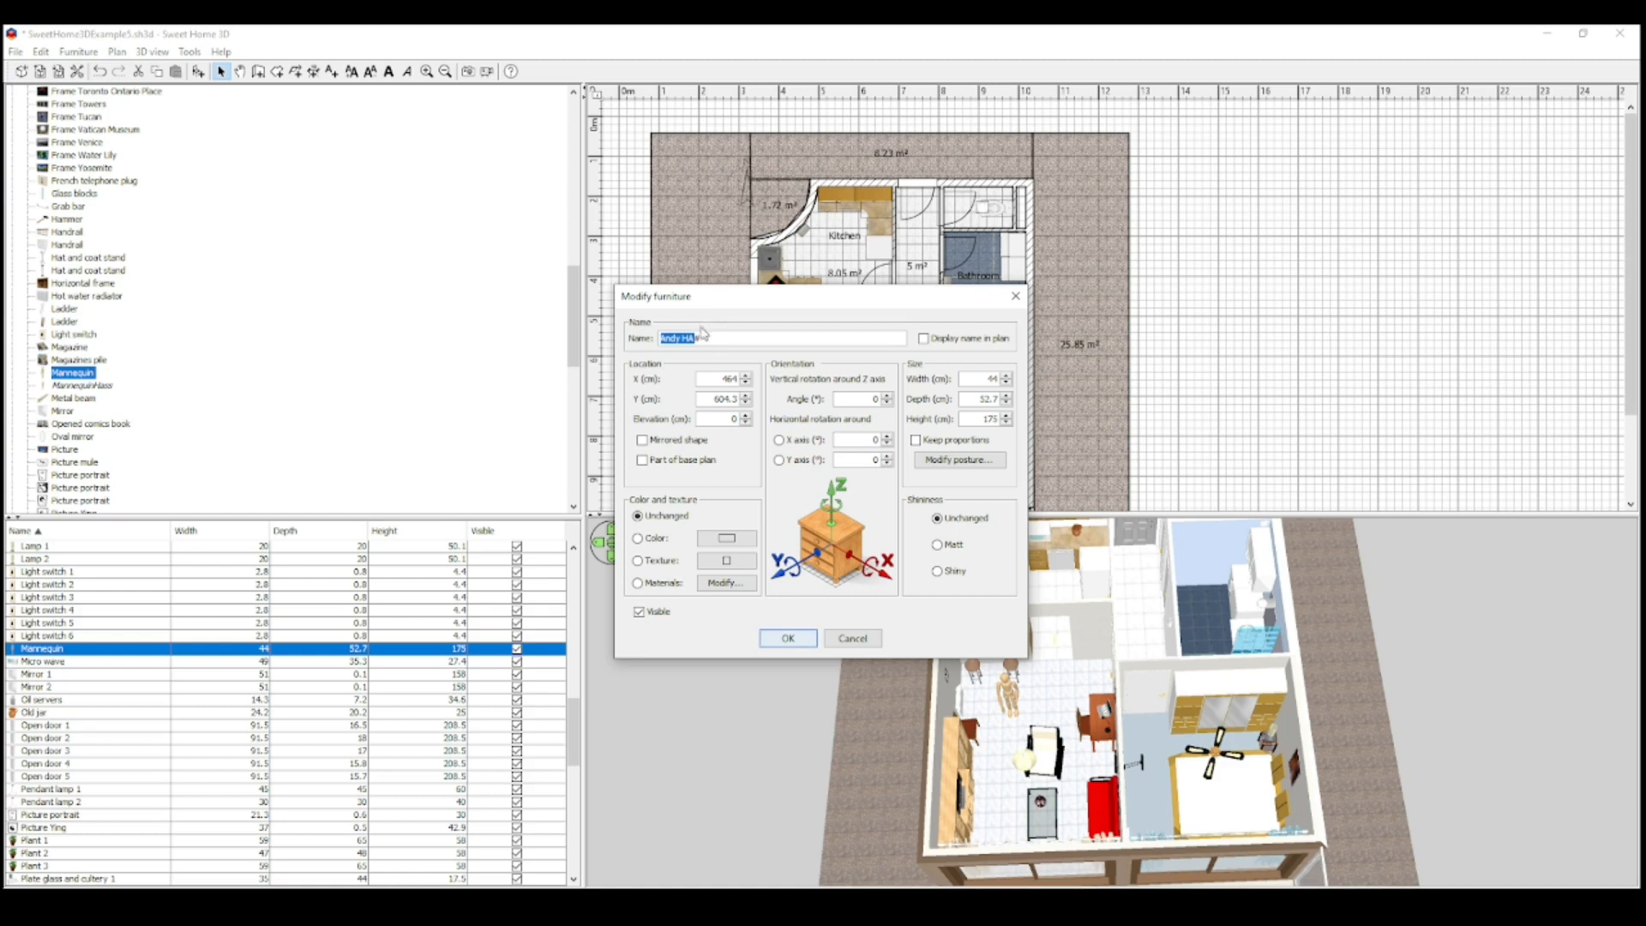
pyautogui.moveTo(696, 378)
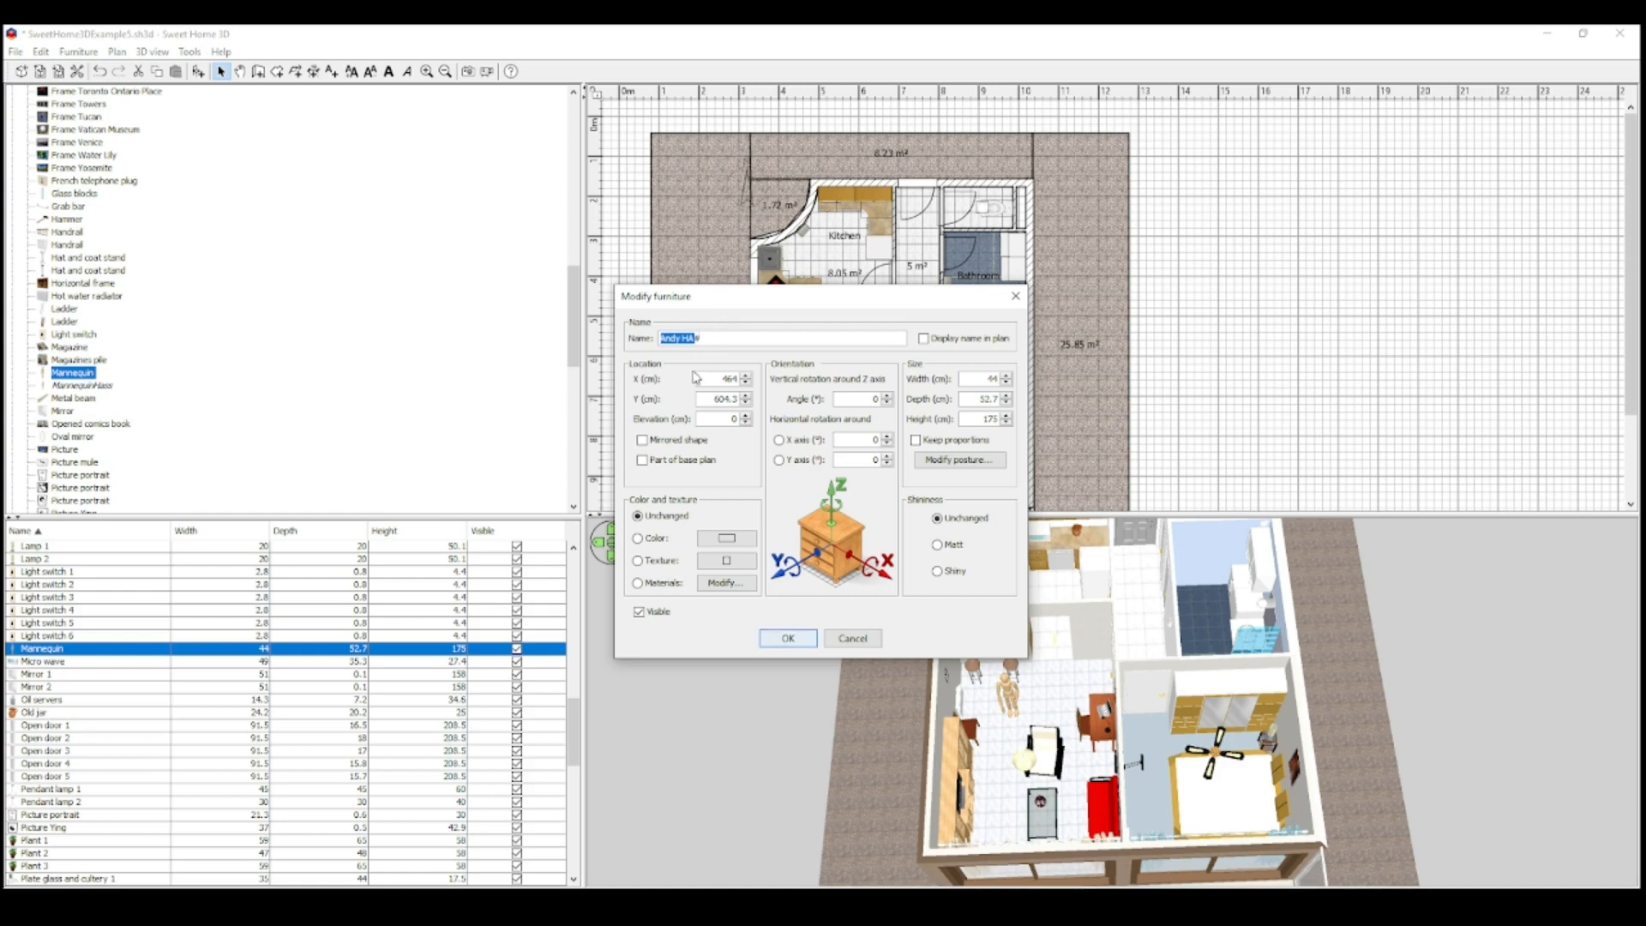
pyautogui.click(789, 637)
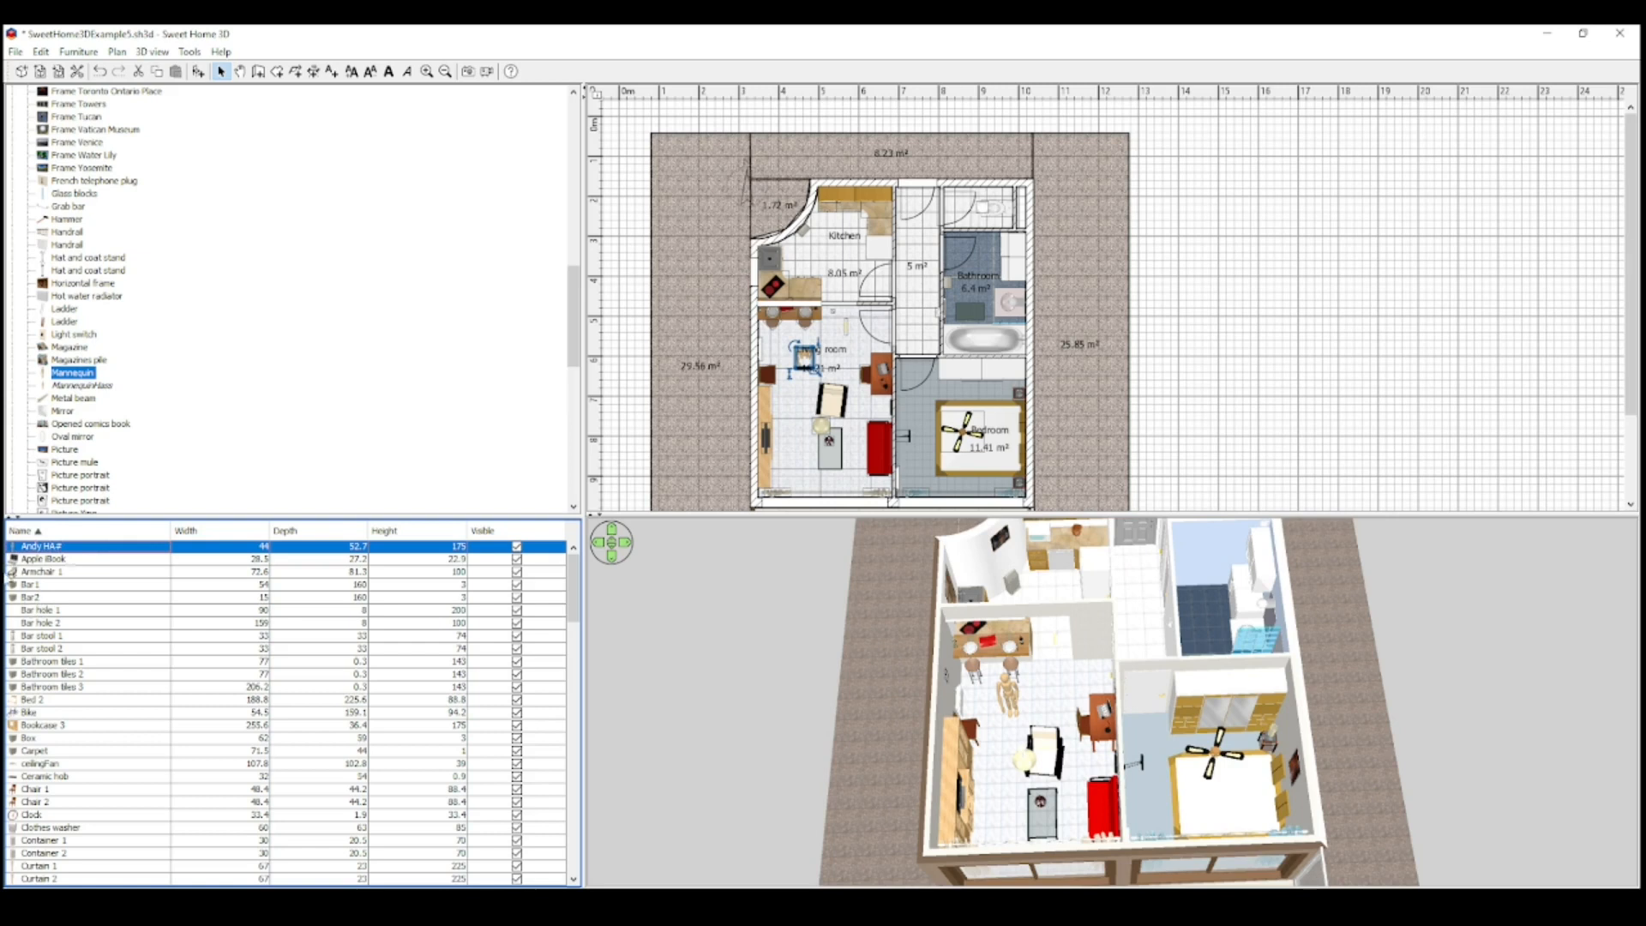
pyautogui.moveTo(136, 504)
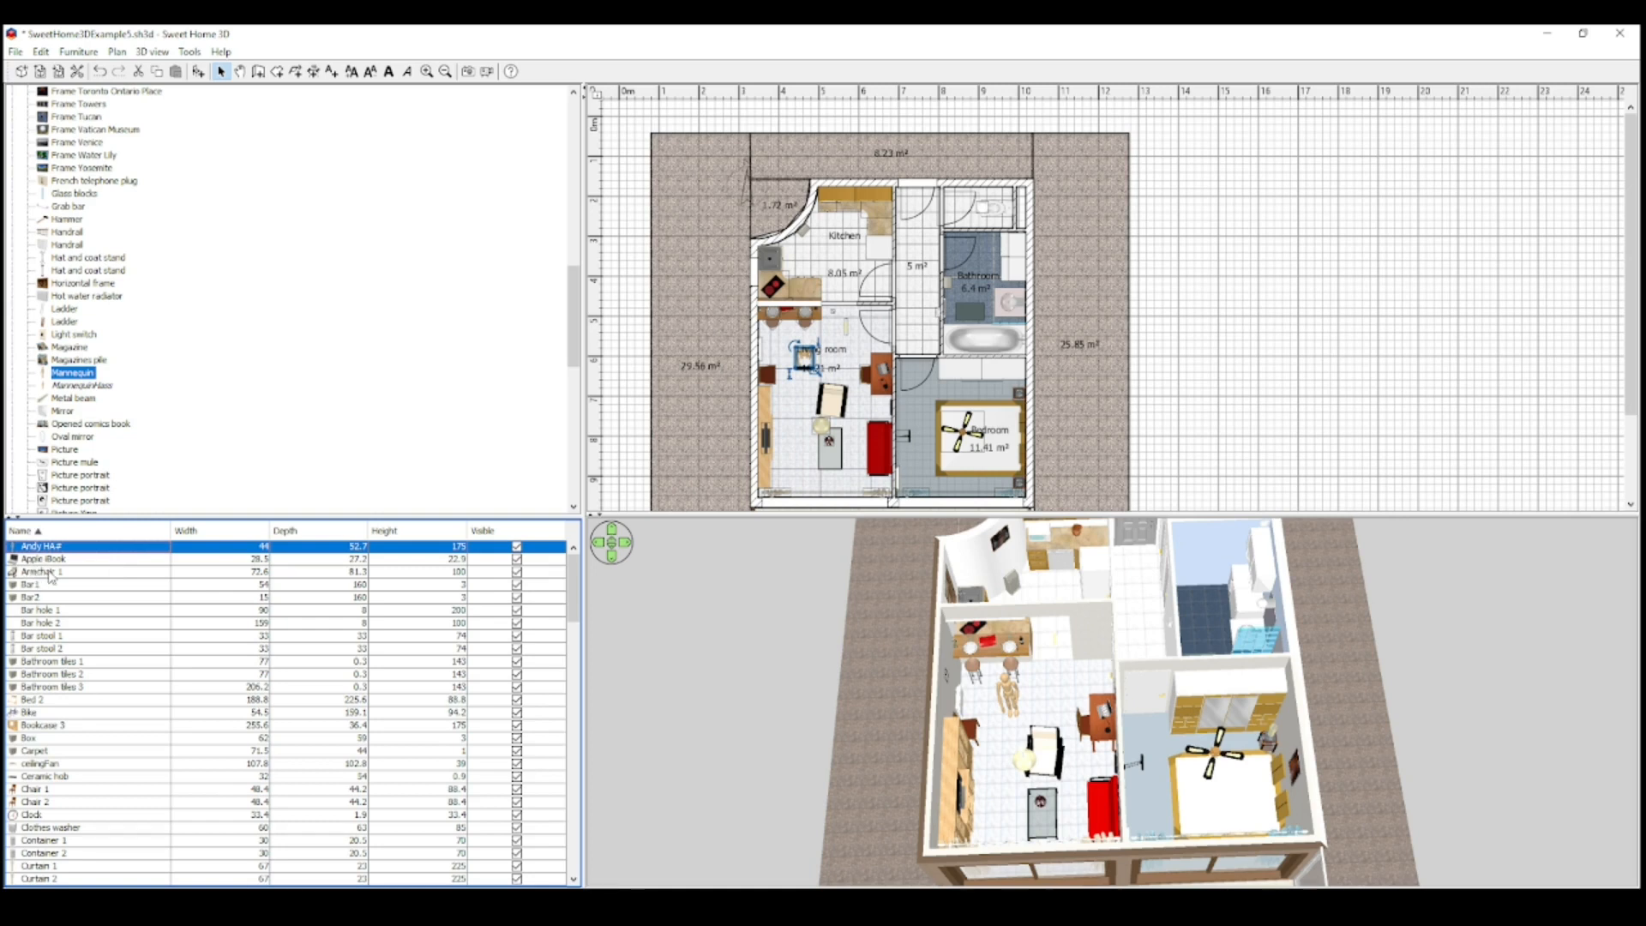
pyautogui.moveTo(69, 580)
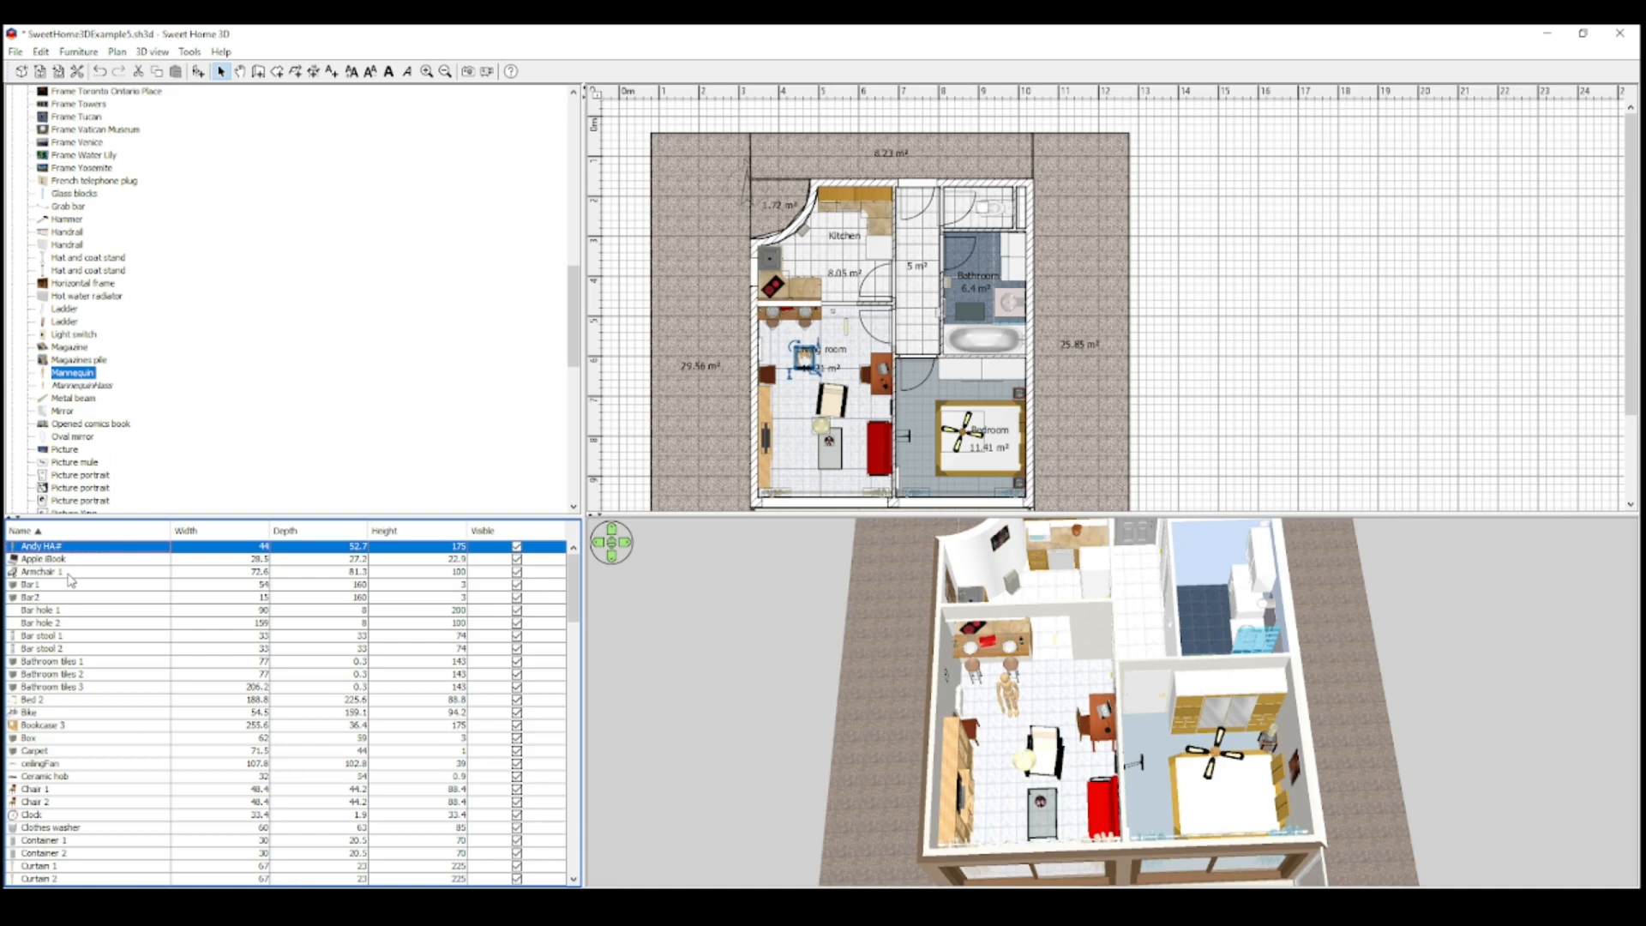
pyautogui.moveTo(71, 579)
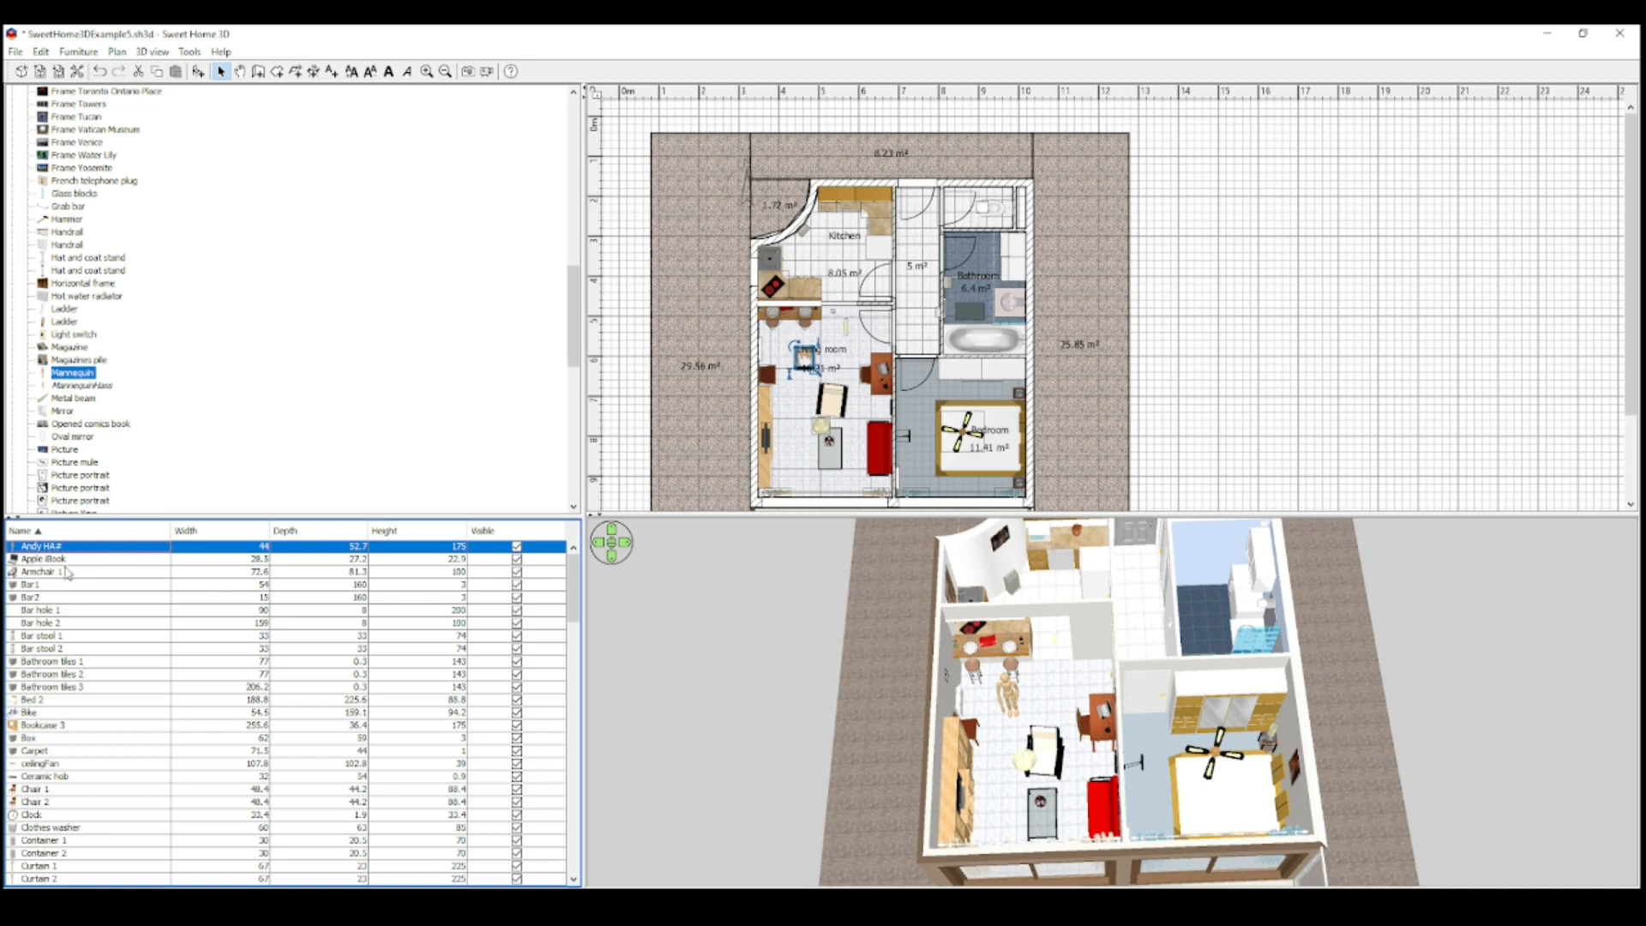
pyautogui.moveTo(65, 575)
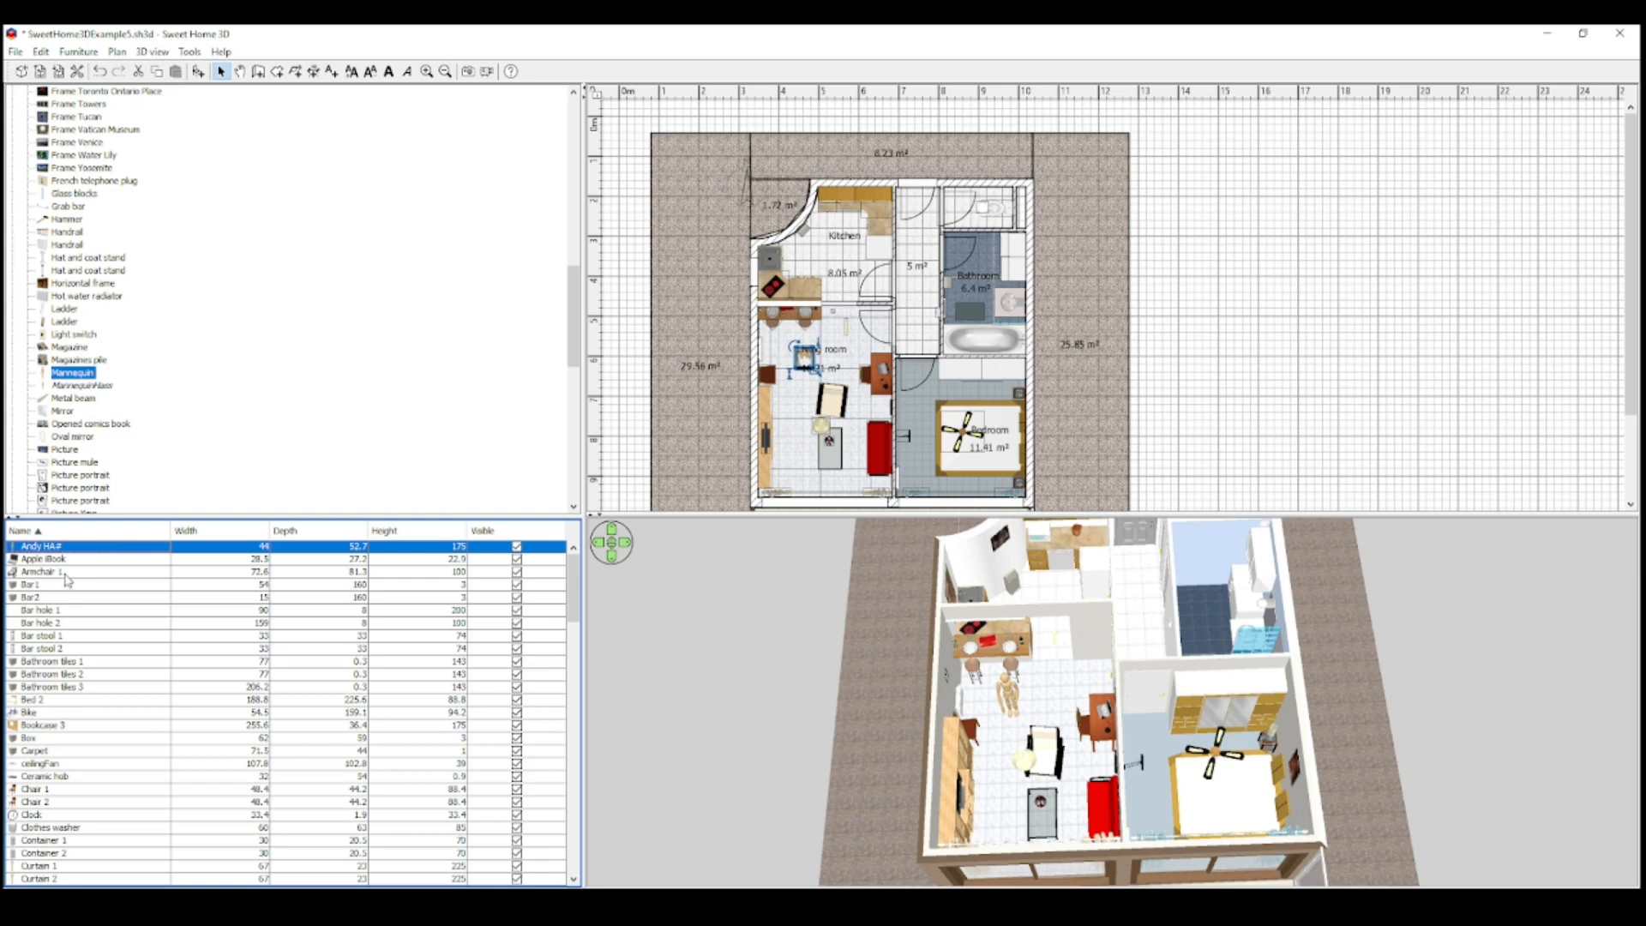
pyautogui.moveTo(66, 578)
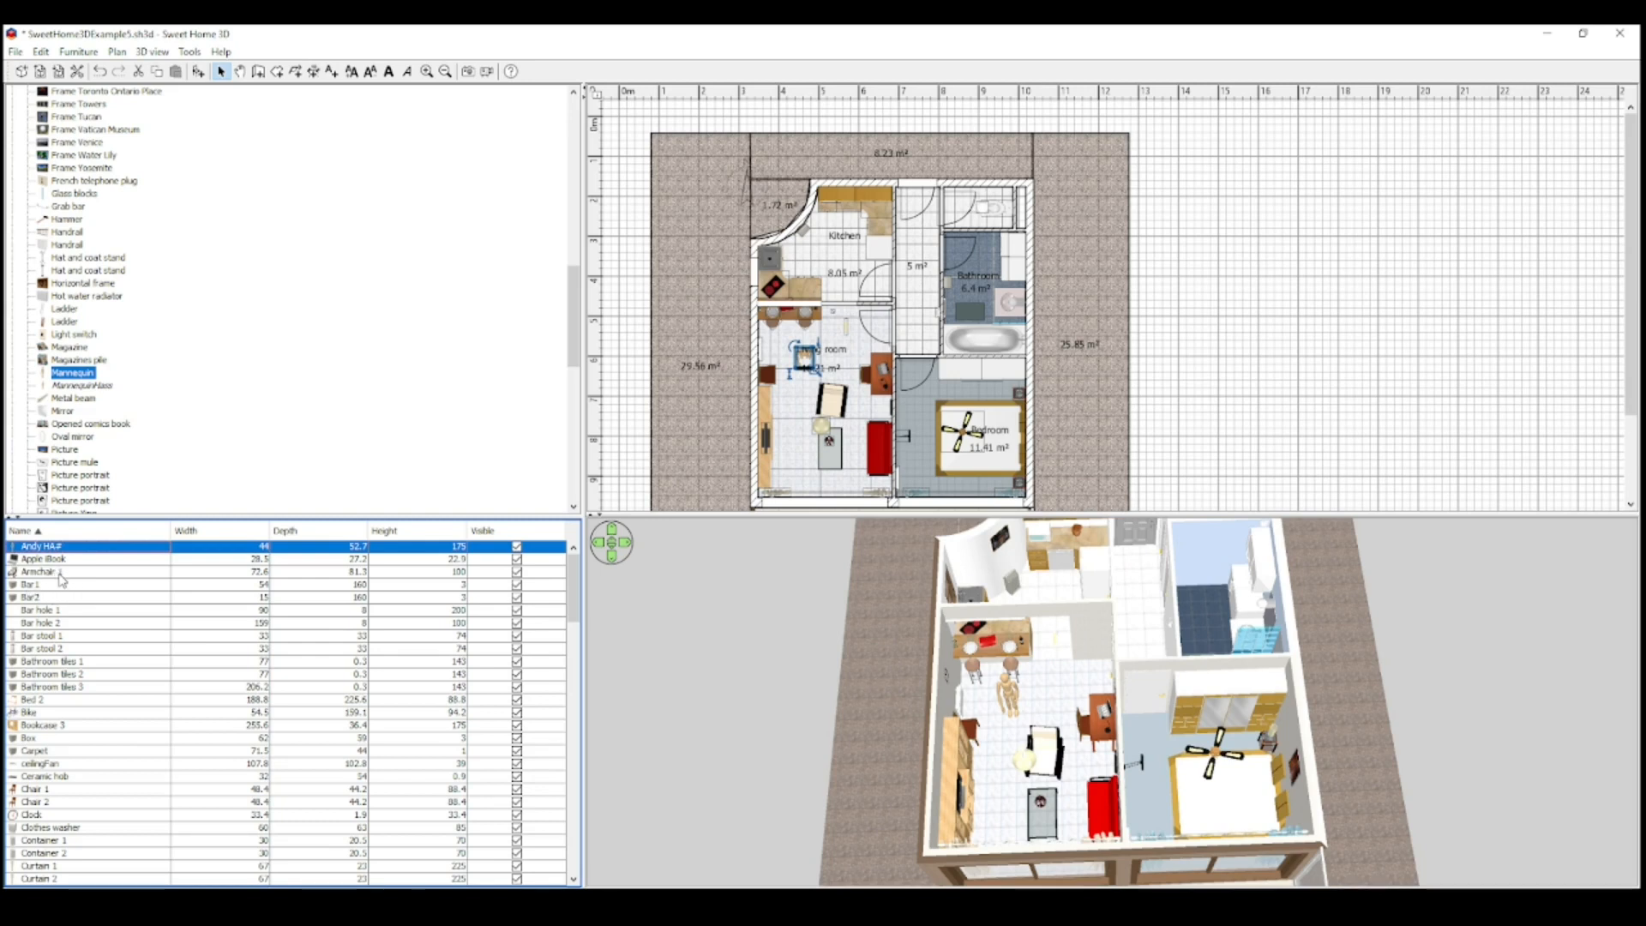
pyautogui.moveTo(66, 579)
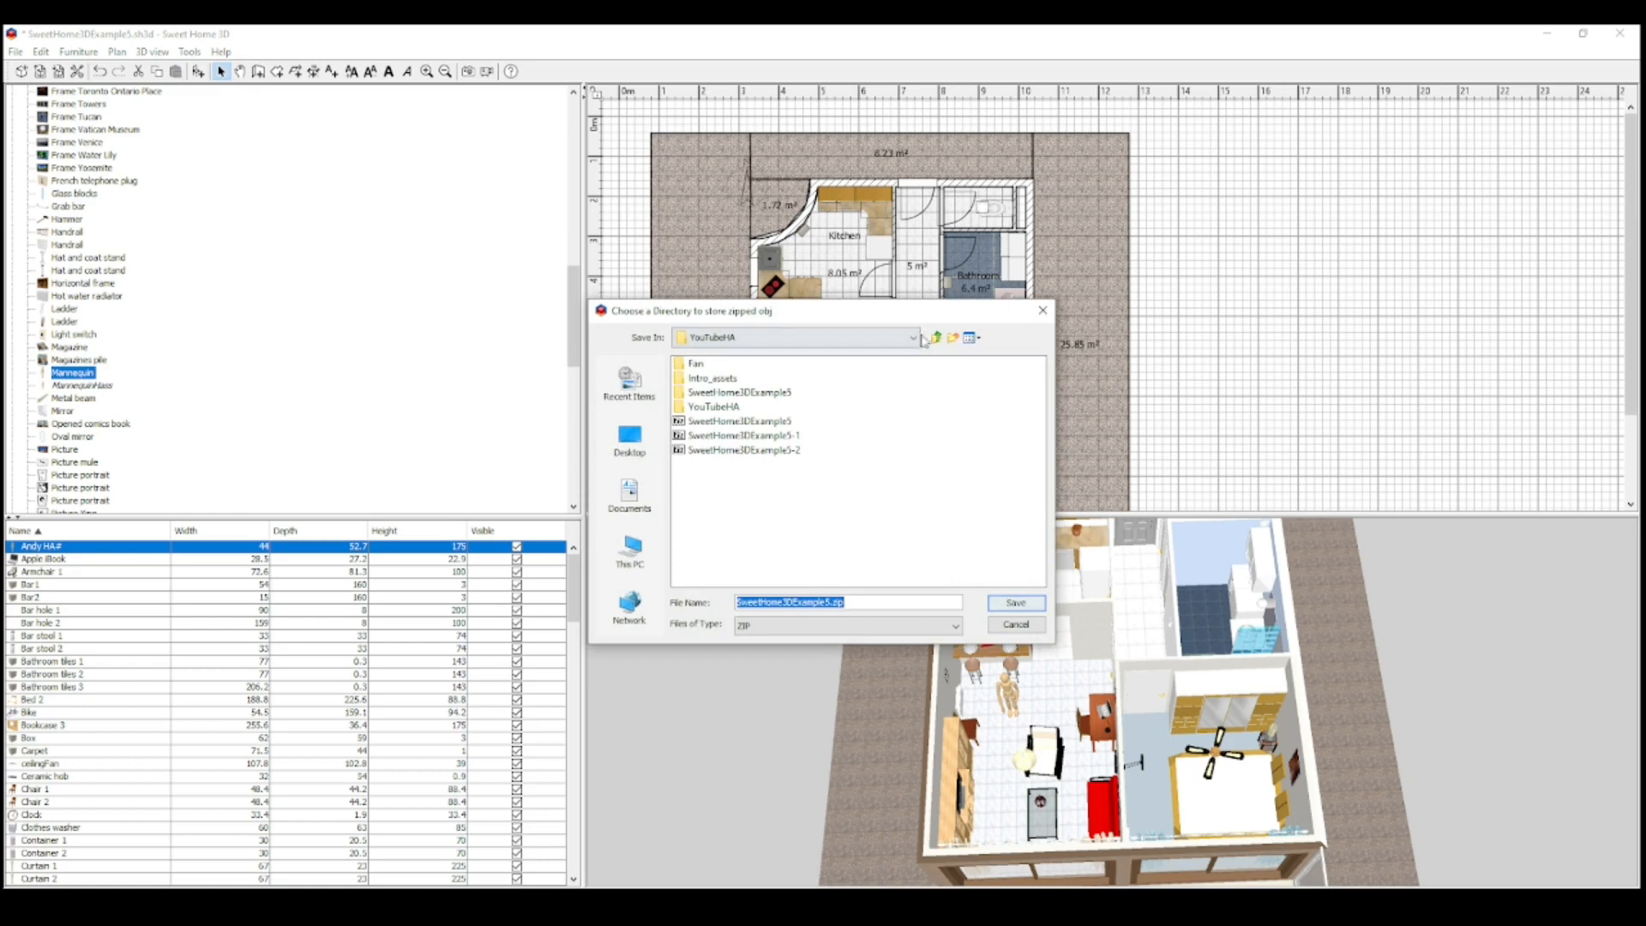
# Save SweetHome3DExample5.zip into the www\youtube2 folder on the config (Z:) drive
pyautogui.click(911, 337)
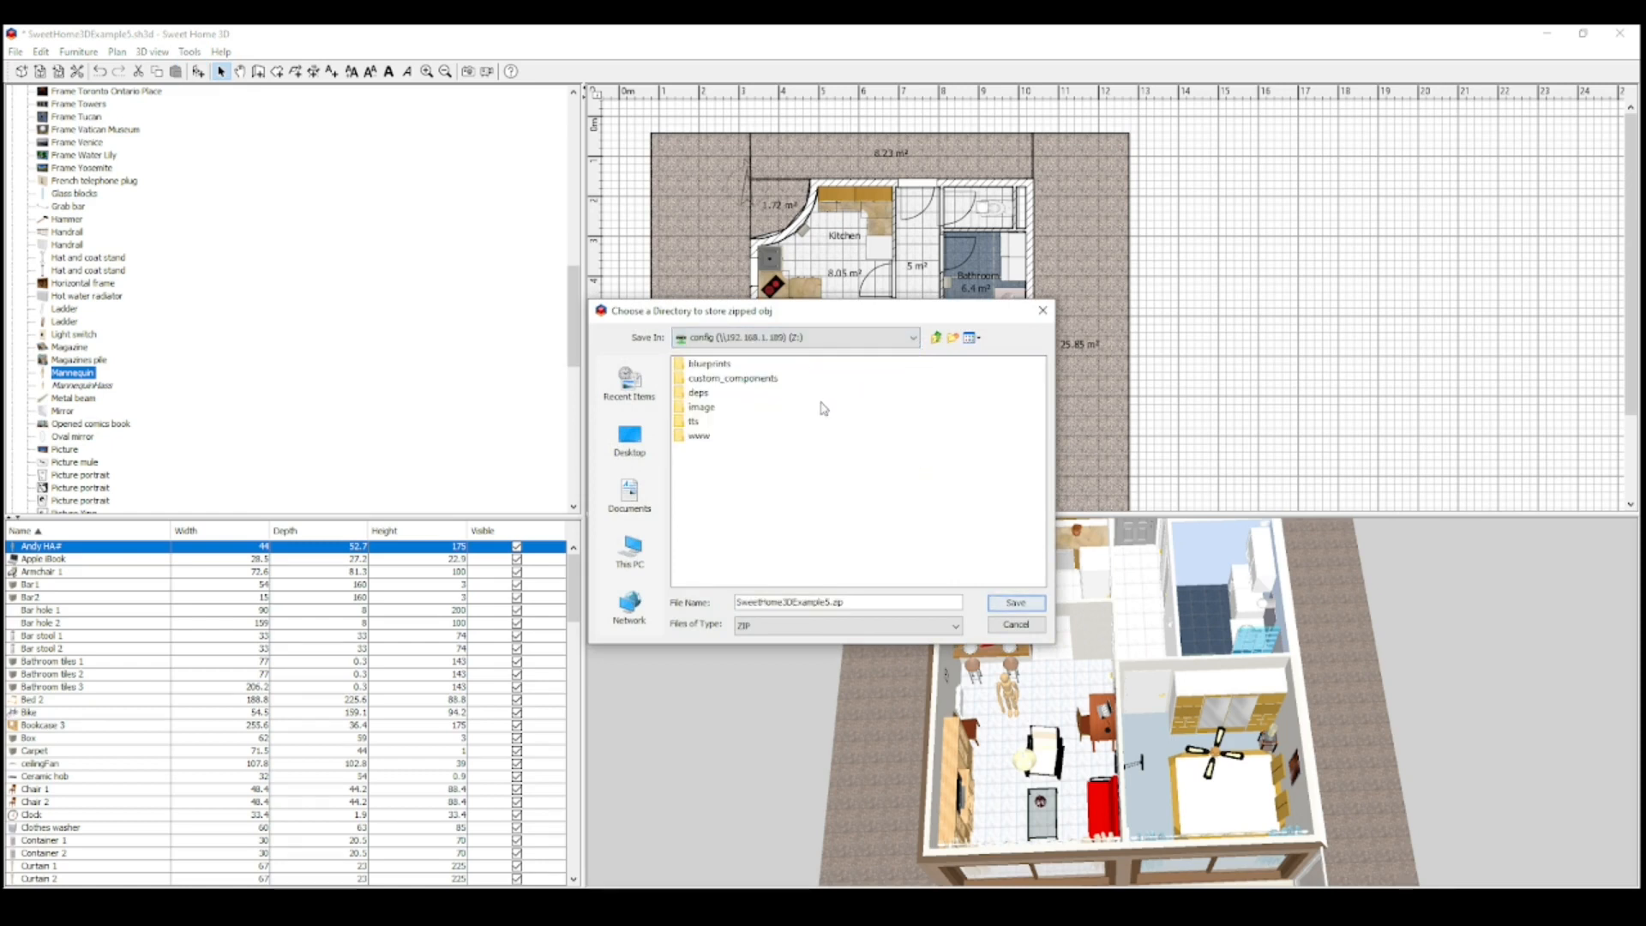
pyautogui.click(699, 435)
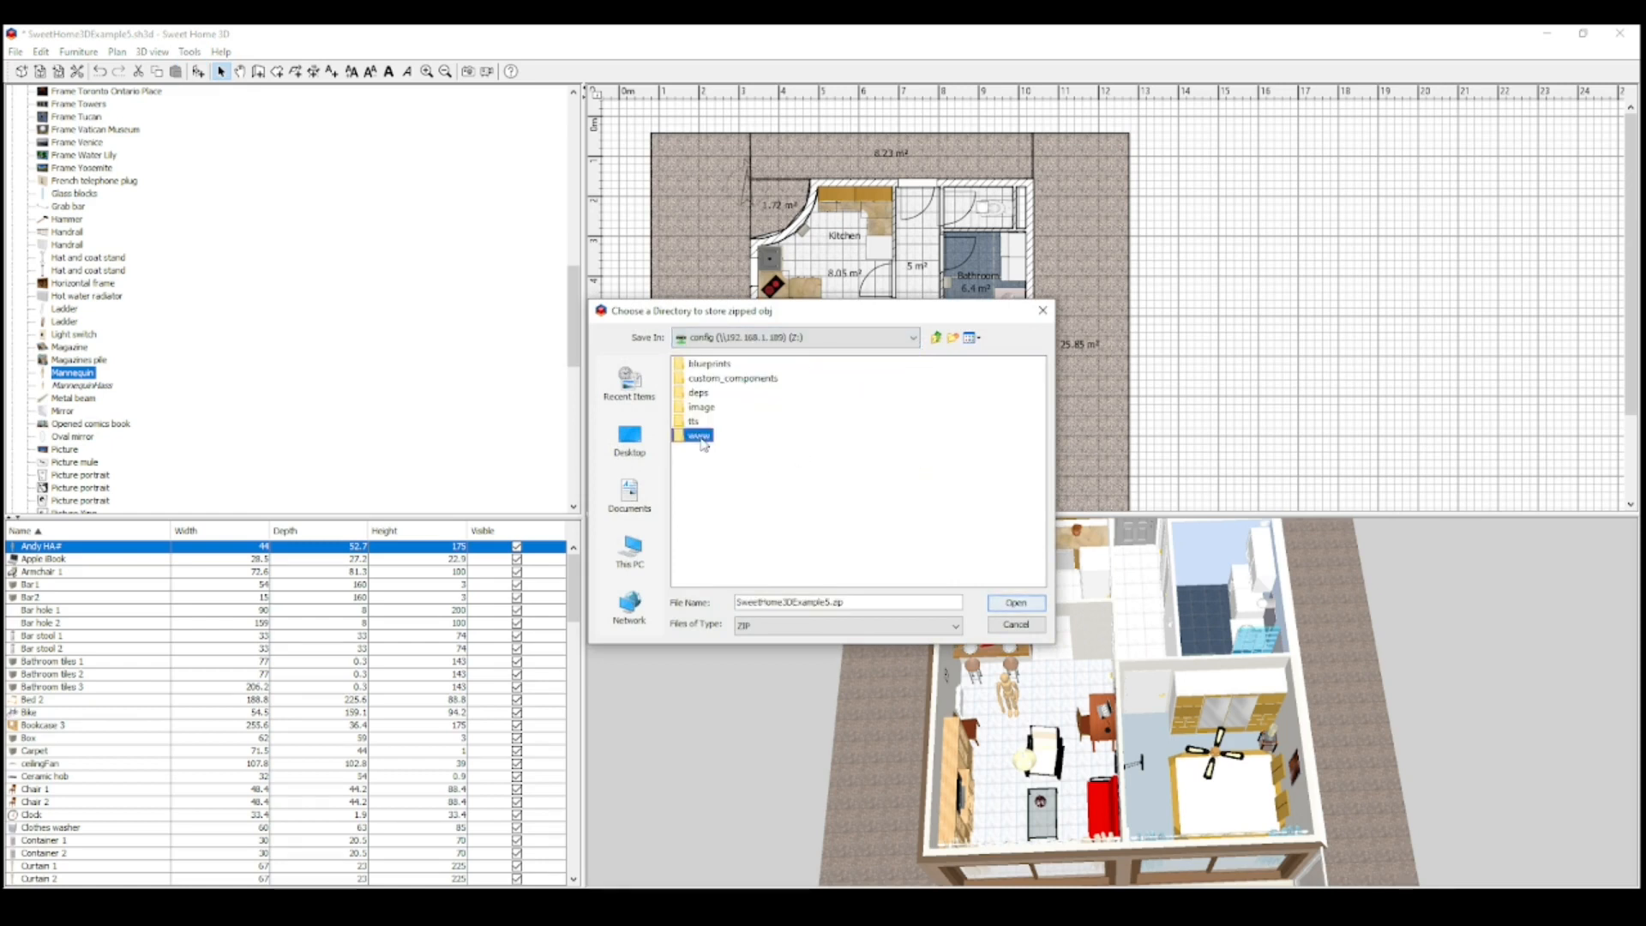
pyautogui.doubleClick(697, 435)
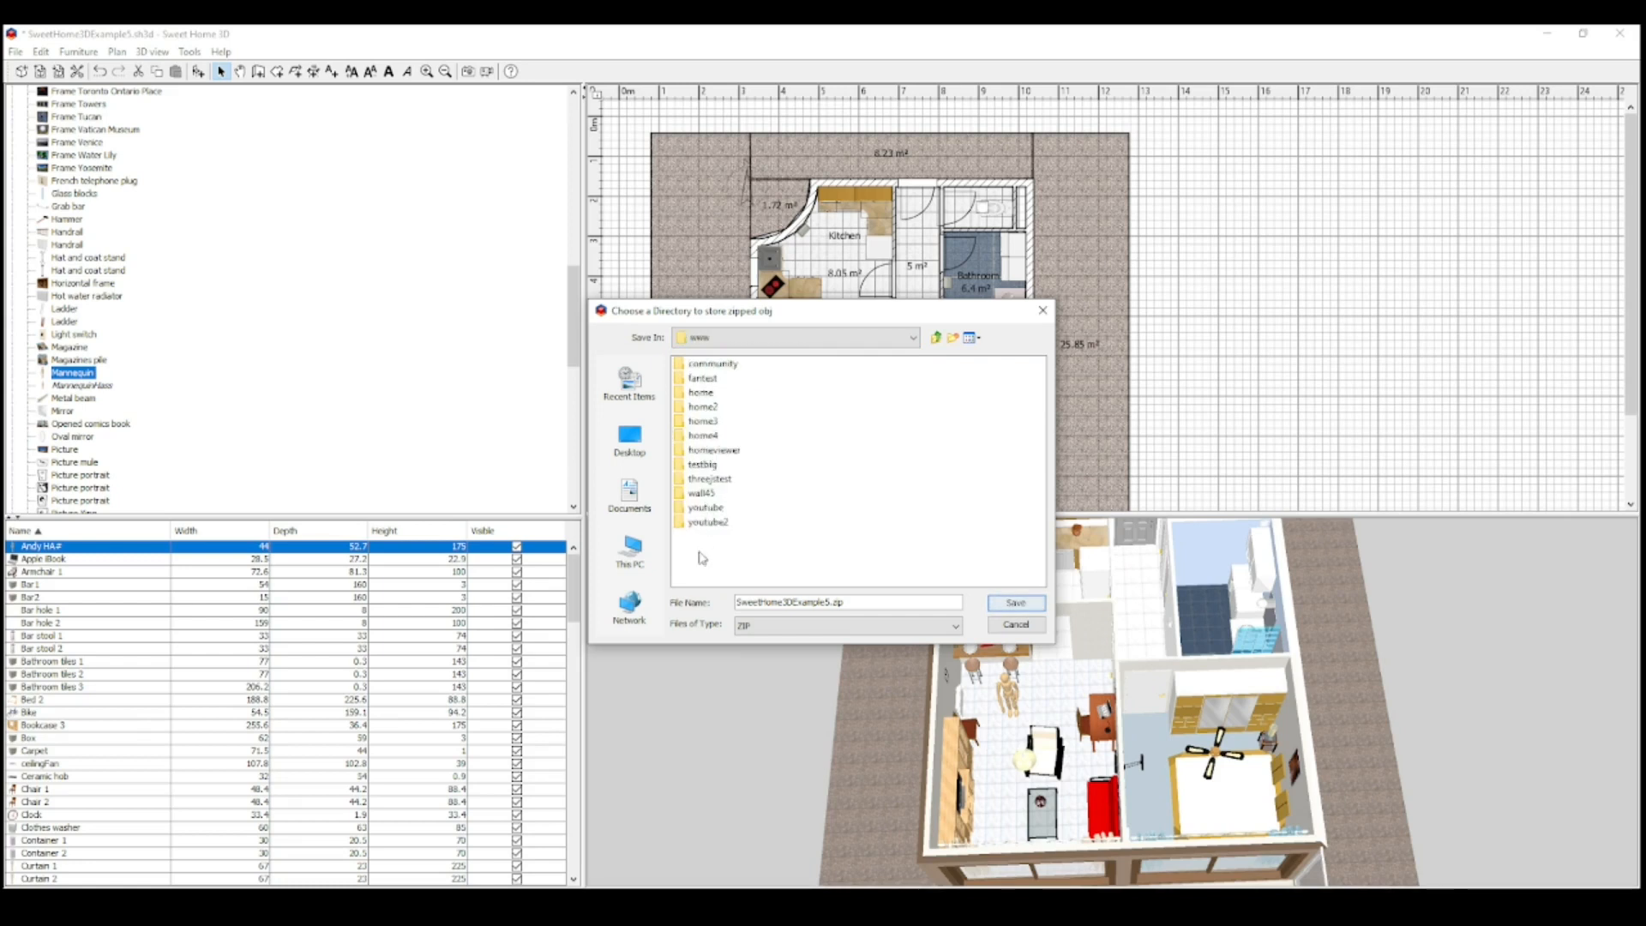
pyautogui.doubleClick(709, 522)
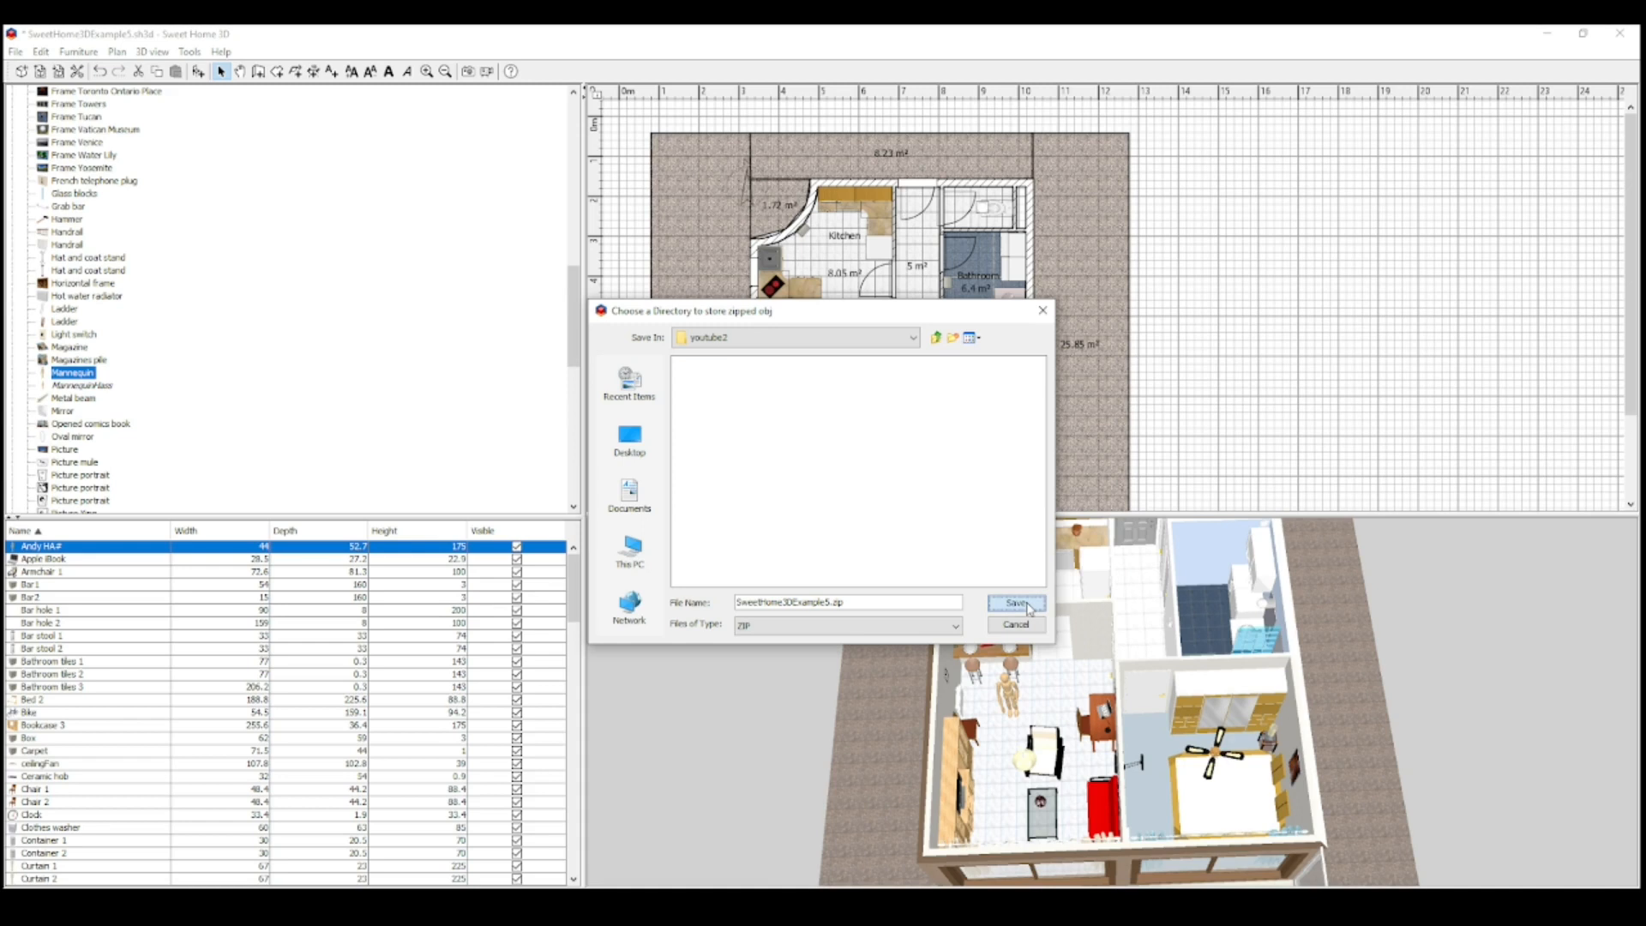
pyautogui.click(1014, 604)
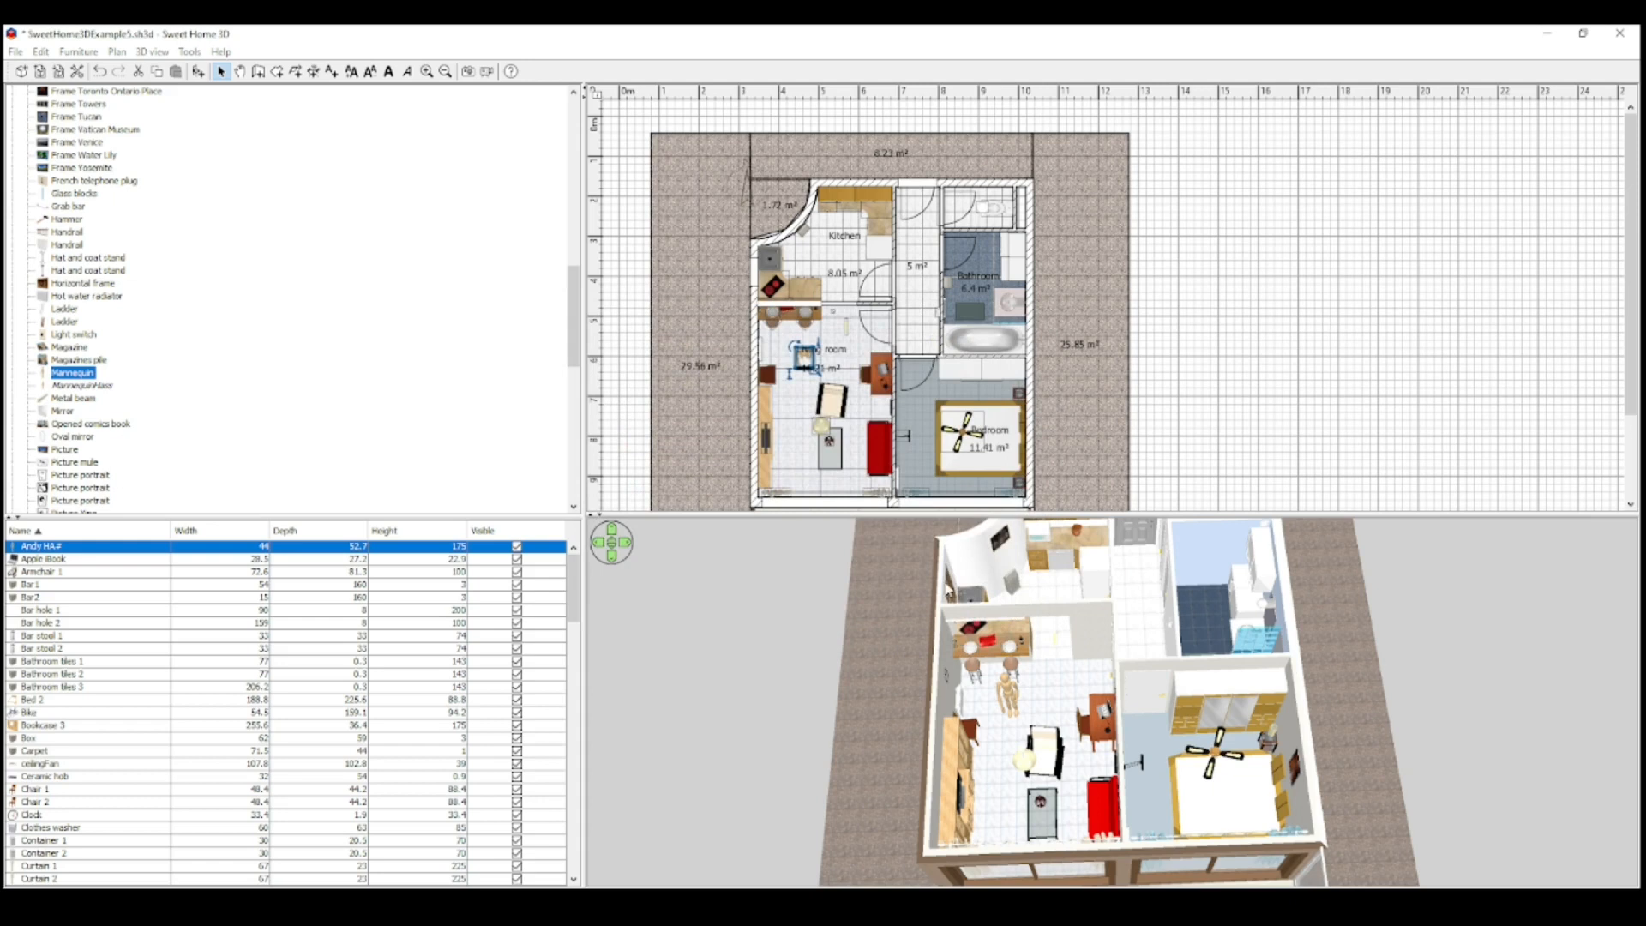
pyautogui.moveTo(945, 589)
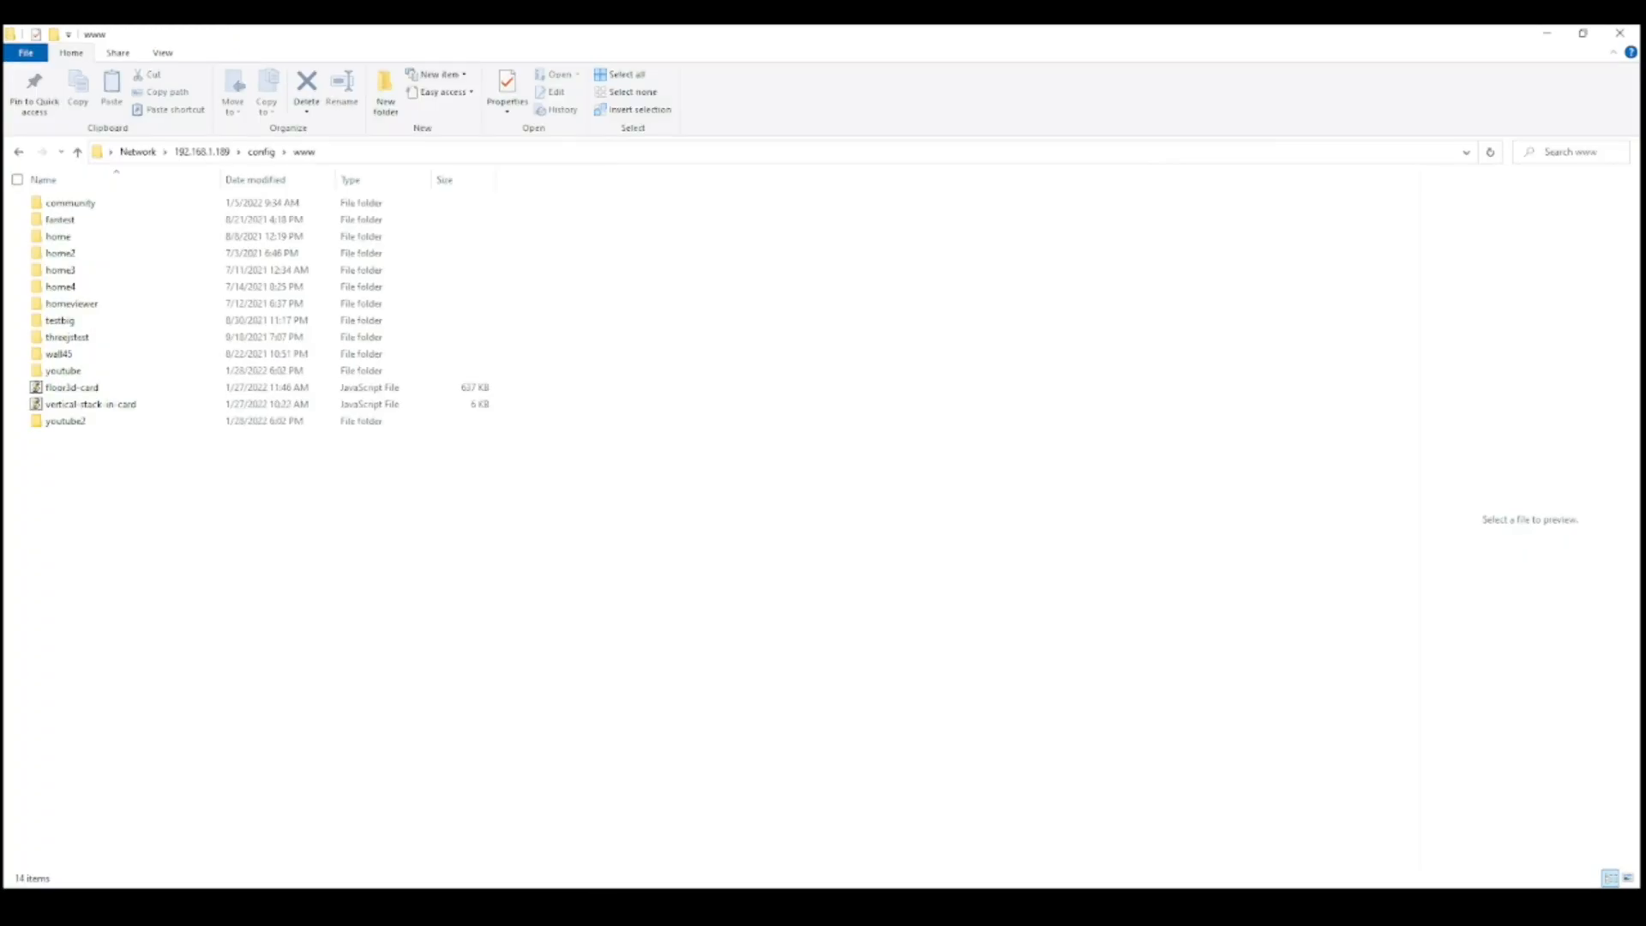
# Extract SweetHome3DExample5.zip in www\youtube2 using 7-Zip Extract Here
pyautogui.click(65, 421)
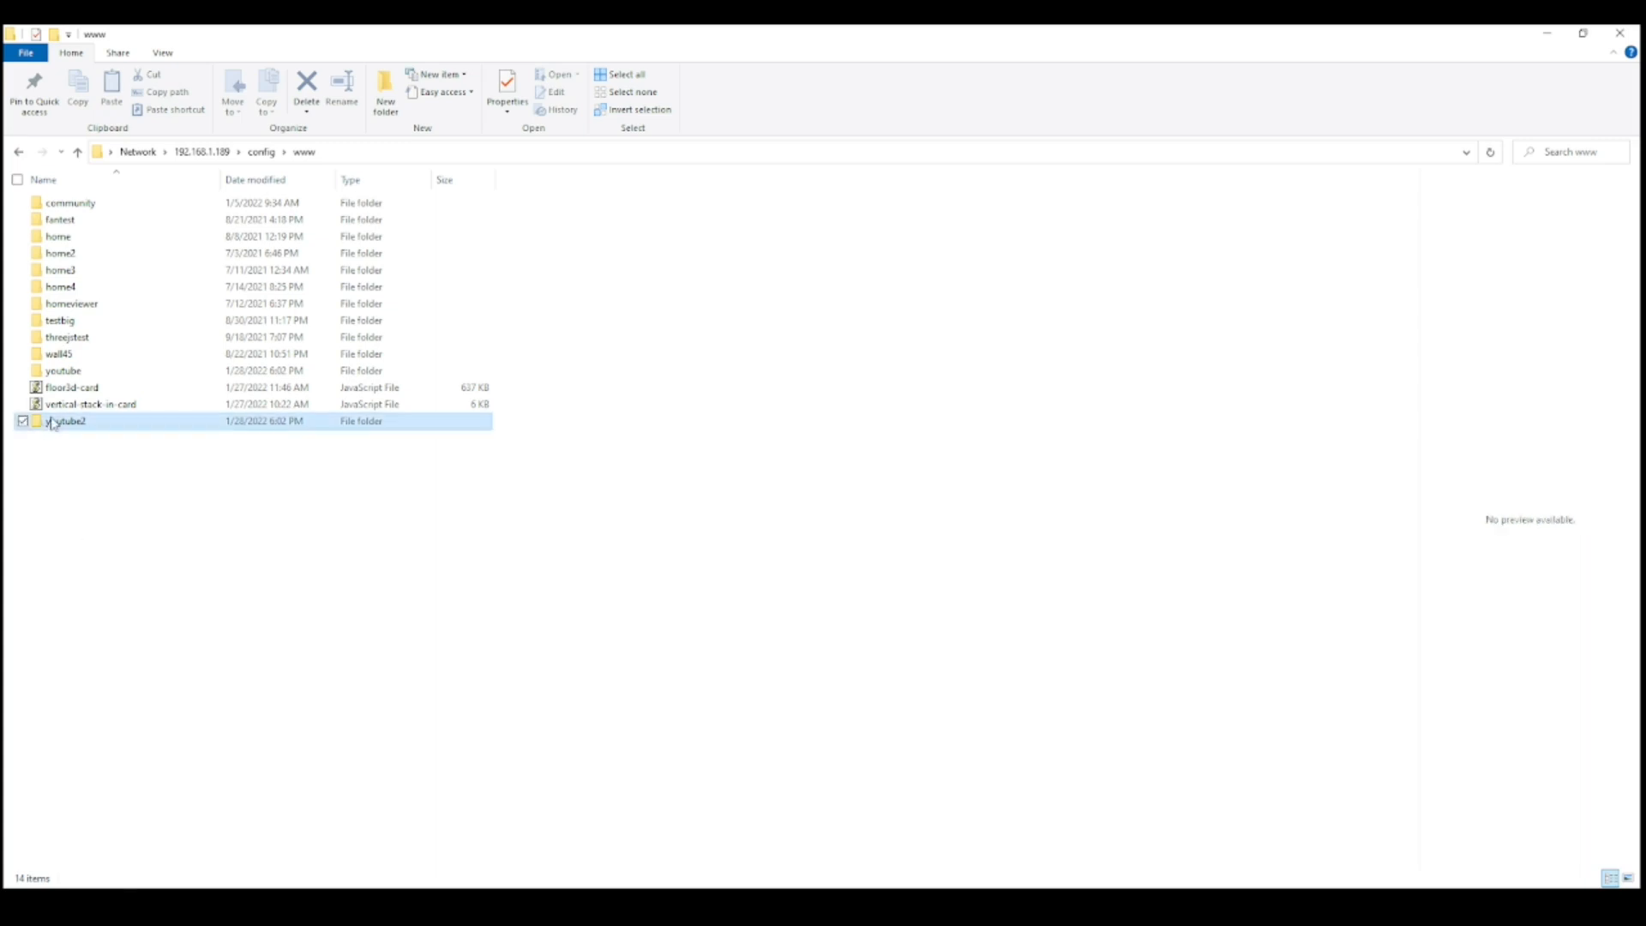
pyautogui.doubleClick(66, 421)
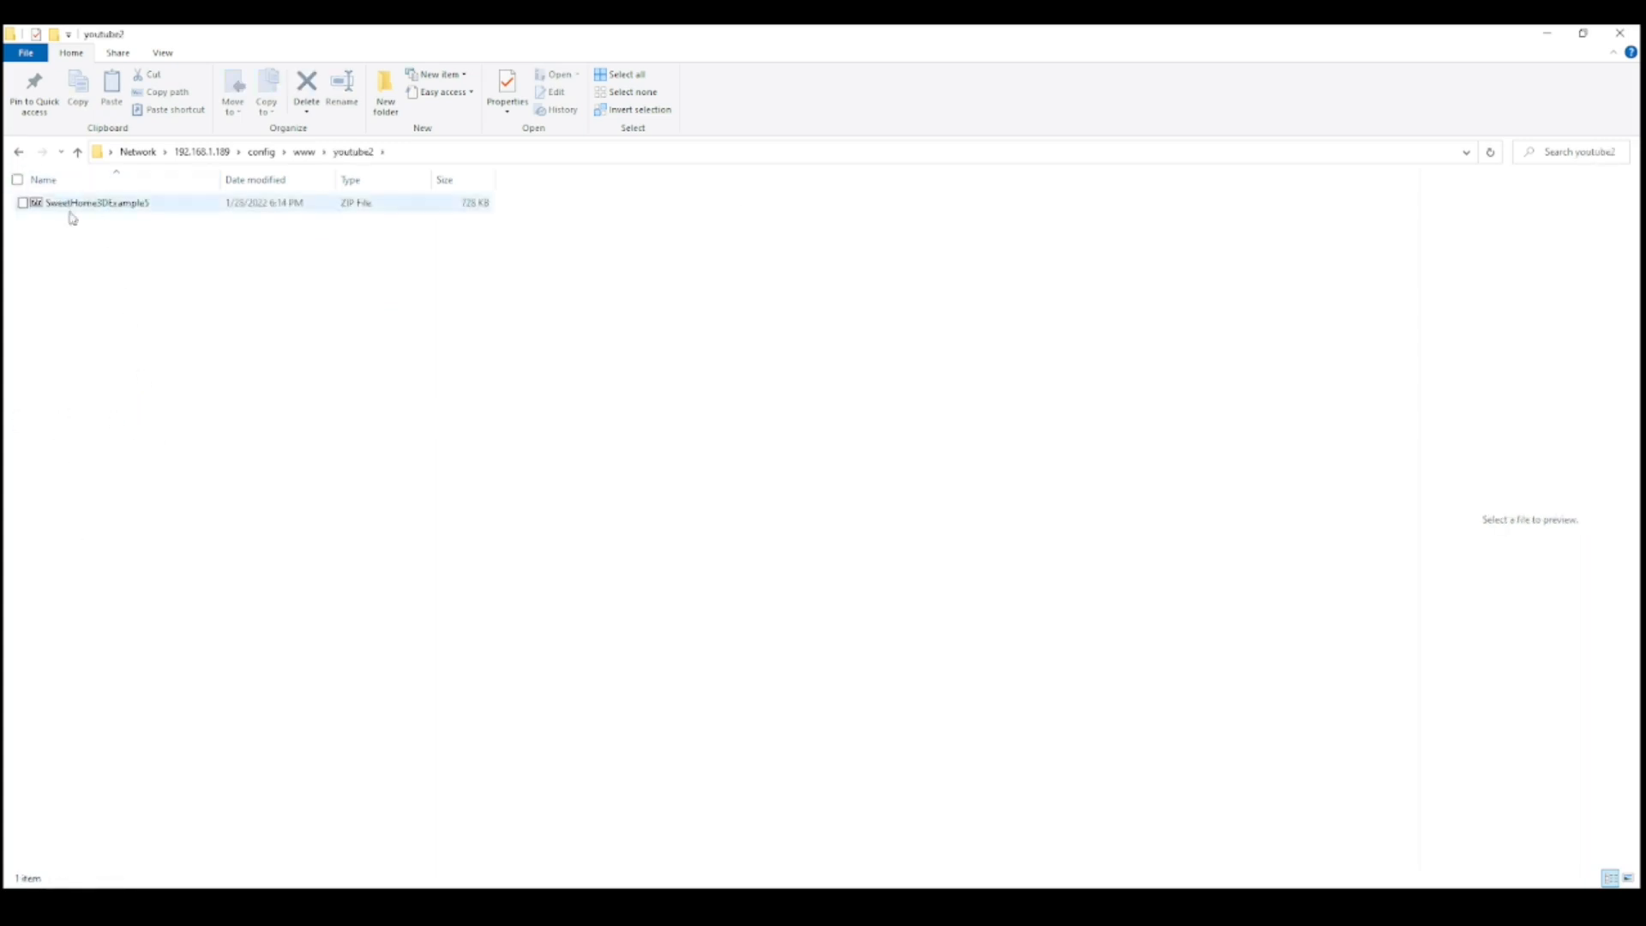
pyautogui.doubleClick(100, 202)
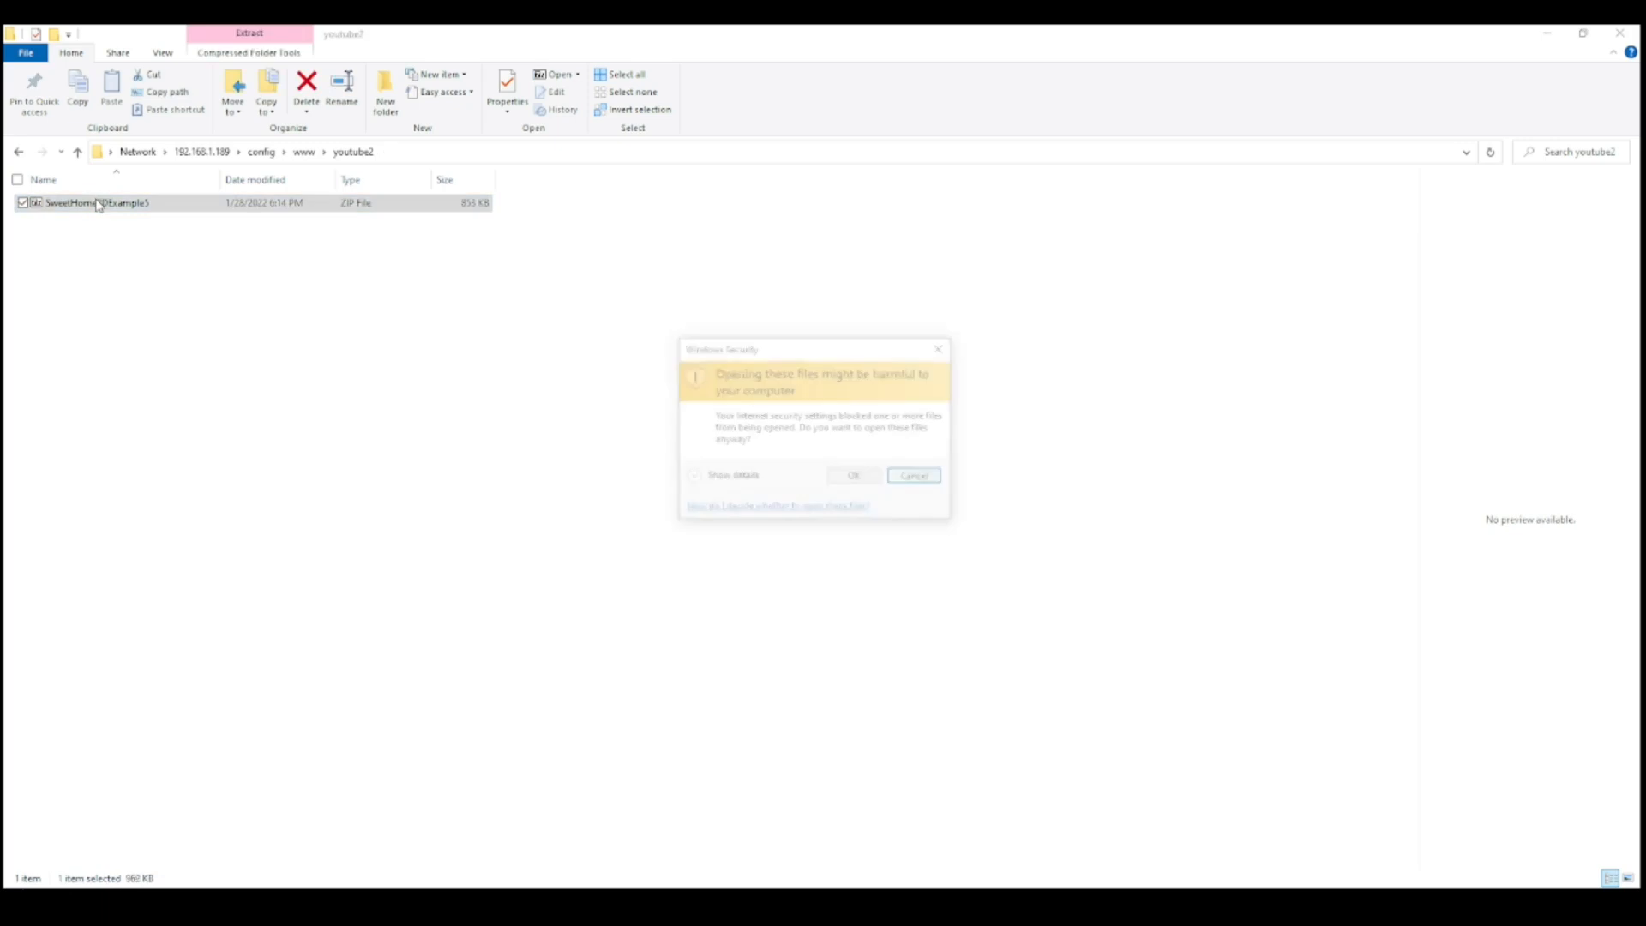
pyautogui.click(854, 474)
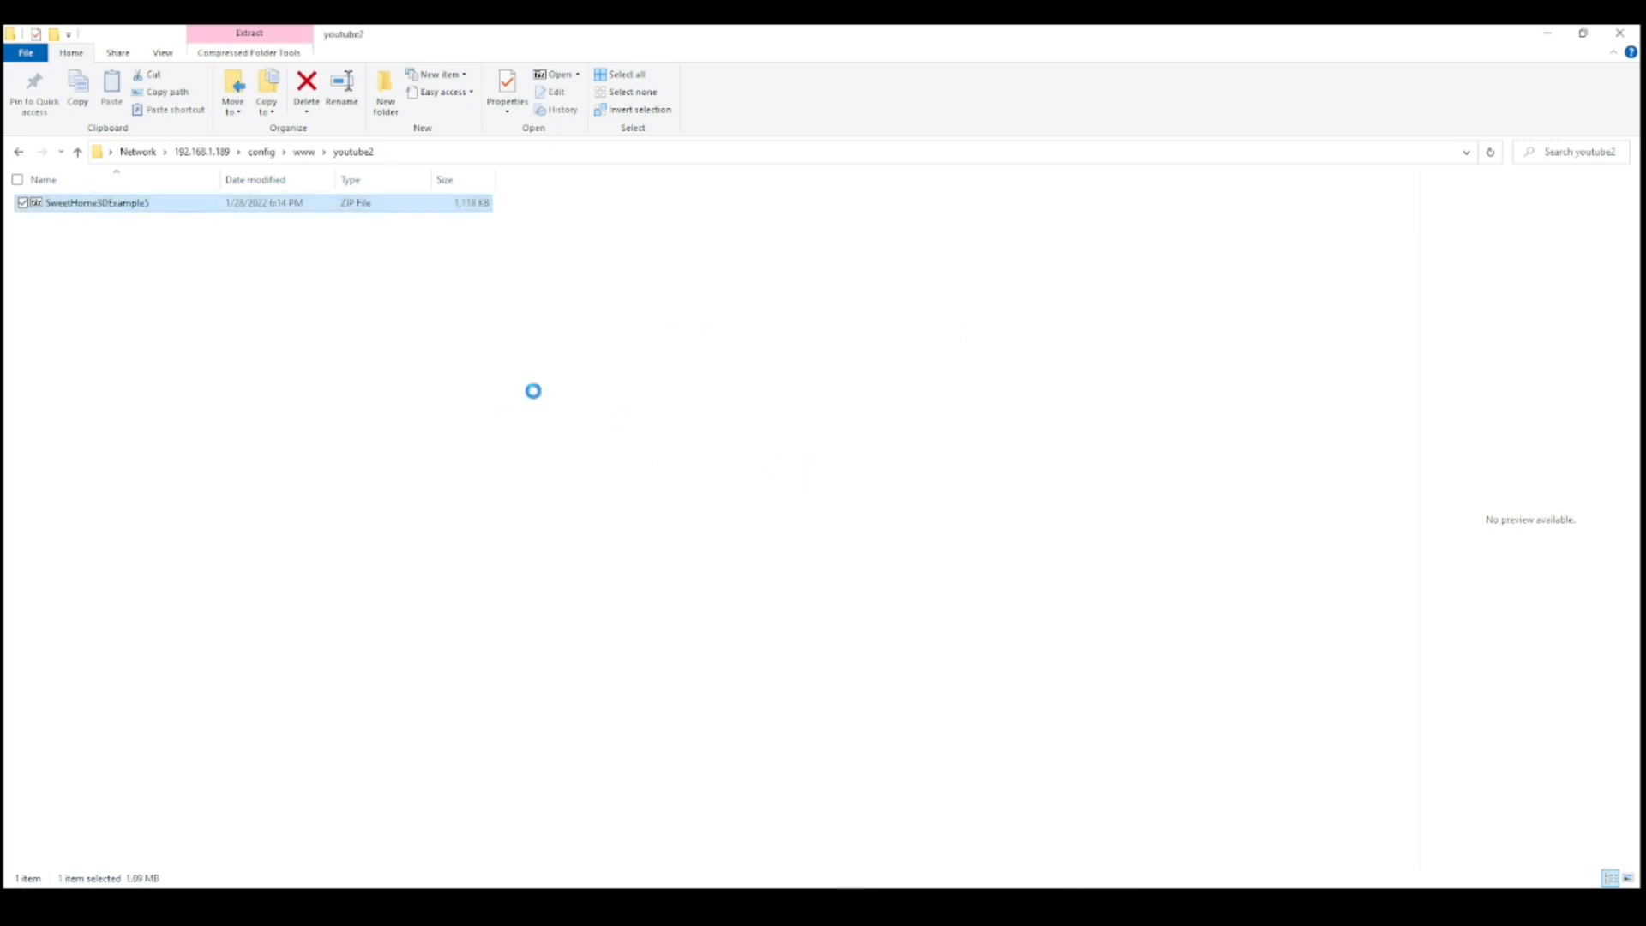
pyautogui.rightClick(84, 203)
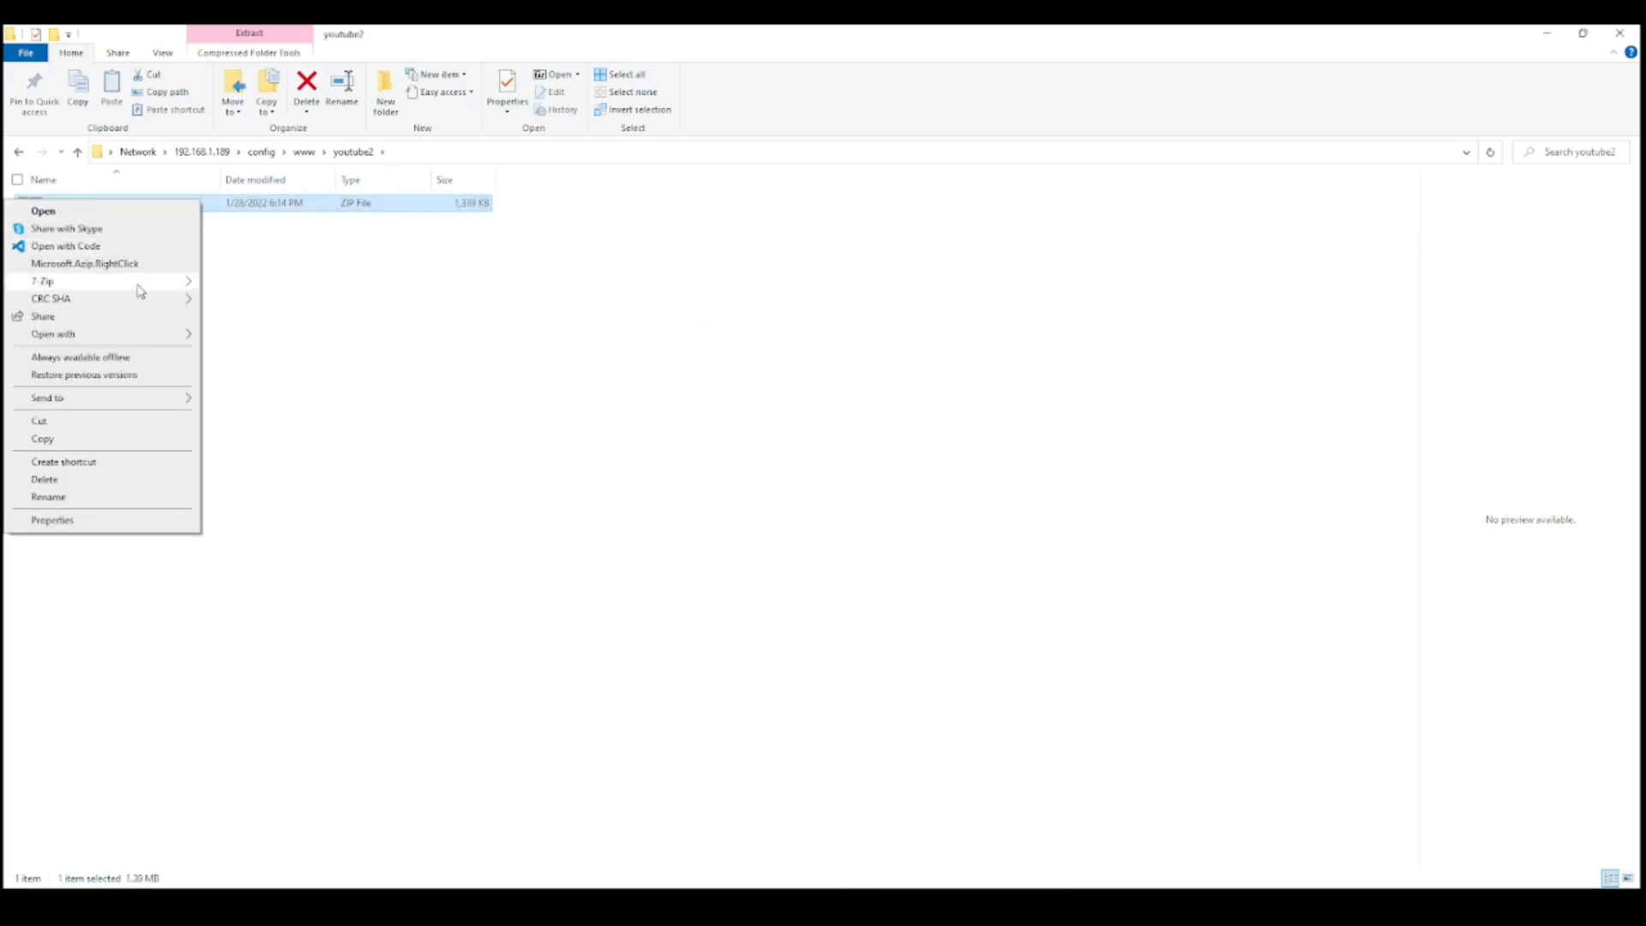
pyautogui.moveTo(43, 280)
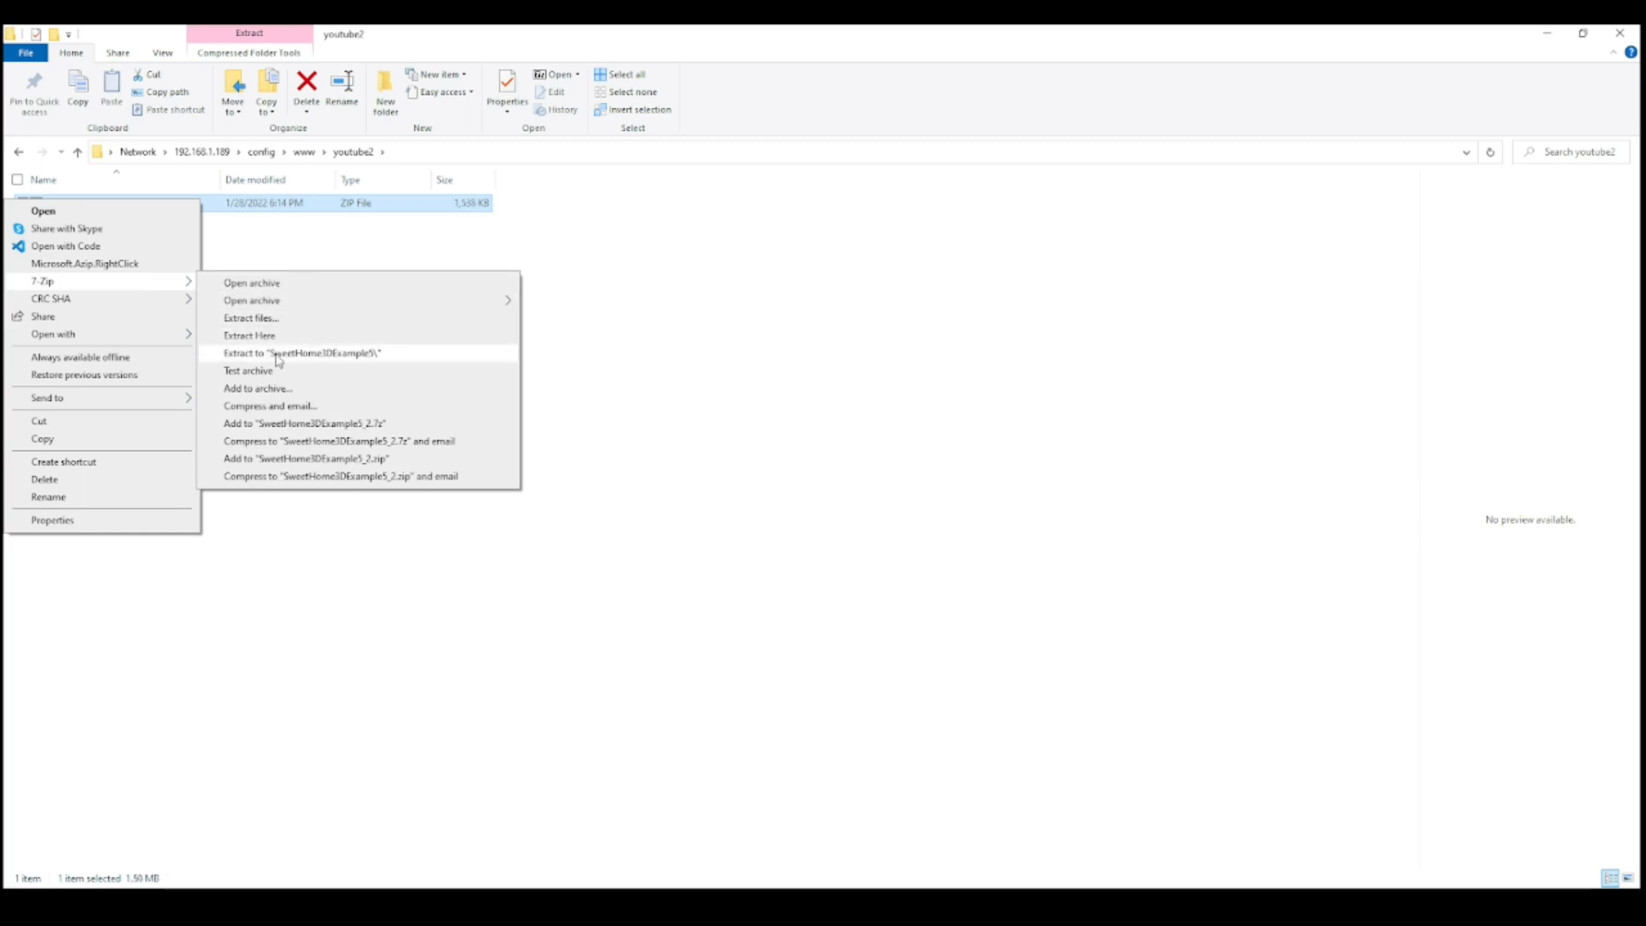
pyautogui.moveTo(250, 336)
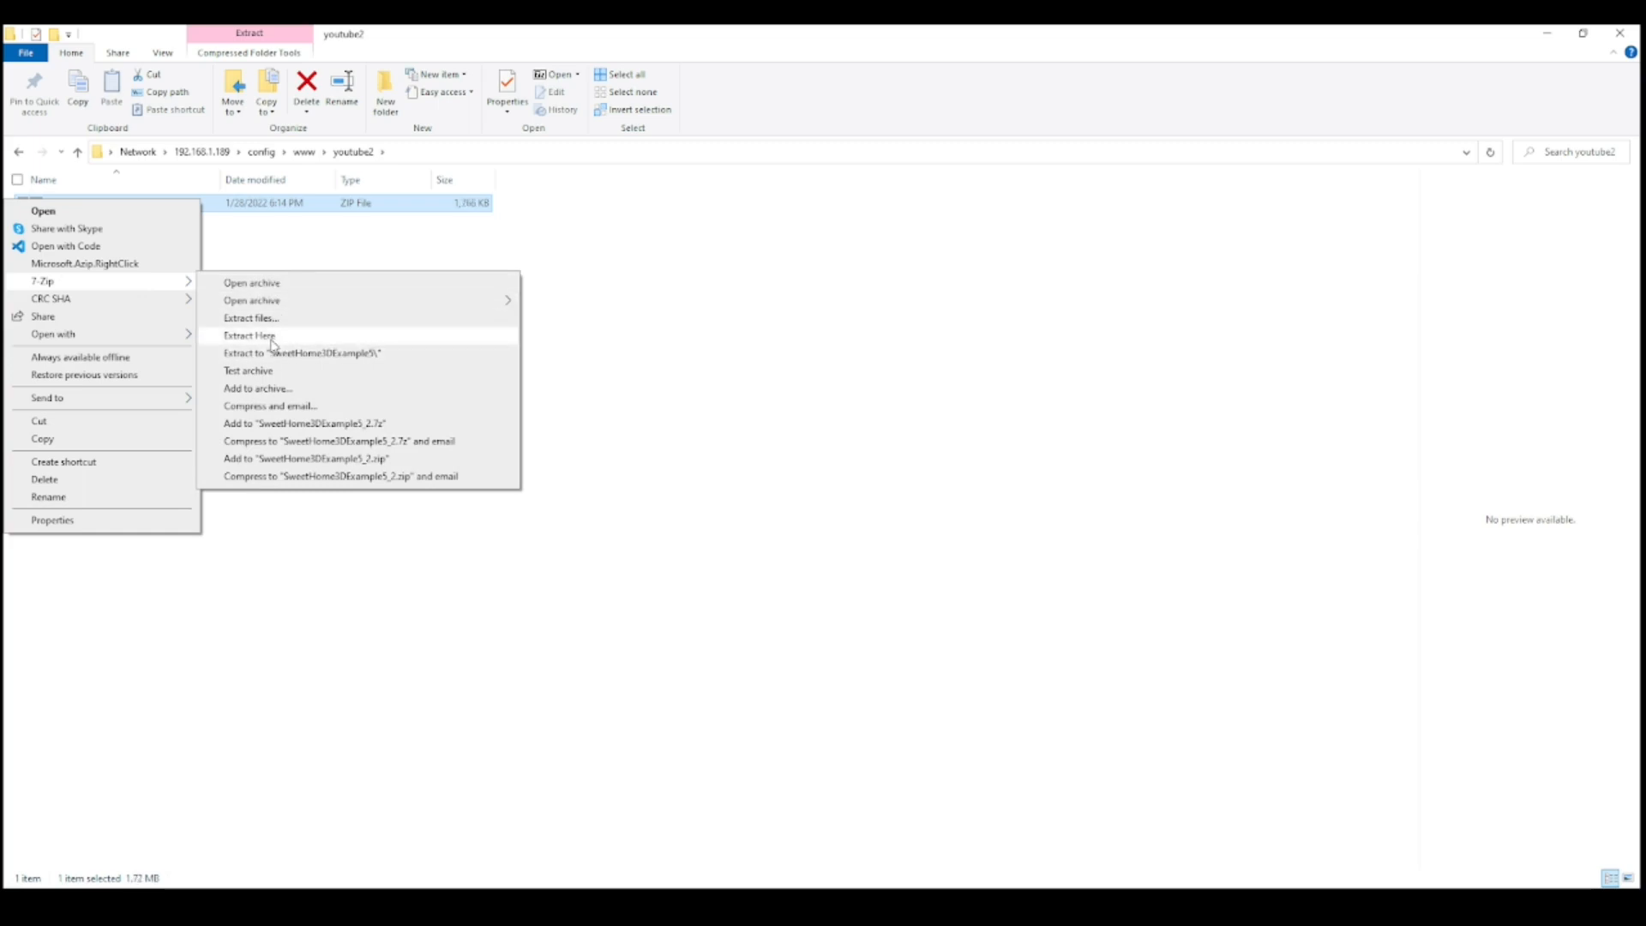
pyautogui.click(249, 336)
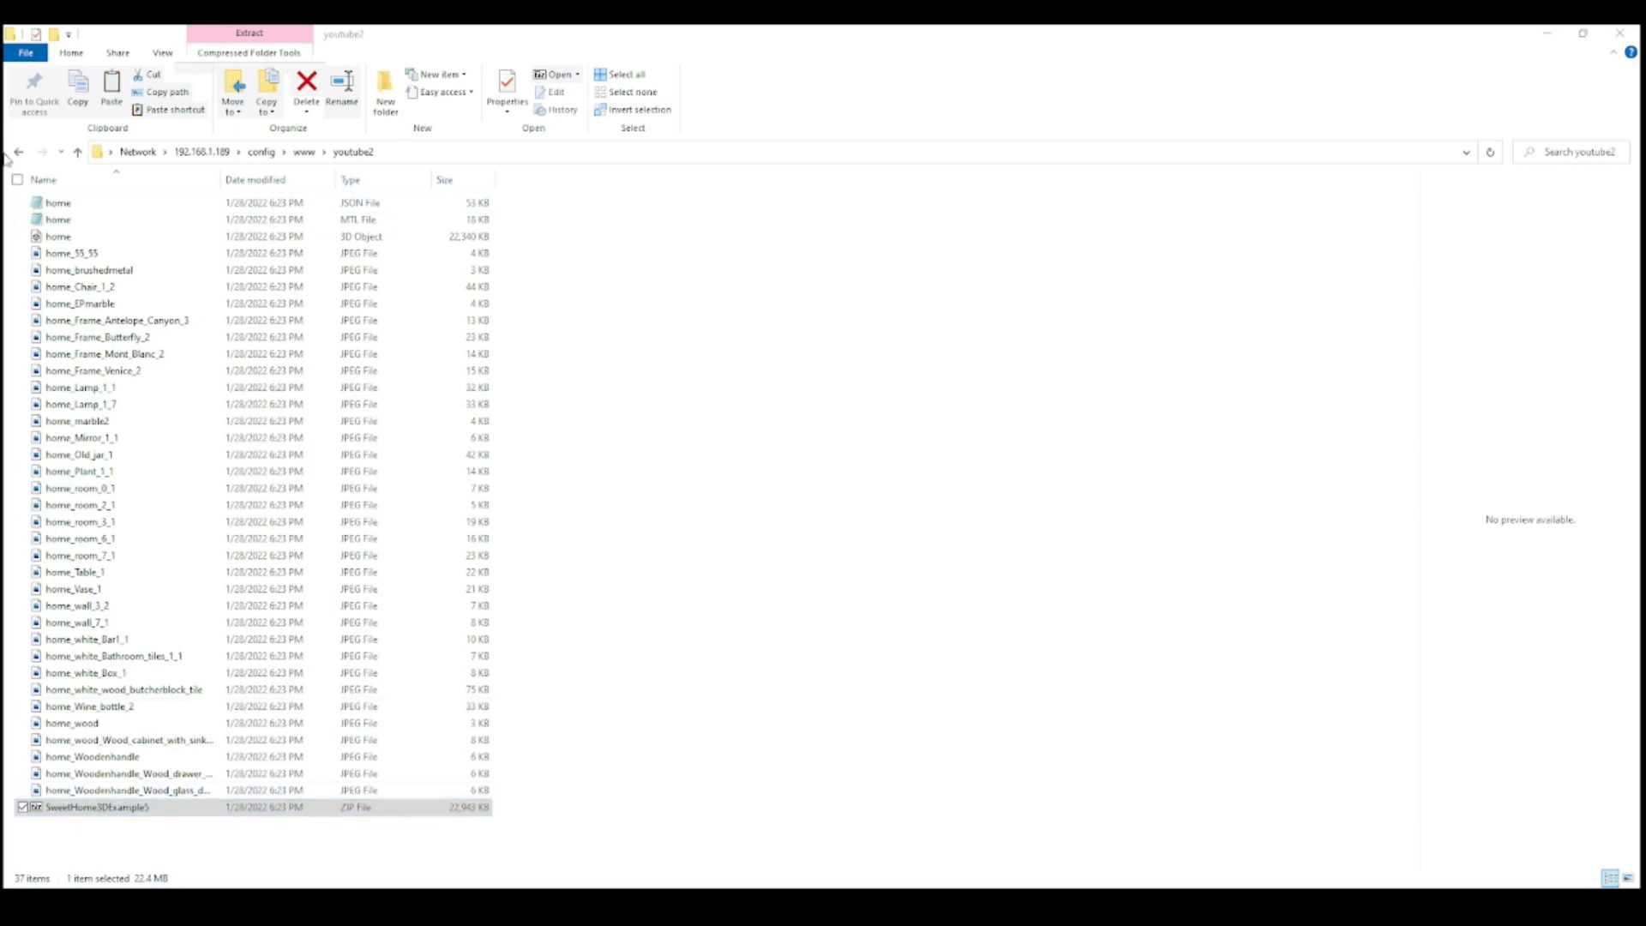
pyautogui.moveTo(112, 763)
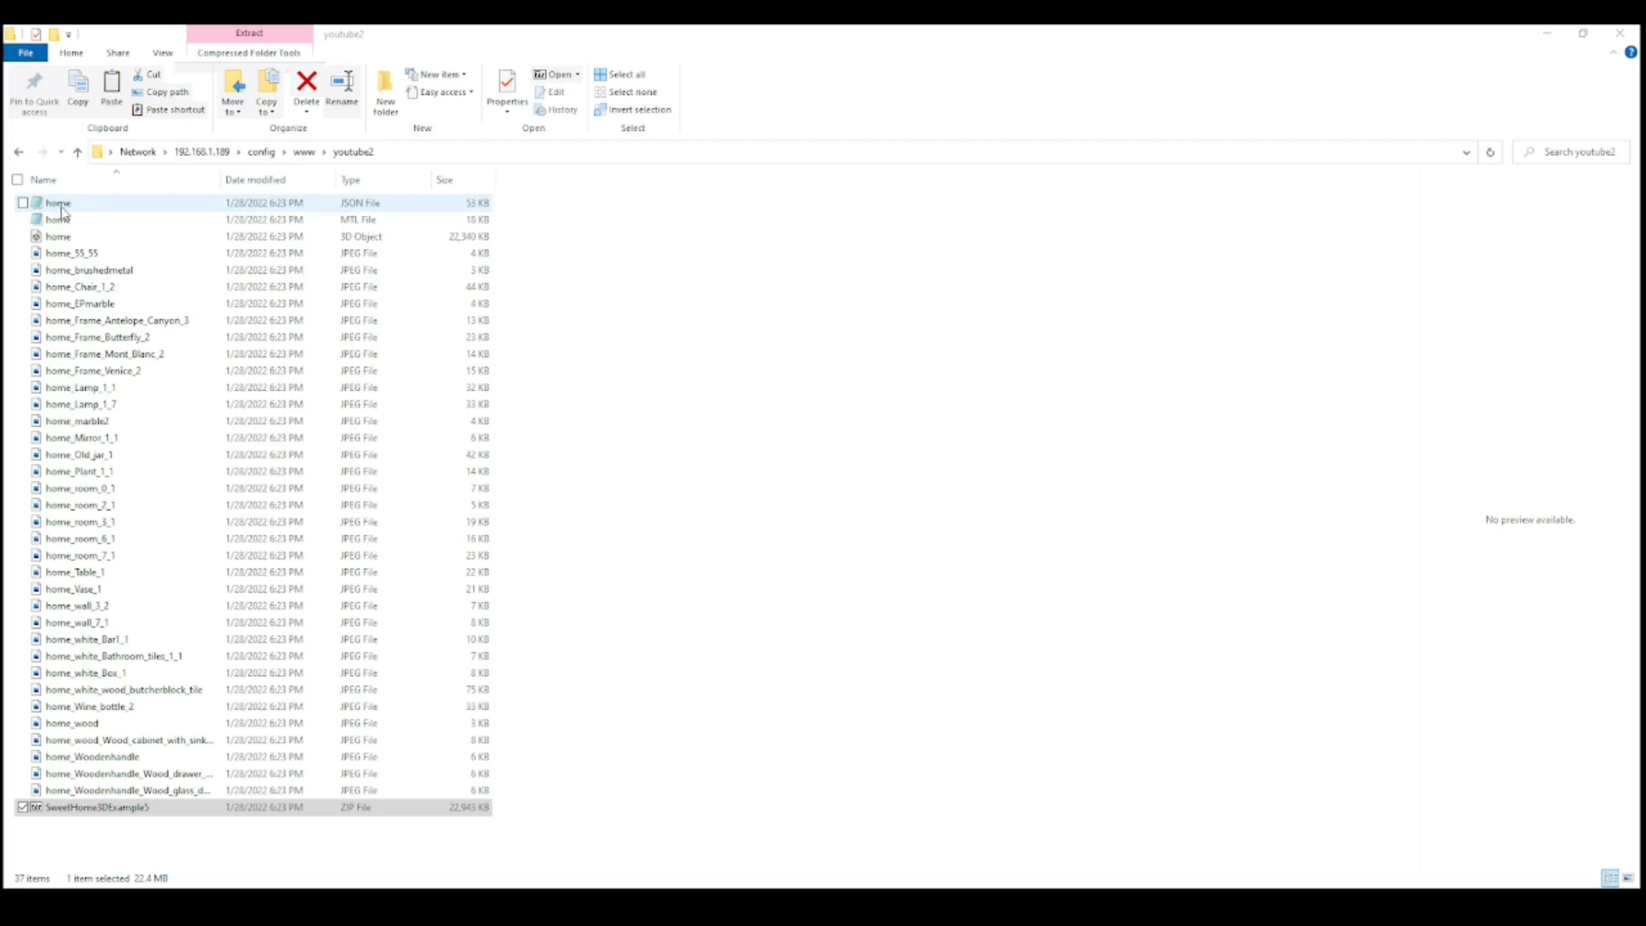
pyautogui.click(58, 237)
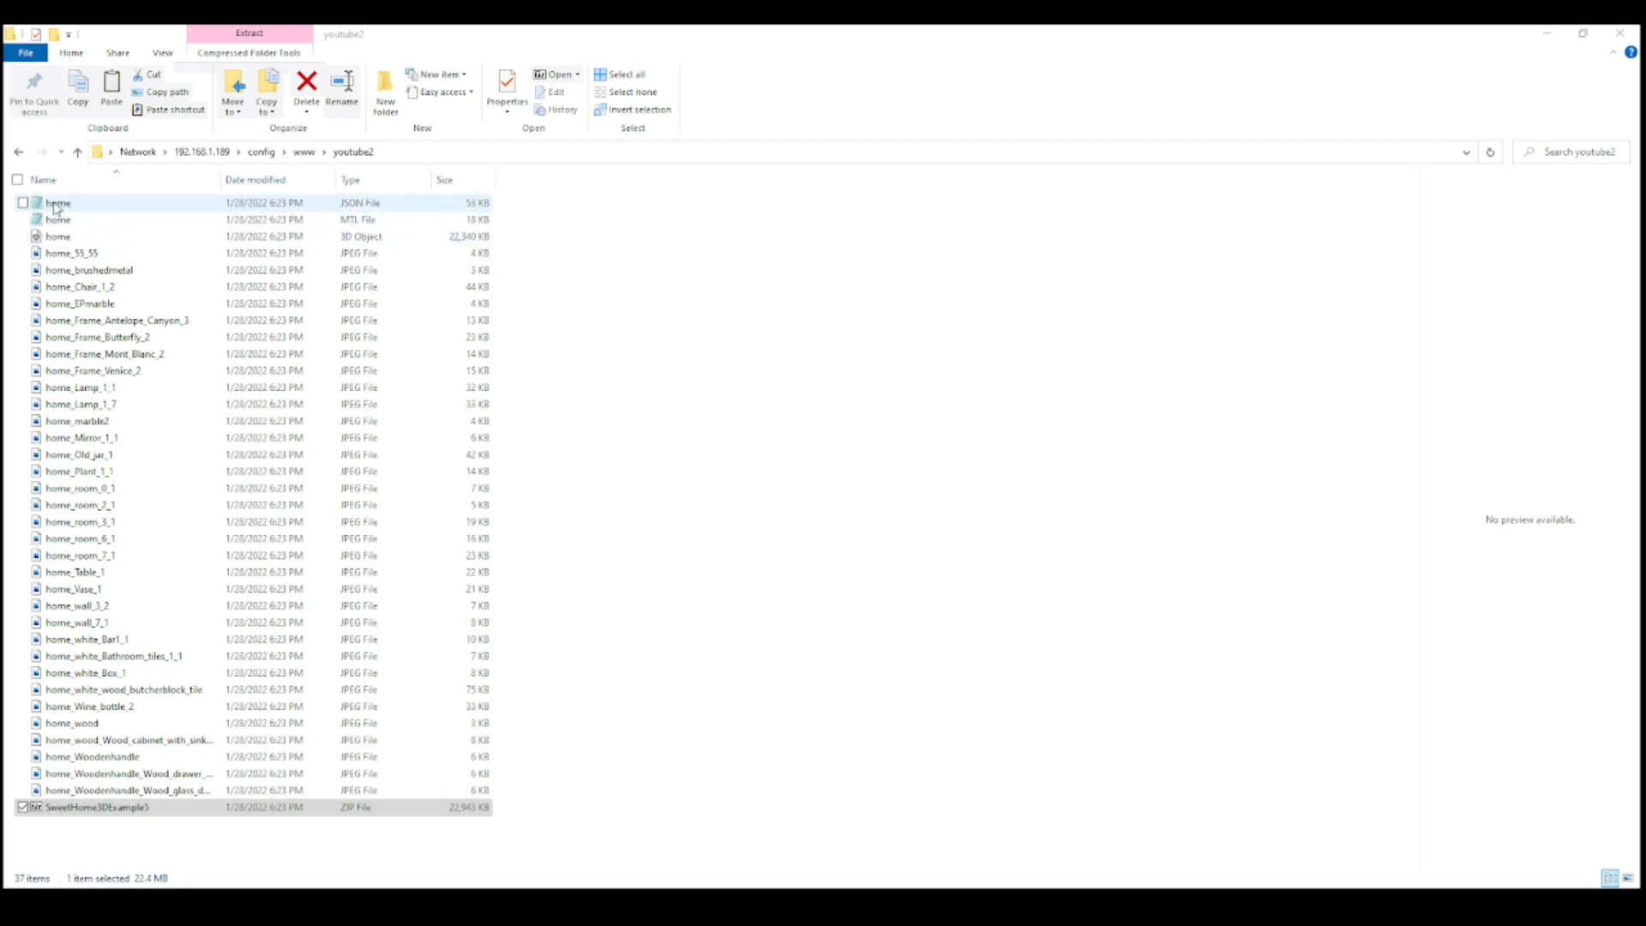
pyautogui.moveTo(398, 200)
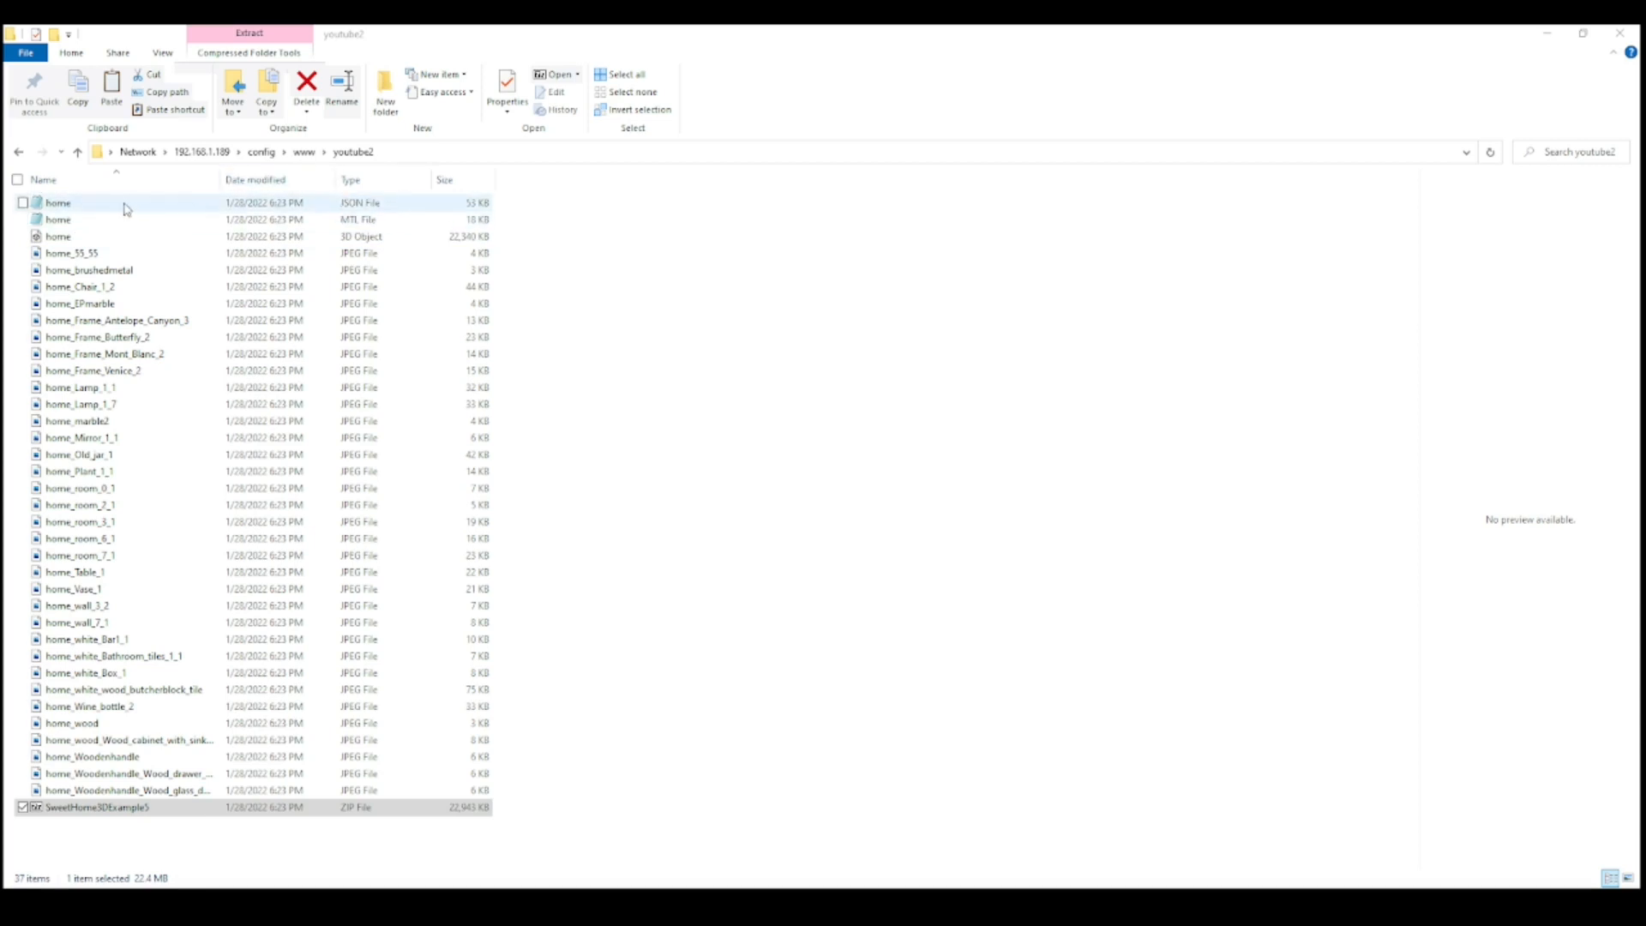
pyautogui.moveTo(118, 217)
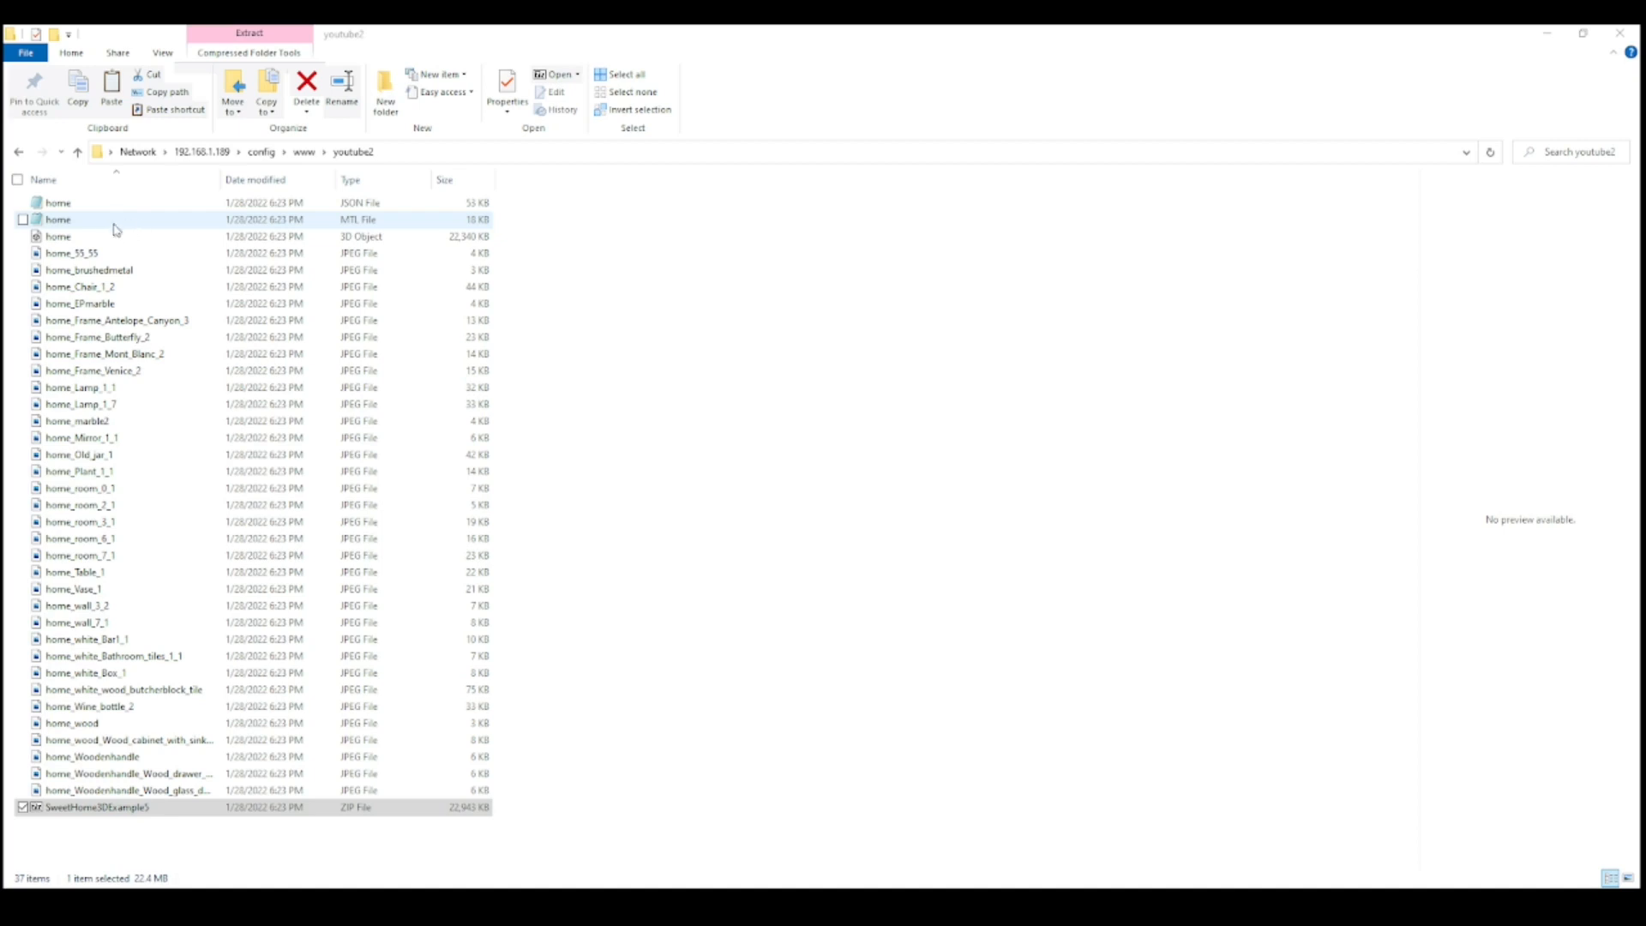
pyautogui.moveTo(131, 223)
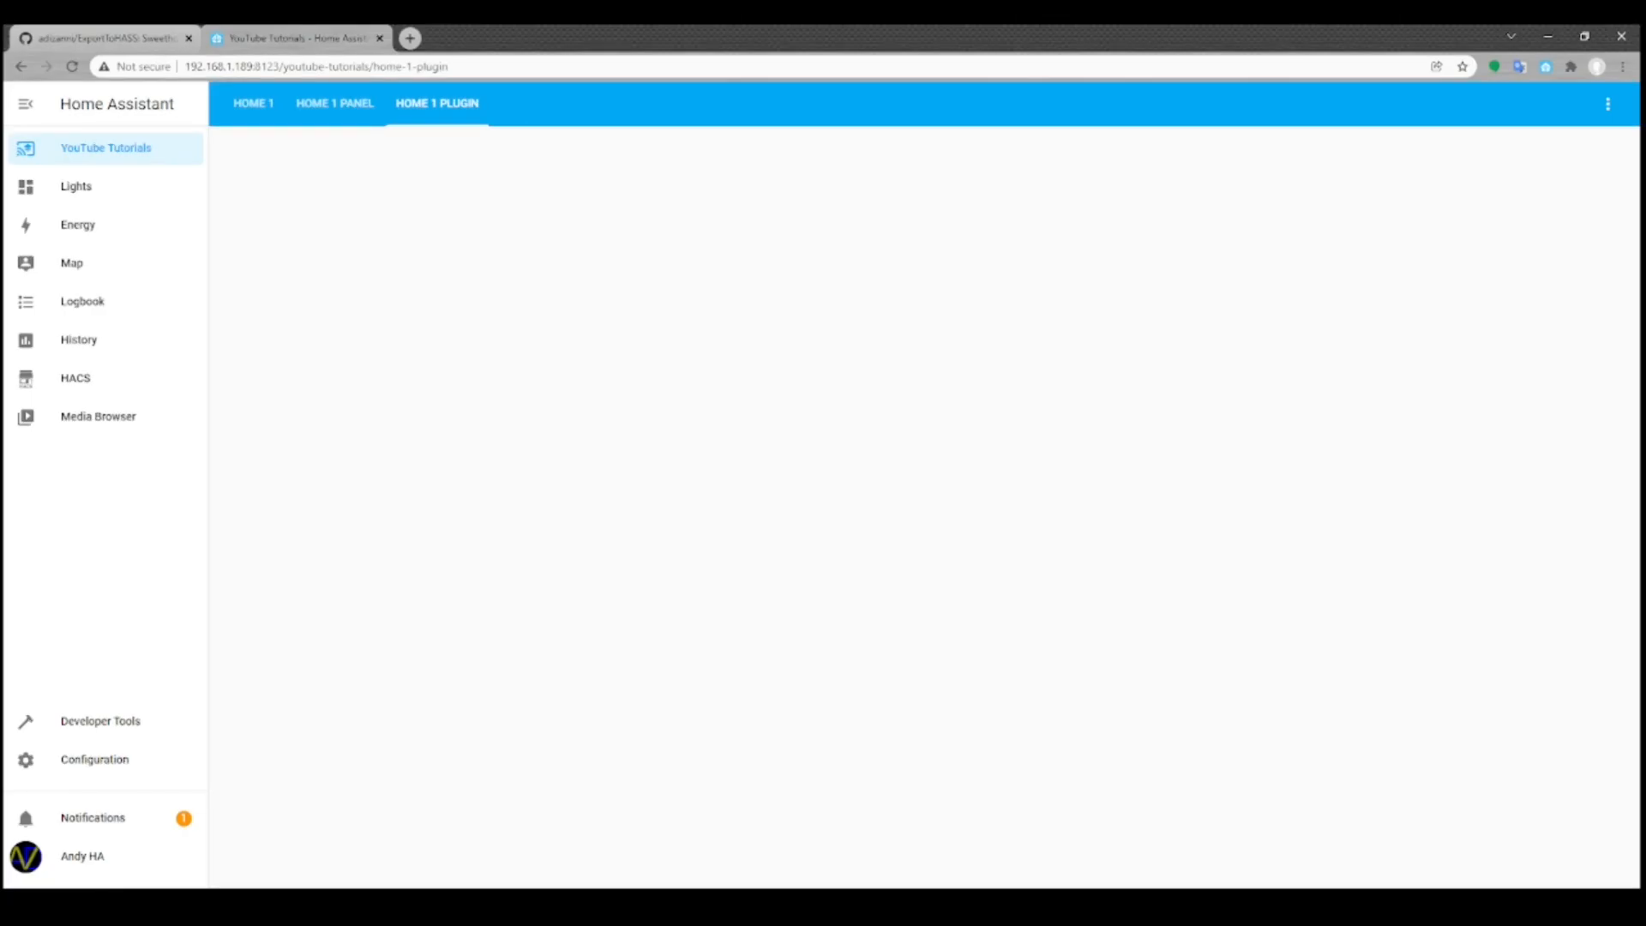
pyautogui.moveTo(492, 378)
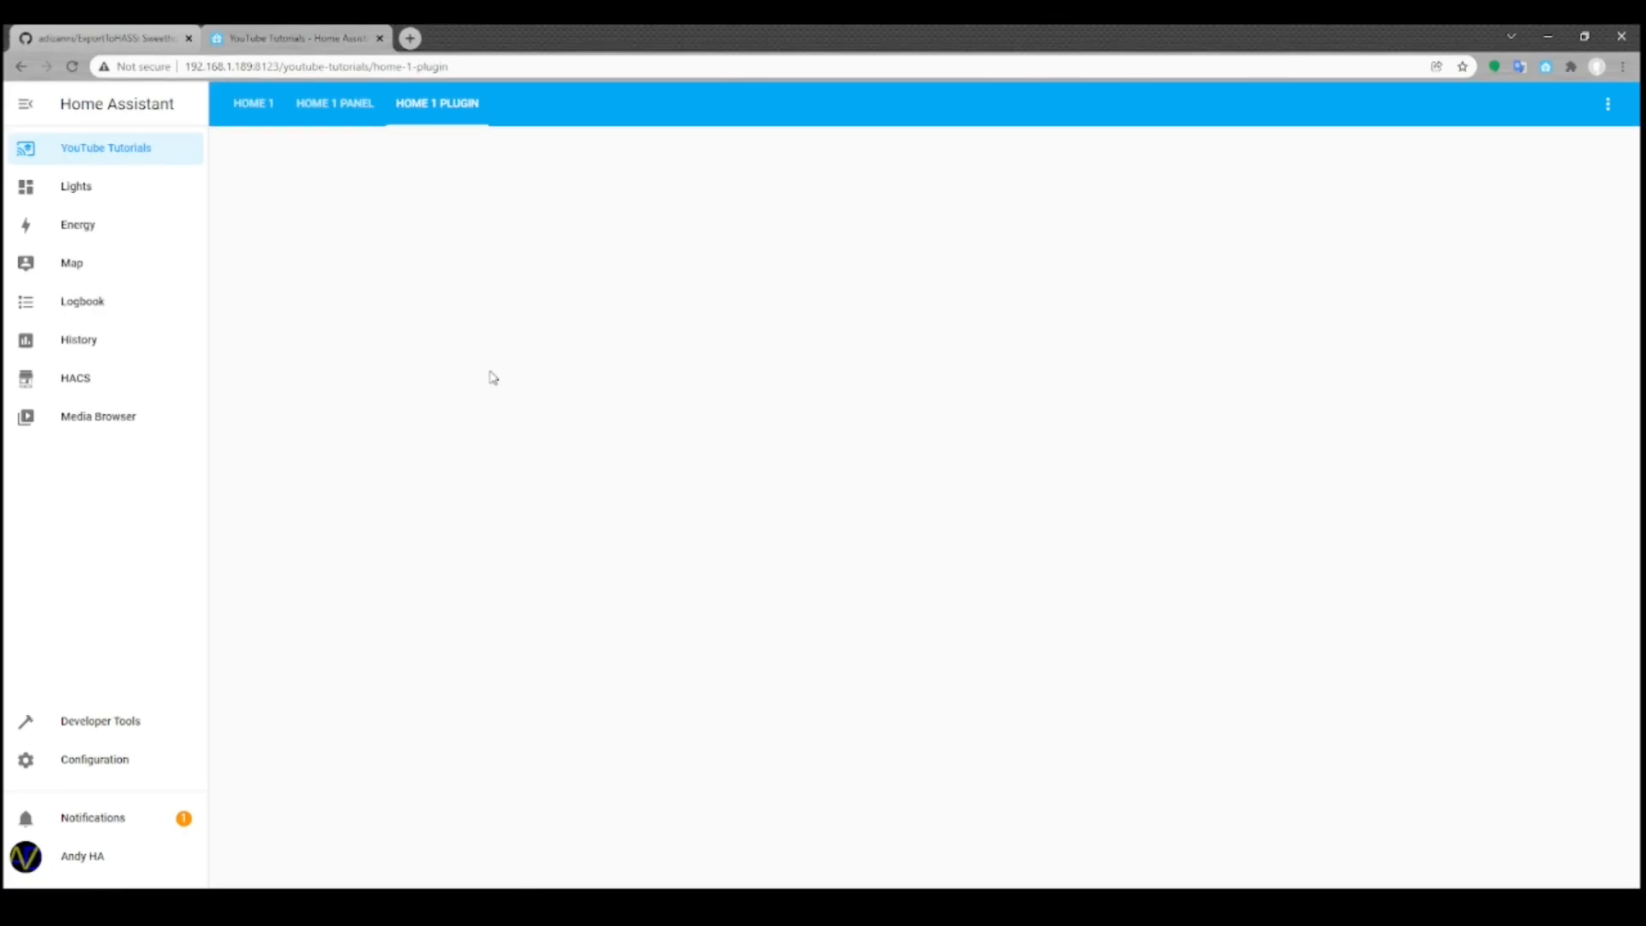
pyautogui.moveTo(426, 135)
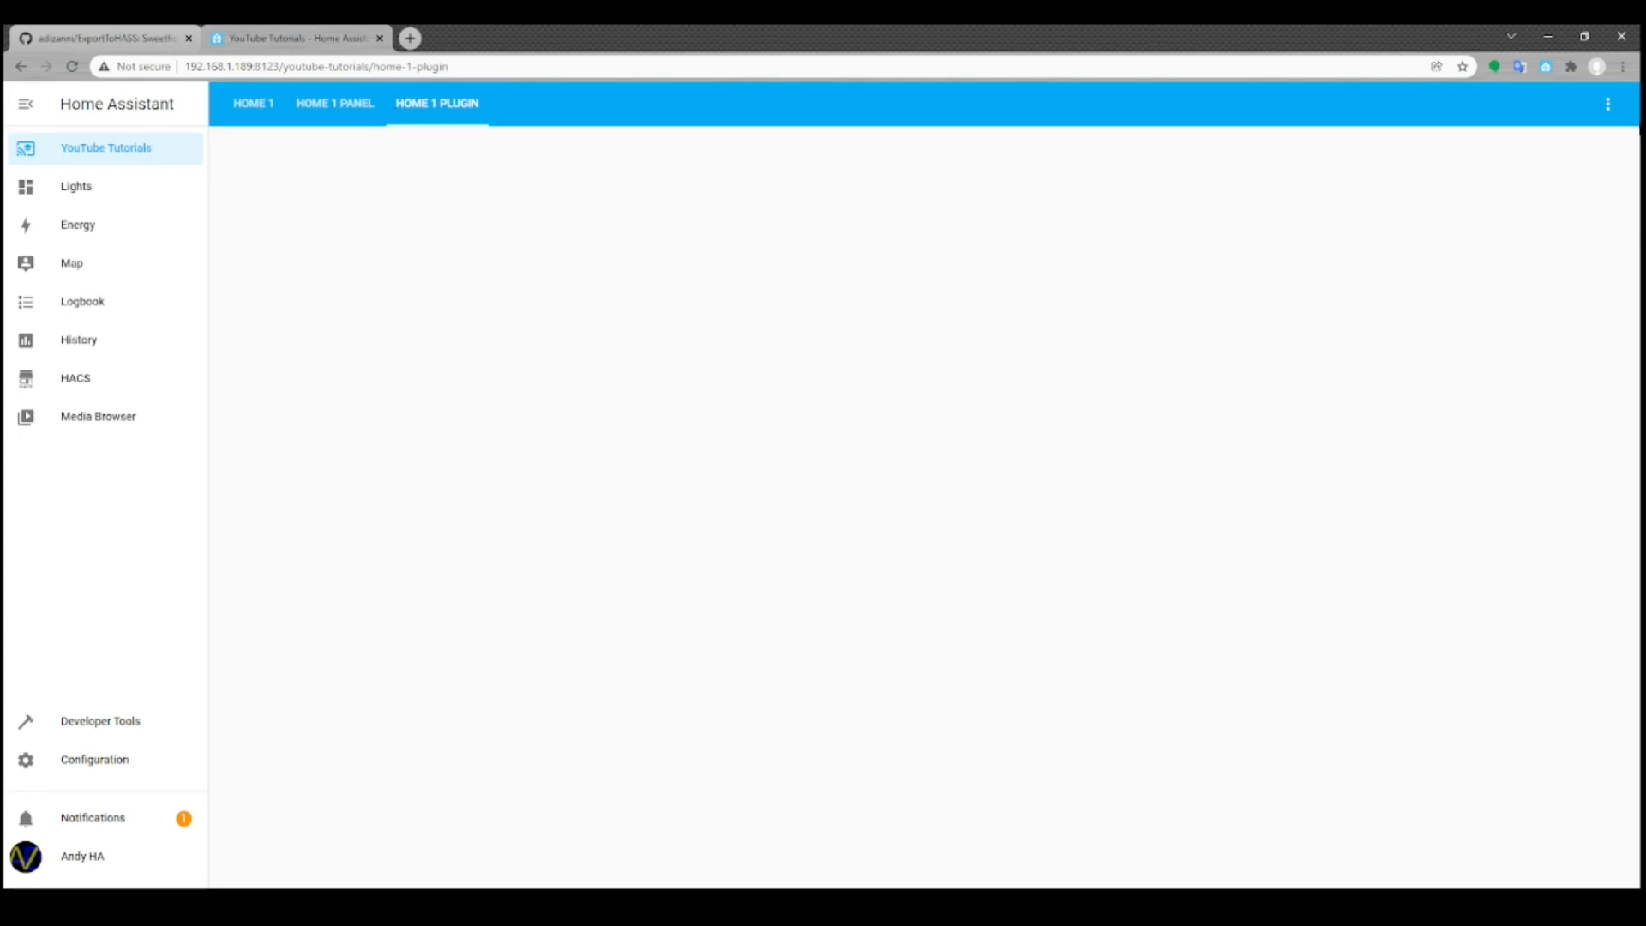
# Edit the Home 1 Plugin dashboard and browse card types to Custom: Floor3d Card
pyautogui.click(1608, 104)
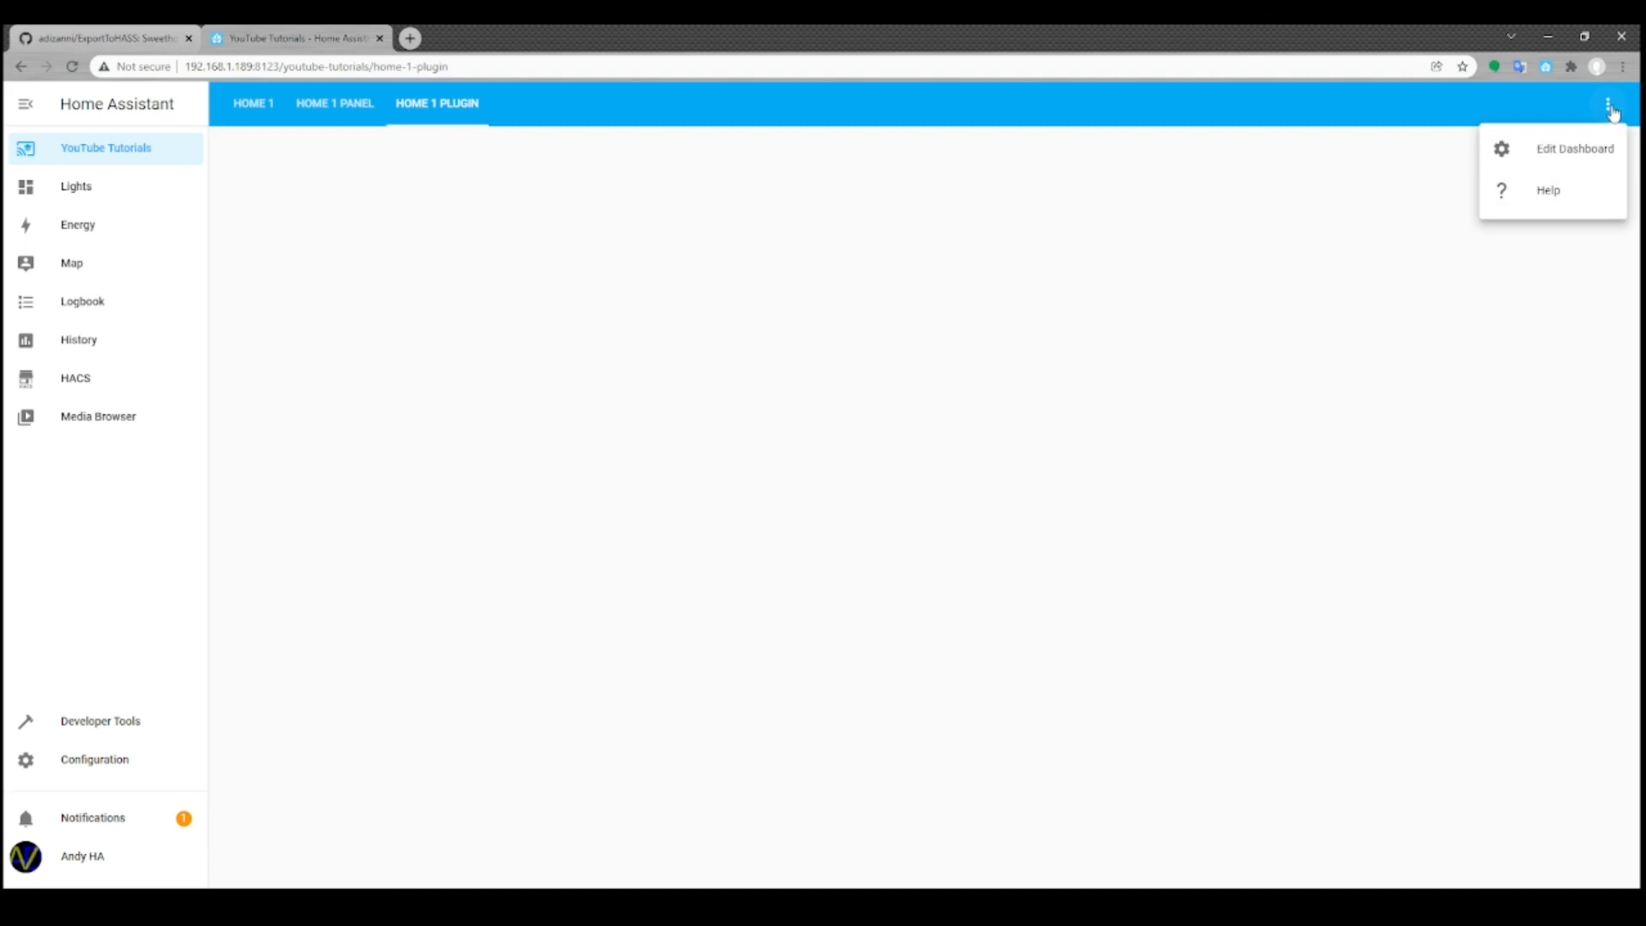
pyautogui.moveTo(1575, 148)
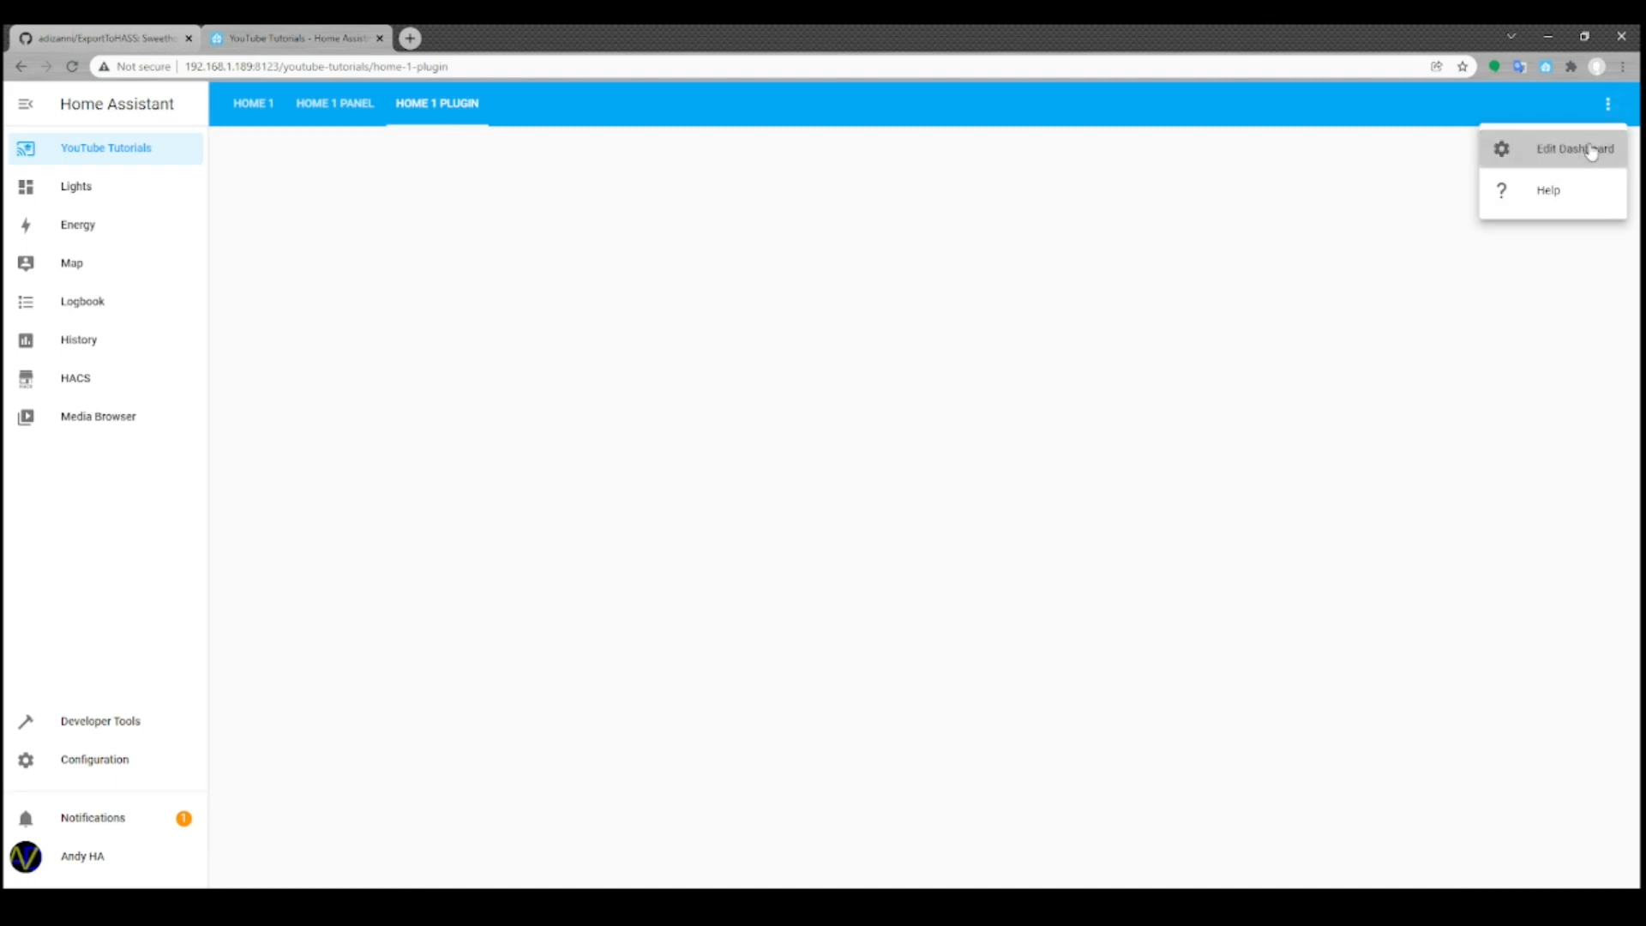
pyautogui.click(1574, 149)
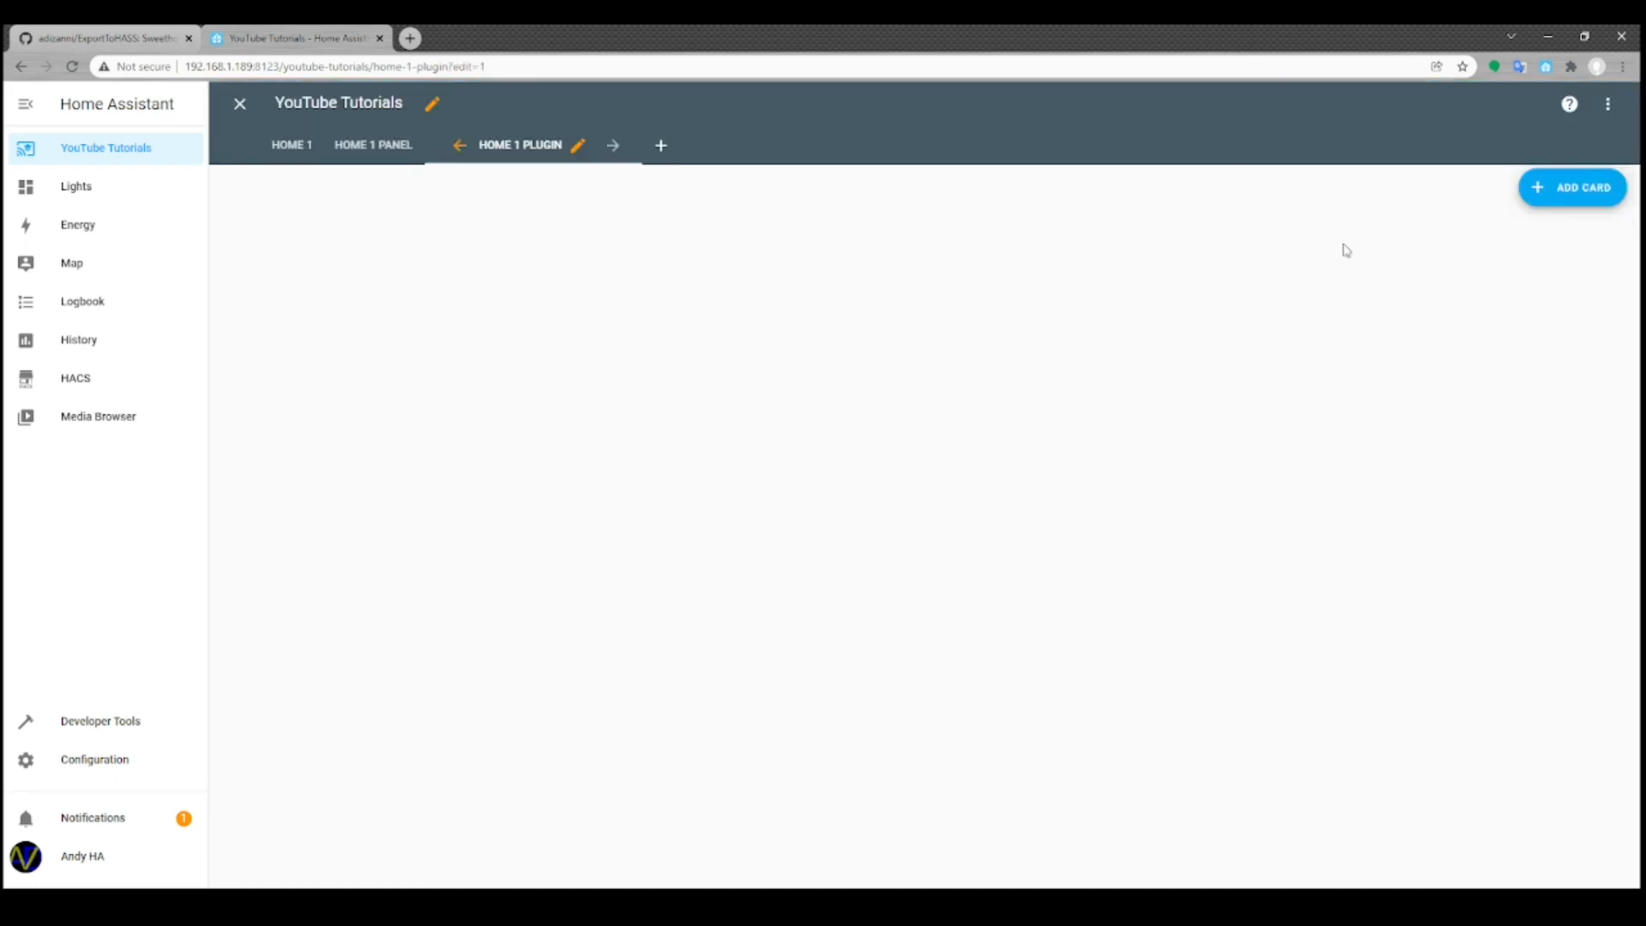
pyautogui.click(1572, 186)
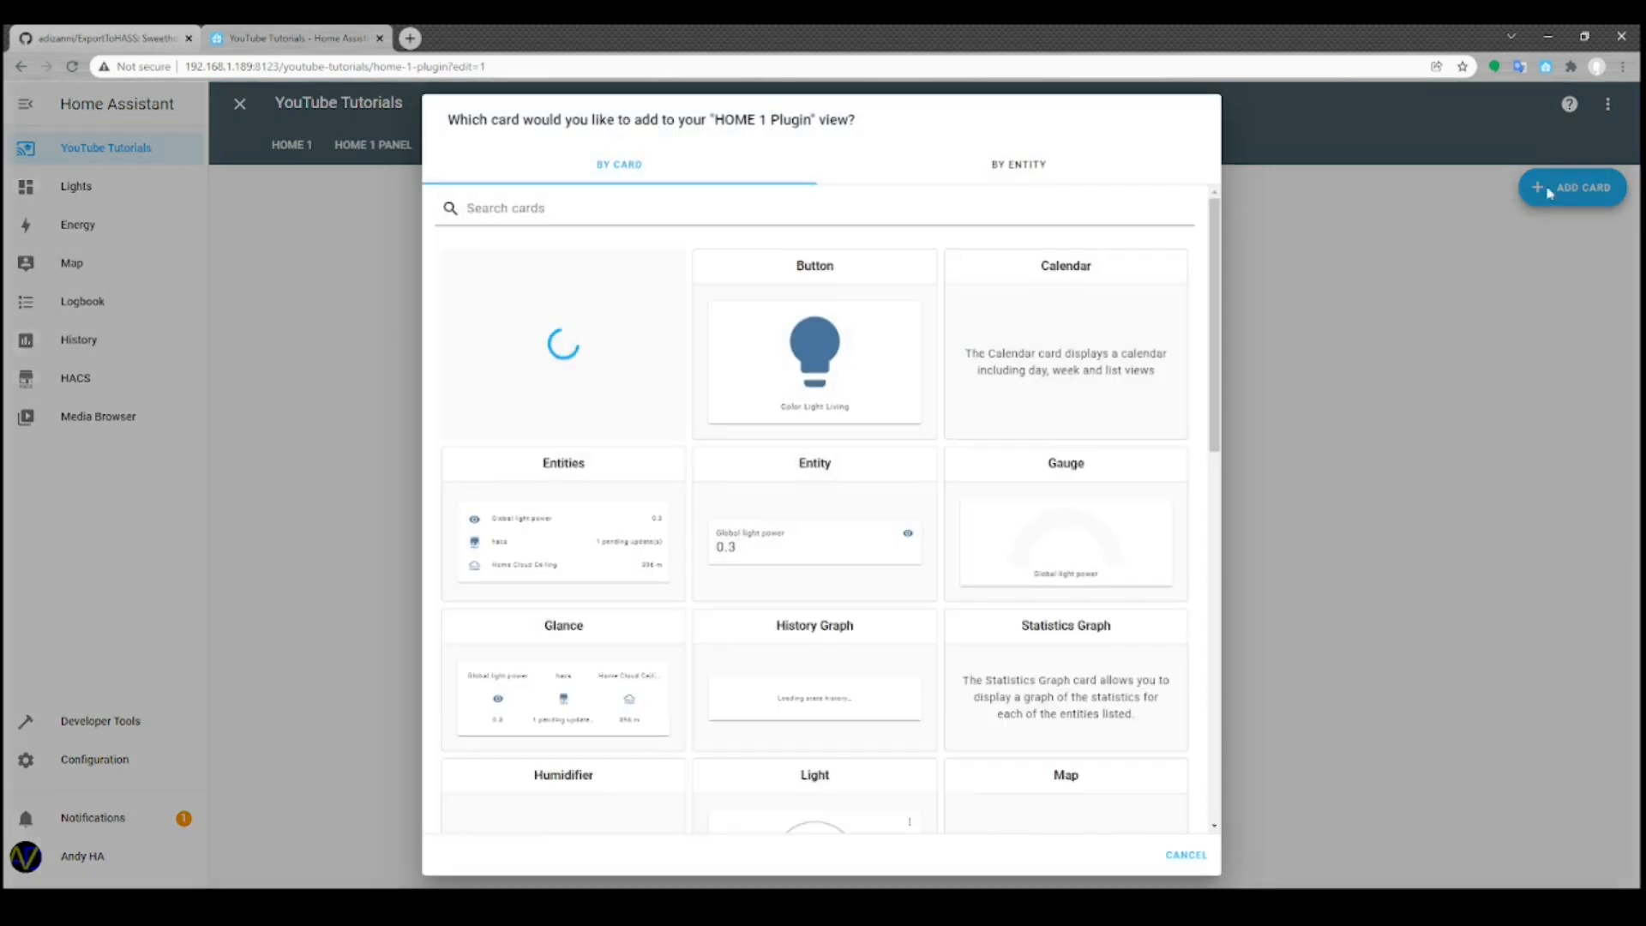
pyautogui.scroll(-3)
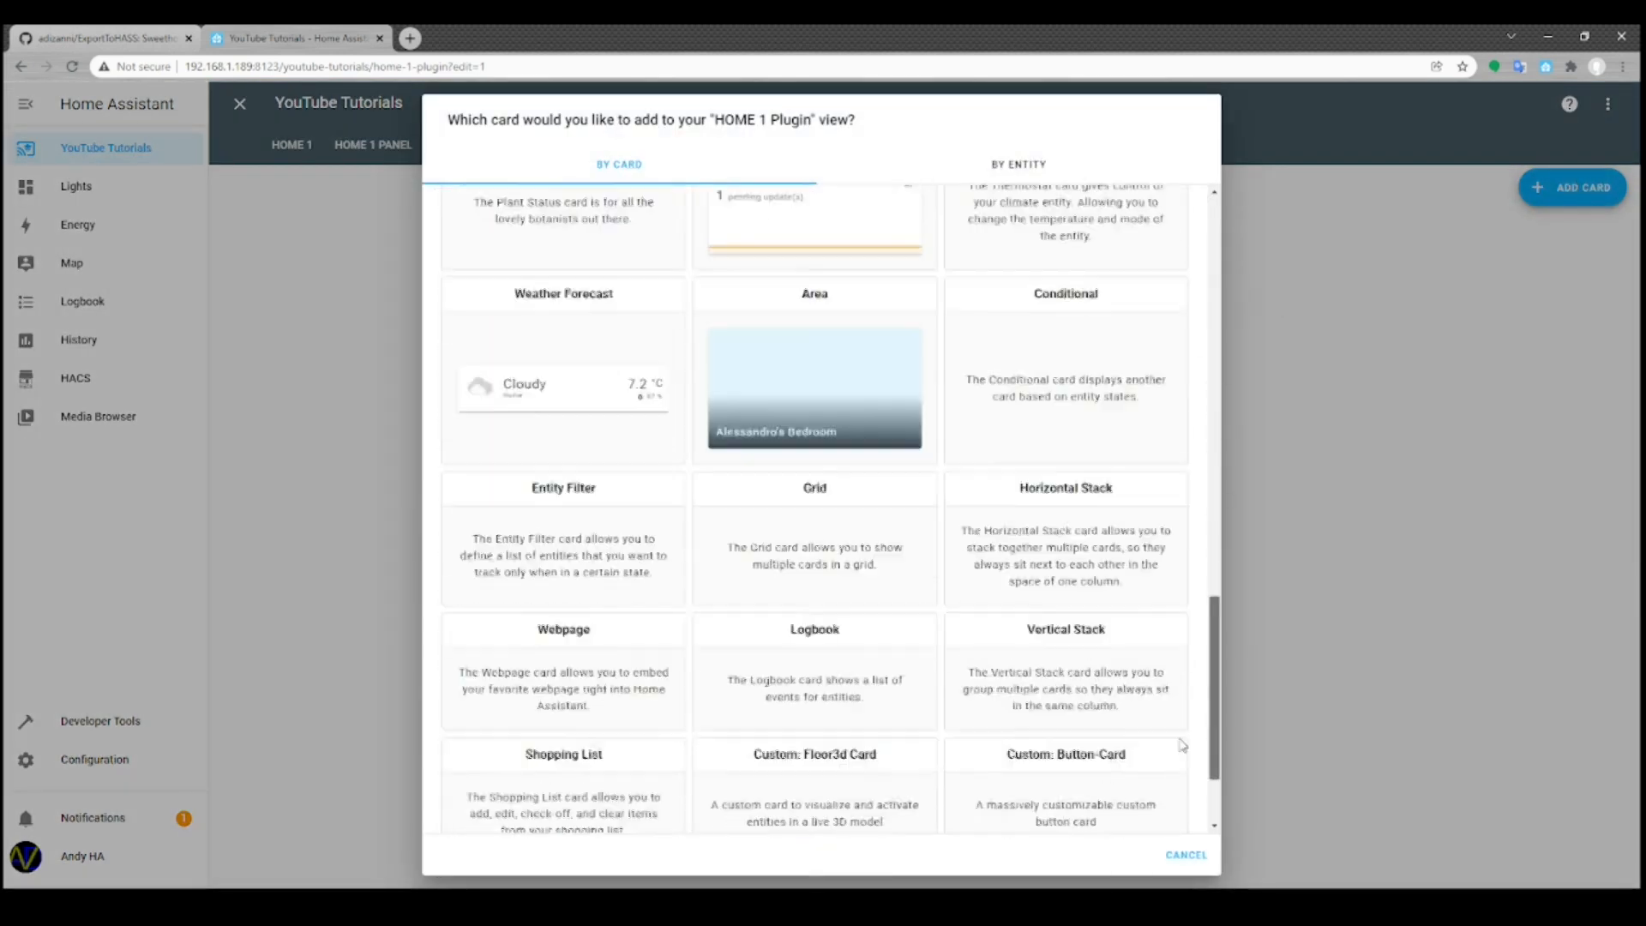
pyautogui.scroll(-3)
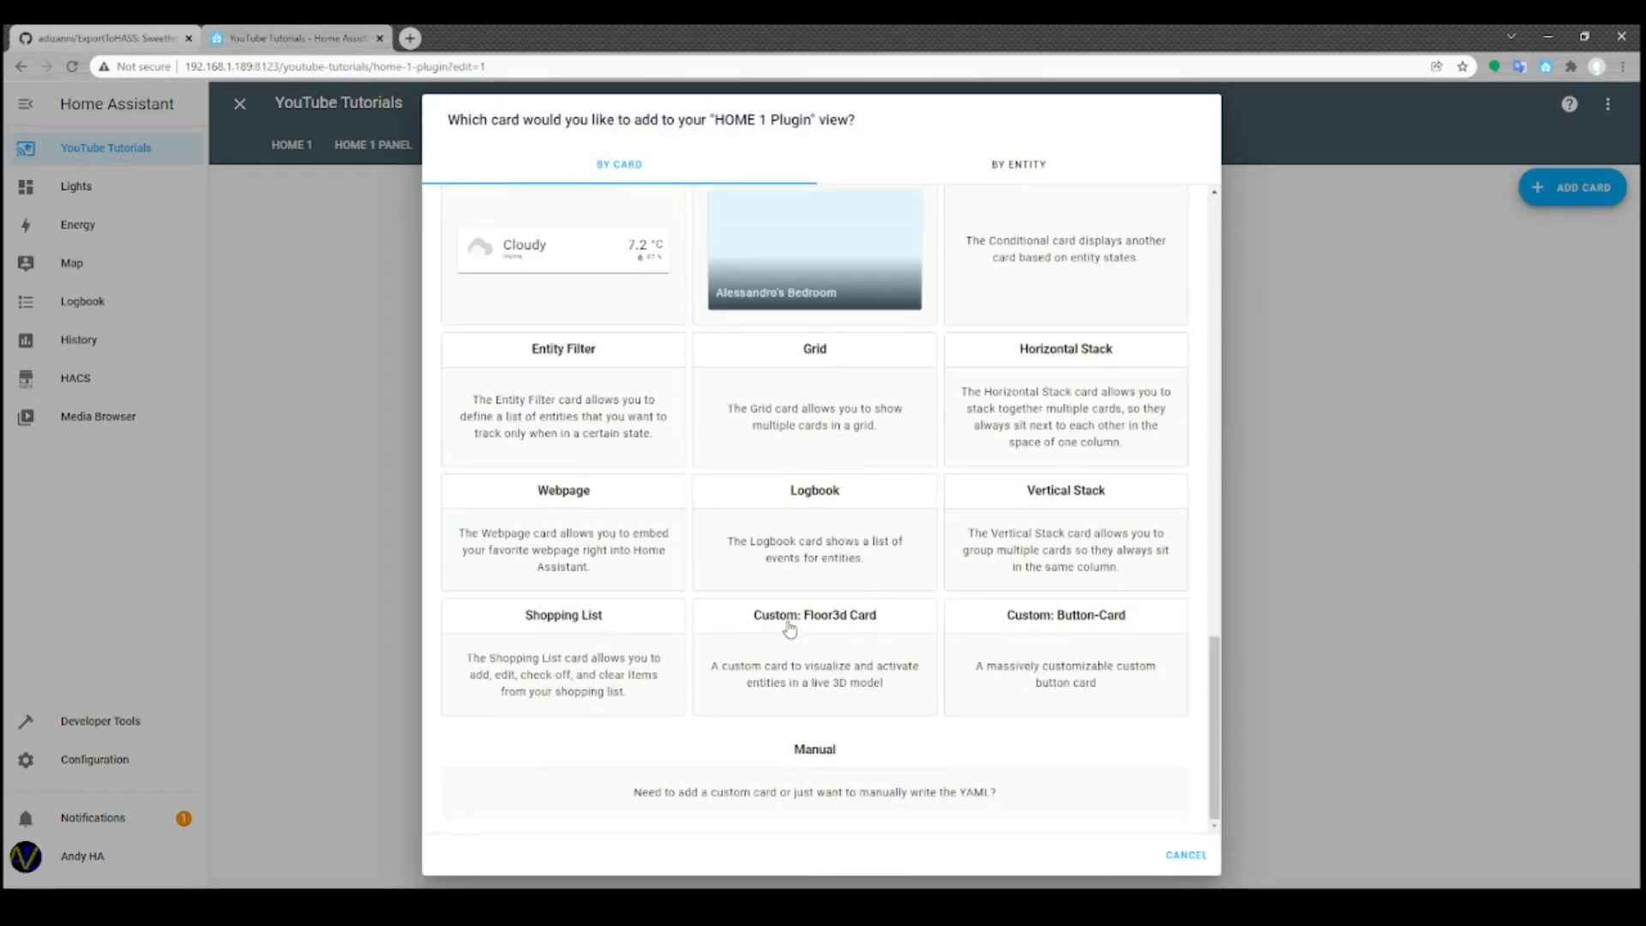
# Add a Floor3d card named Home with path /local/youtube2/ and obj home.obj
pyautogui.click(814, 613)
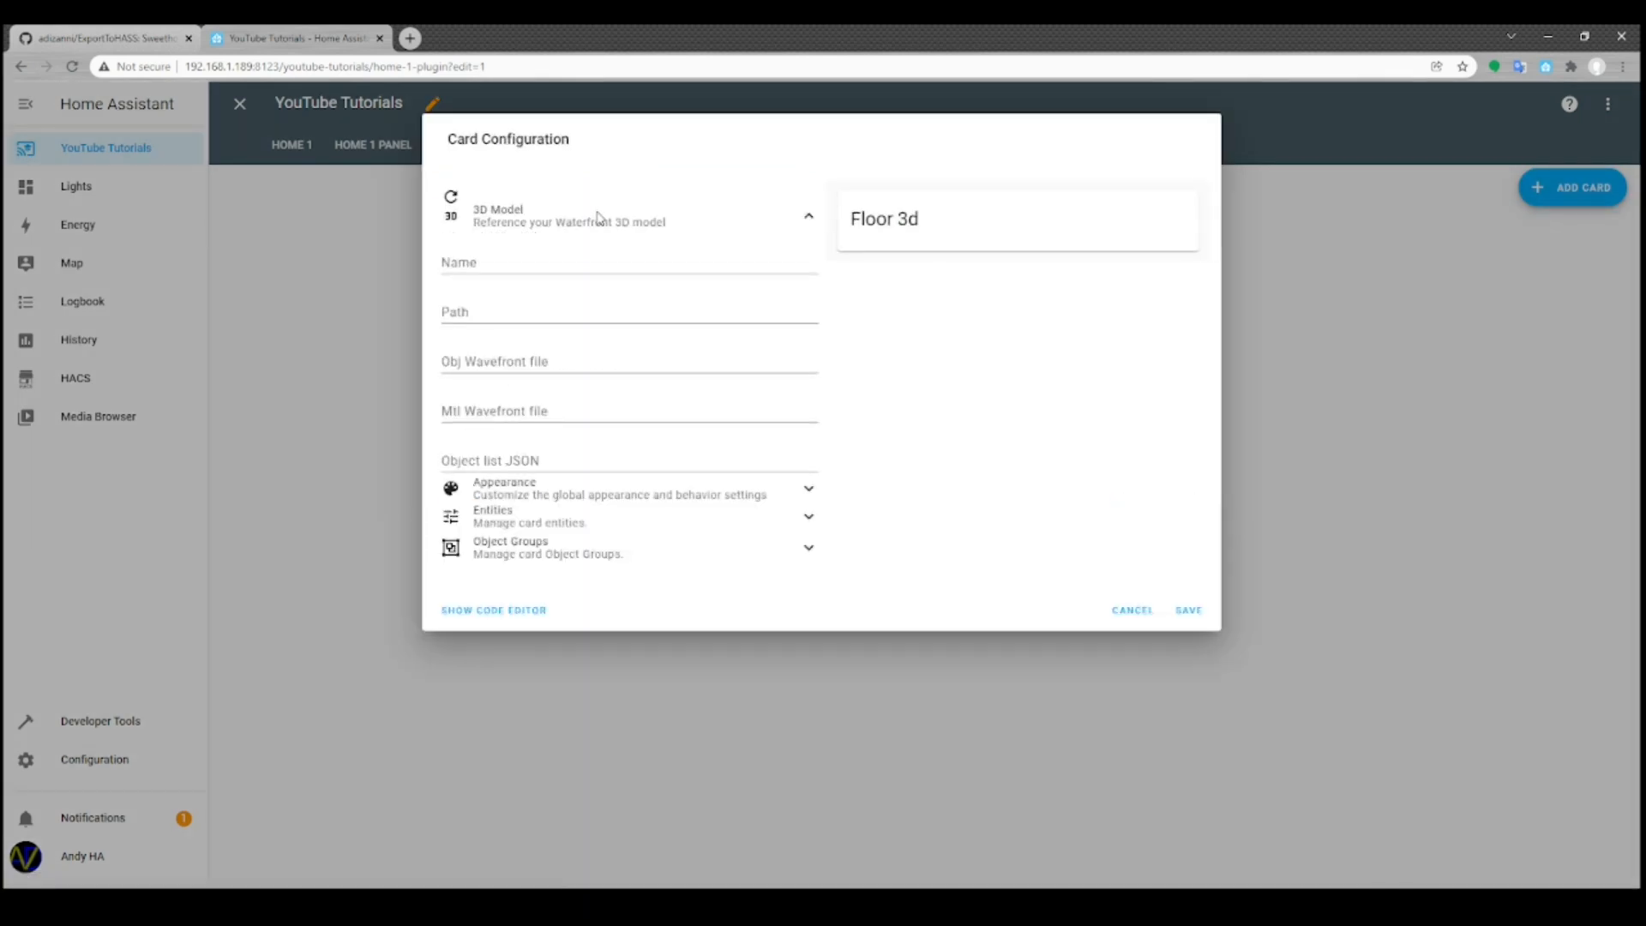
pyautogui.click(628, 263)
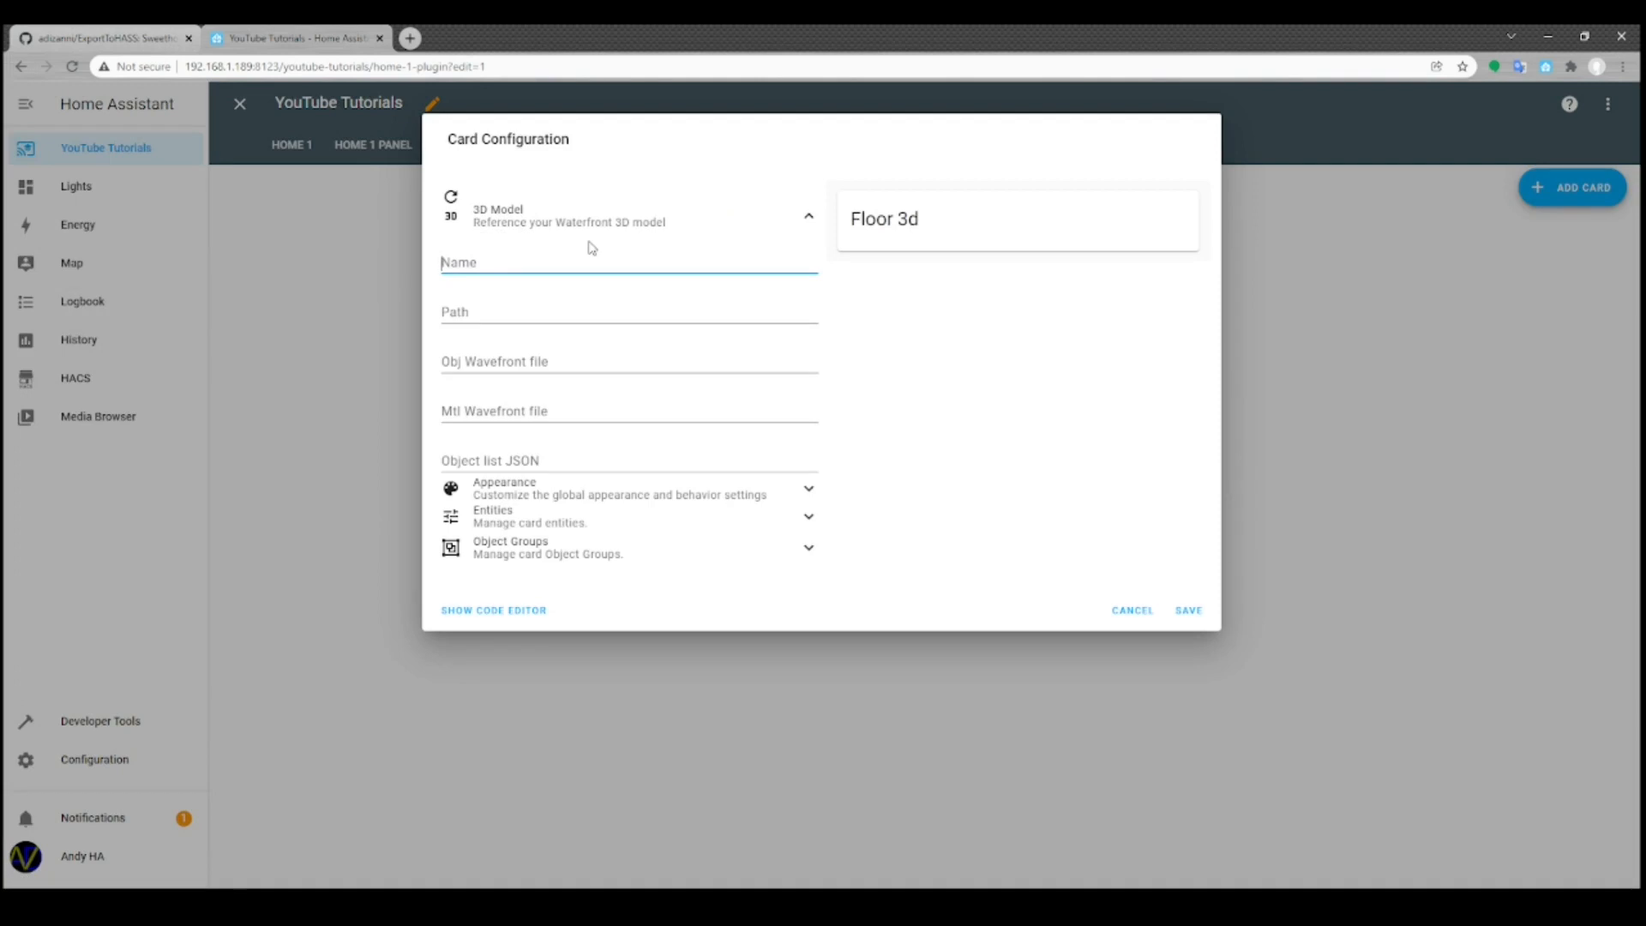
pyautogui.write('Home')
pyautogui.click(628, 309)
pyautogui.write('/')
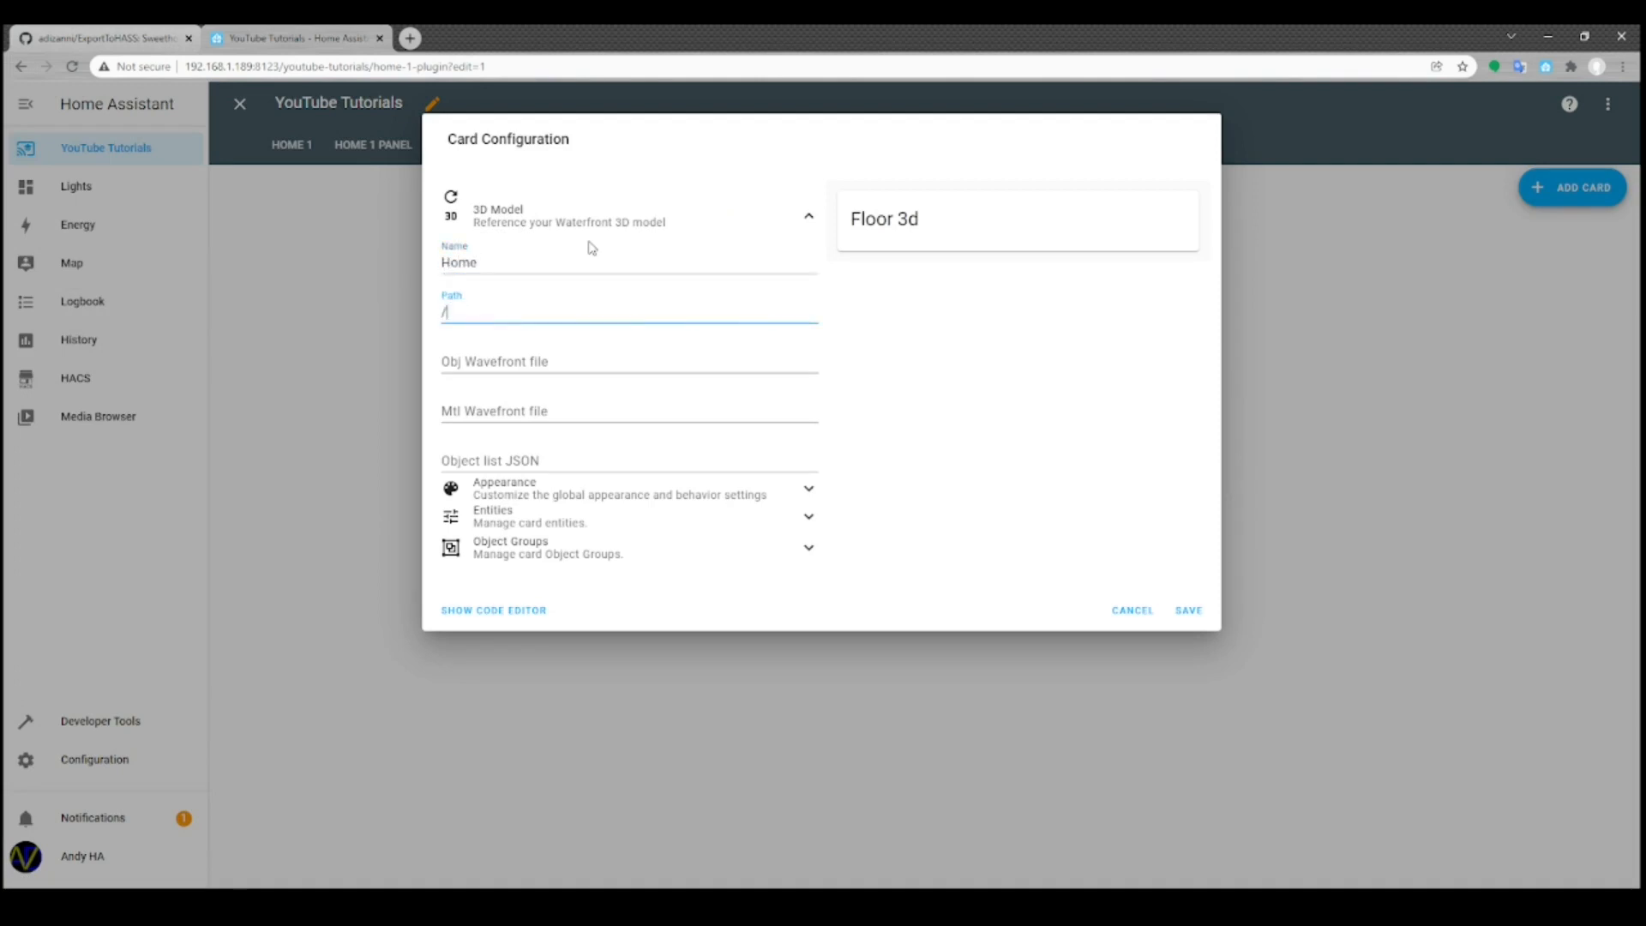
pyautogui.write('local/you')
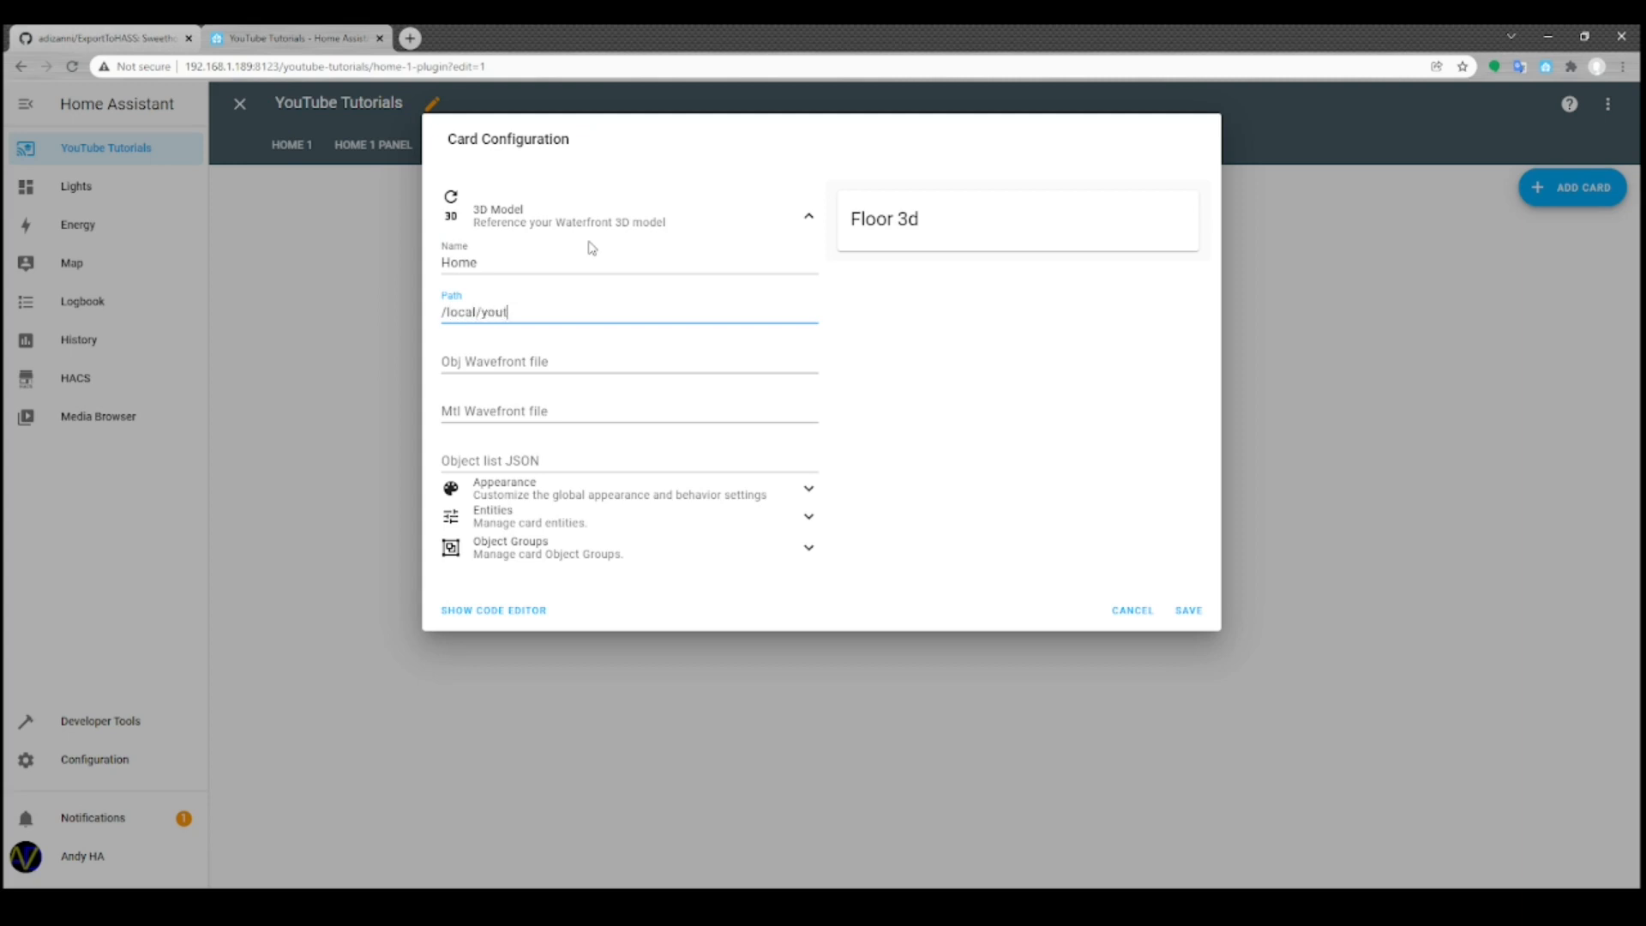
pyautogui.write('tube2')
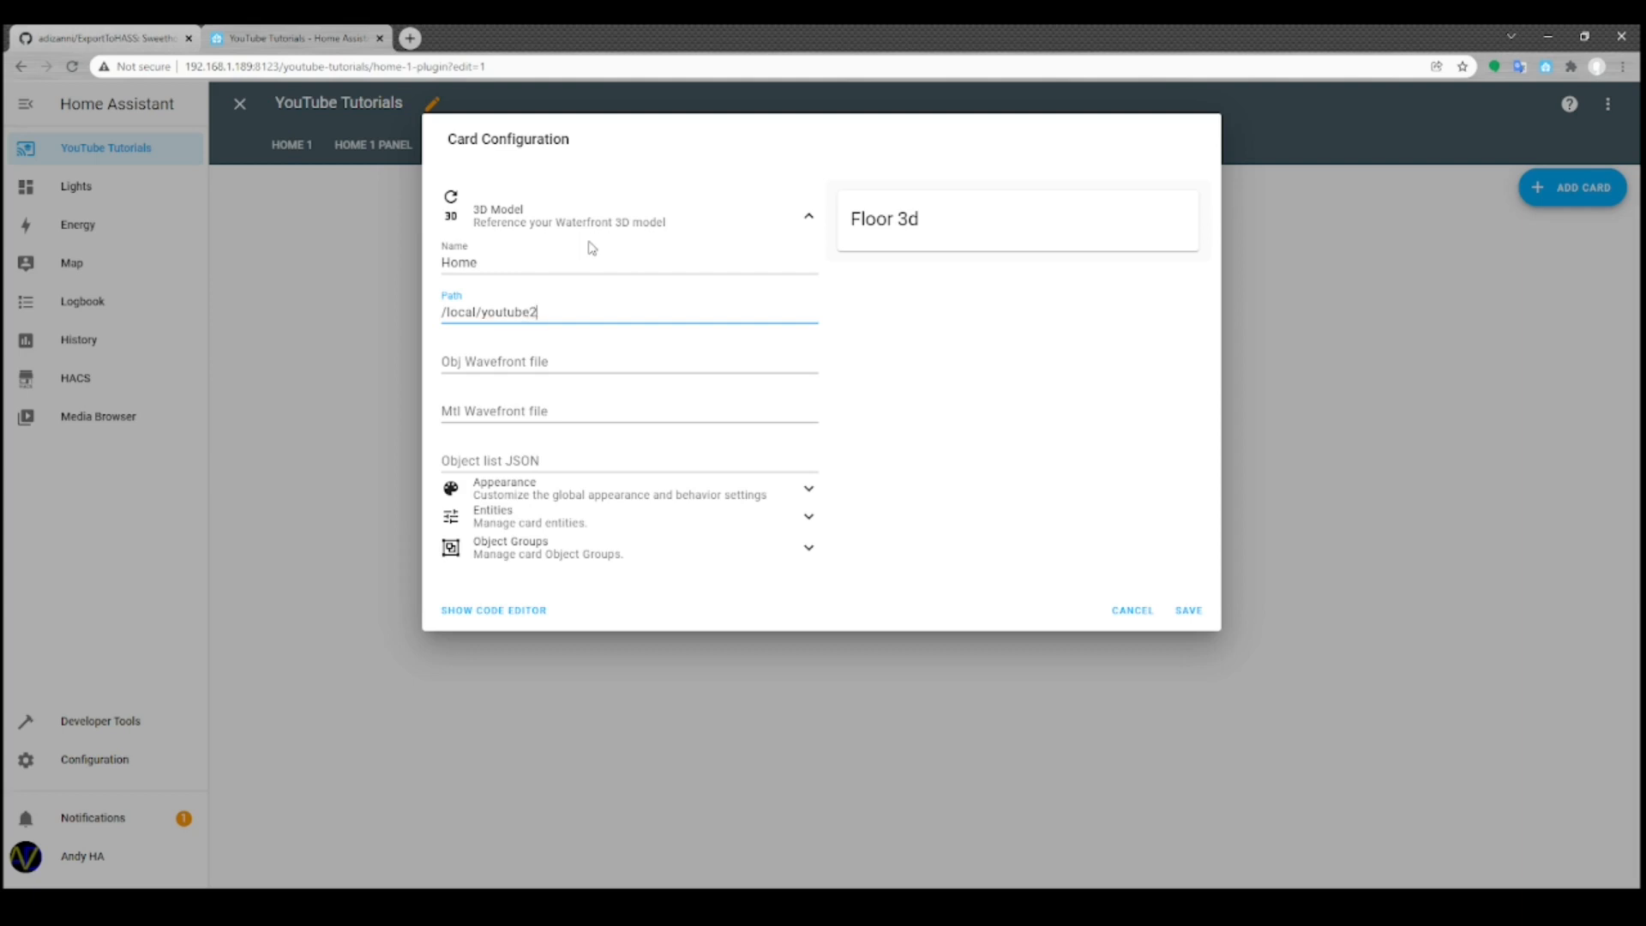
pyautogui.write('/')
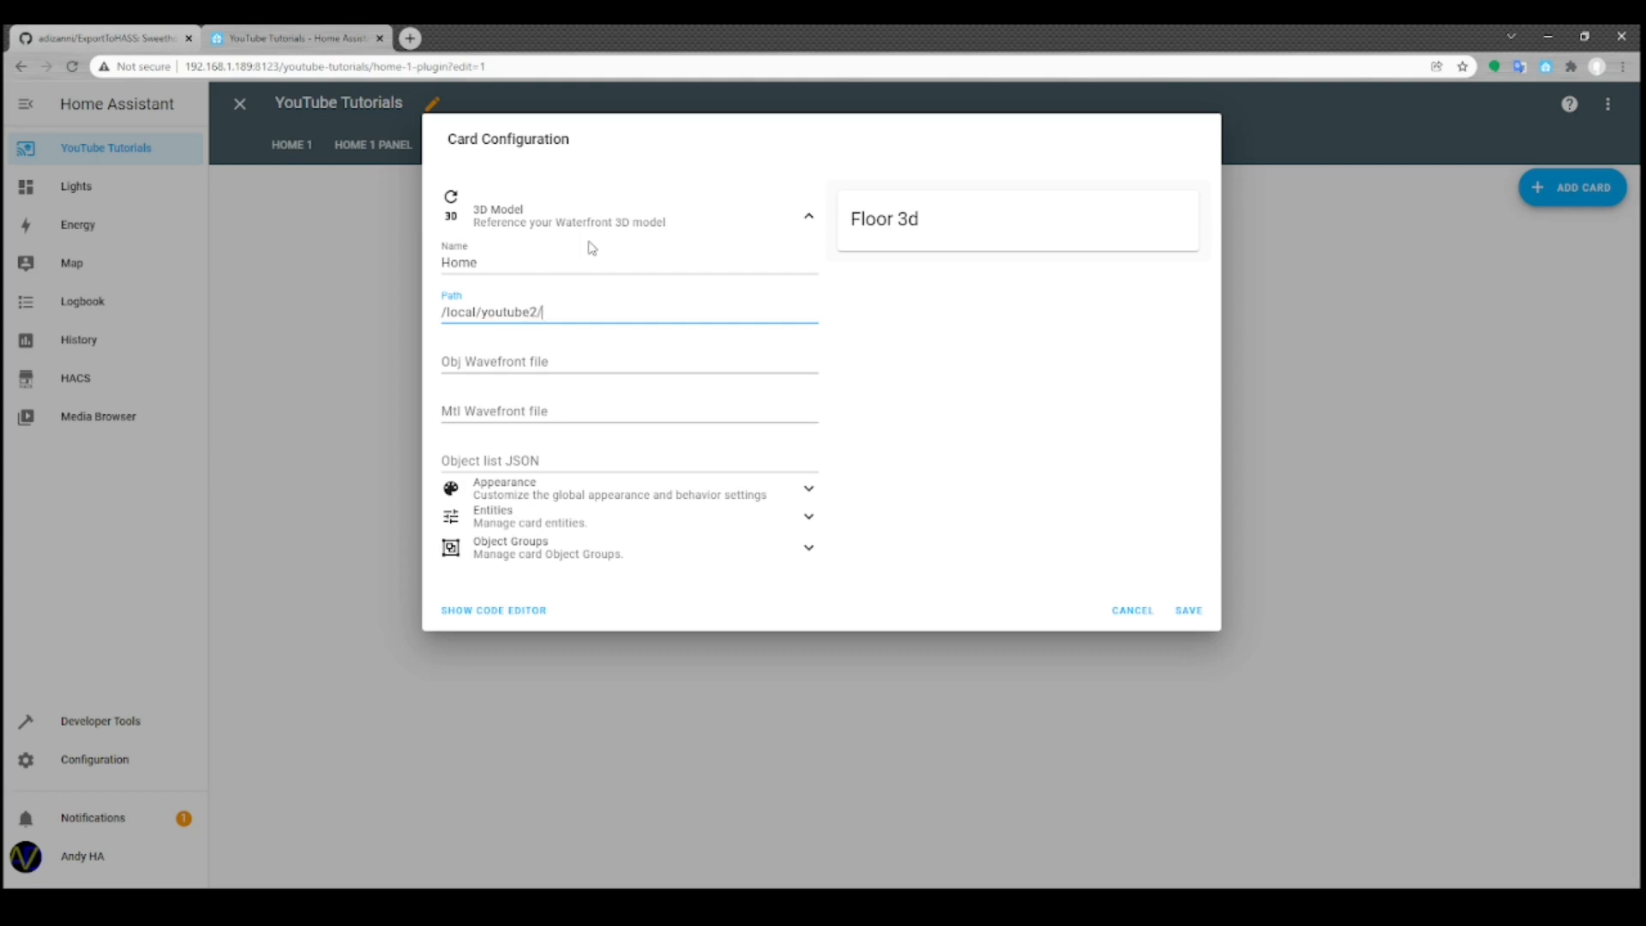
pyautogui.write('home.ob')
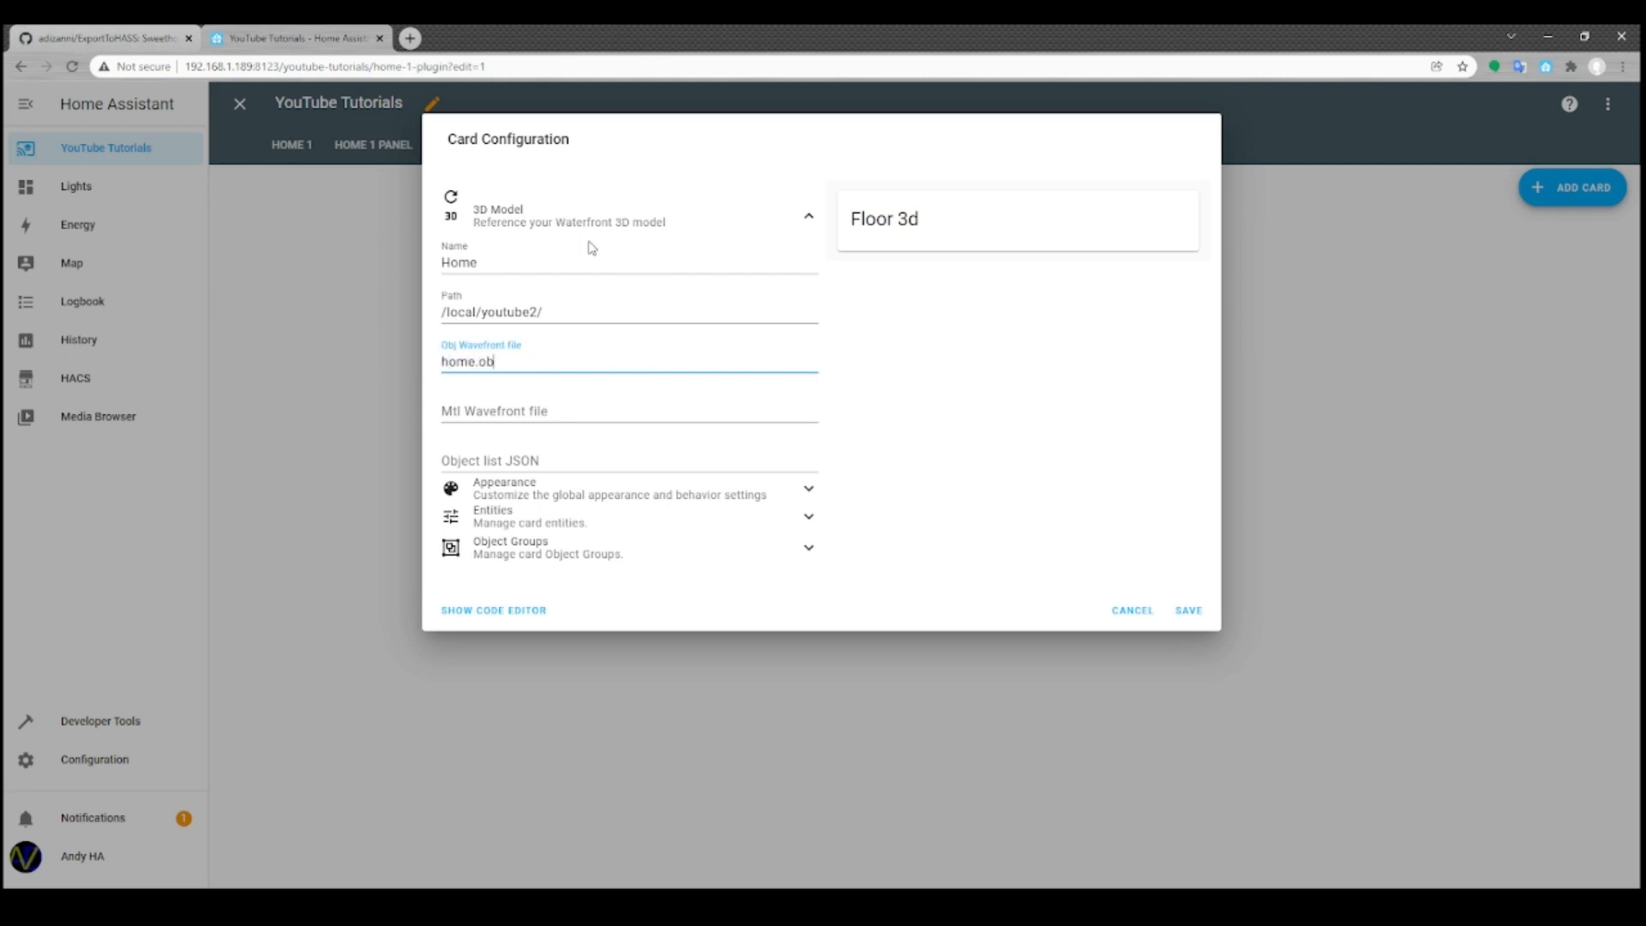
# Set the Mtl Wavefront file to home.mtl and save the card
pyautogui.click(628, 411)
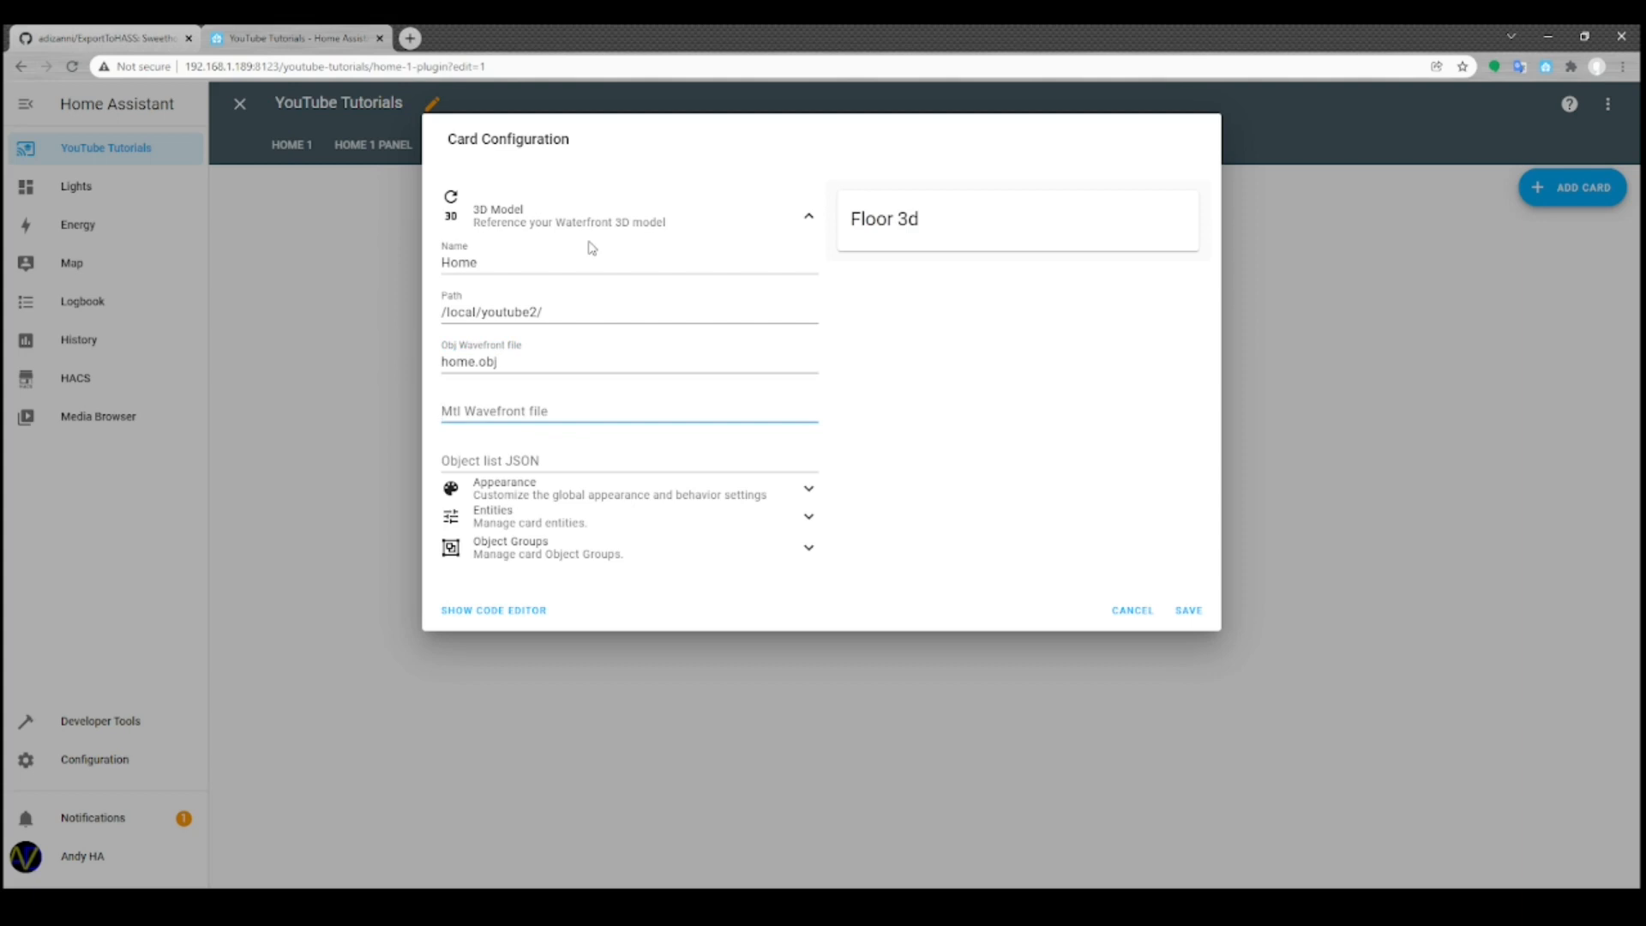
pyautogui.write('home')
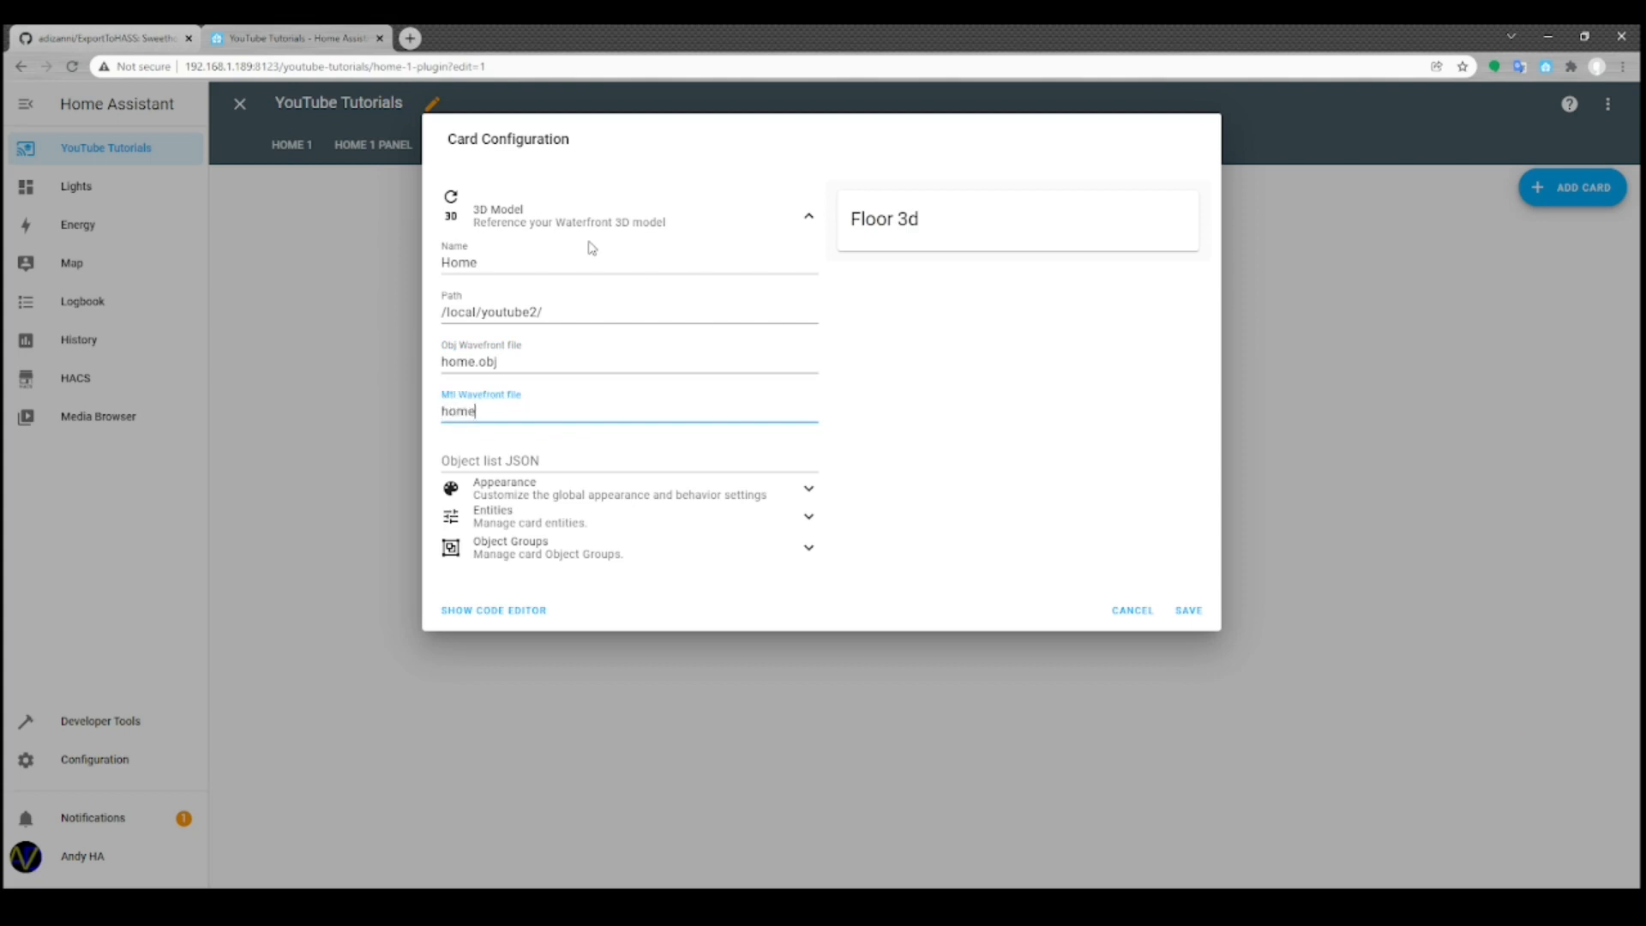
pyautogui.write('.mtl')
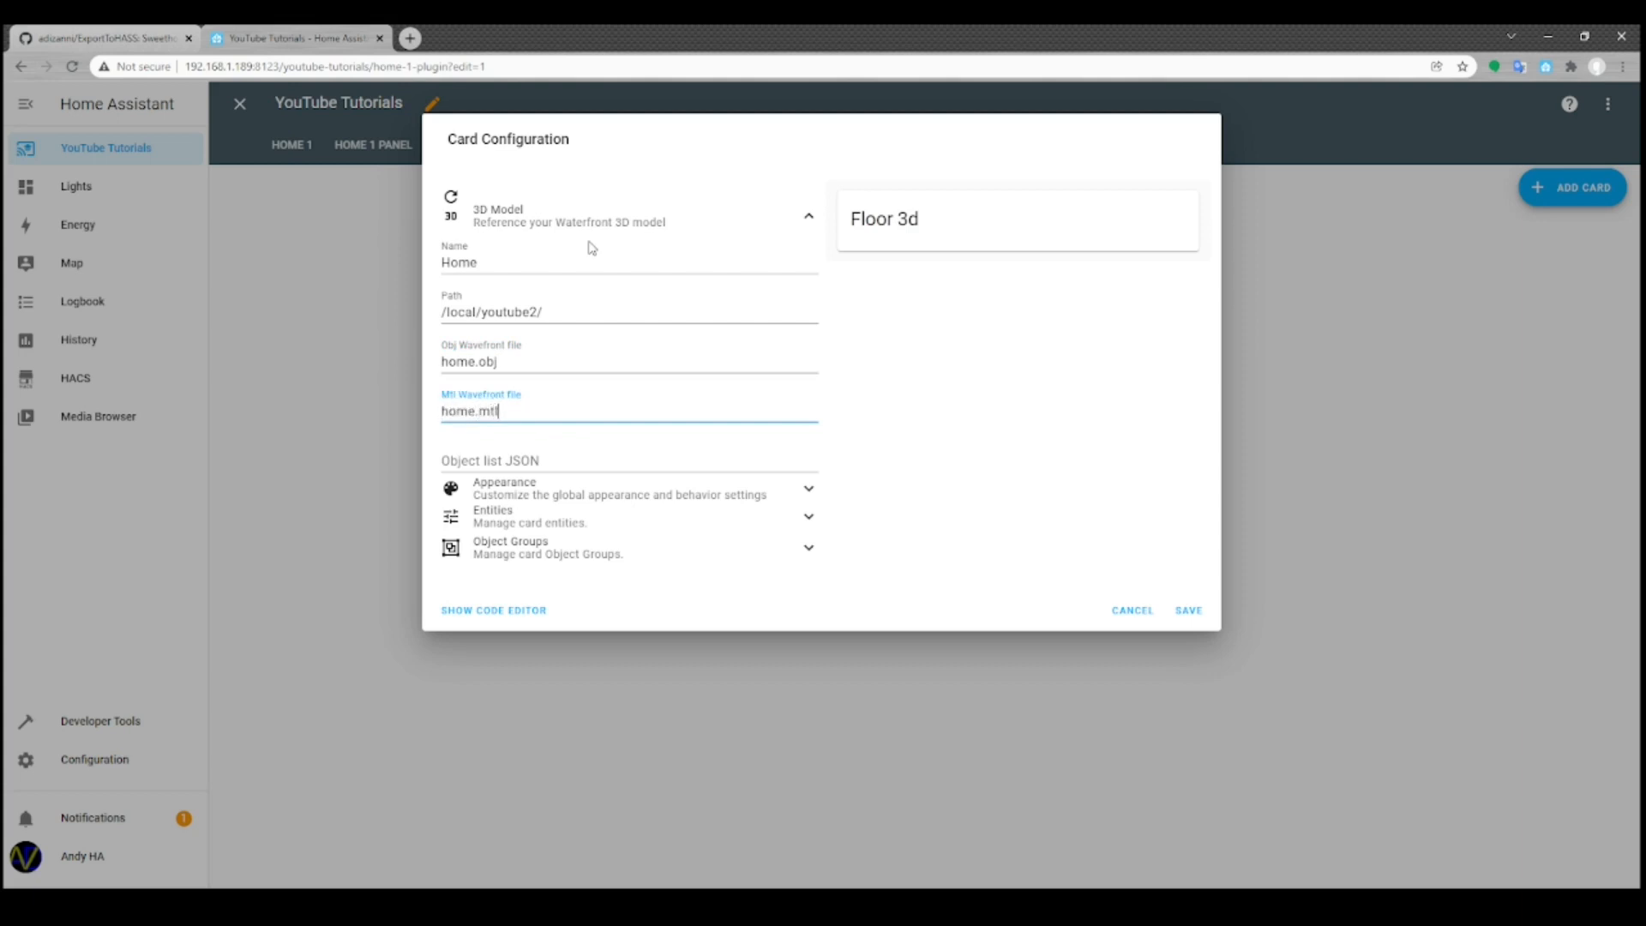
pyautogui.moveTo(641, 313)
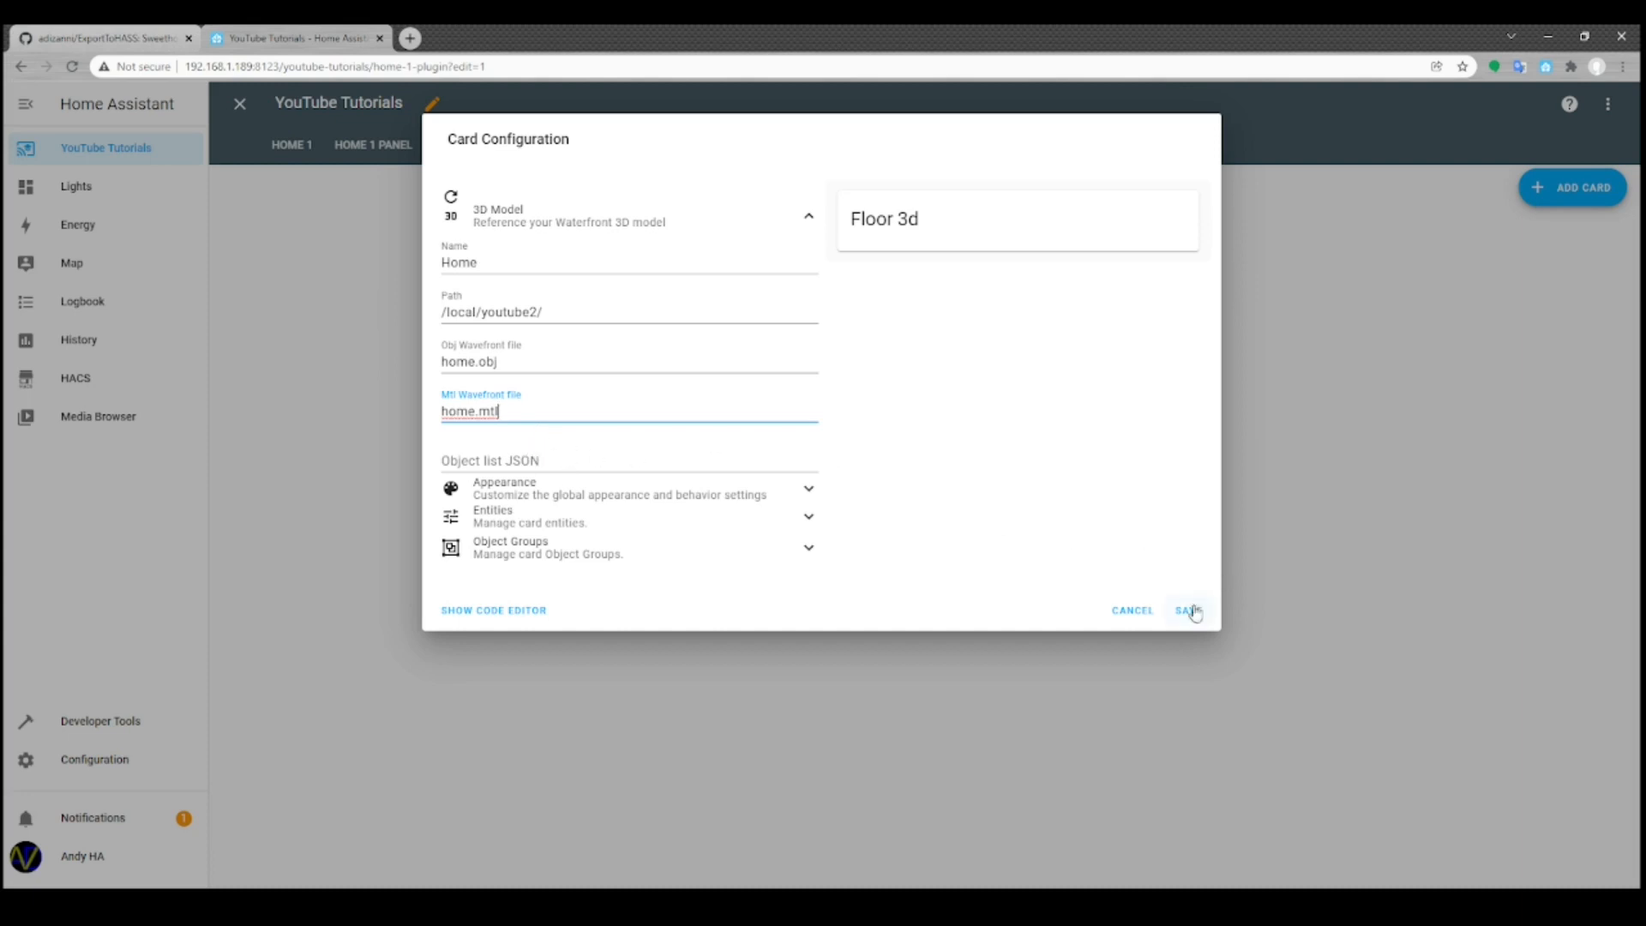
pyautogui.click(1187, 609)
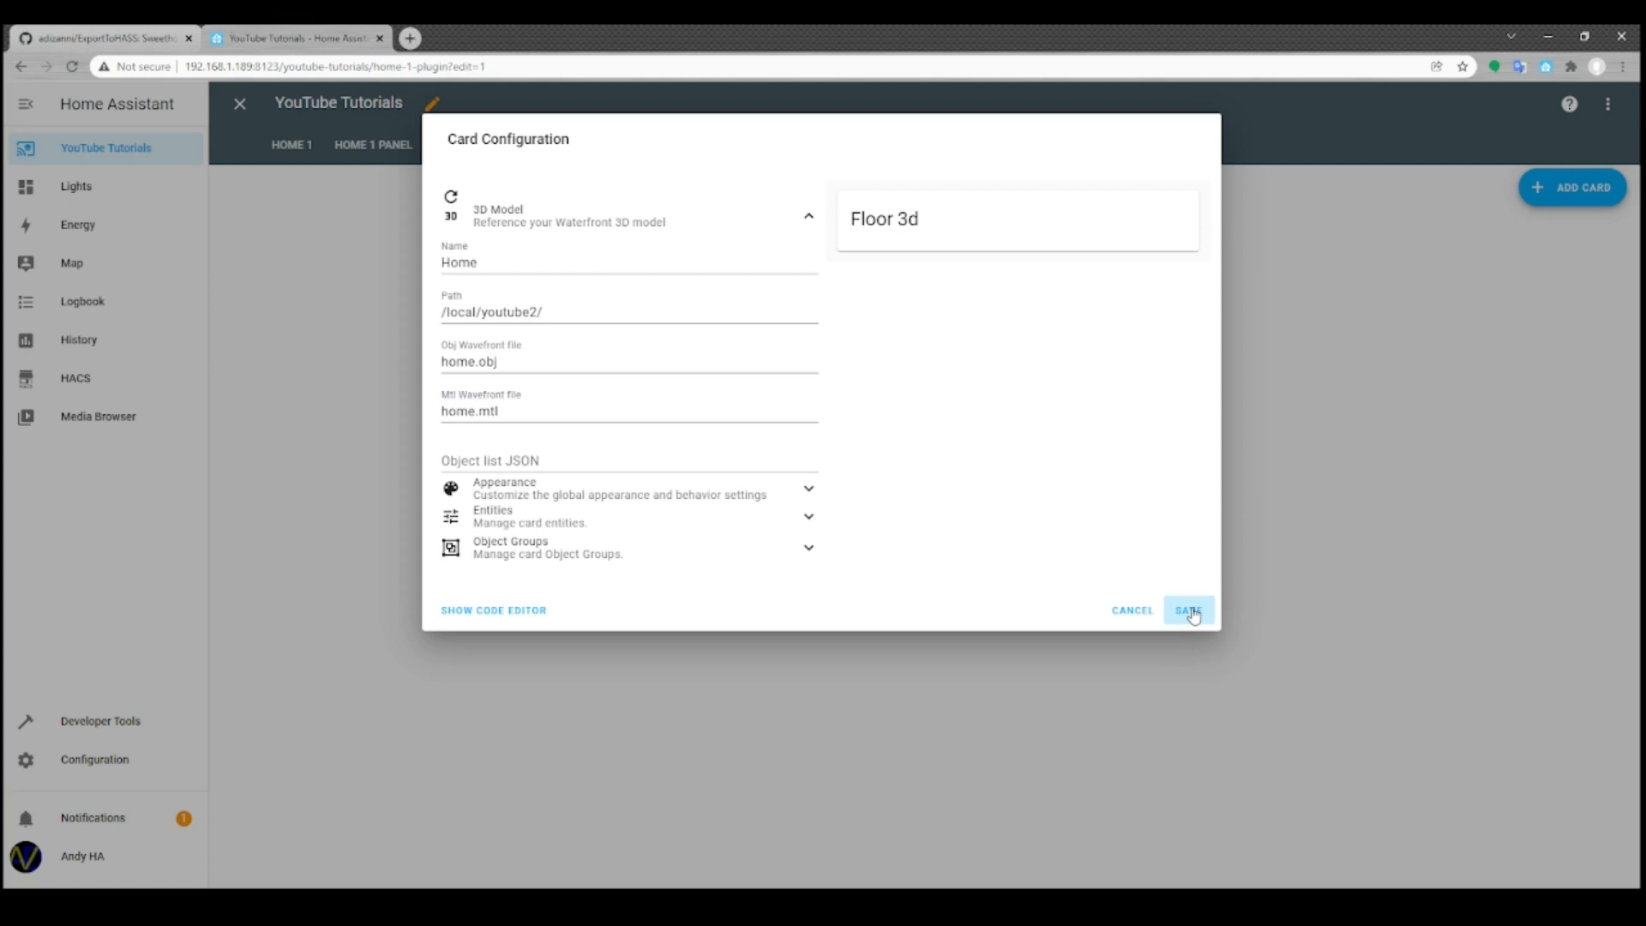
pyautogui.click(1188, 610)
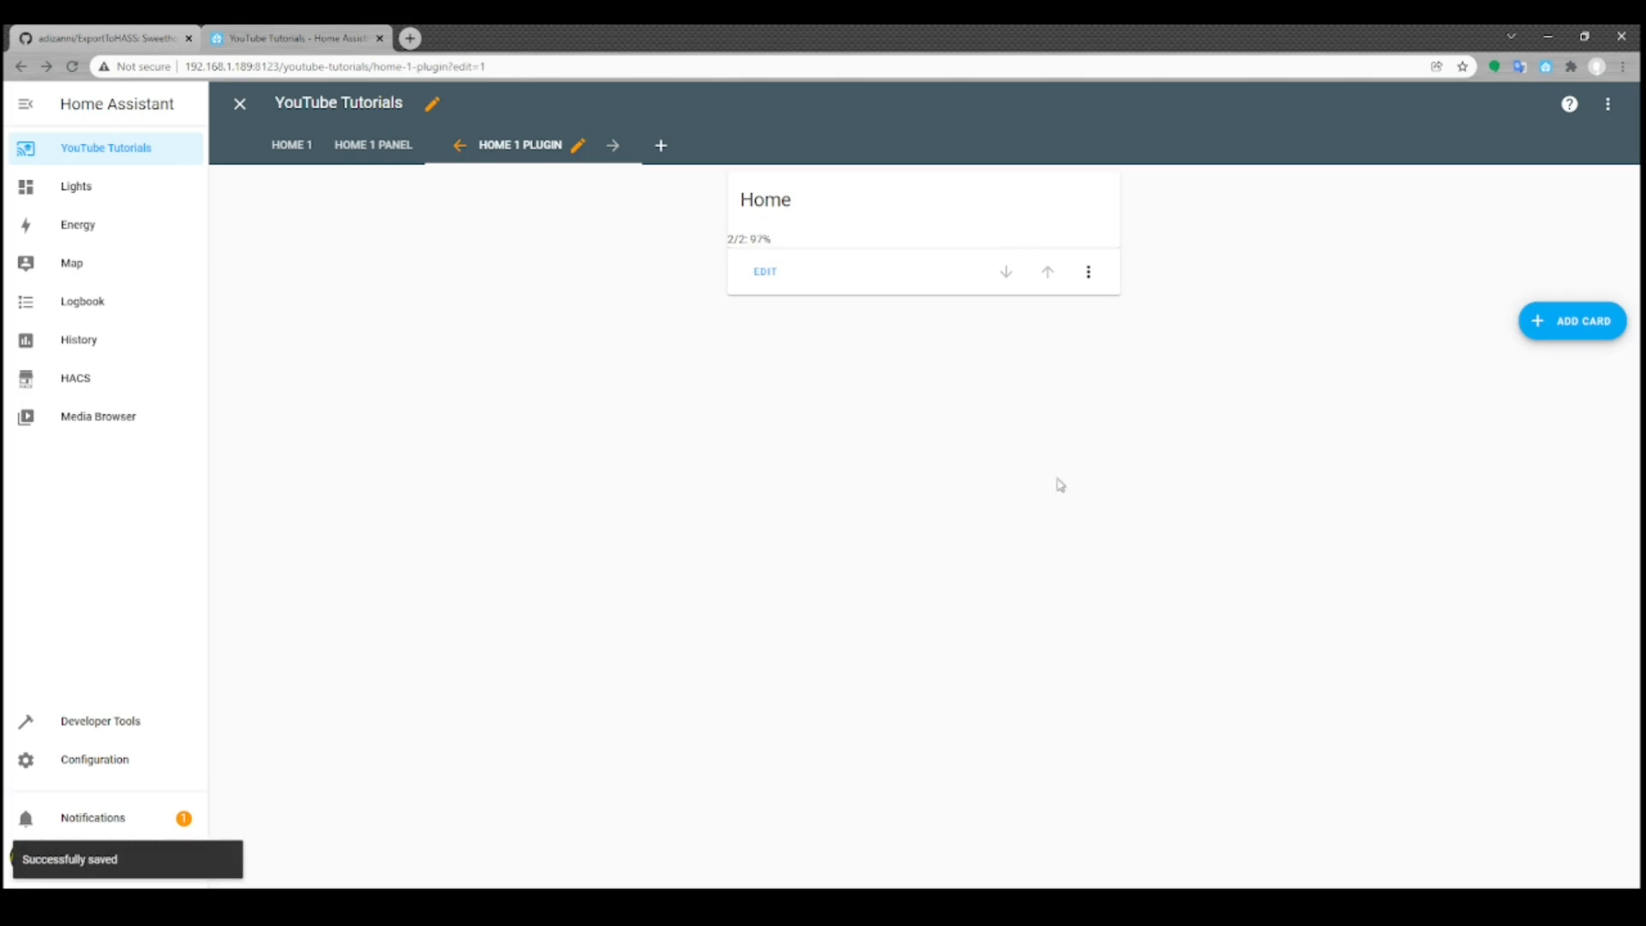
pyautogui.moveTo(1055, 482)
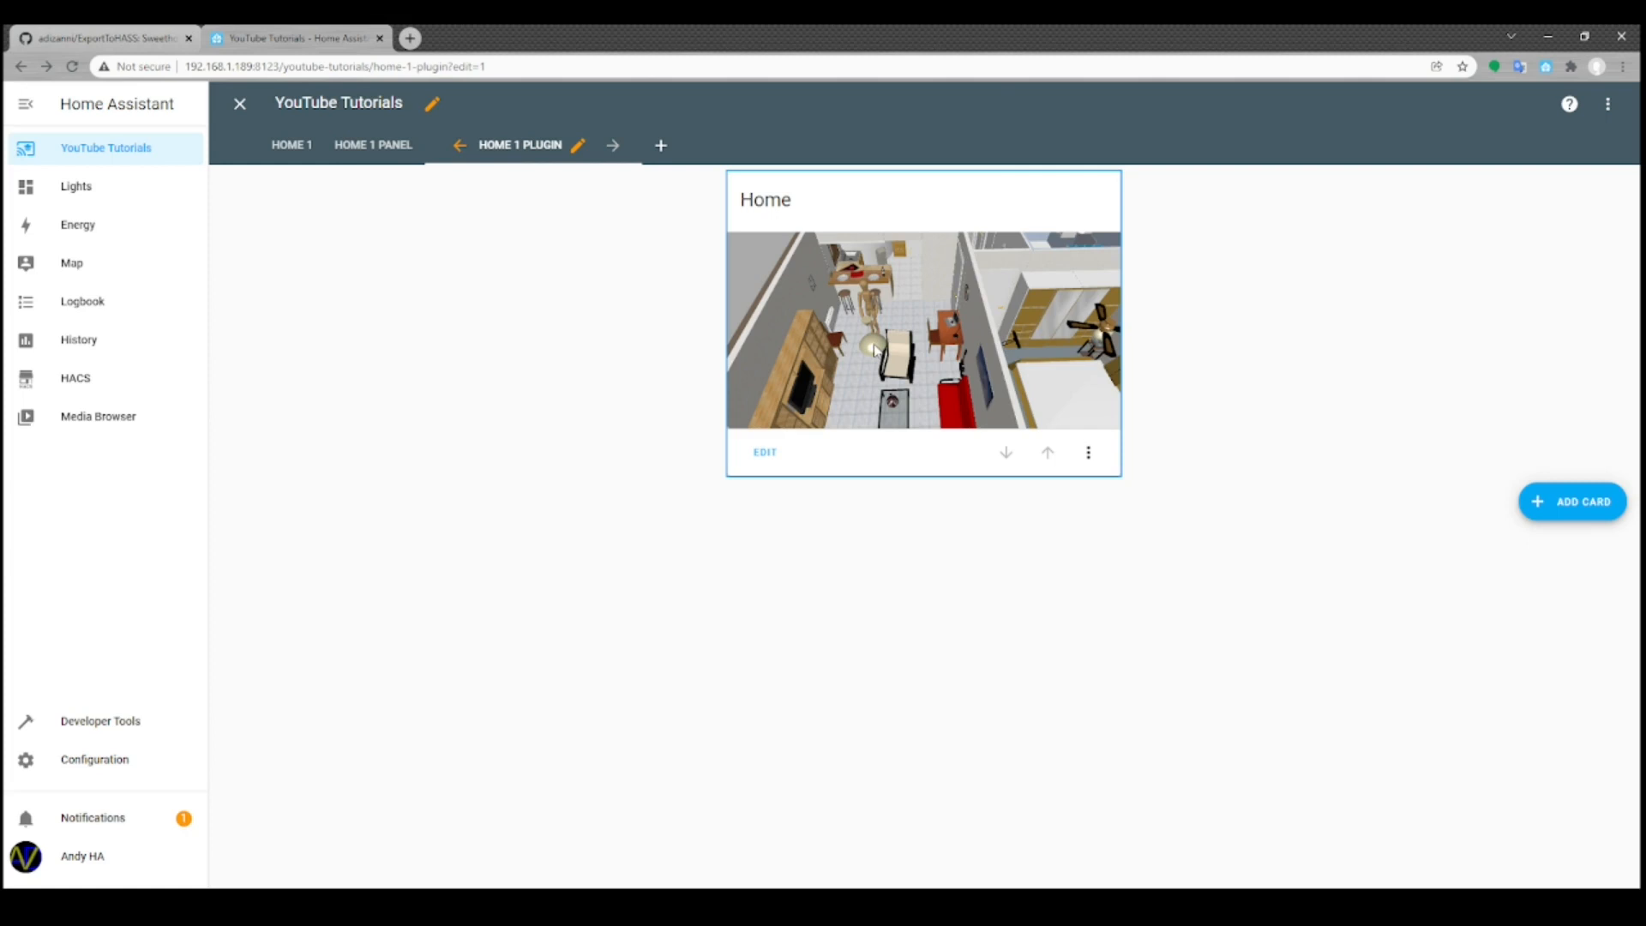
# Click the pendant lamp in the floor3d model to show its object name
pyautogui.click(863, 346)
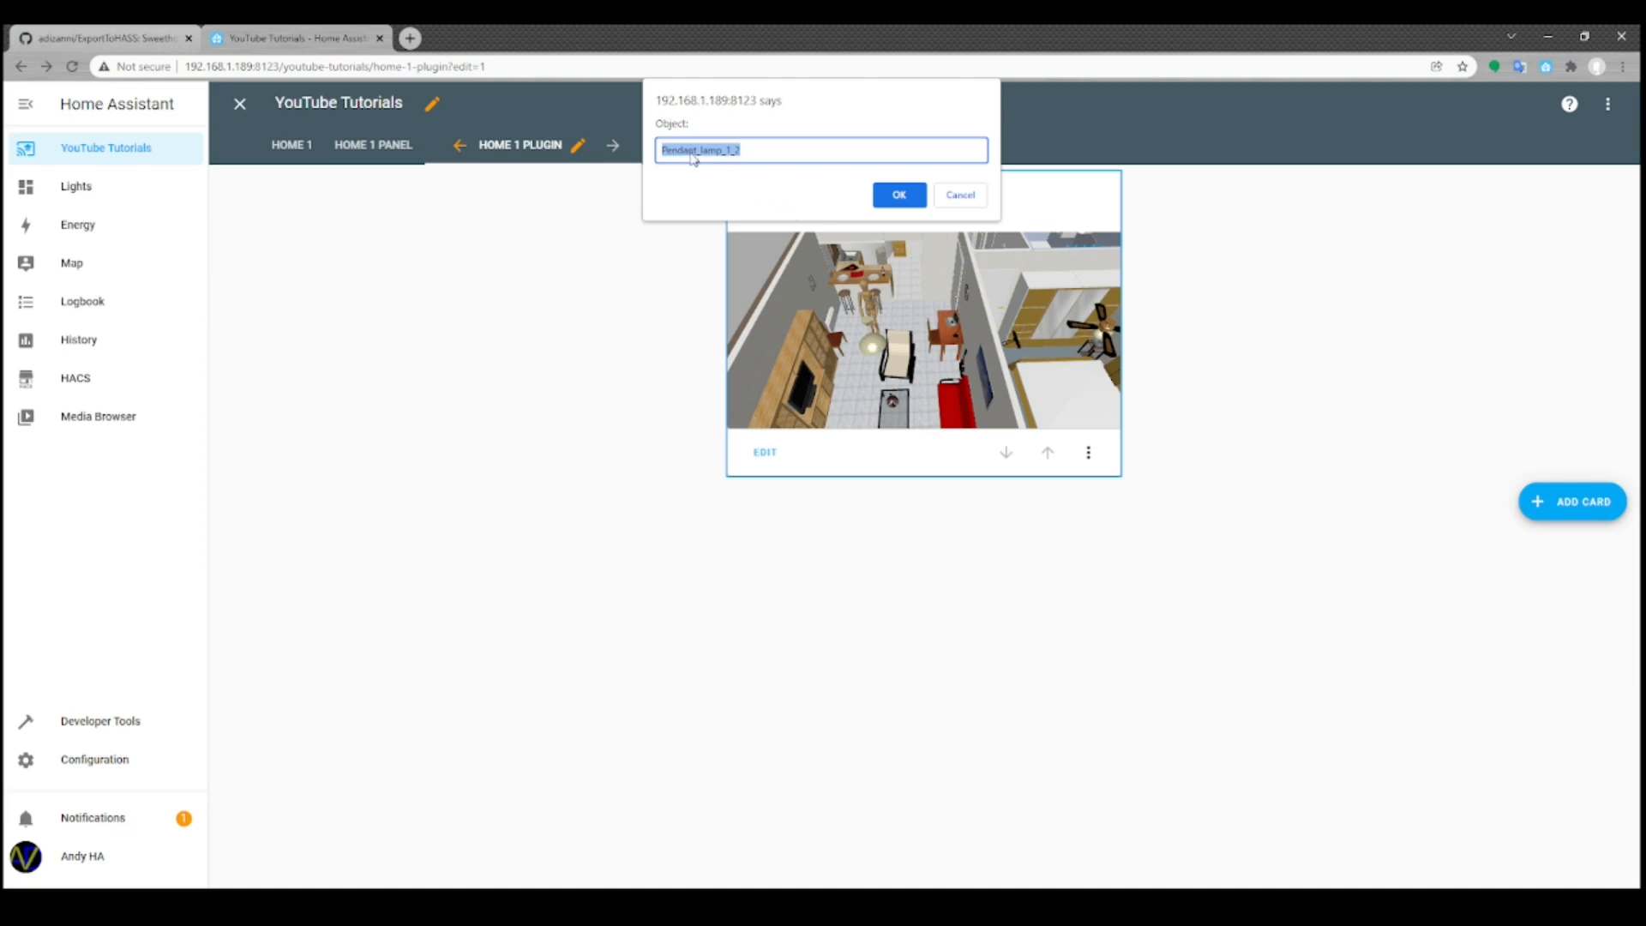
pyautogui.moveTo(672, 157)
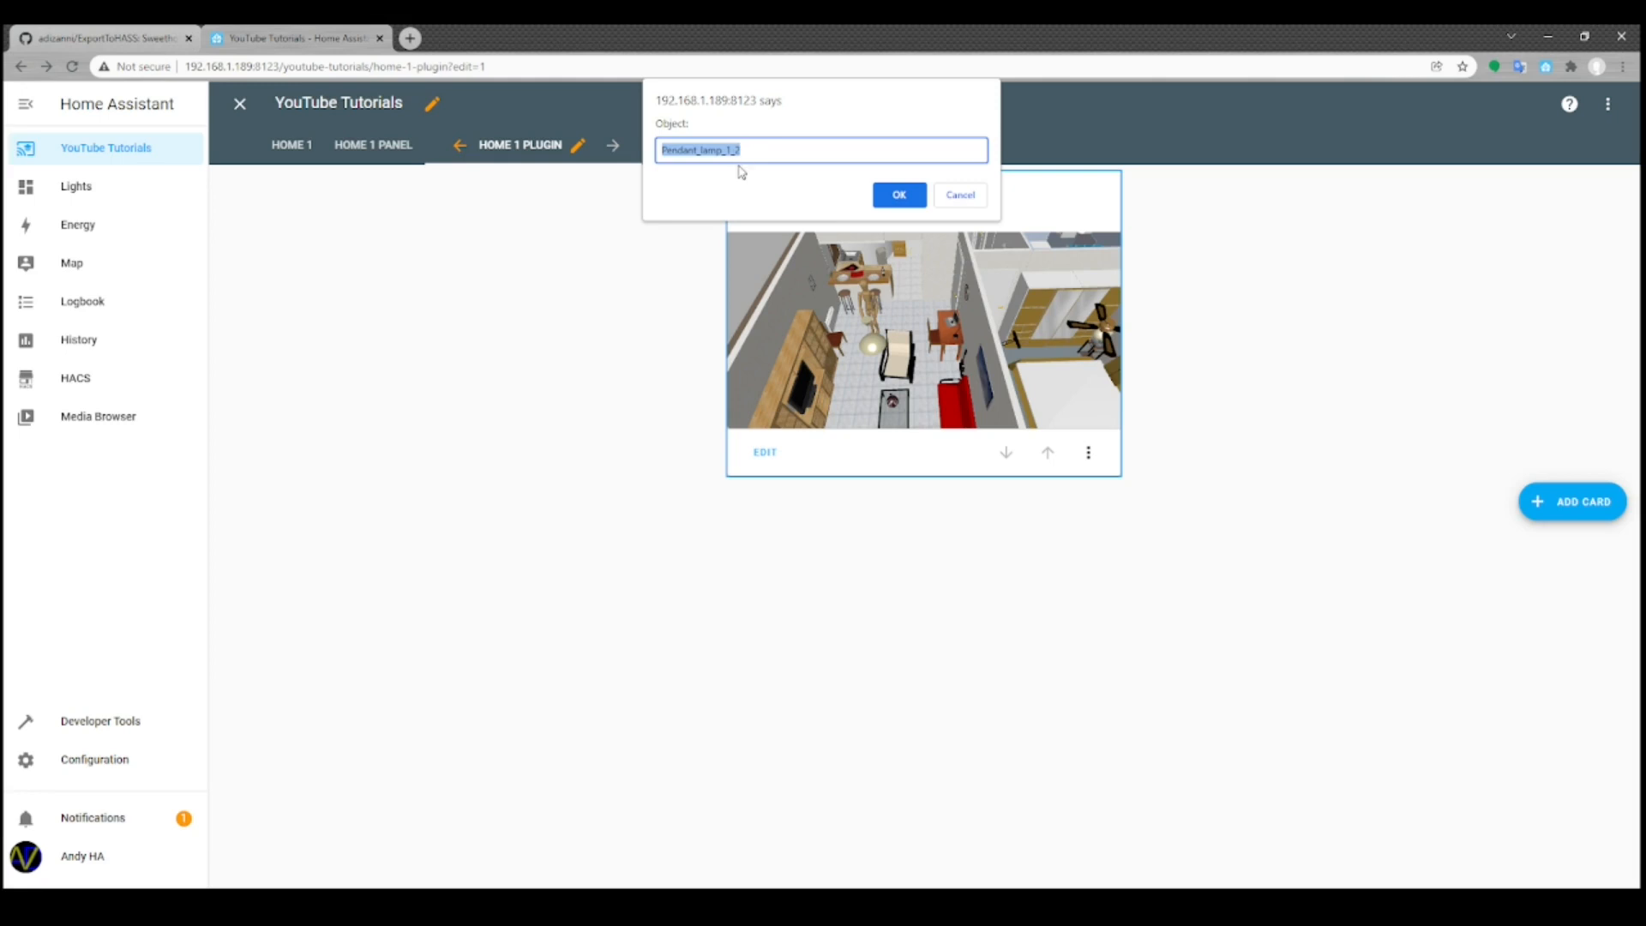
pyautogui.moveTo(768, 176)
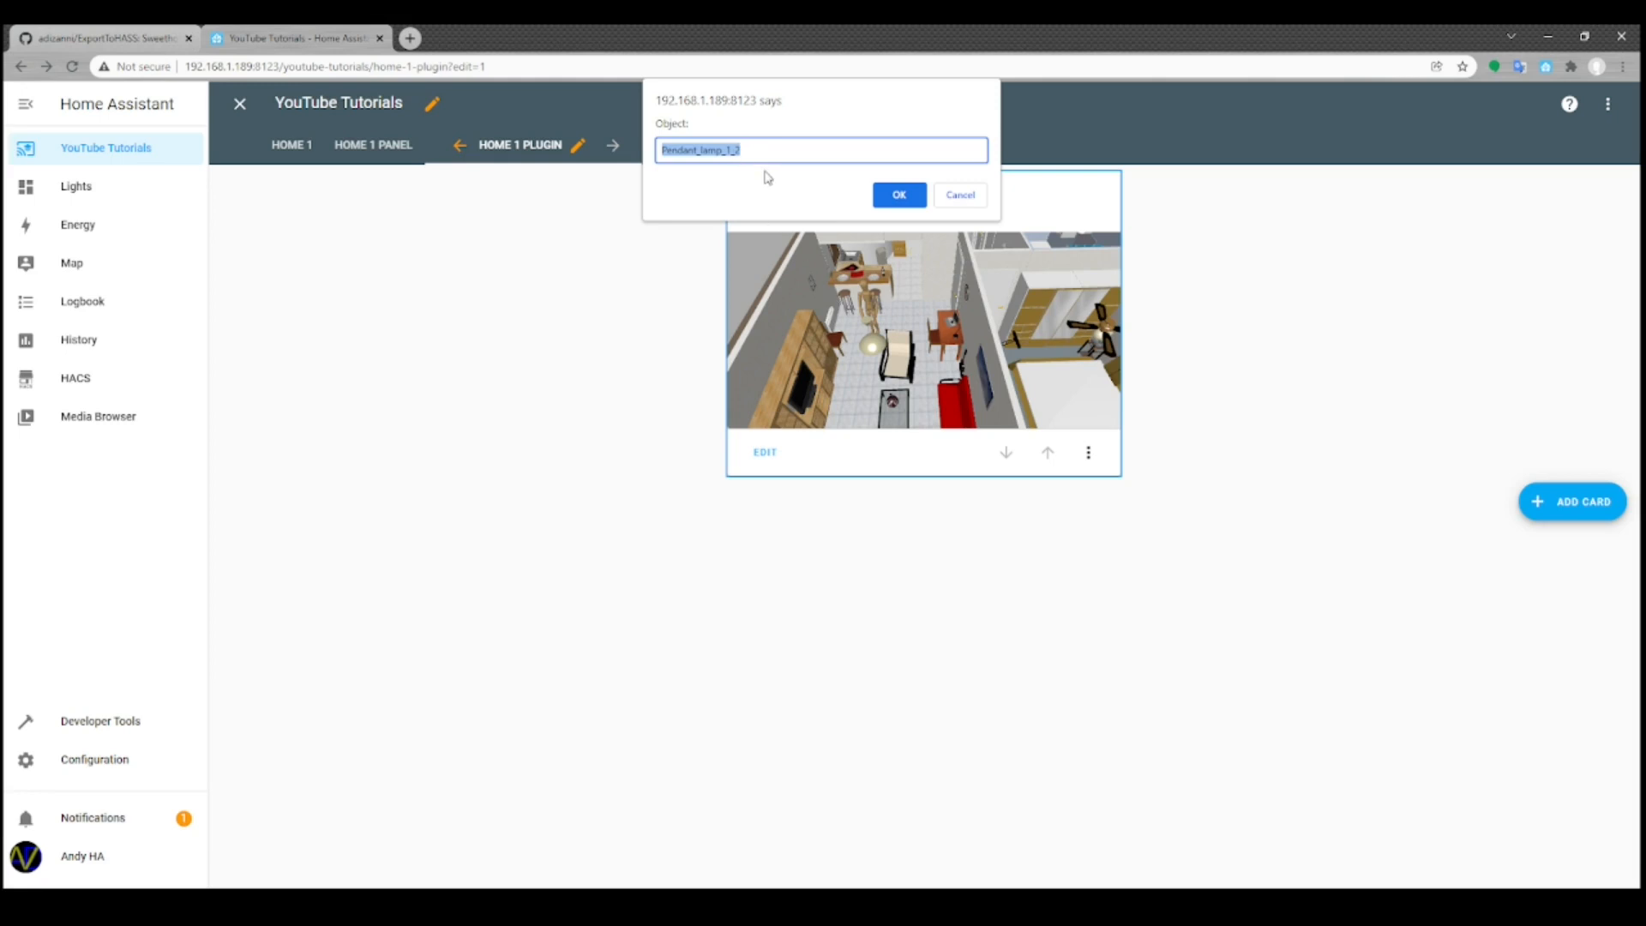
pyautogui.moveTo(782, 149)
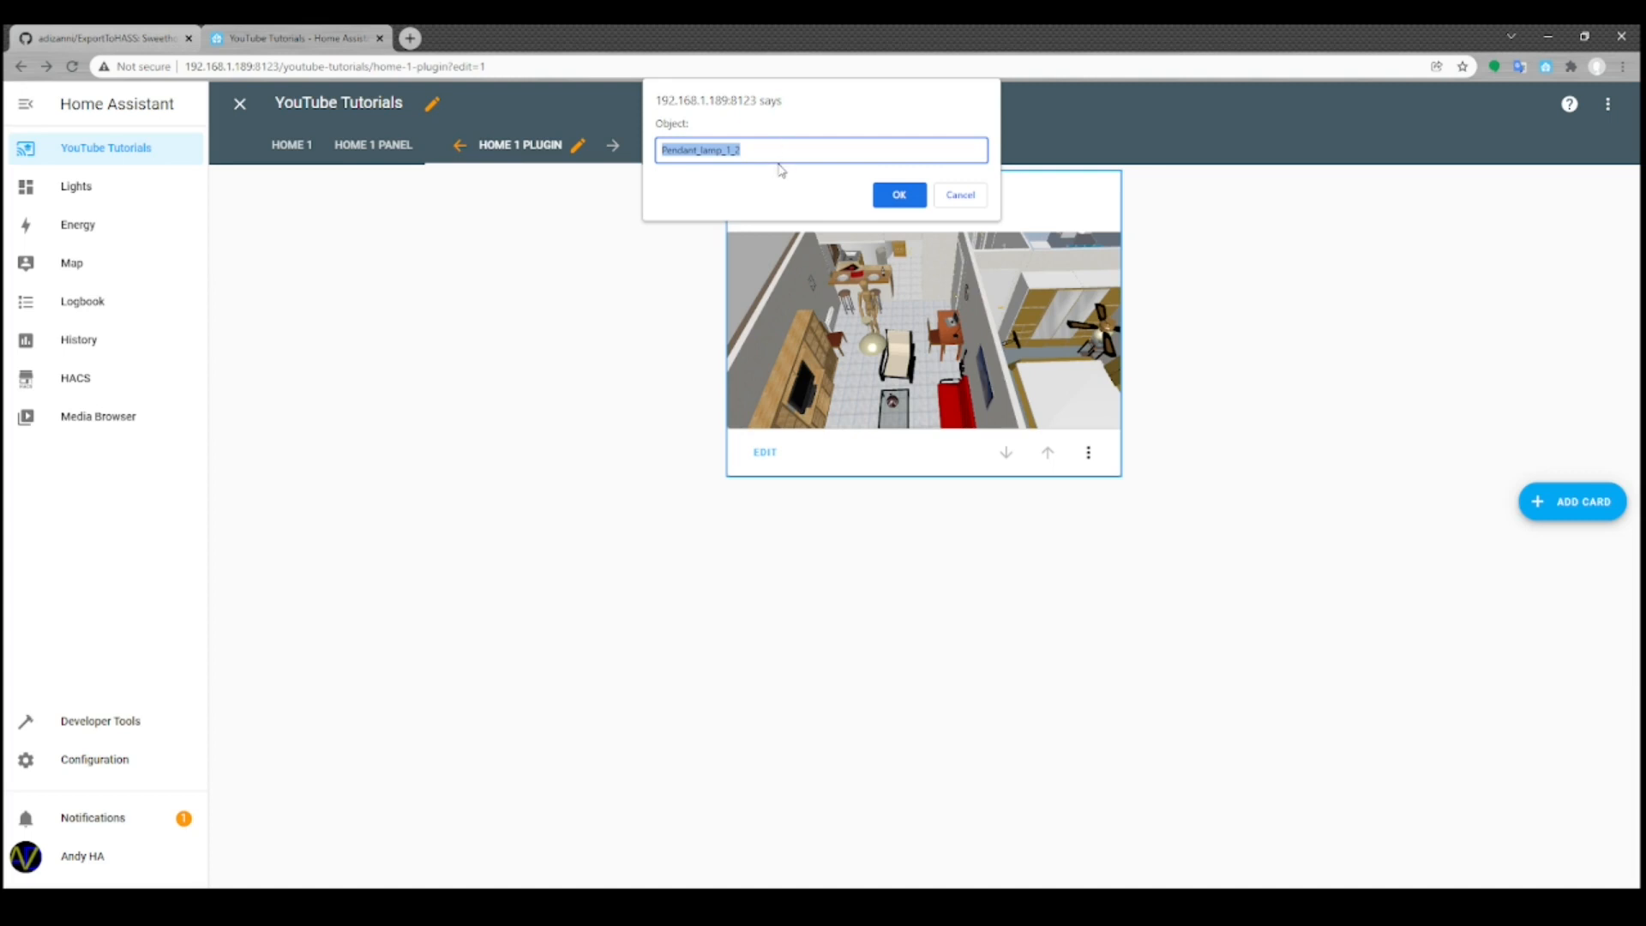
pyautogui.moveTo(790, 150)
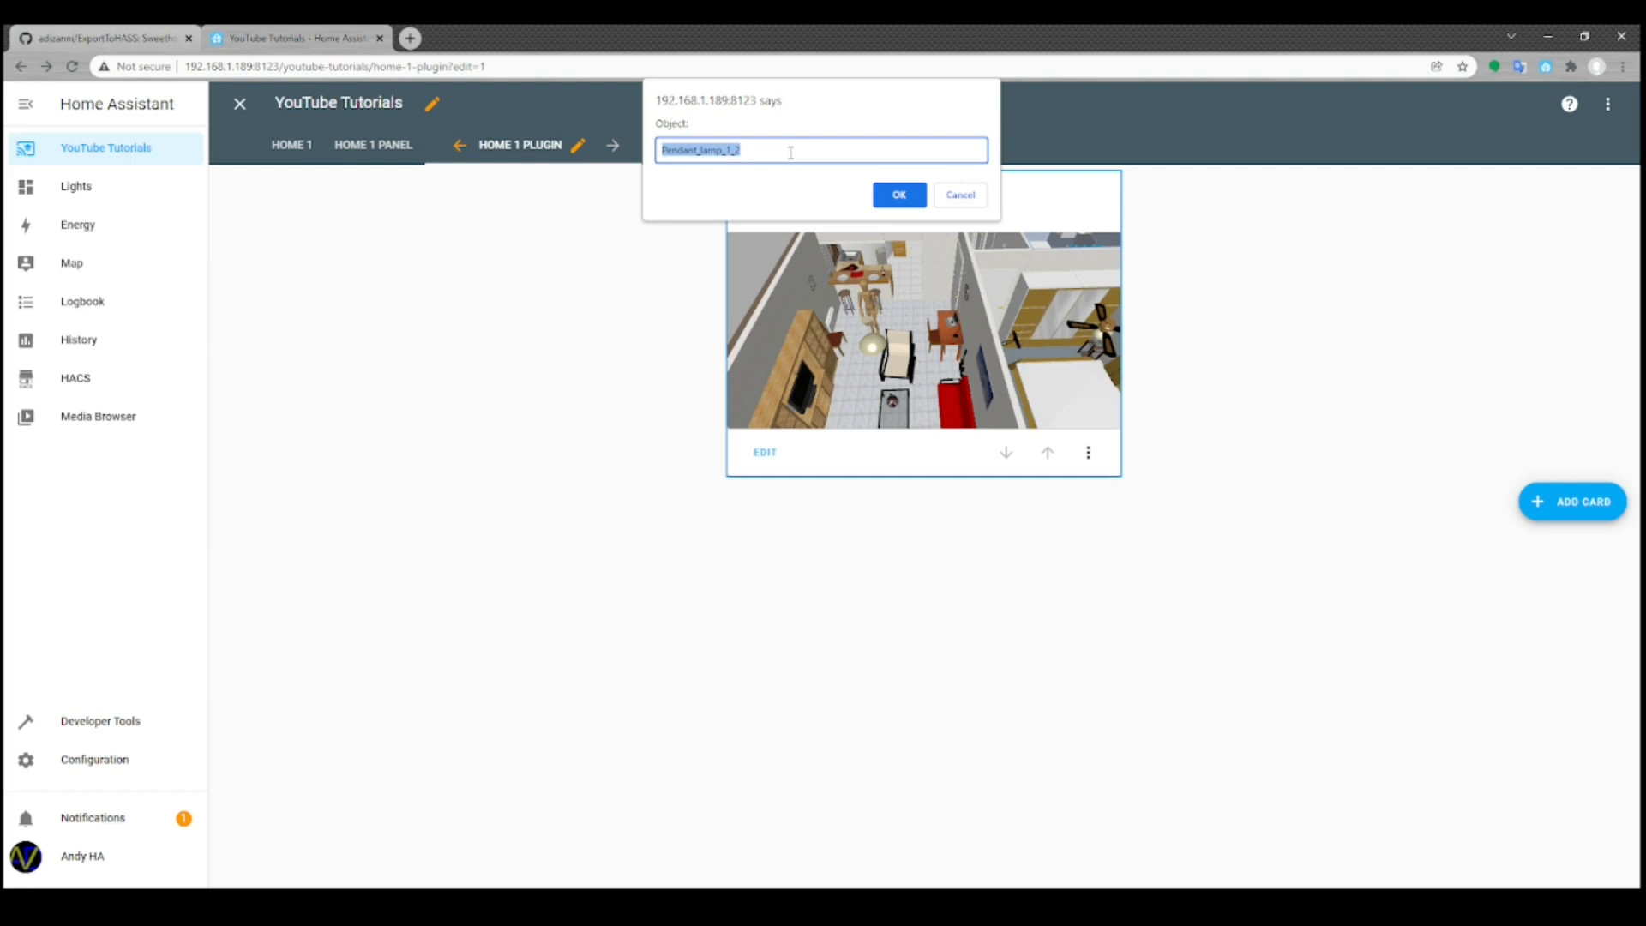
pyautogui.moveTo(790, 150)
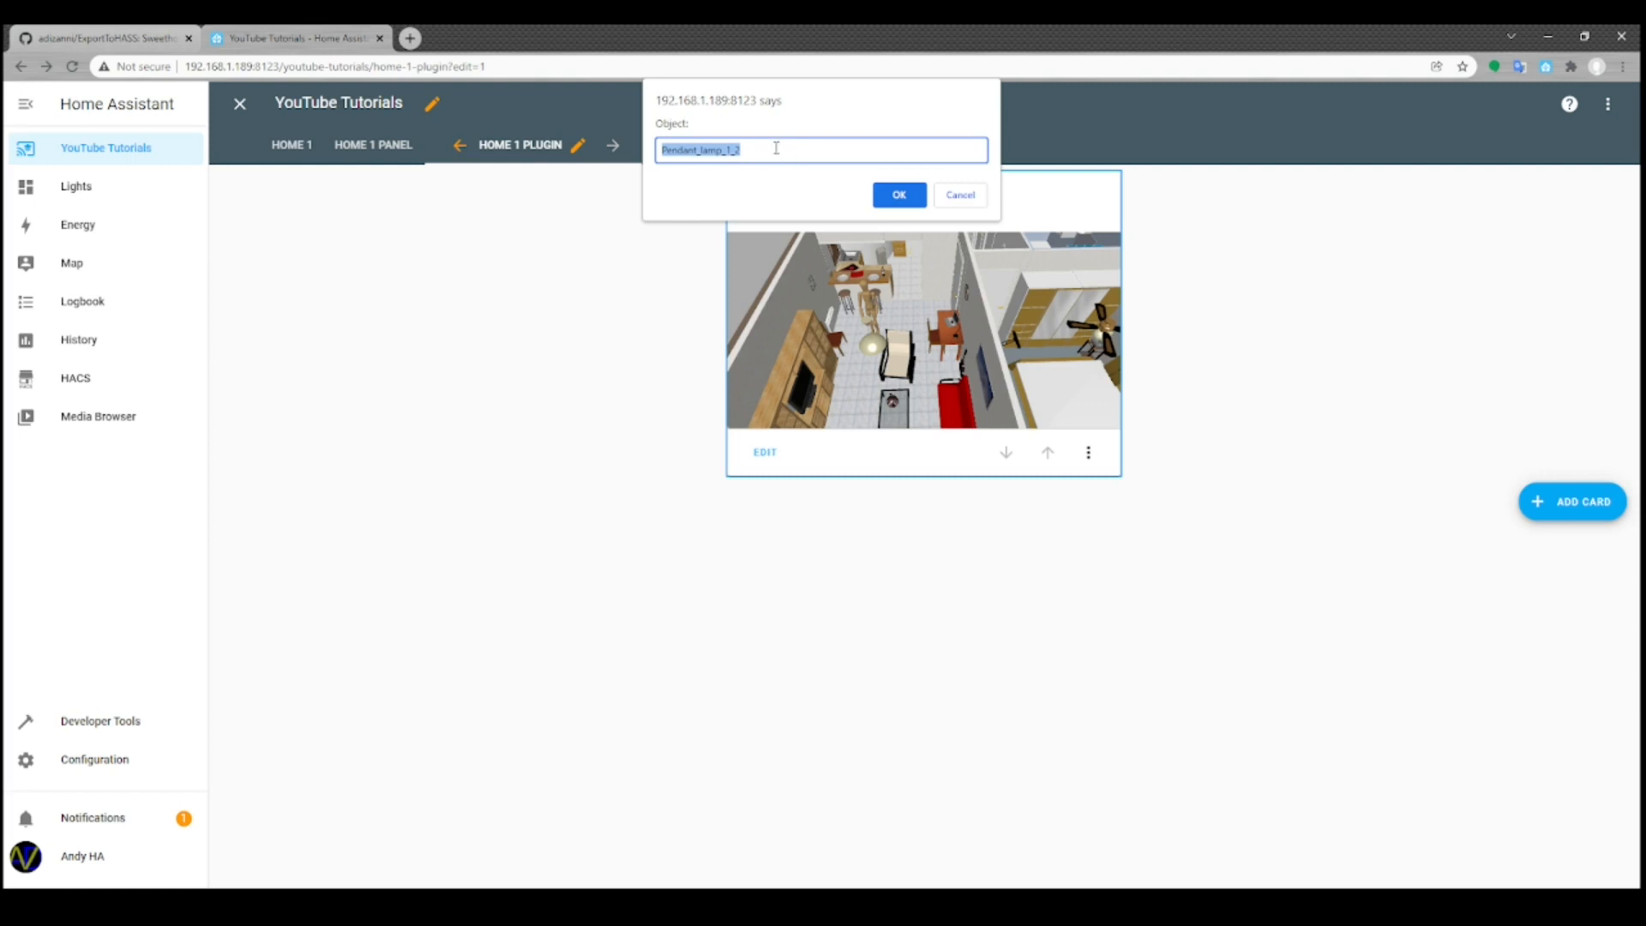
pyautogui.moveTo(887, 362)
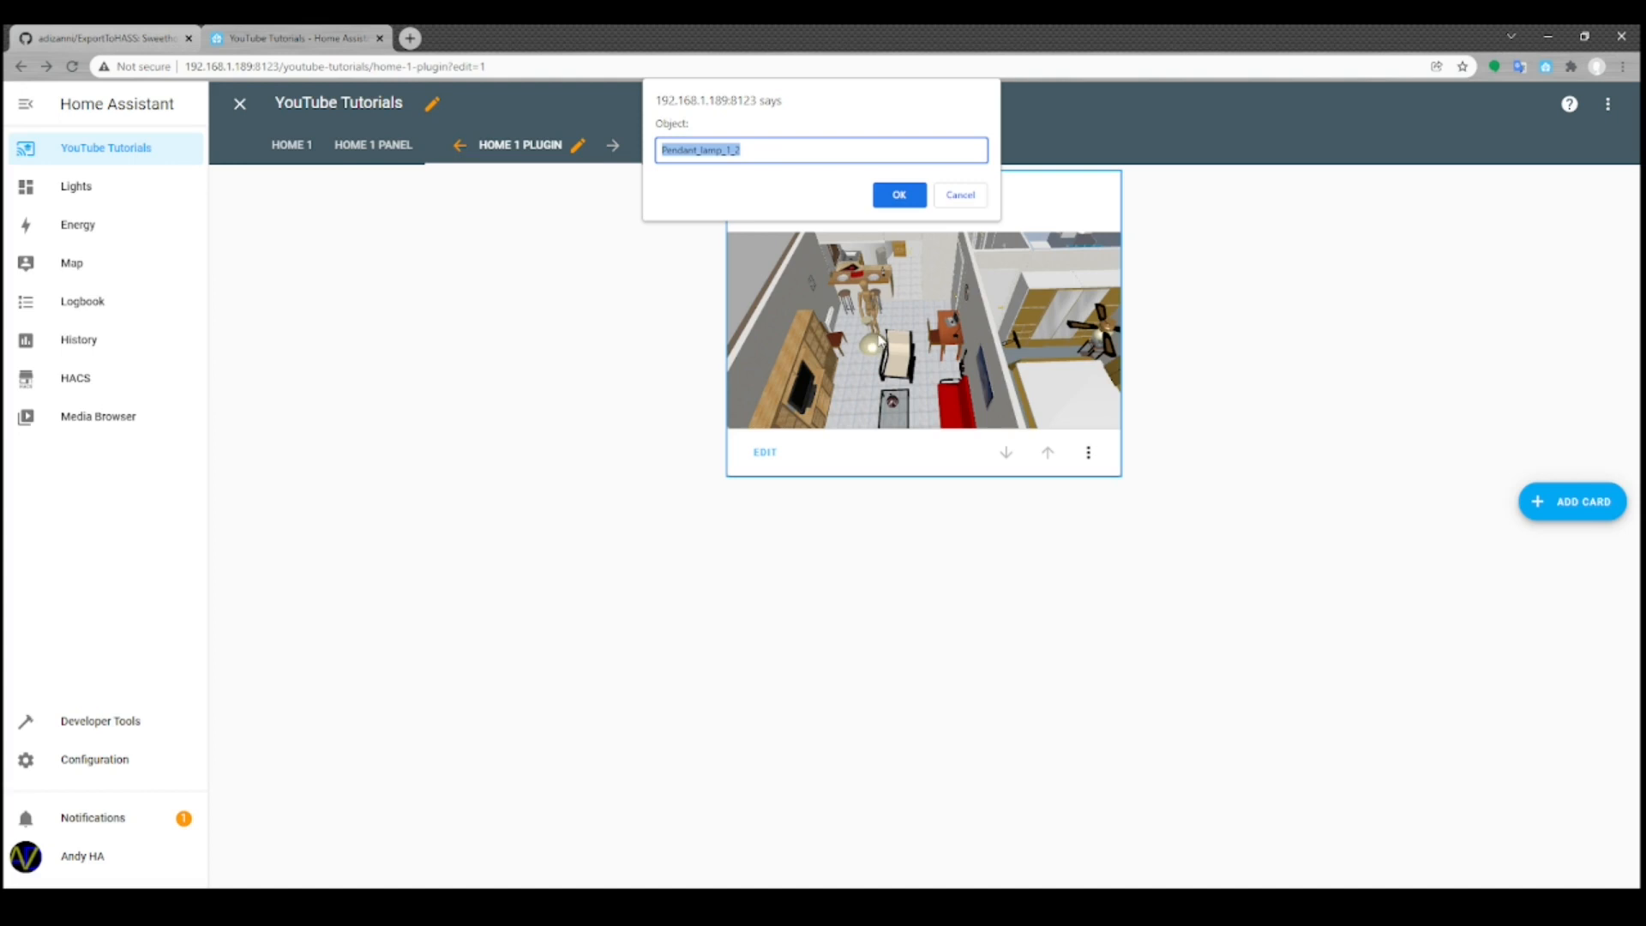
pyautogui.moveTo(682, 160)
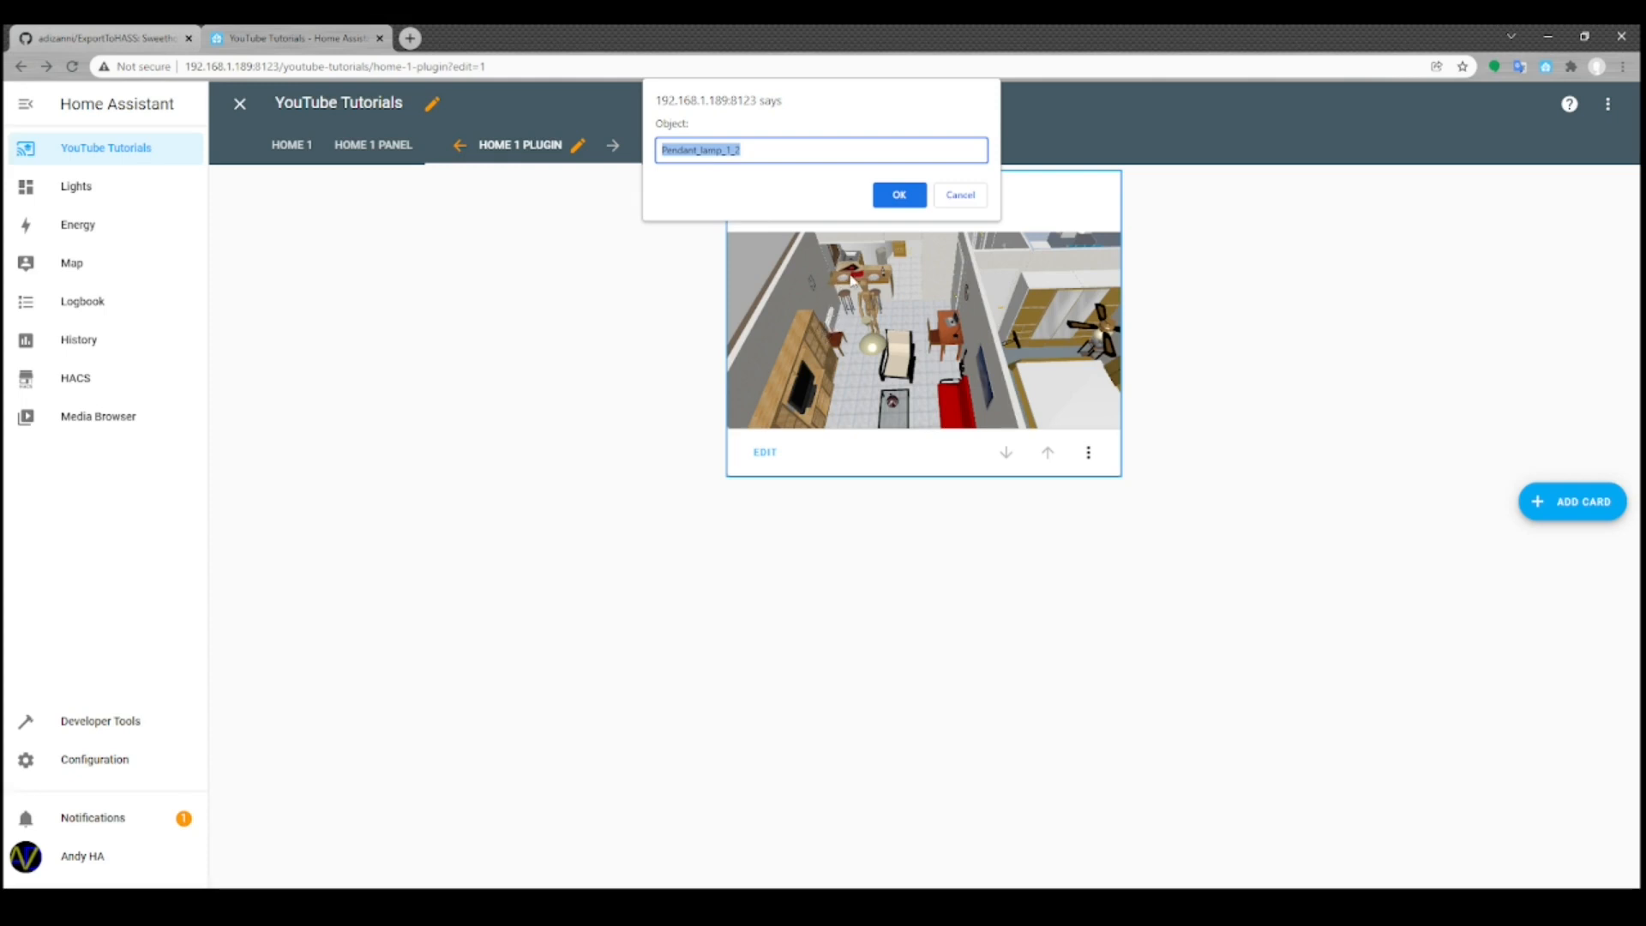
pyautogui.moveTo(931, 218)
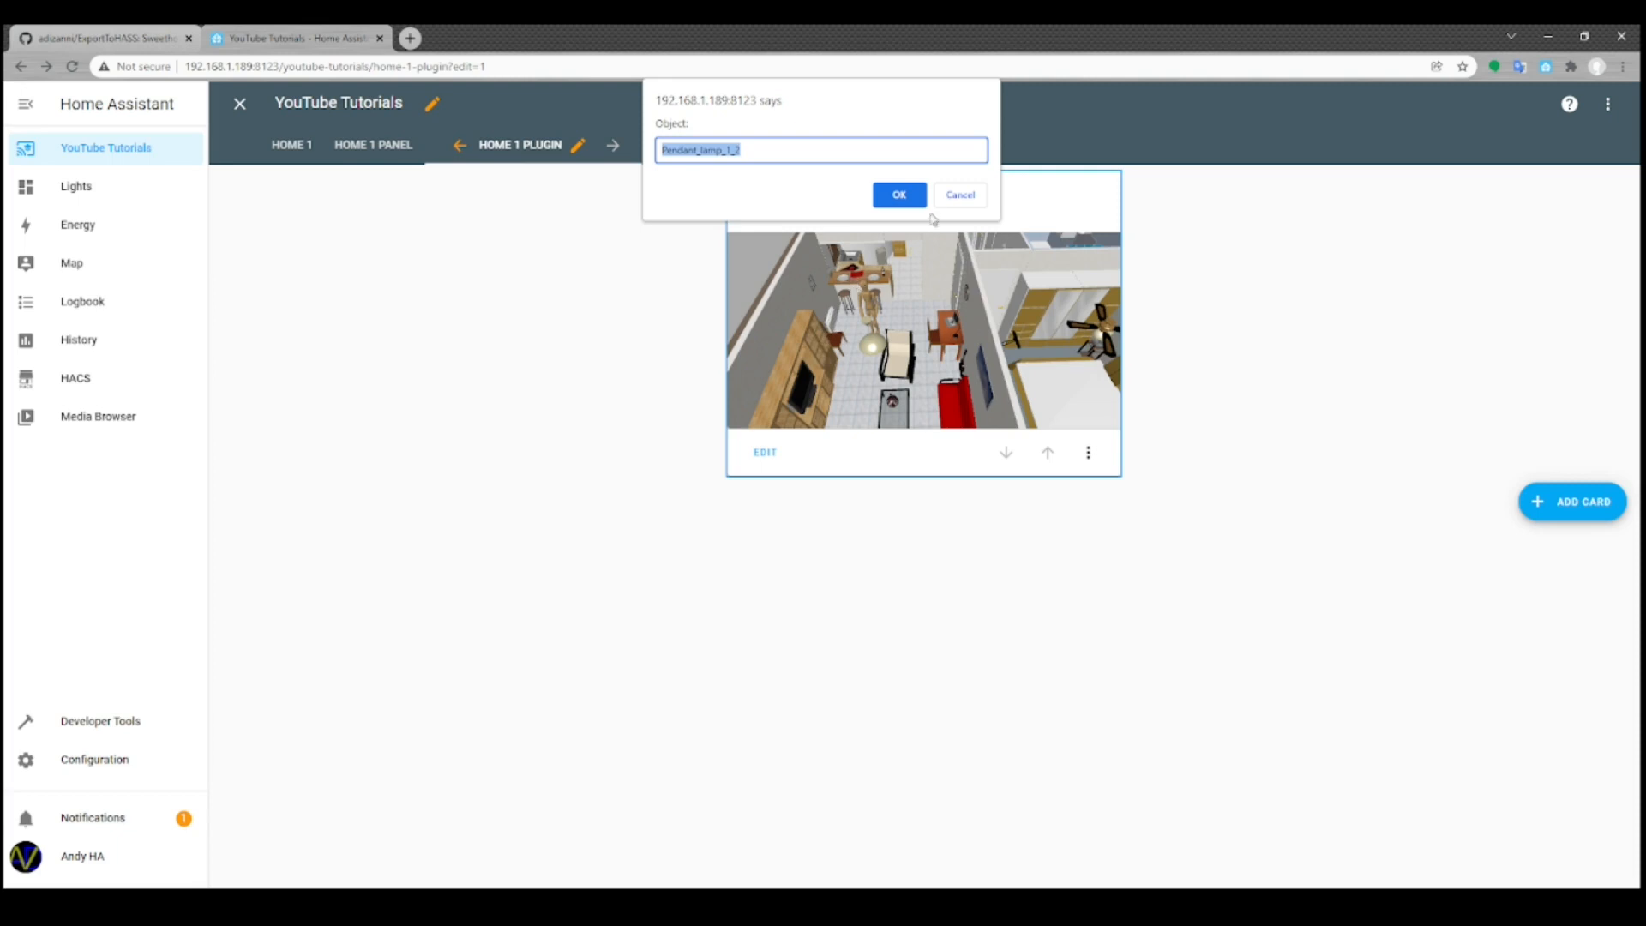
pyautogui.moveTo(898, 196)
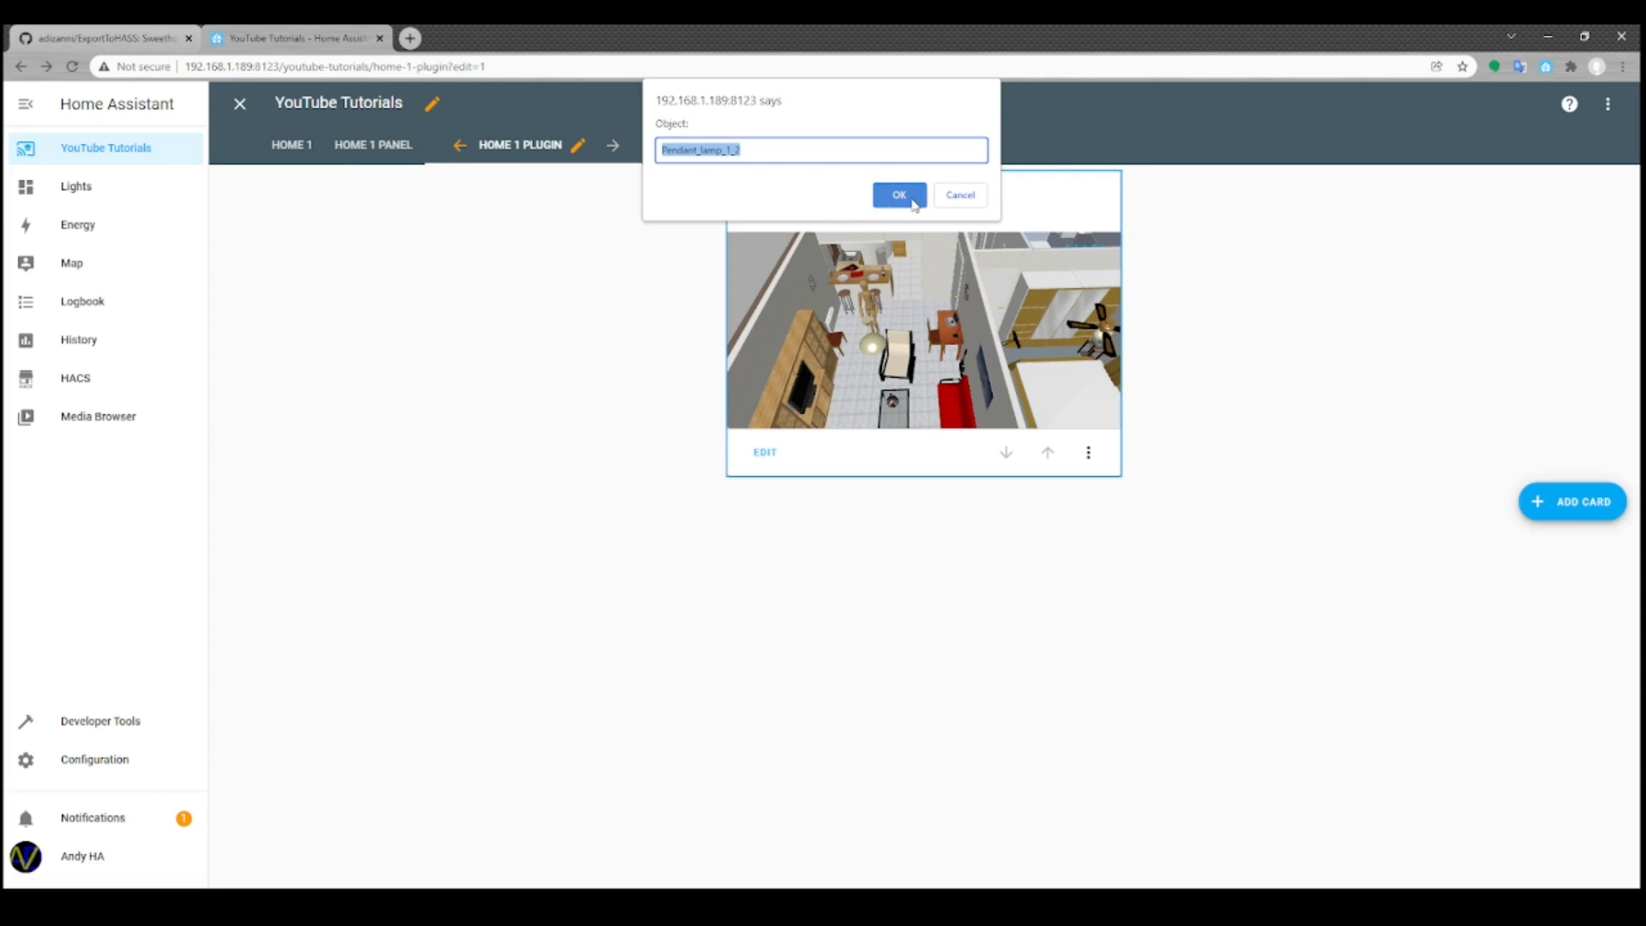
# Dismiss the Pendant_lamp_1_2 object-name prompt
pyautogui.click(898, 195)
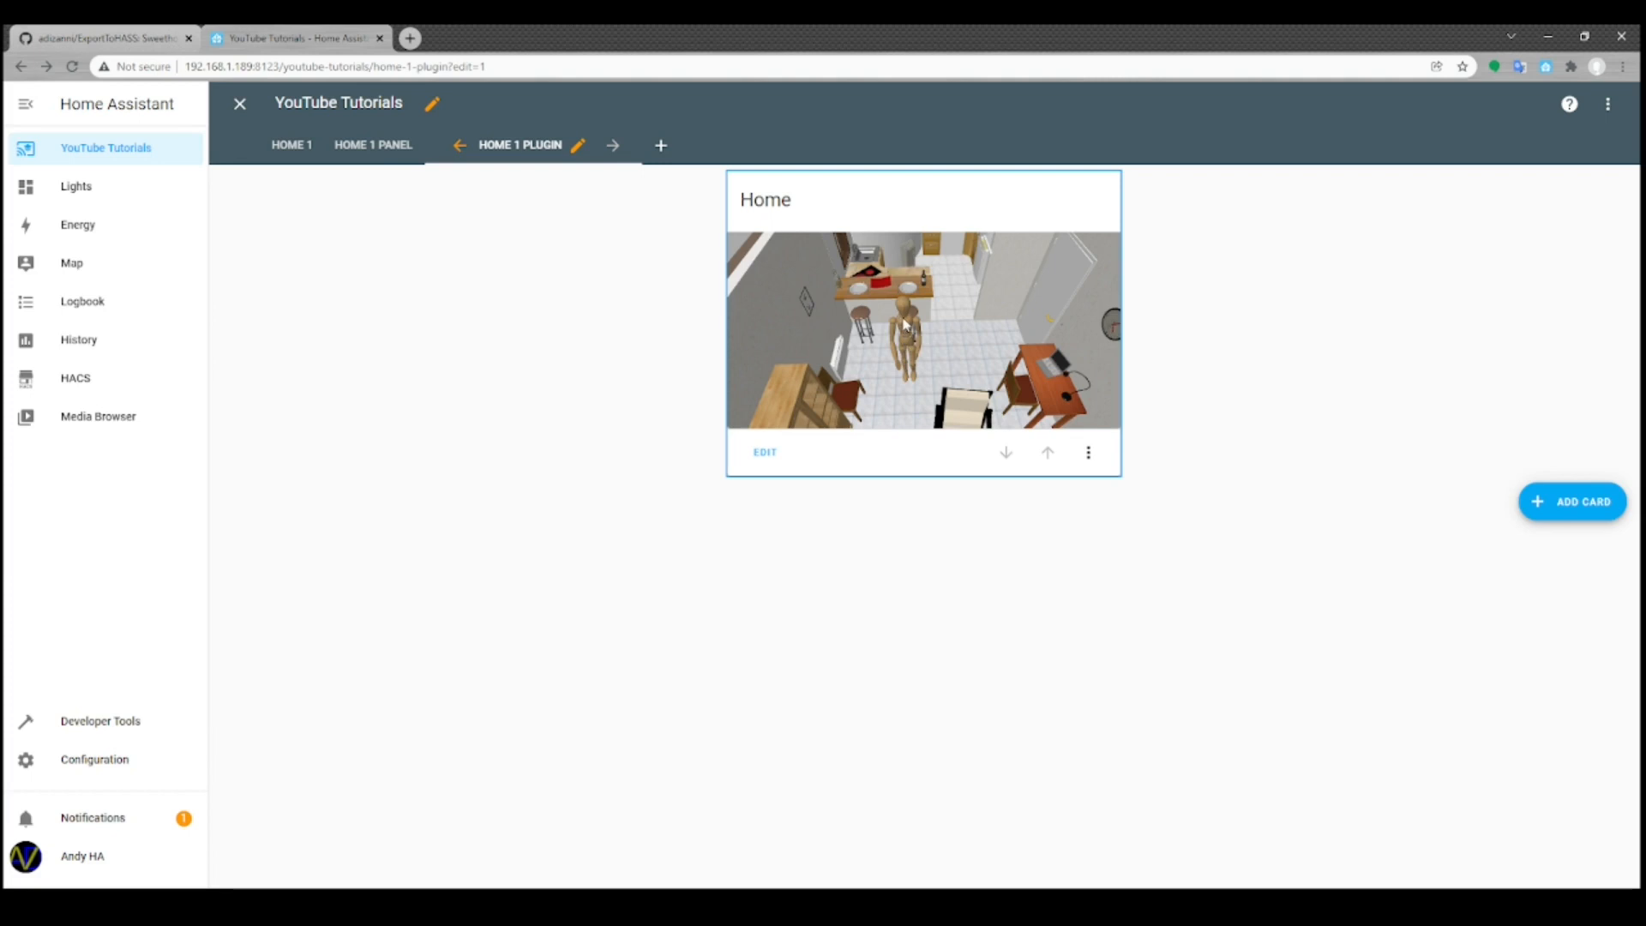
pyautogui.moveTo(909, 315)
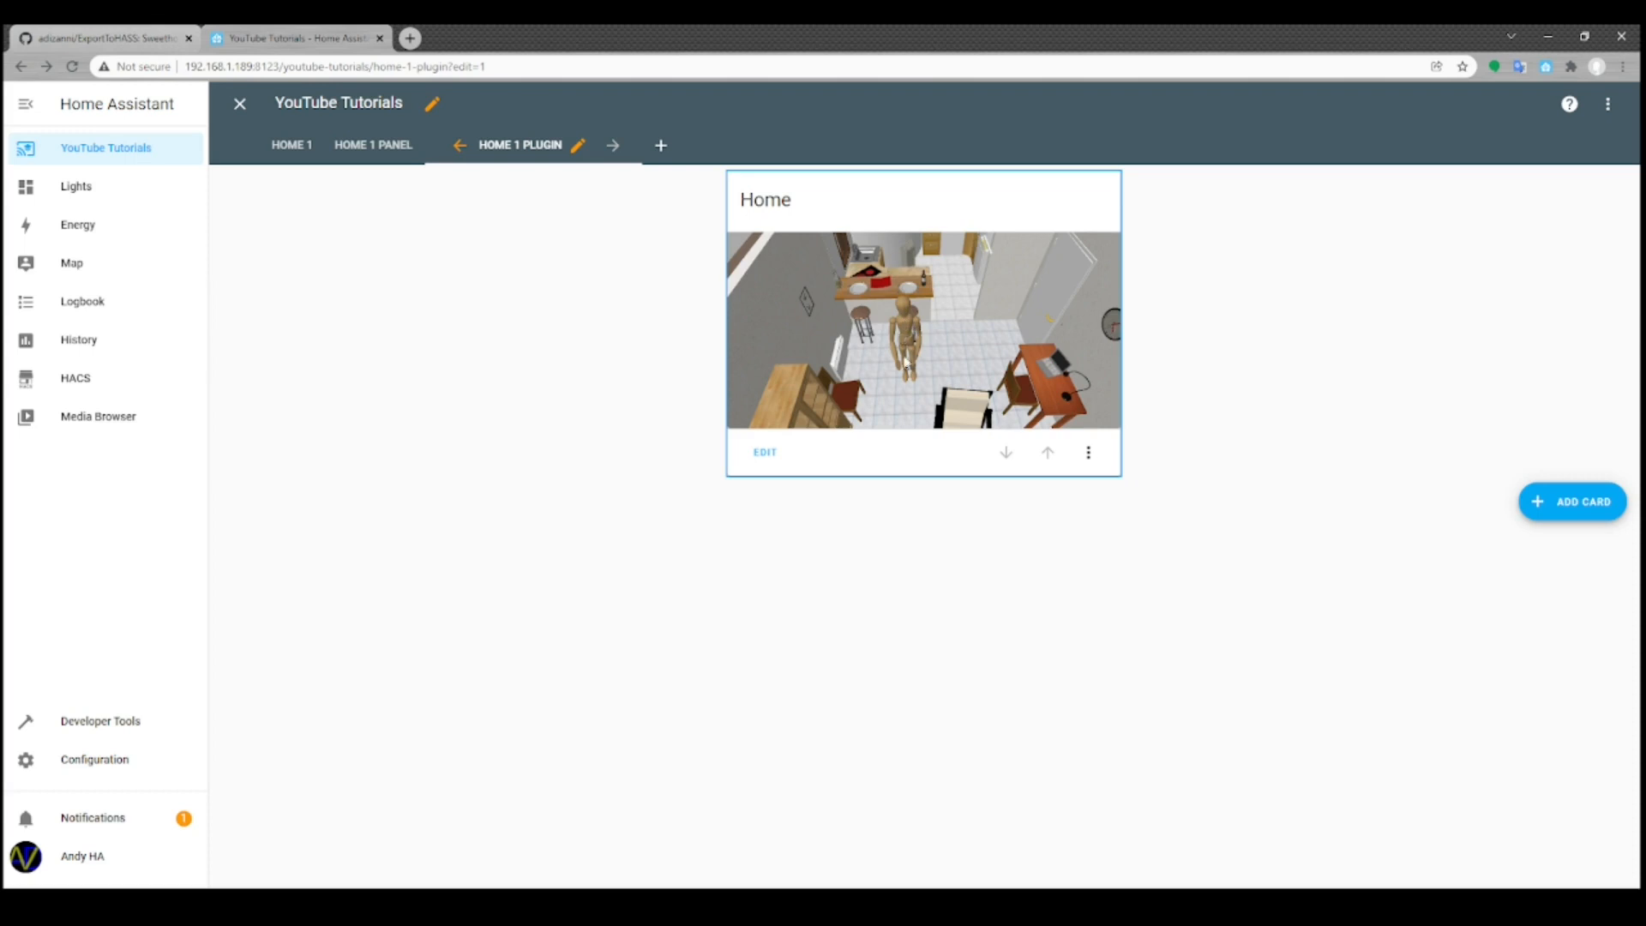
pyautogui.moveTo(905, 361)
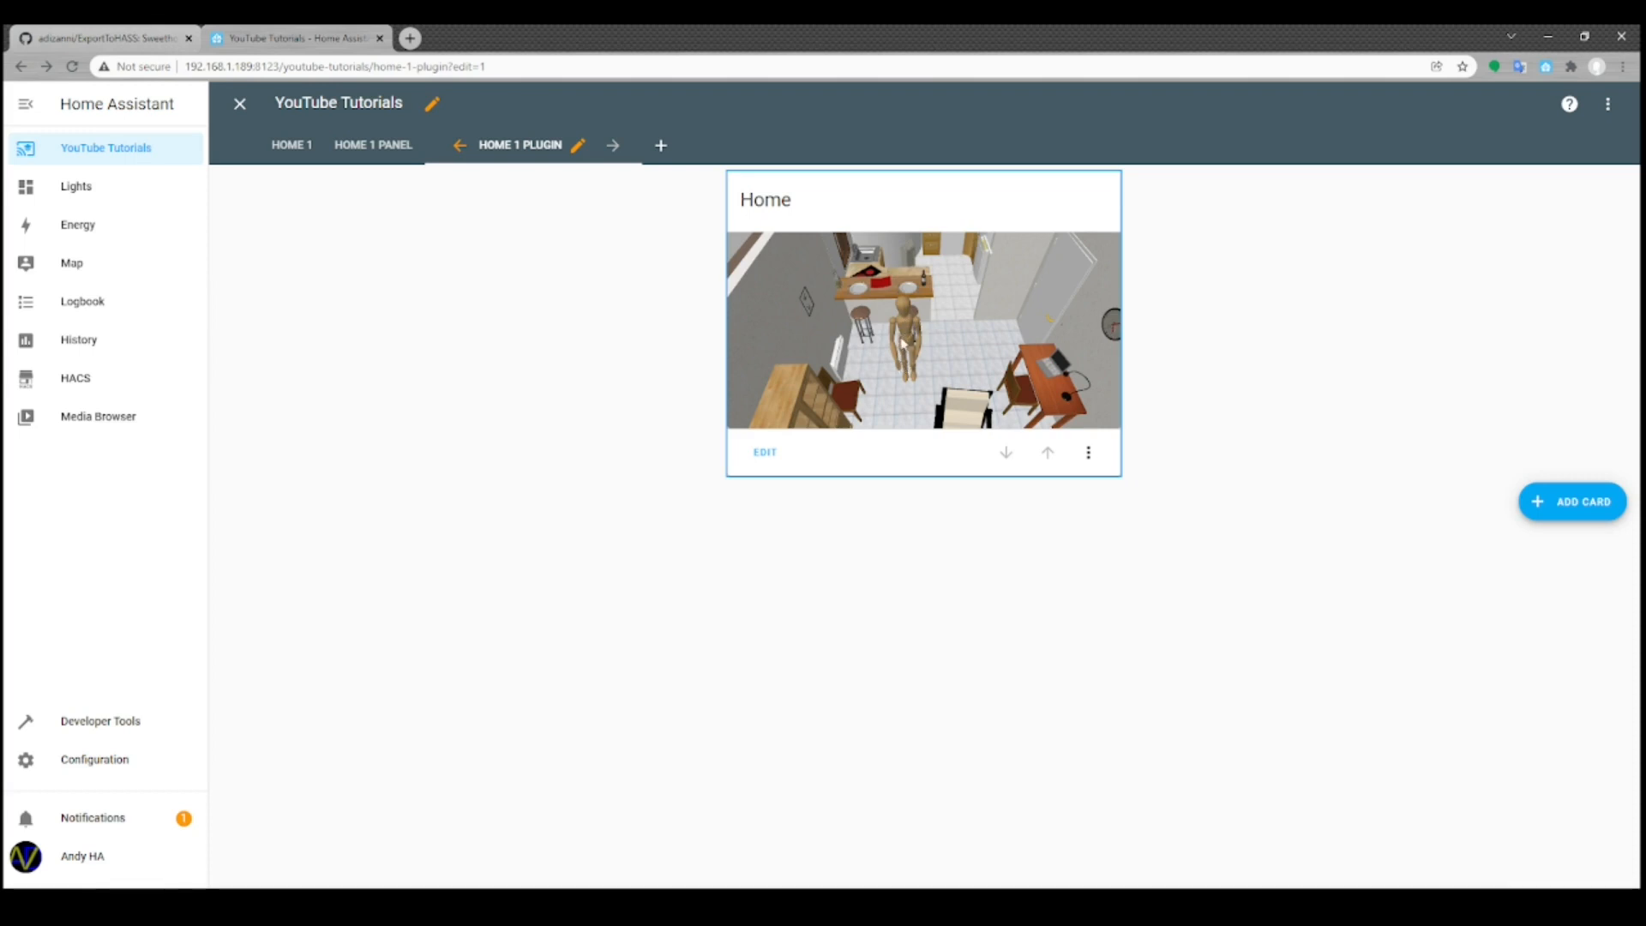
pyautogui.moveTo(893, 336)
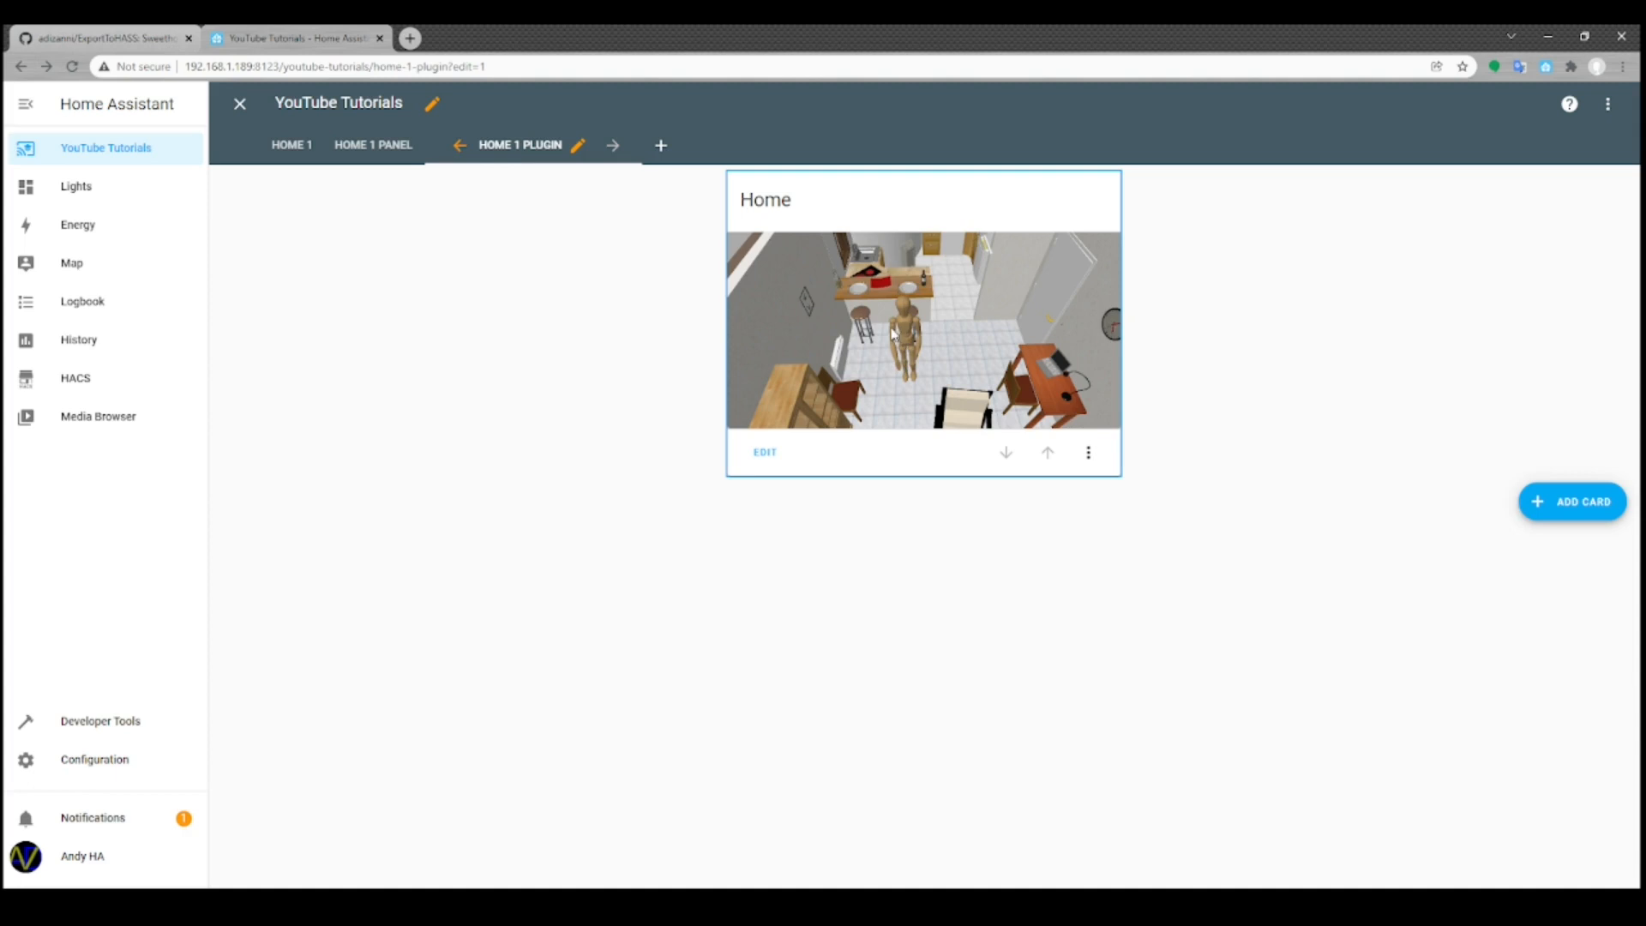
pyautogui.moveTo(902, 331)
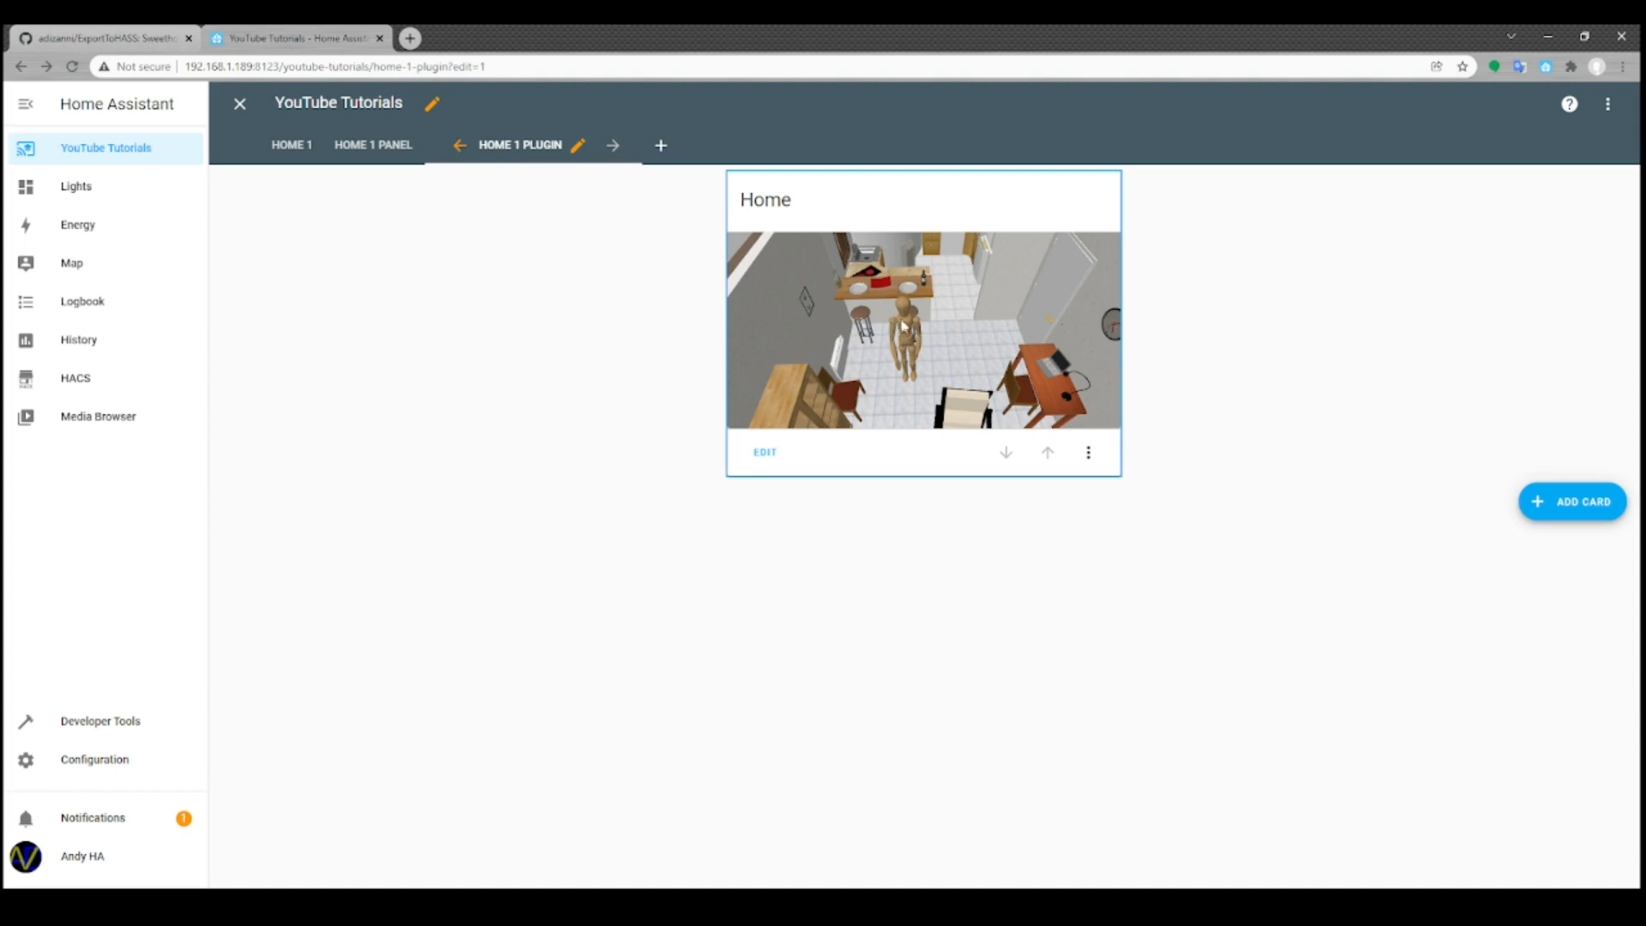
pyautogui.moveTo(920, 336)
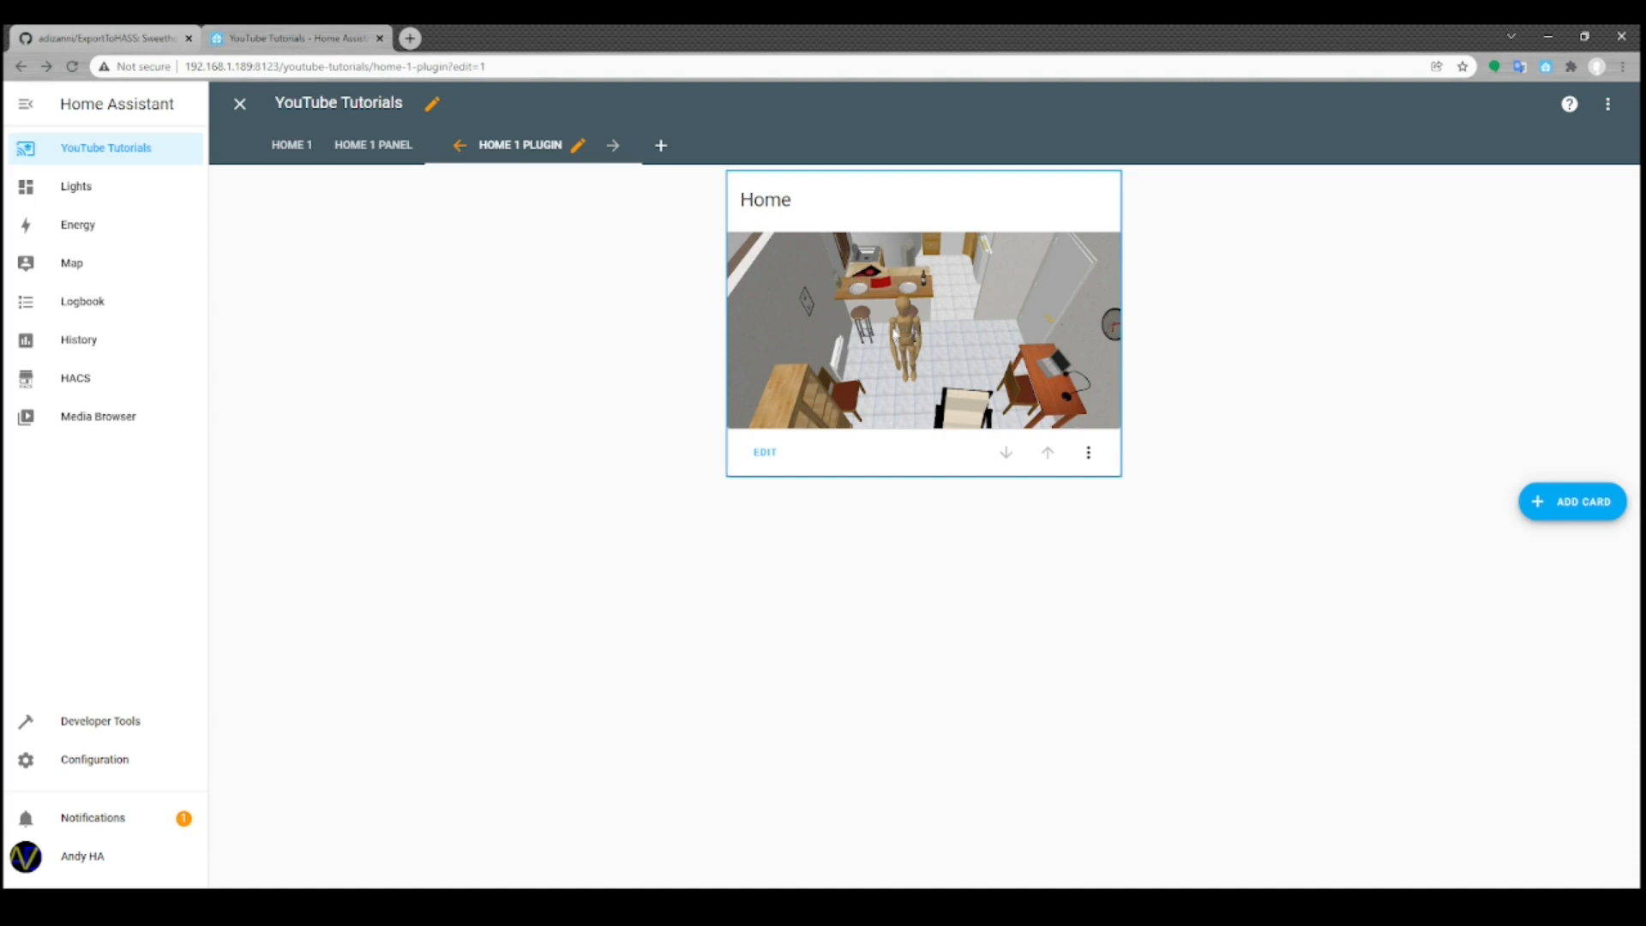
pyautogui.moveTo(909, 336)
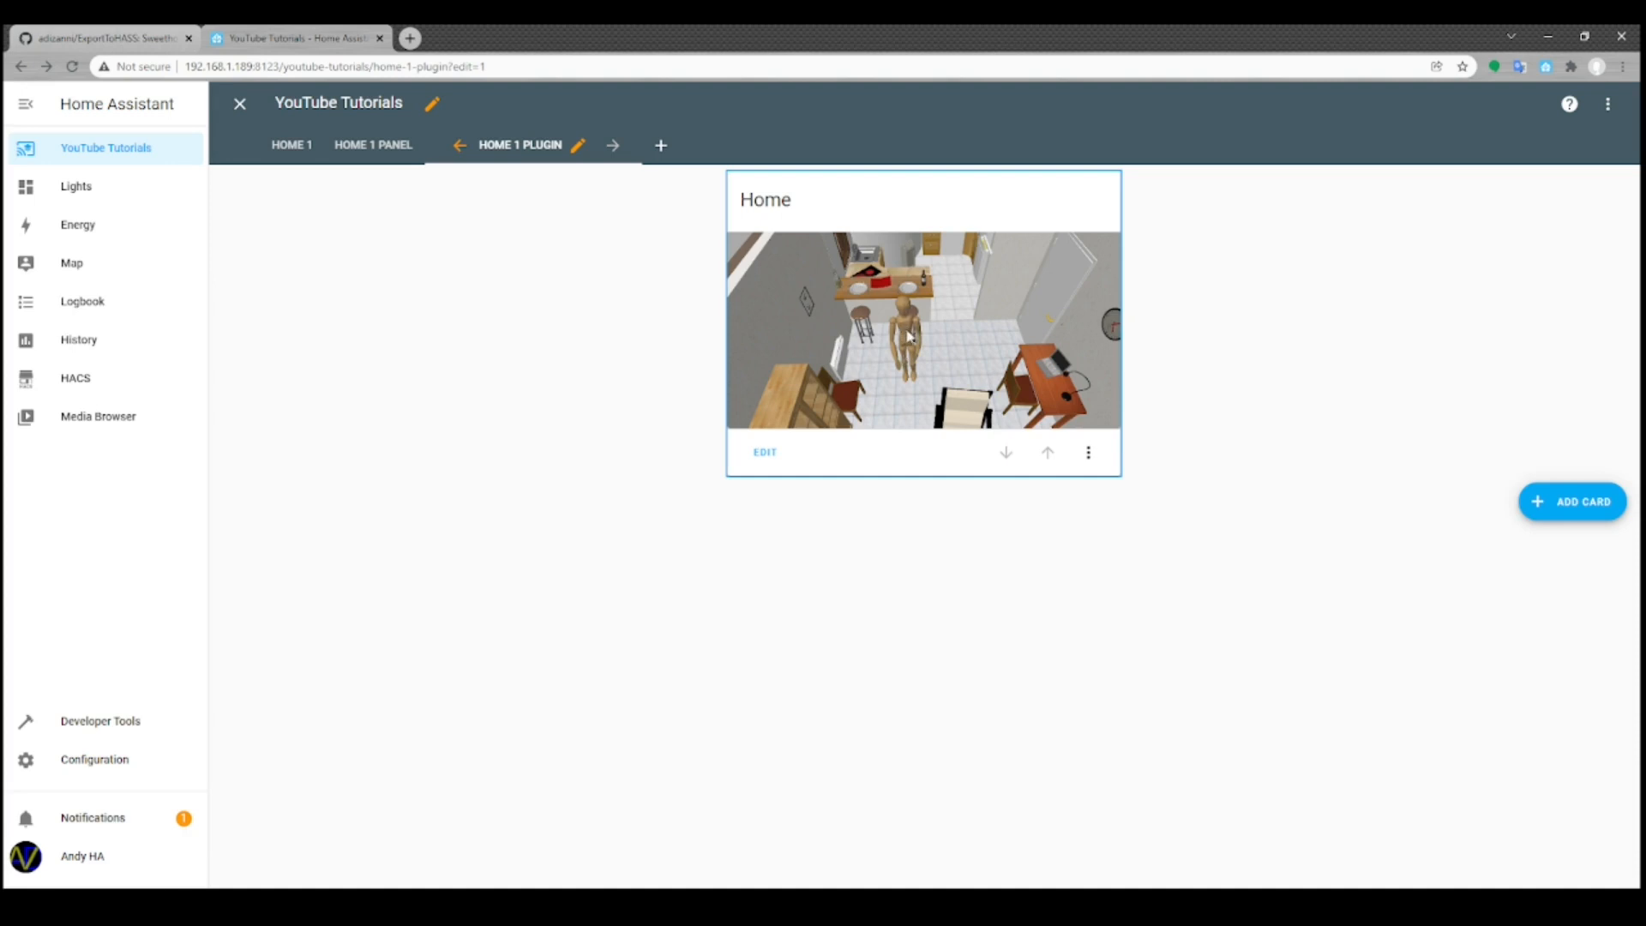
pyautogui.moveTo(906, 336)
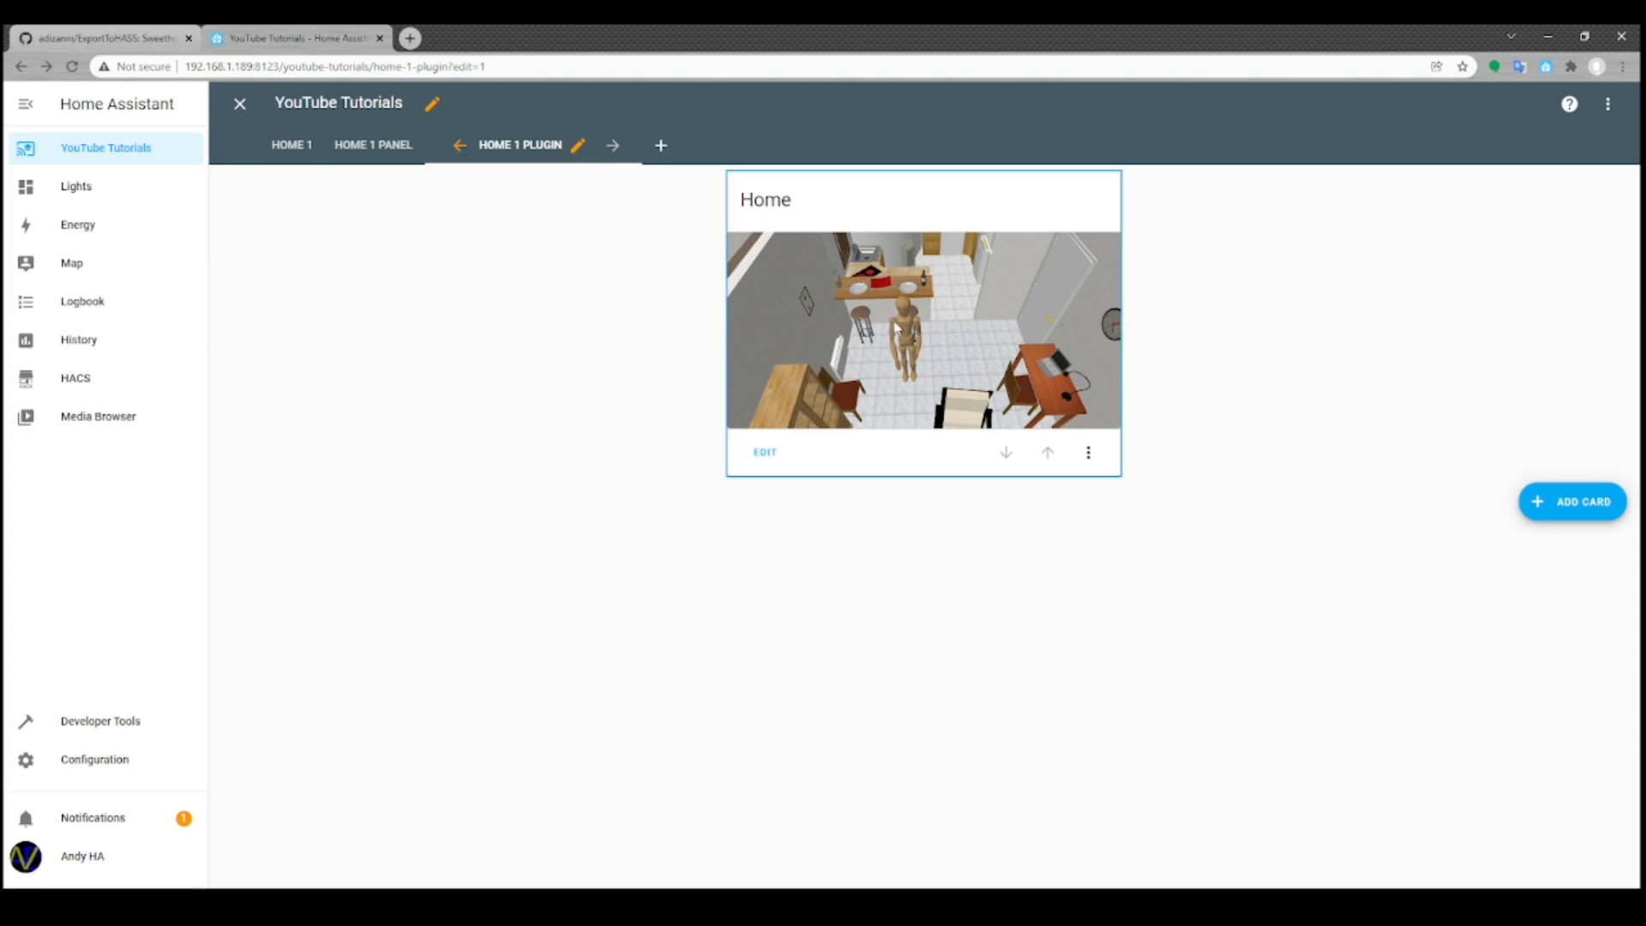
pyautogui.moveTo(905, 327)
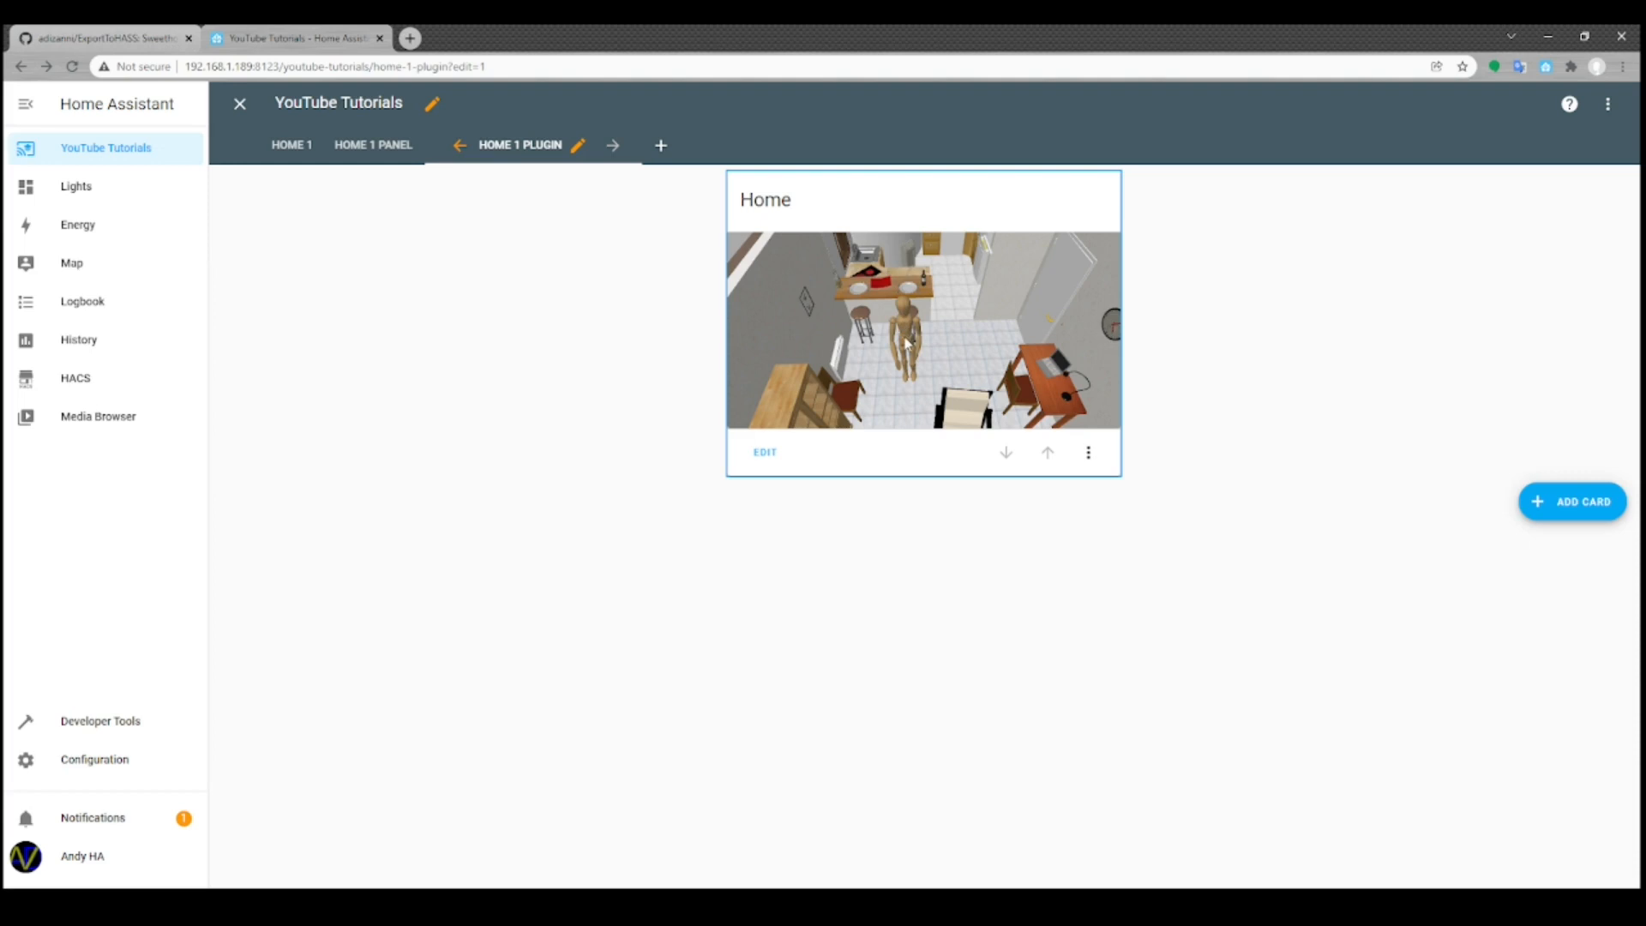
pyautogui.moveTo(910, 351)
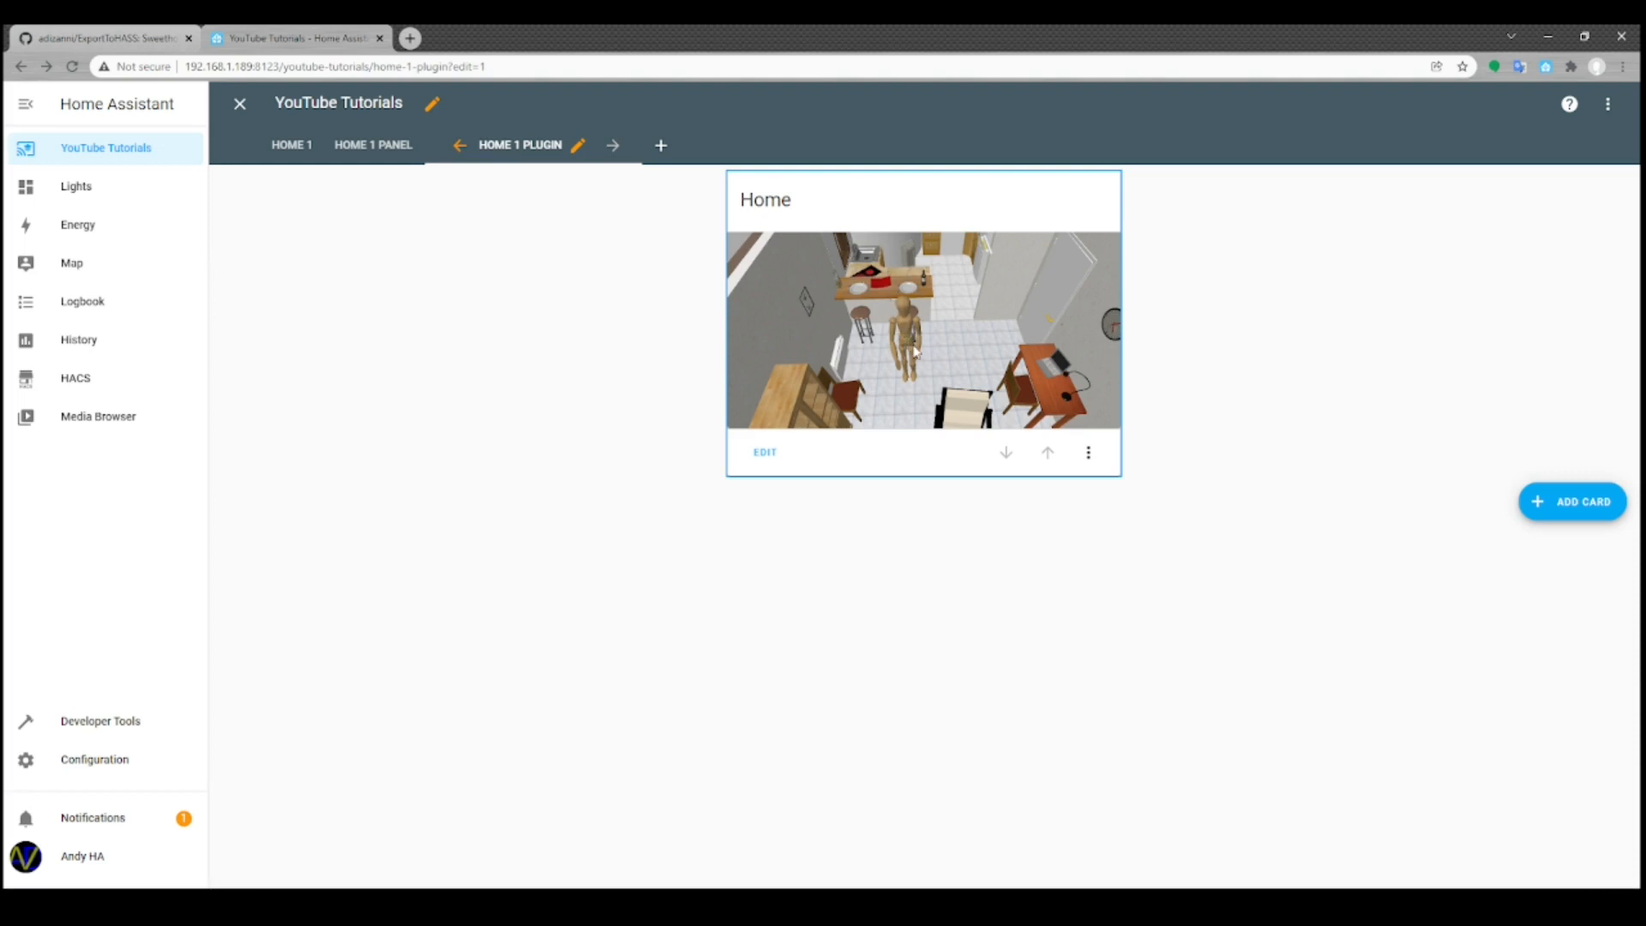
pyautogui.moveTo(913, 352)
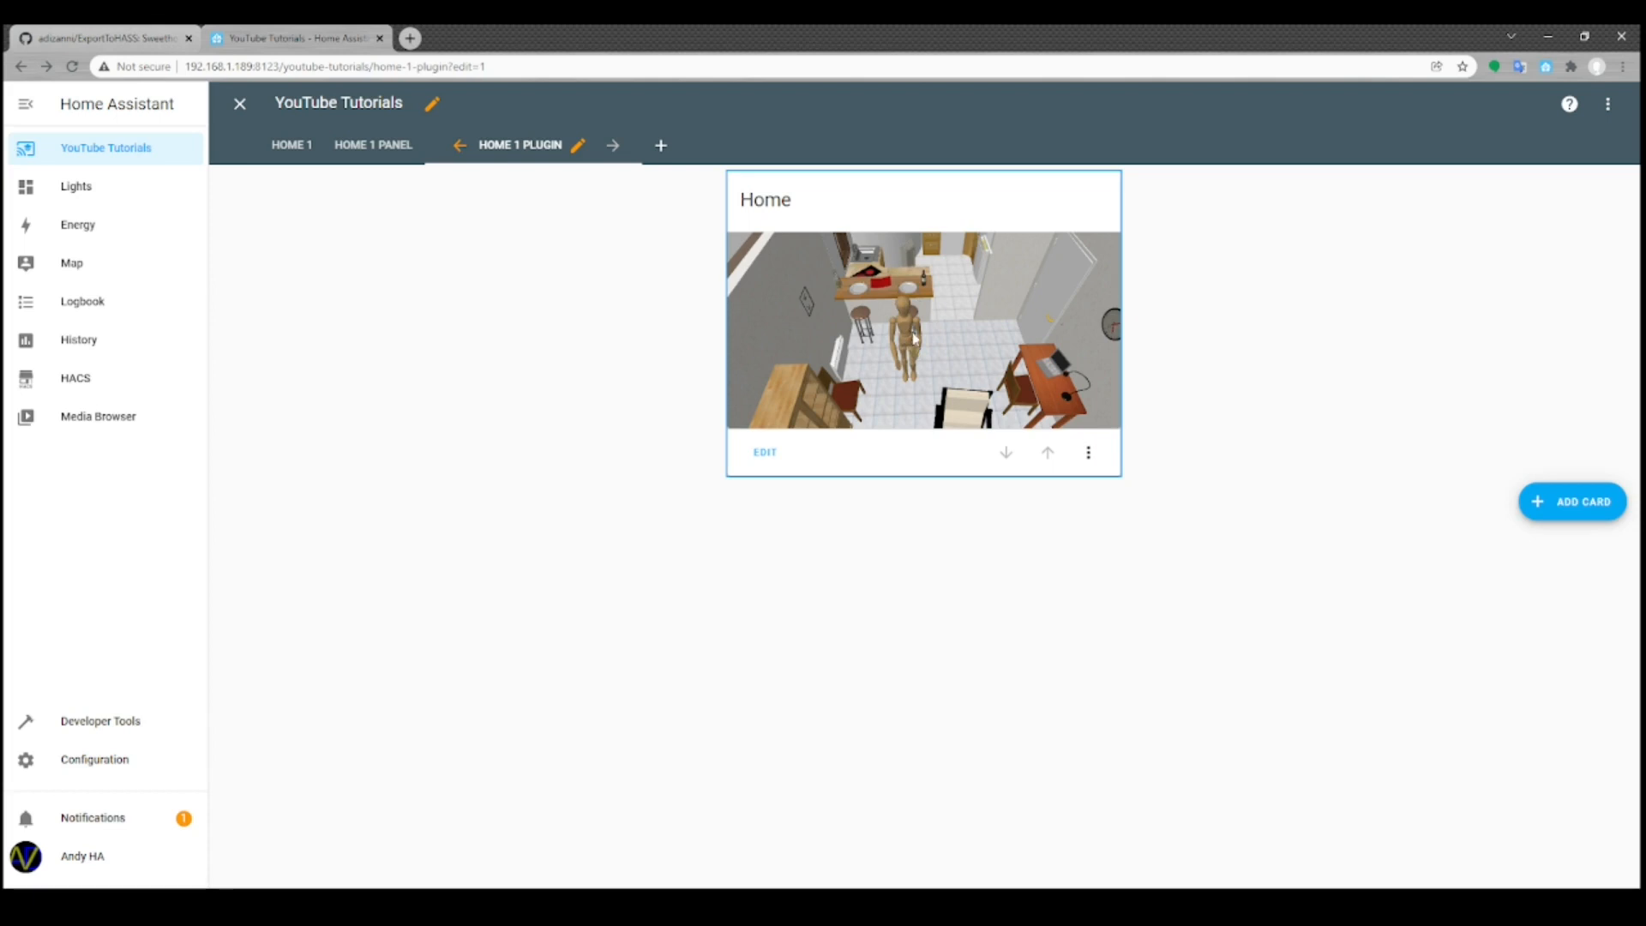
pyautogui.moveTo(912, 341)
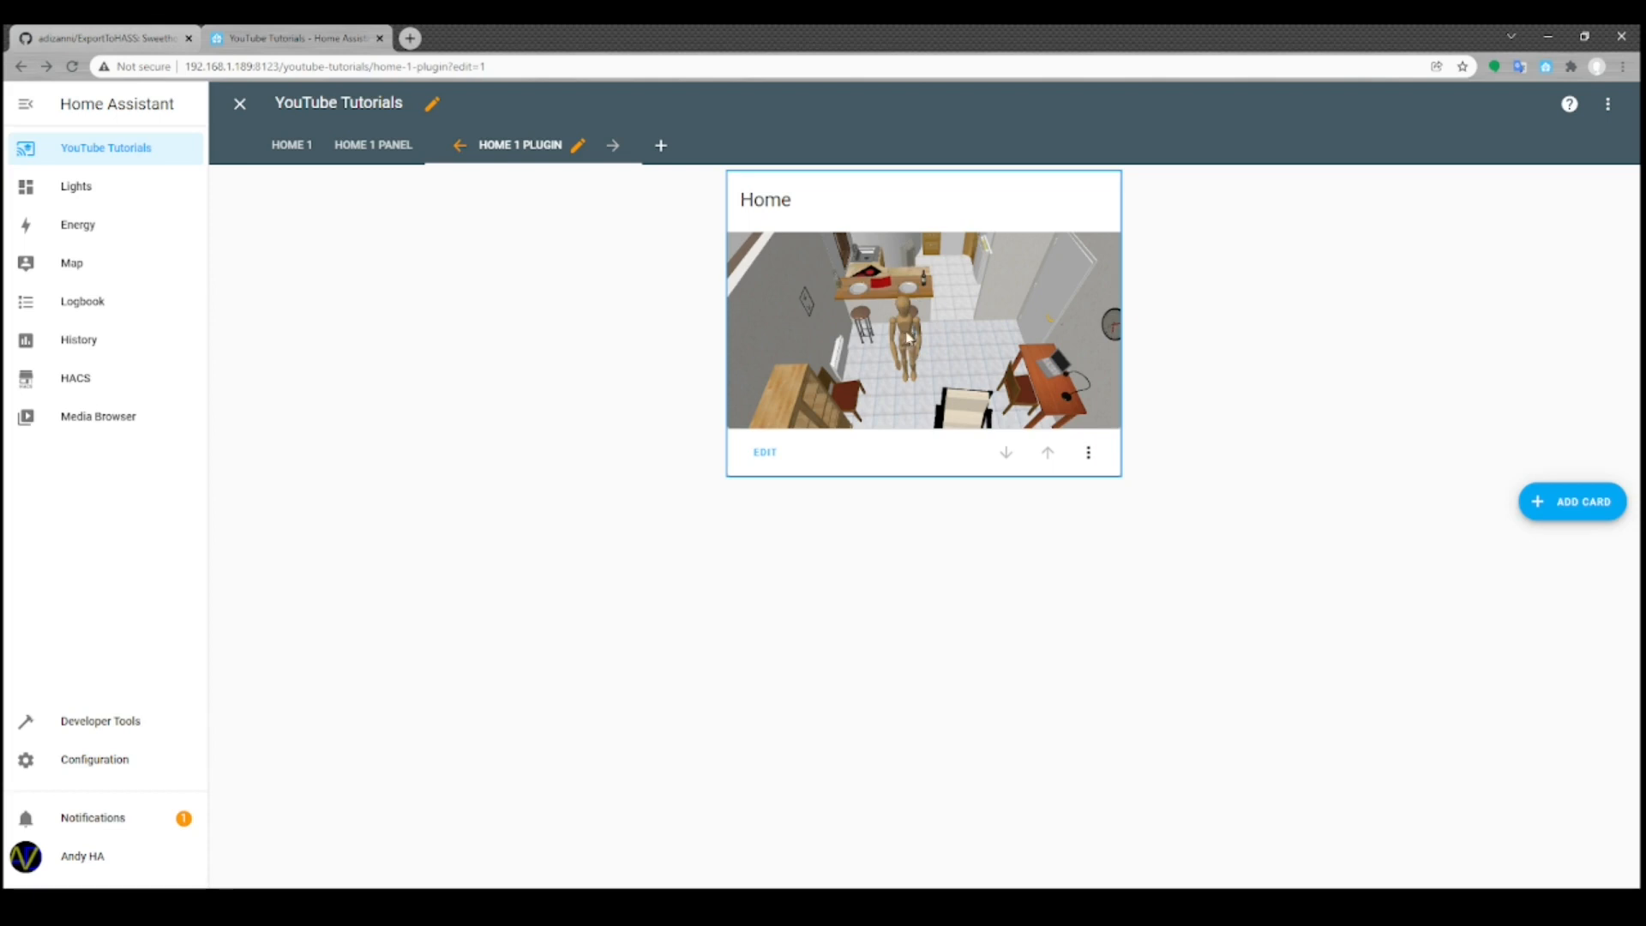
pyautogui.moveTo(907, 332)
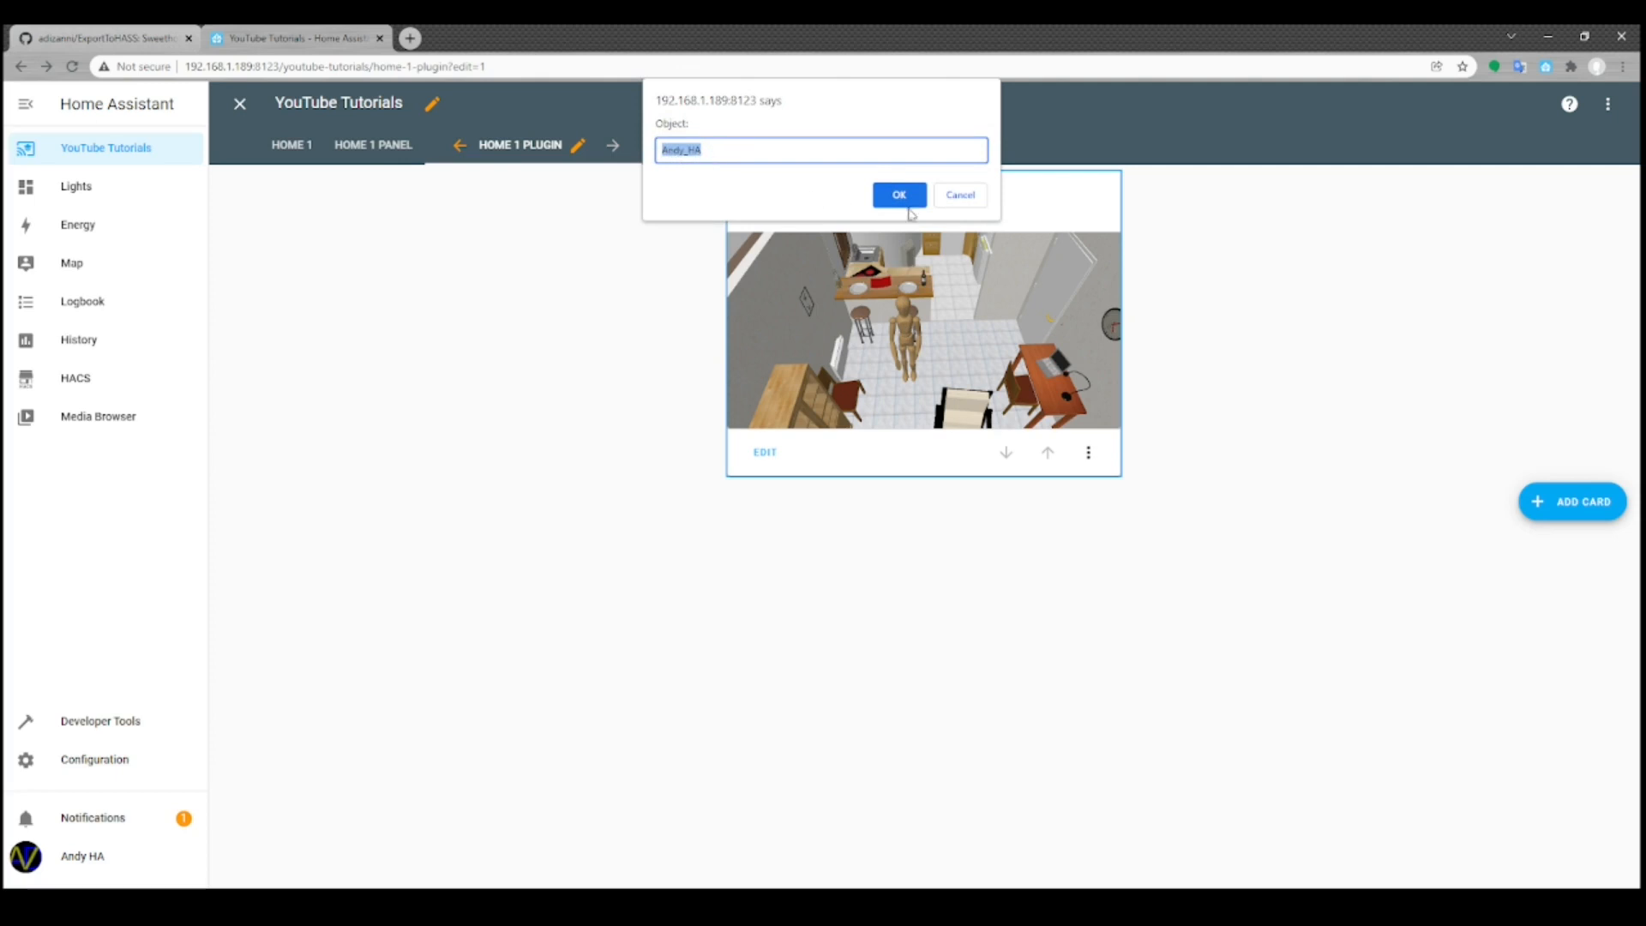
# Dismiss the Andy_HA object-name prompt, leaving the zoomed house model
pyautogui.click(898, 195)
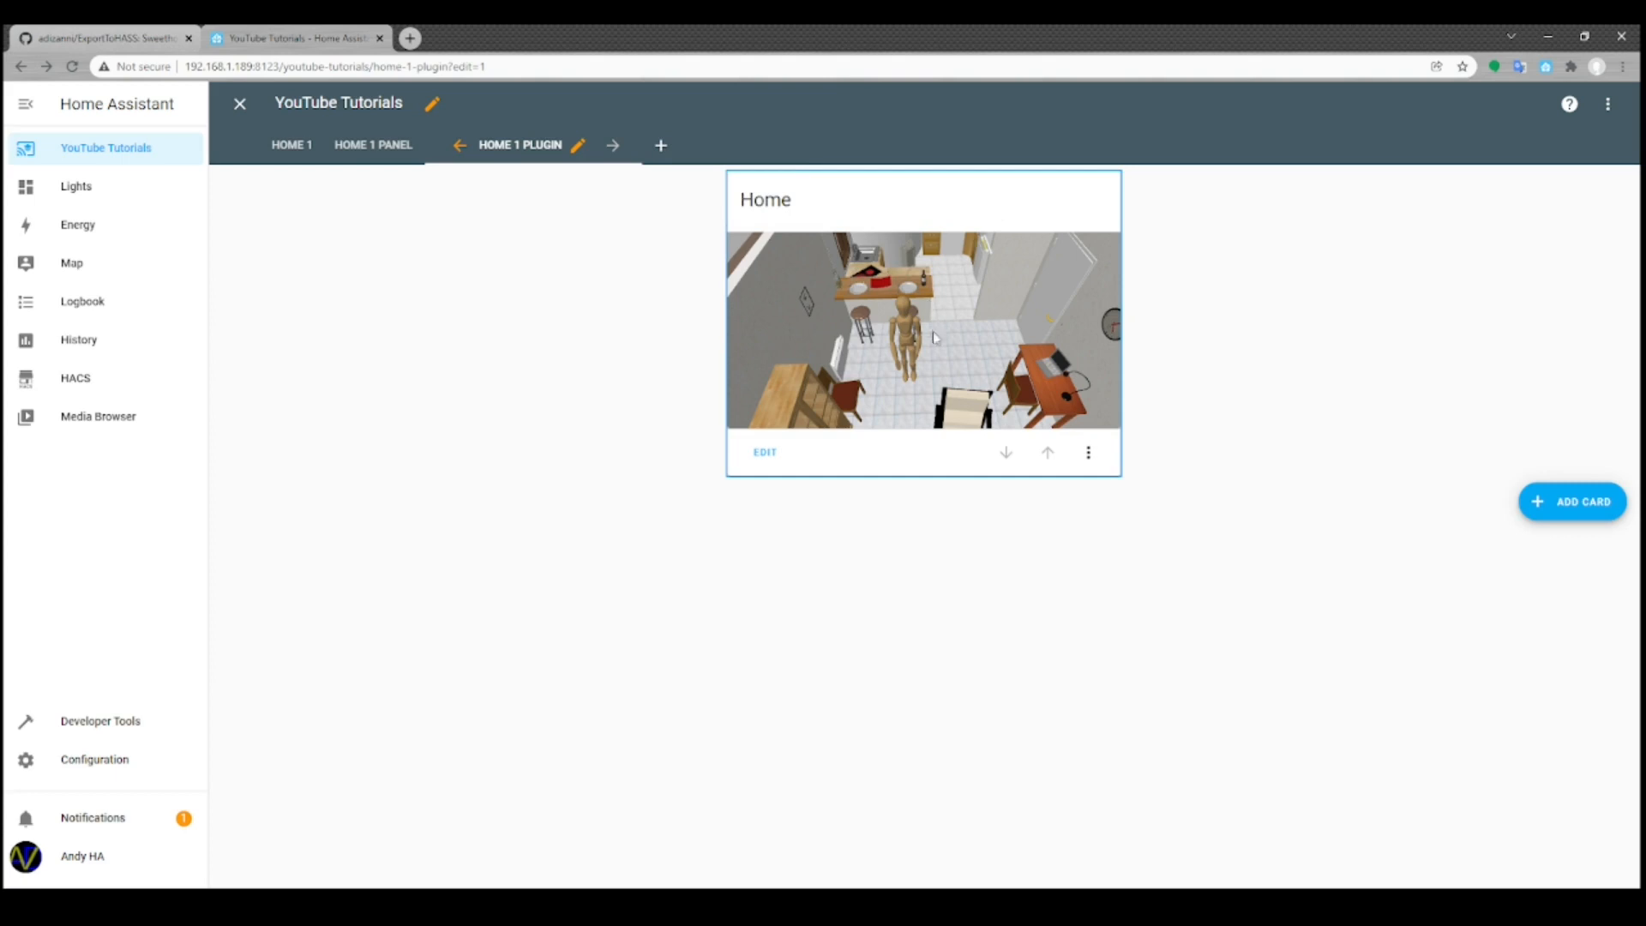
pyautogui.moveTo(913, 327)
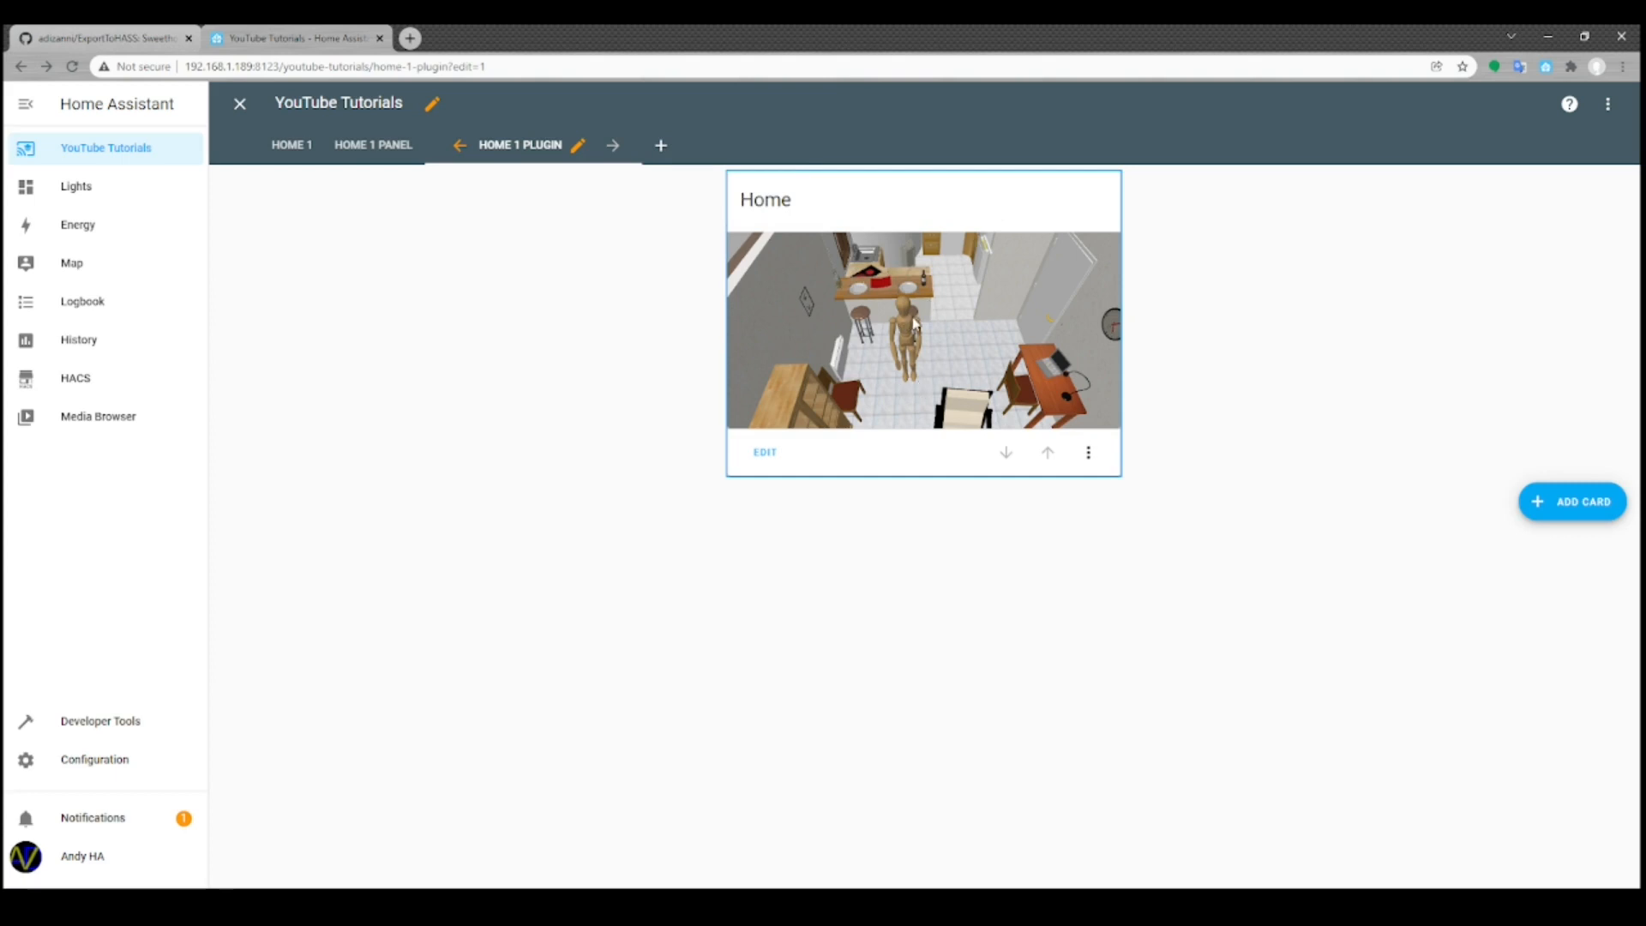
pyautogui.moveTo(901, 335)
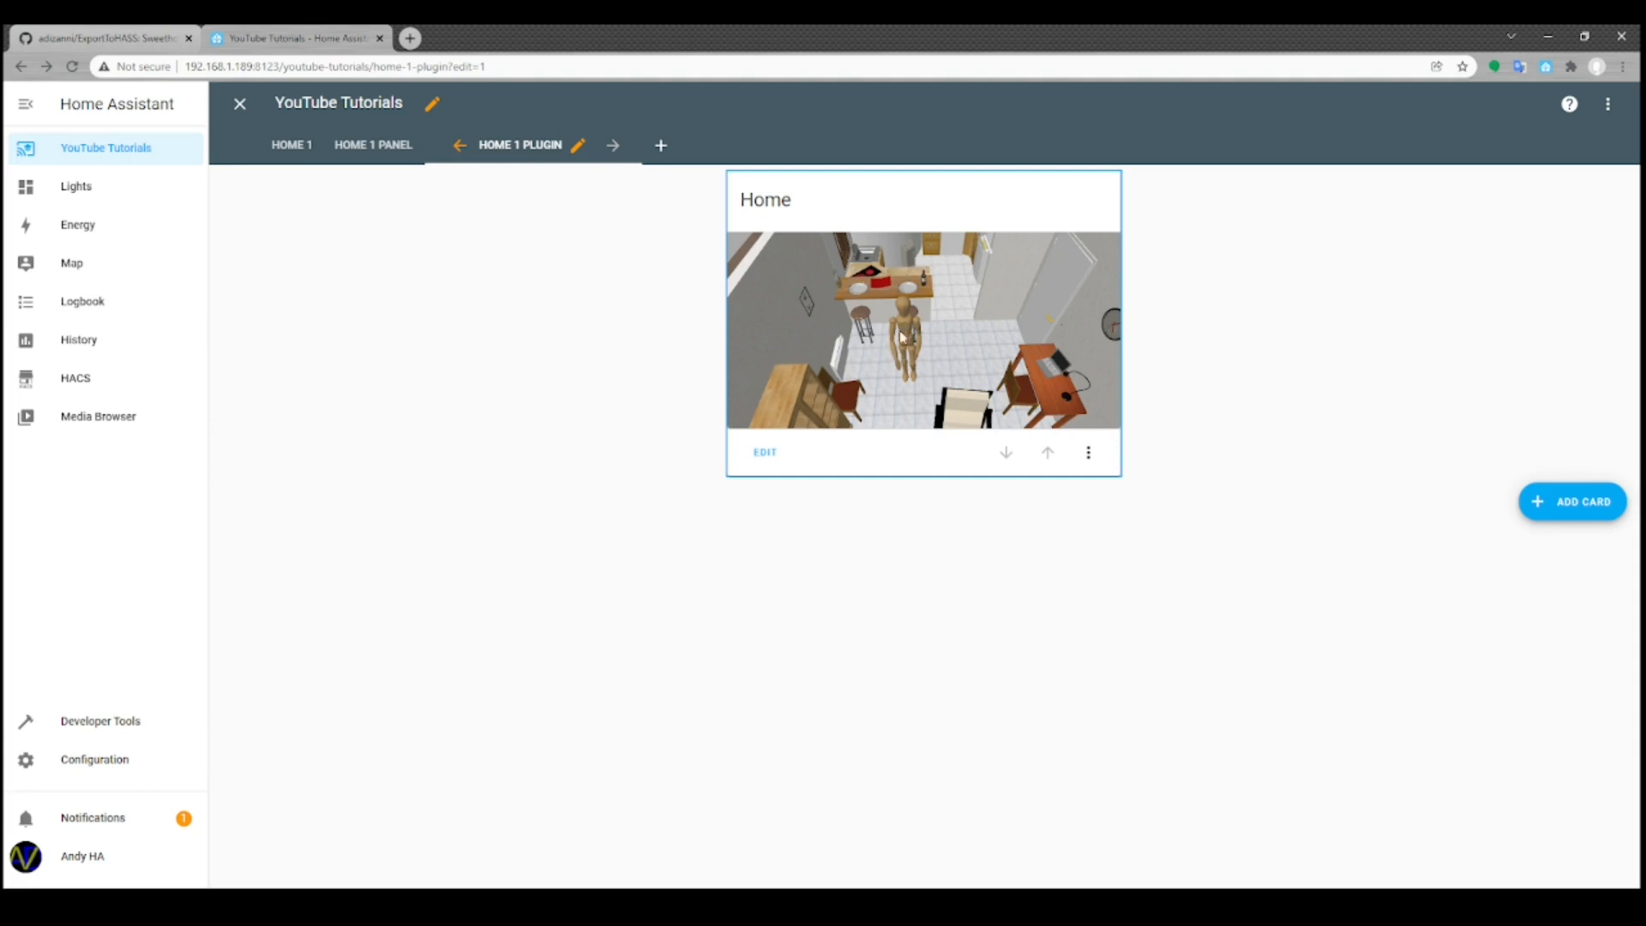
pyautogui.moveTo(879, 341)
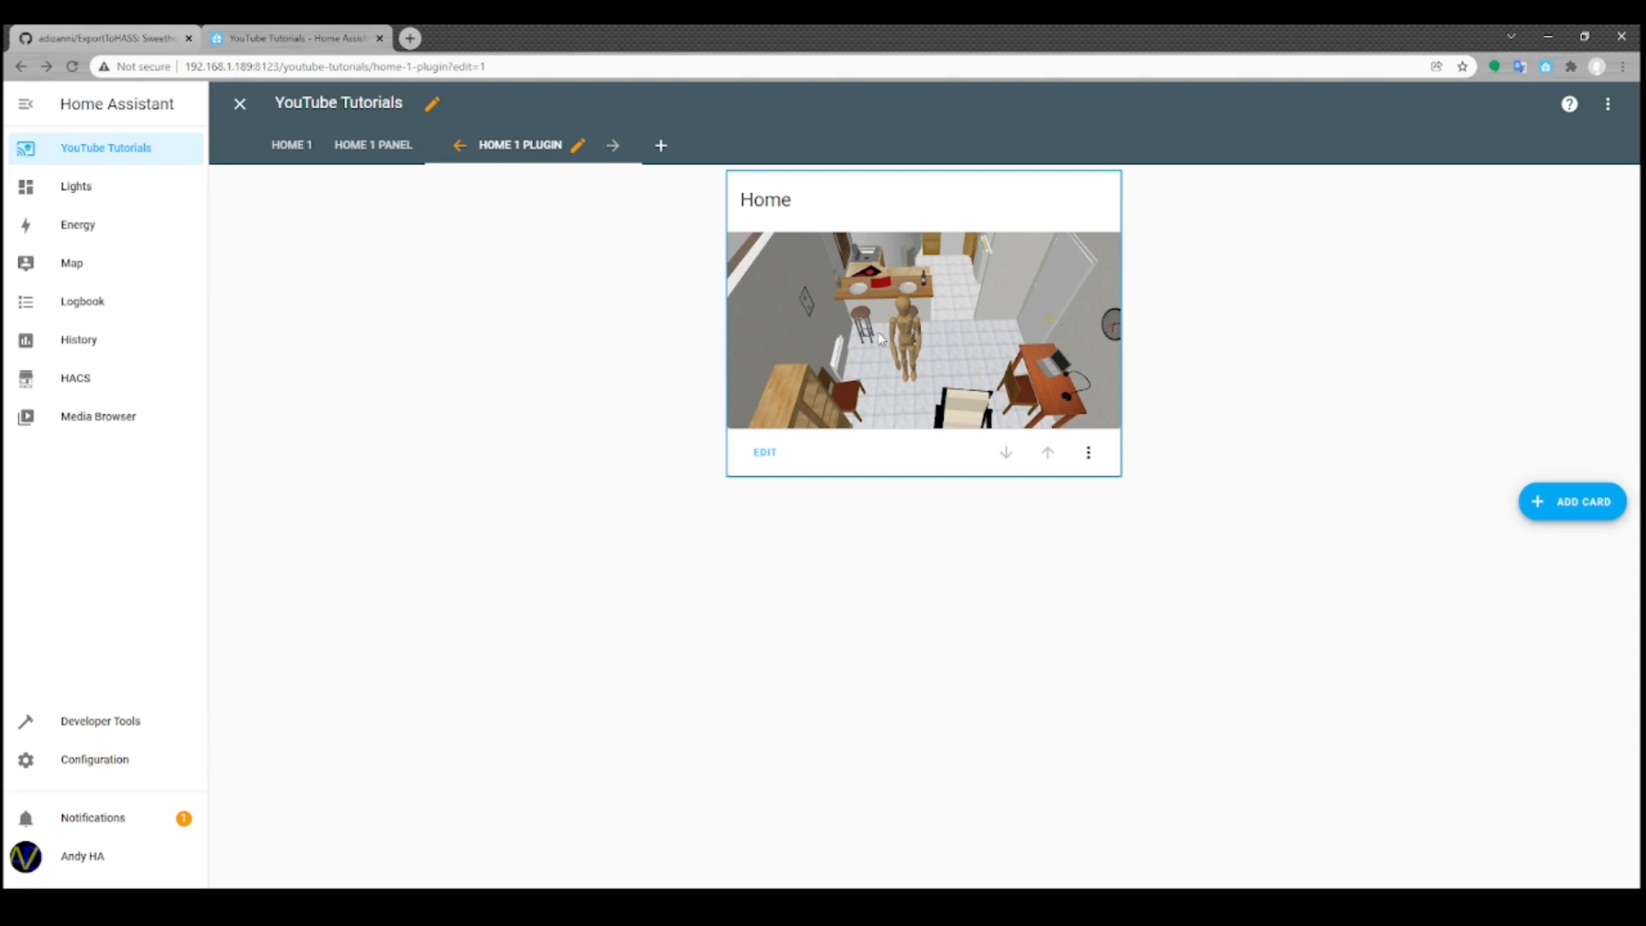
pyautogui.moveTo(905, 331)
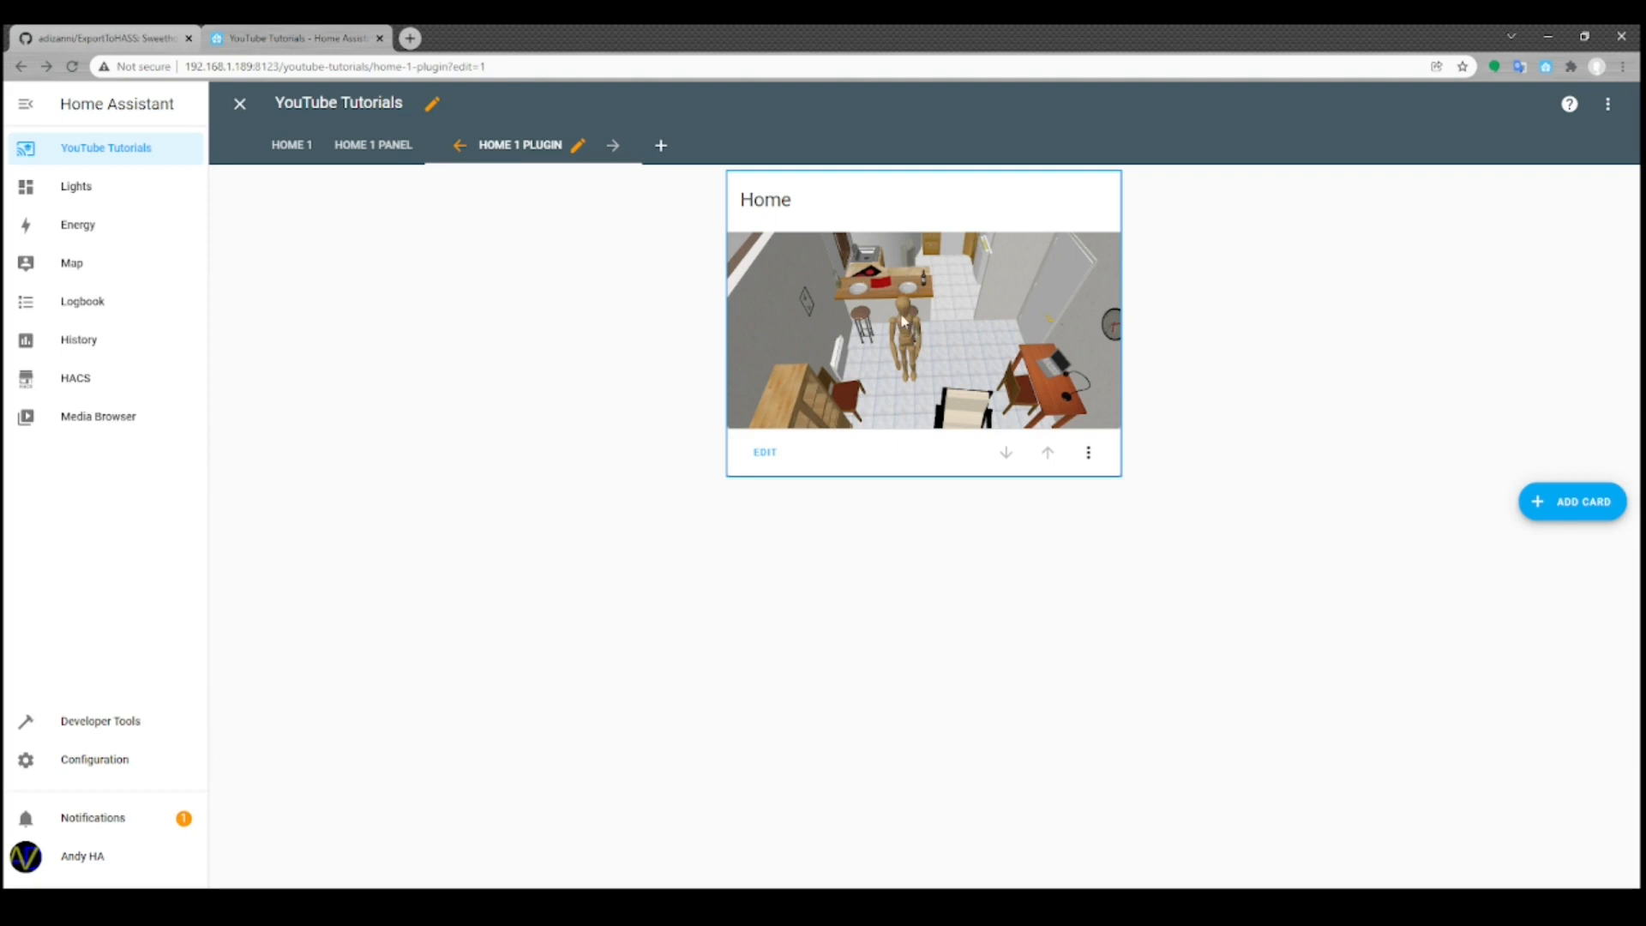
pyautogui.moveTo(903, 334)
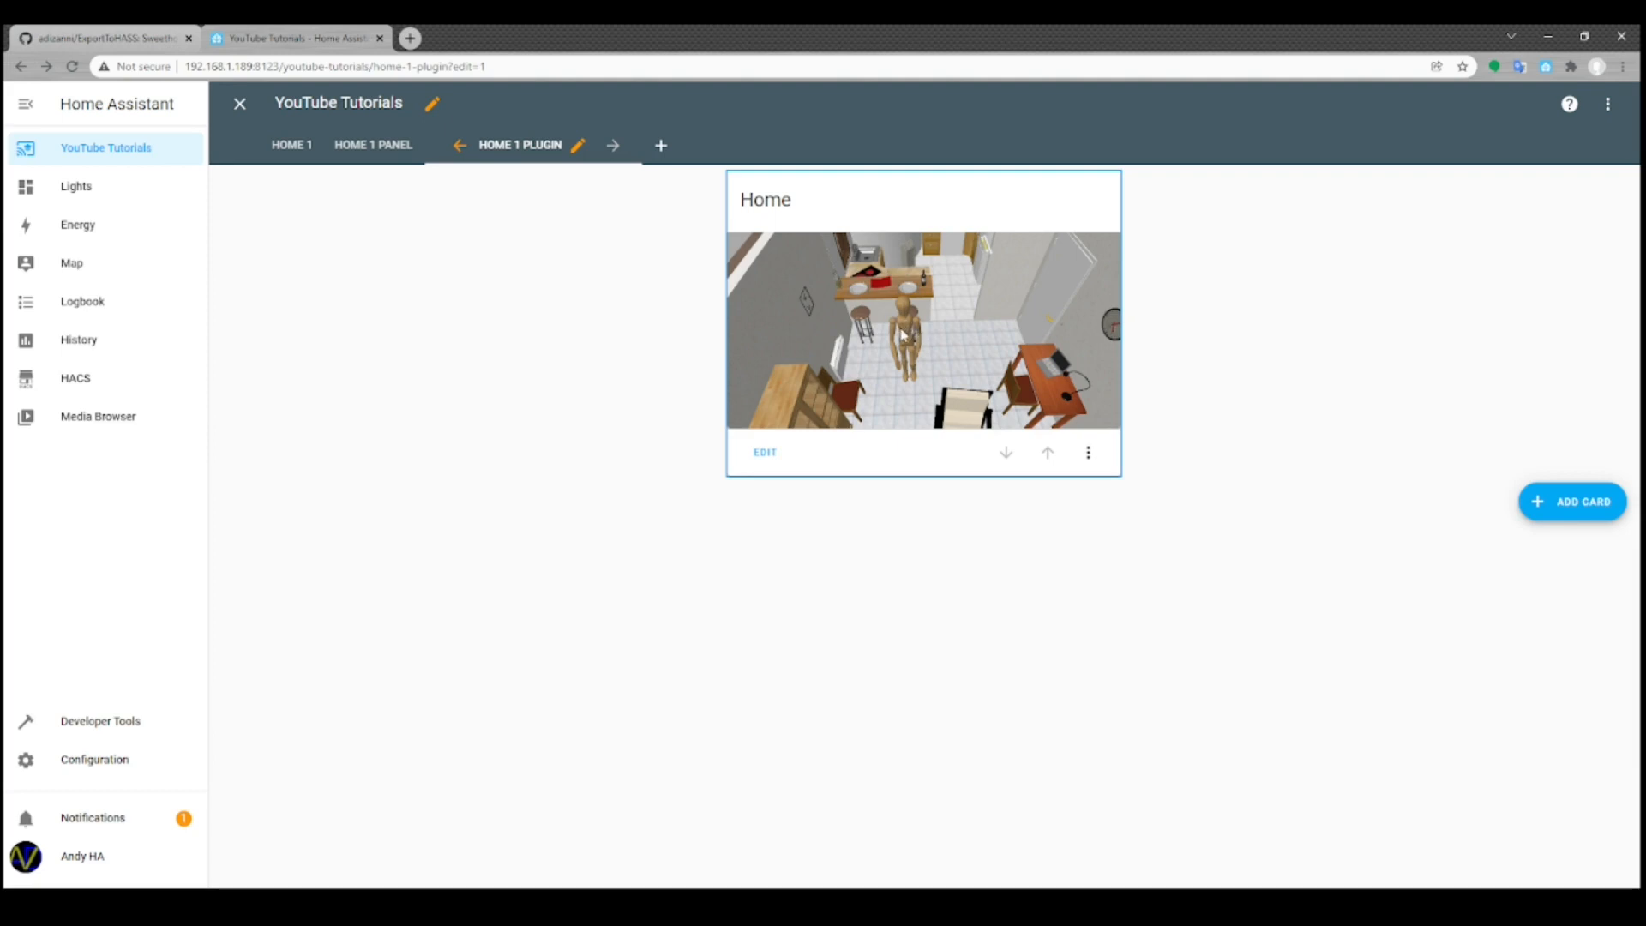
pyautogui.moveTo(905, 338)
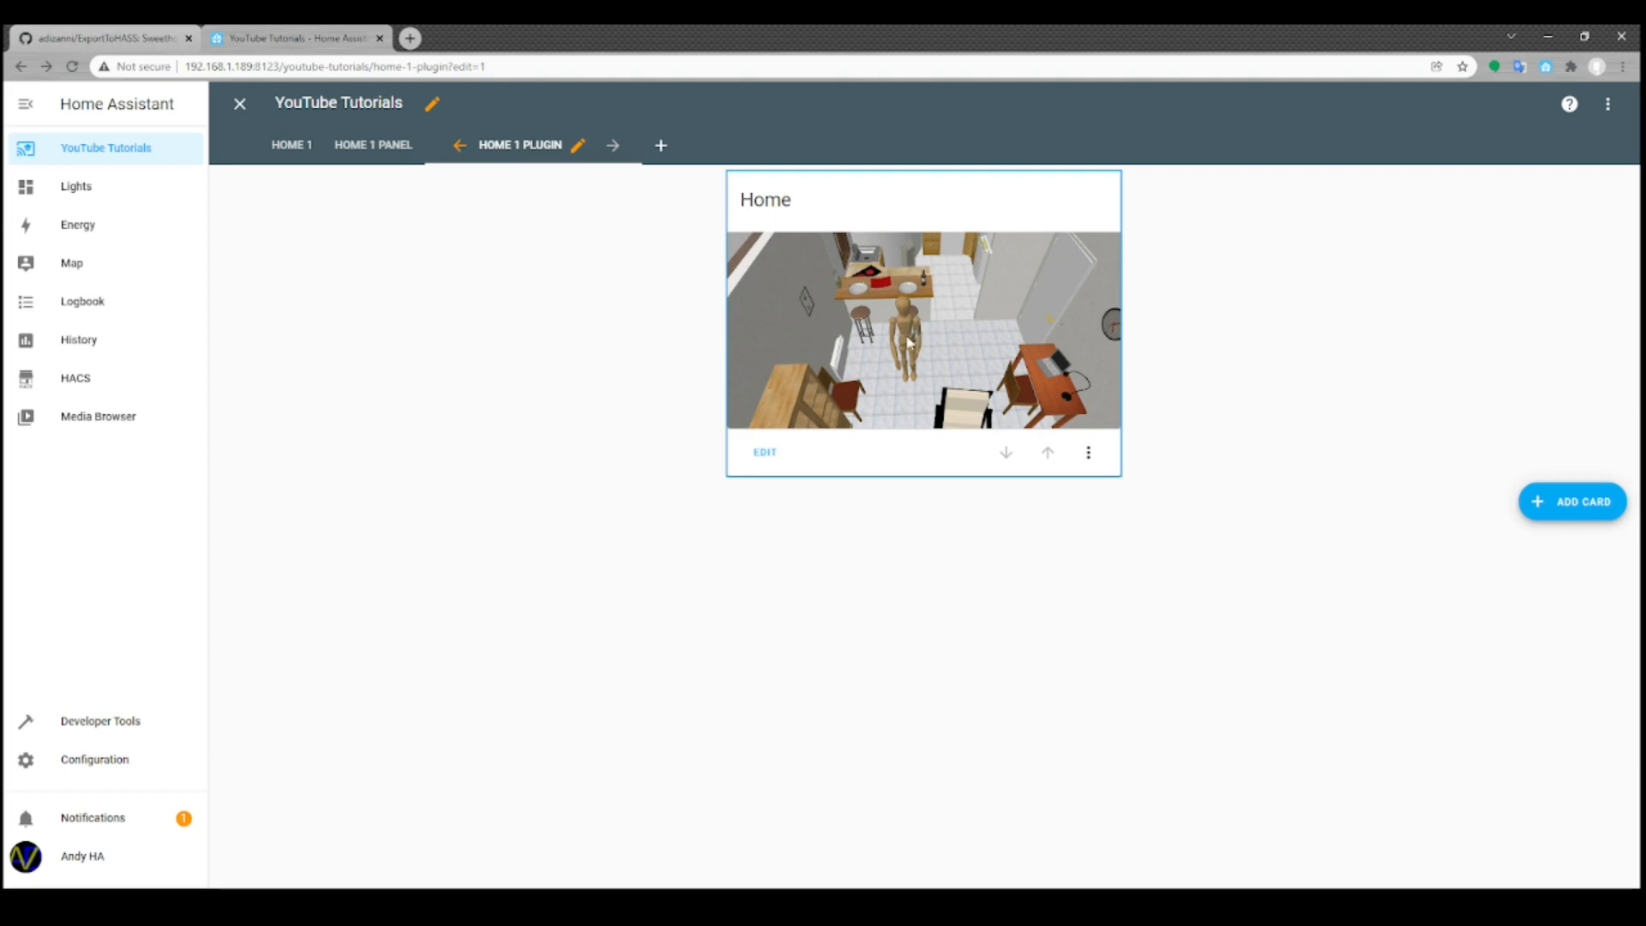
pyautogui.moveTo(908, 338)
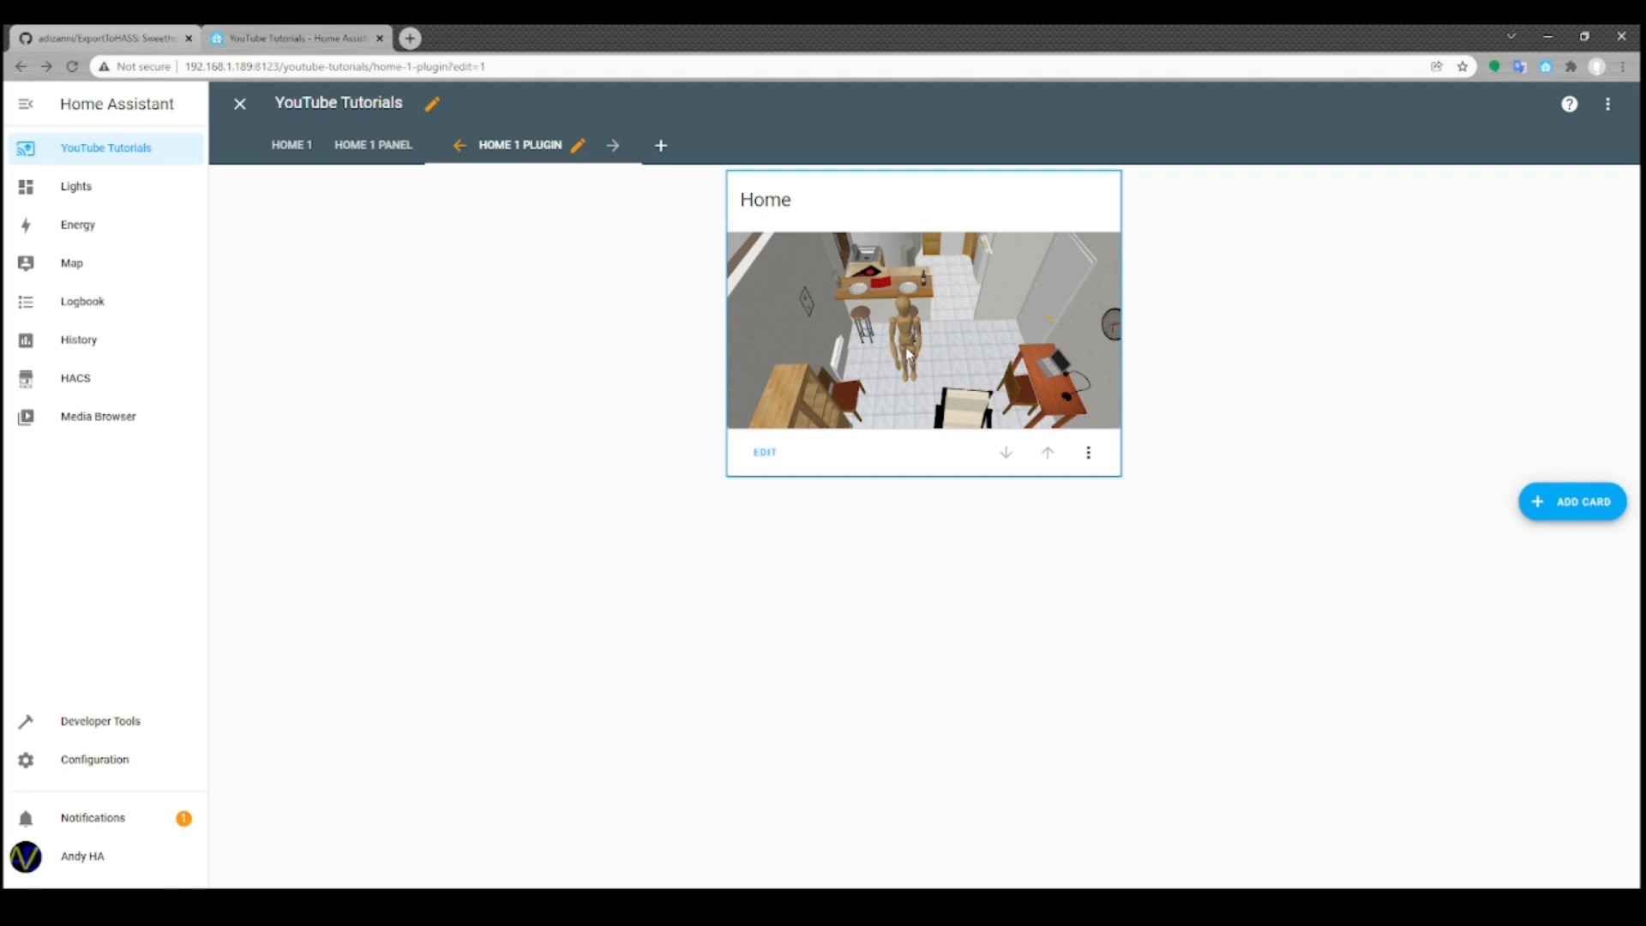
pyautogui.moveTo(847, 312)
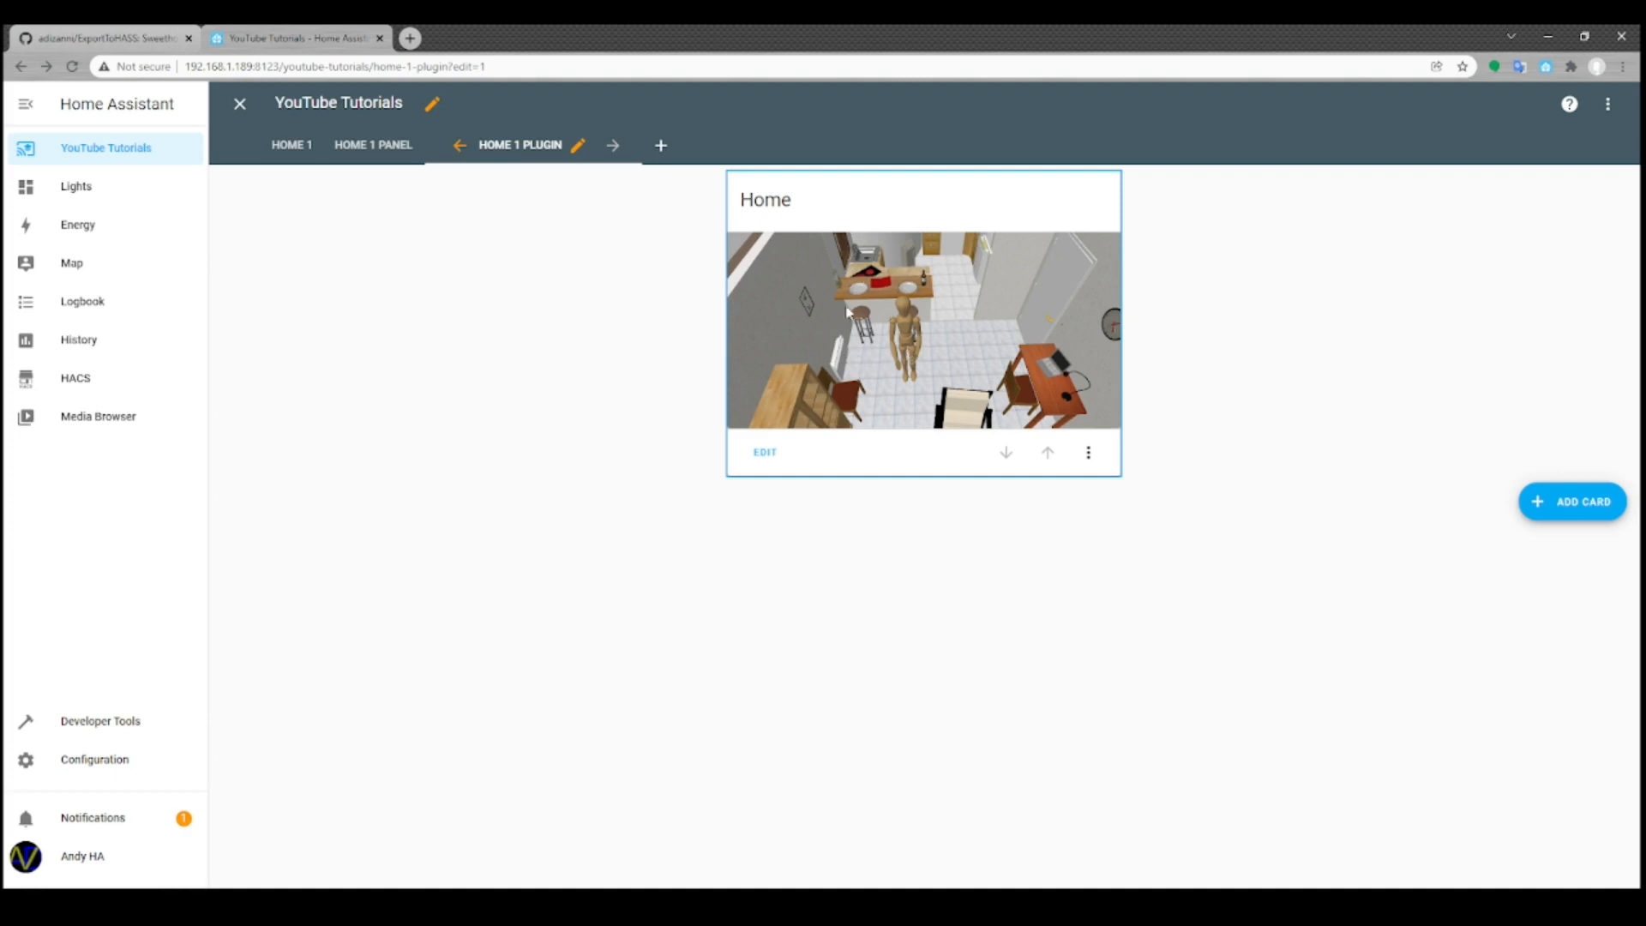
pyautogui.moveTo(926, 347)
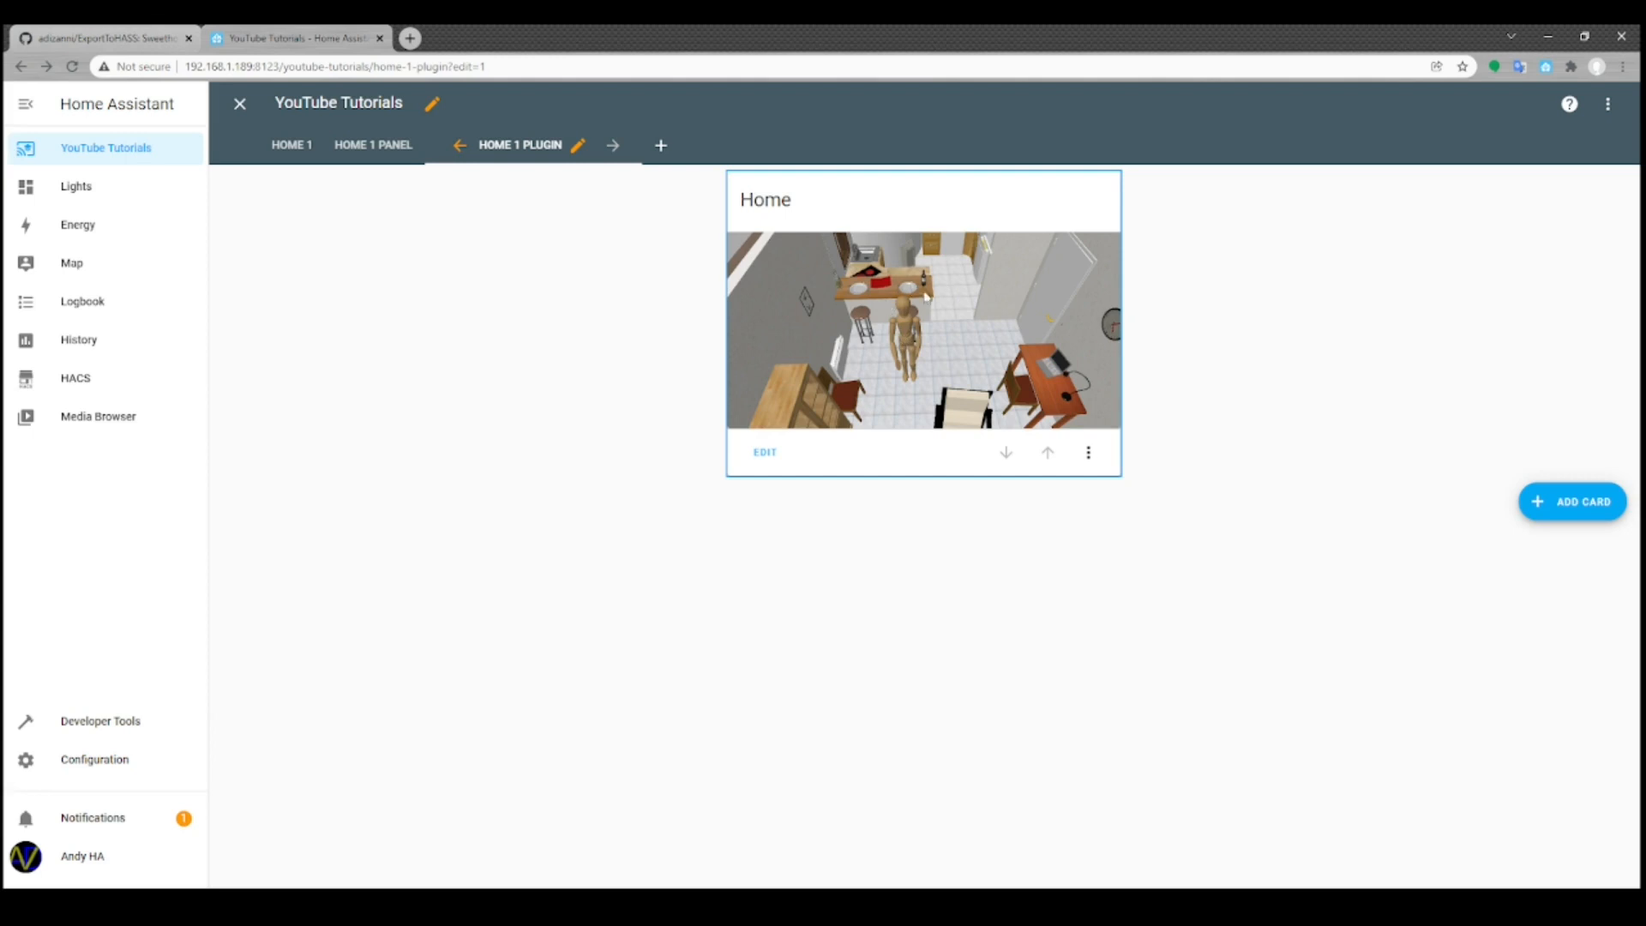
pyautogui.moveTo(916, 309)
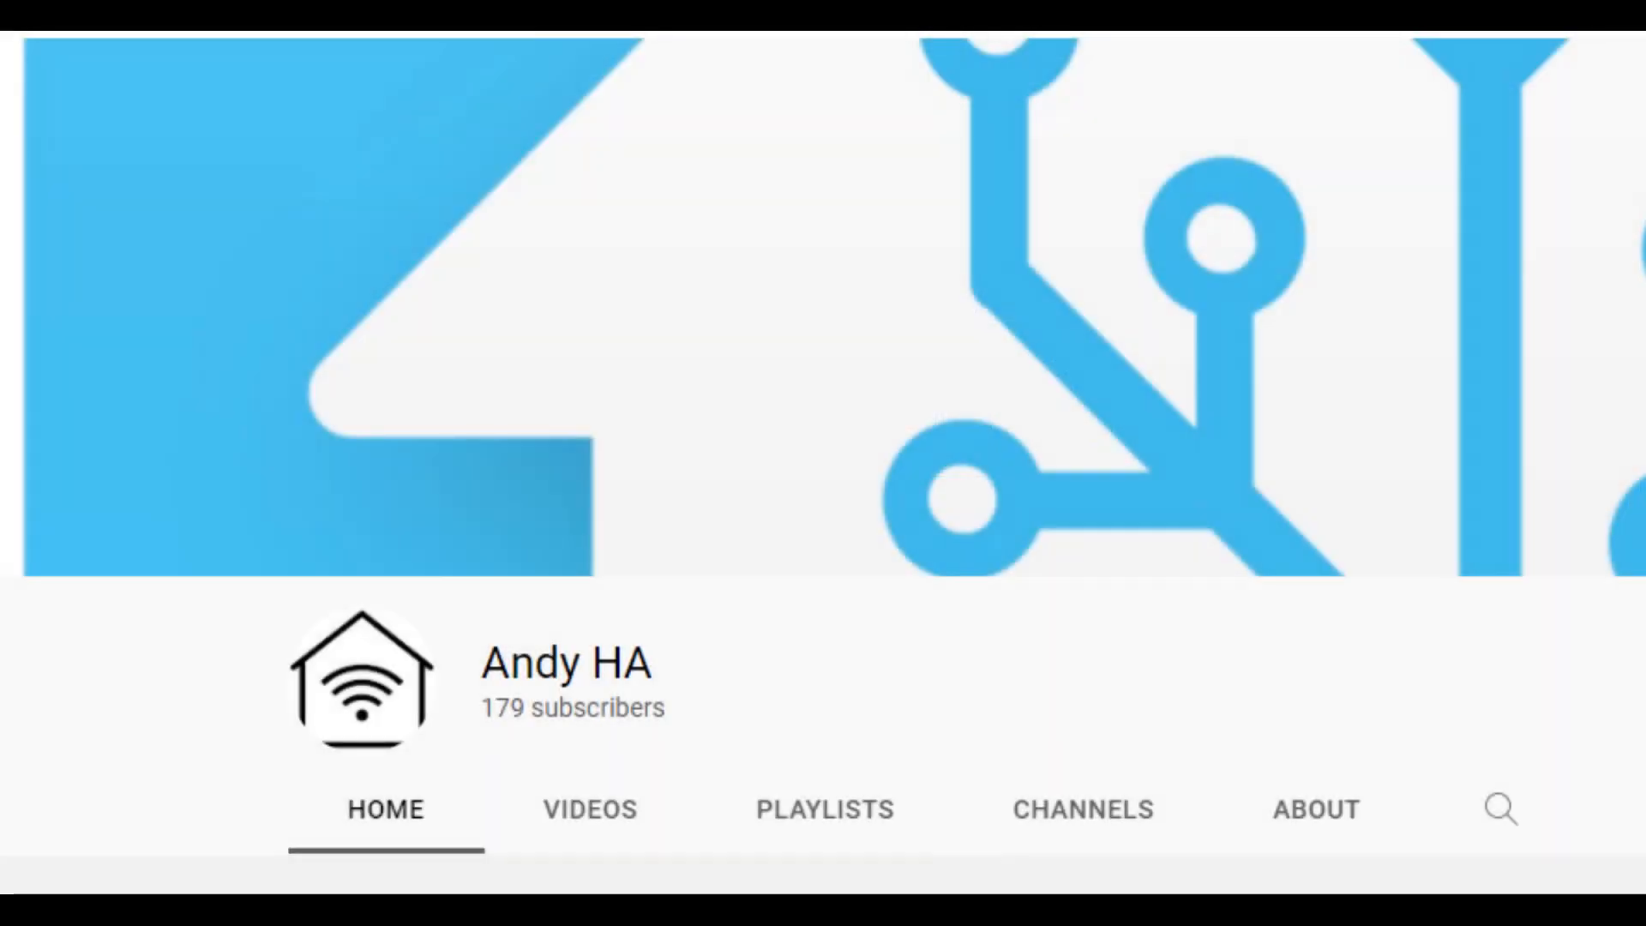
# Scroll the Andy HA YouTube channel page with the house logo banner
pyautogui.scroll(-3)
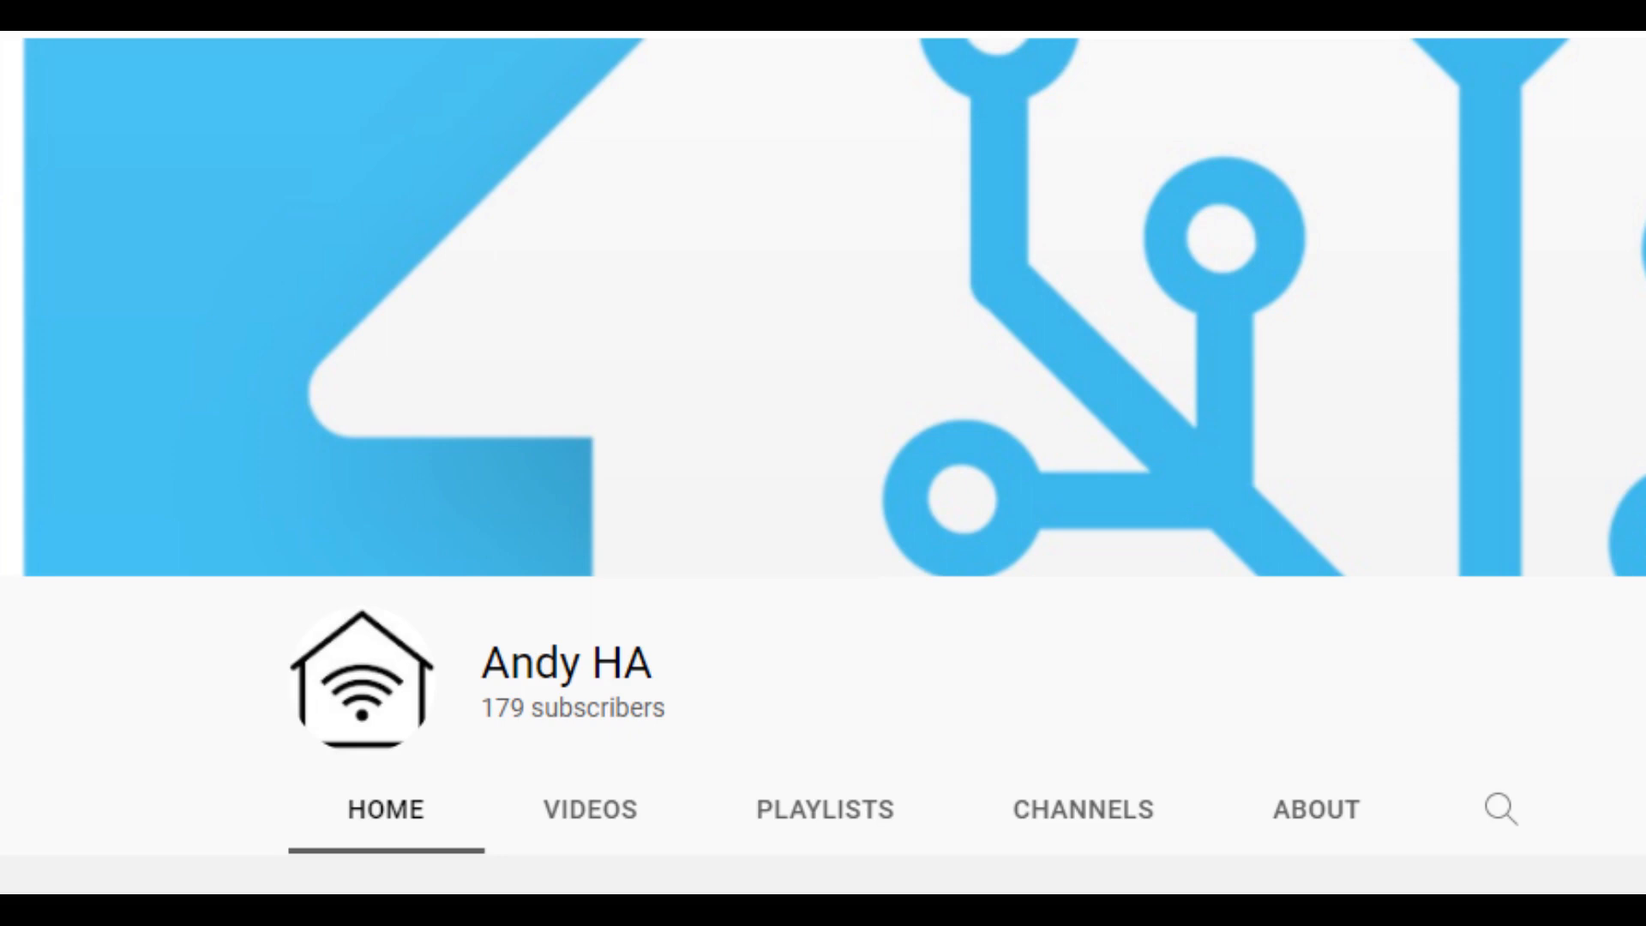